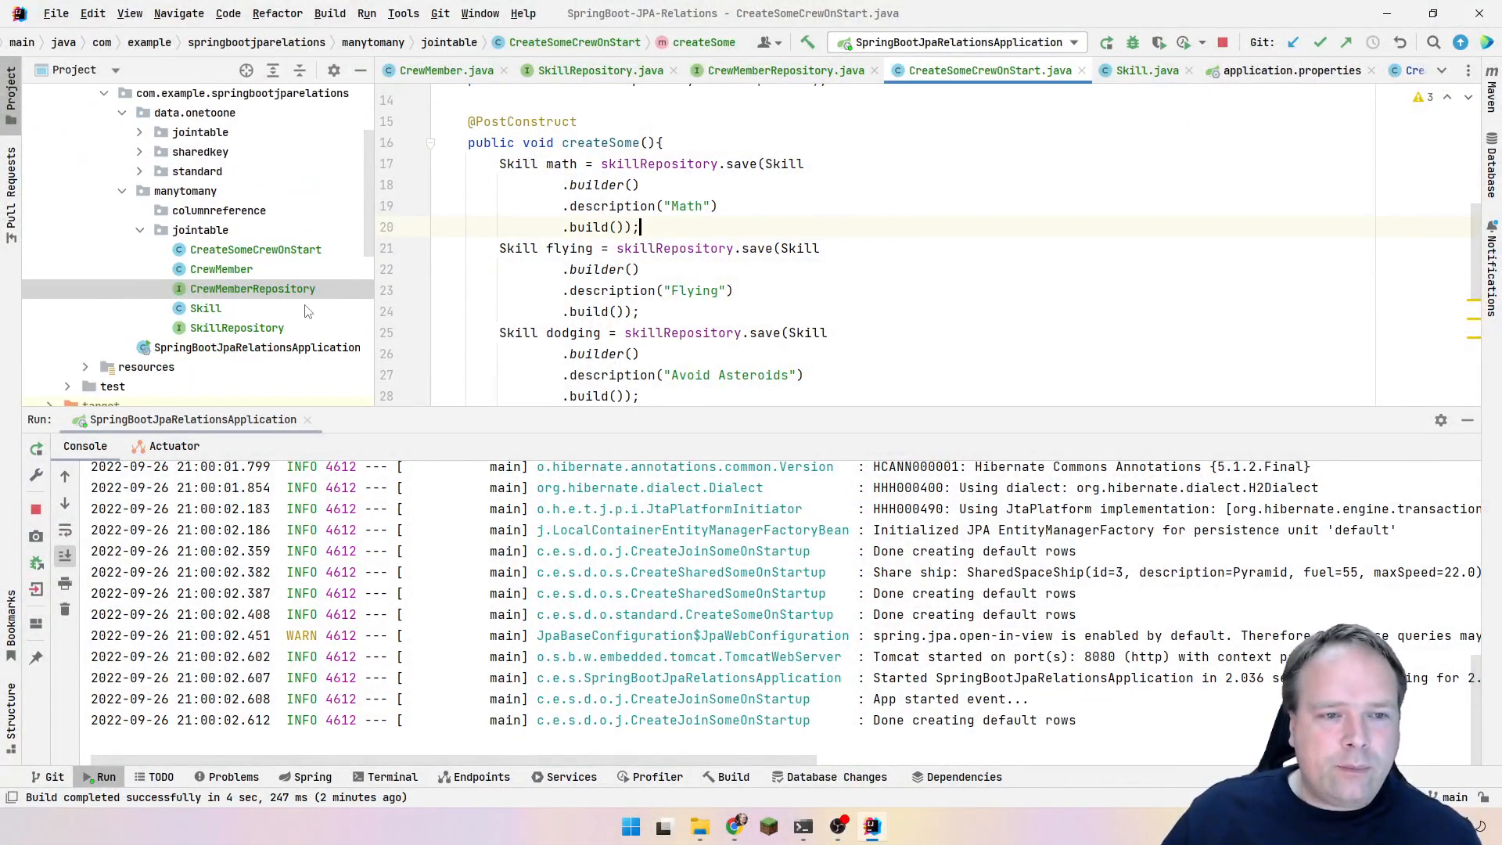
mouse_move(266, 288)
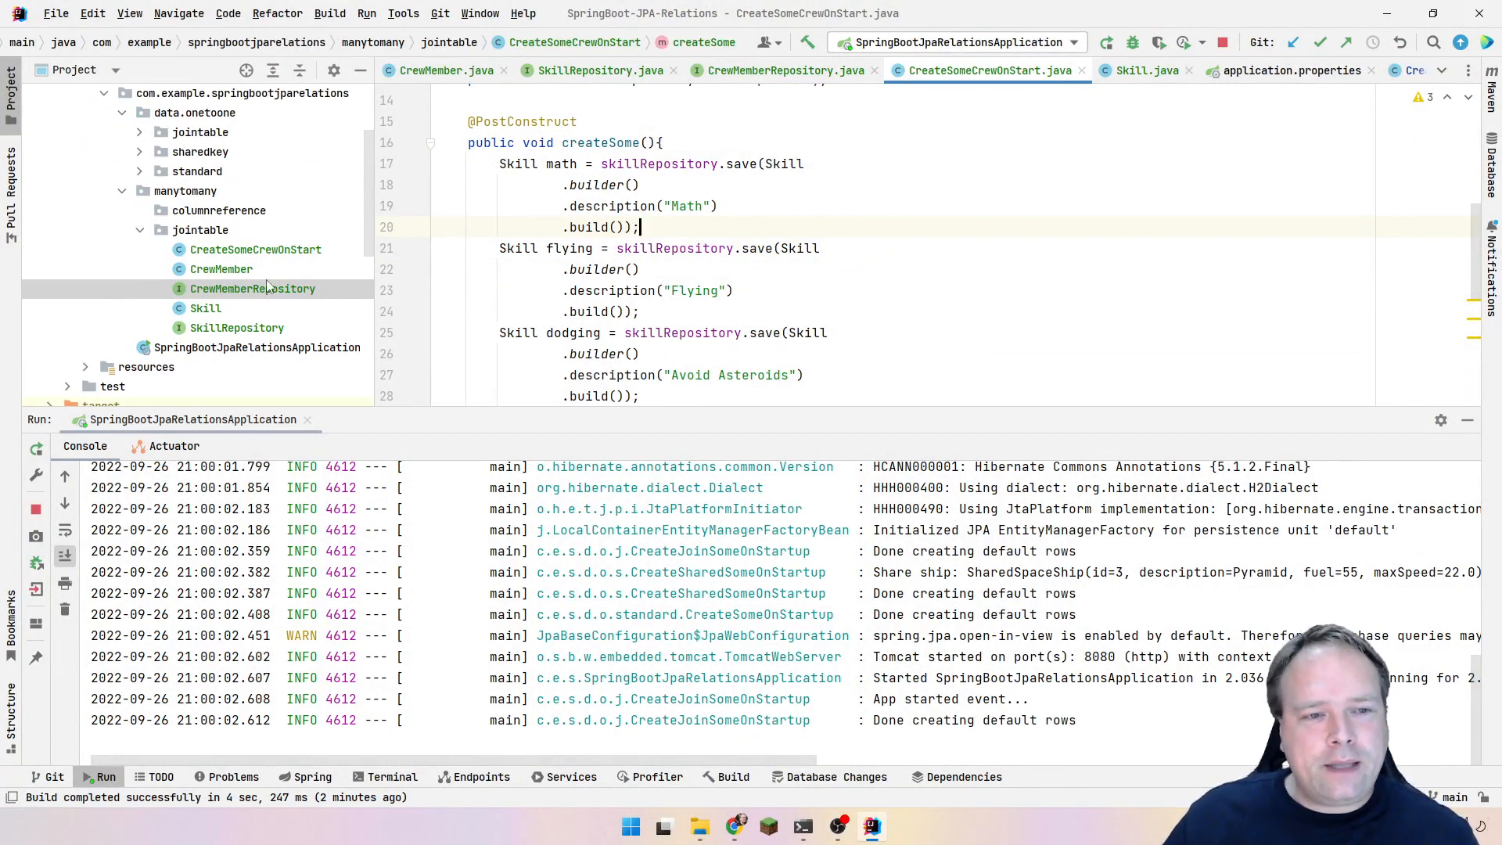
mouse_move(253, 278)
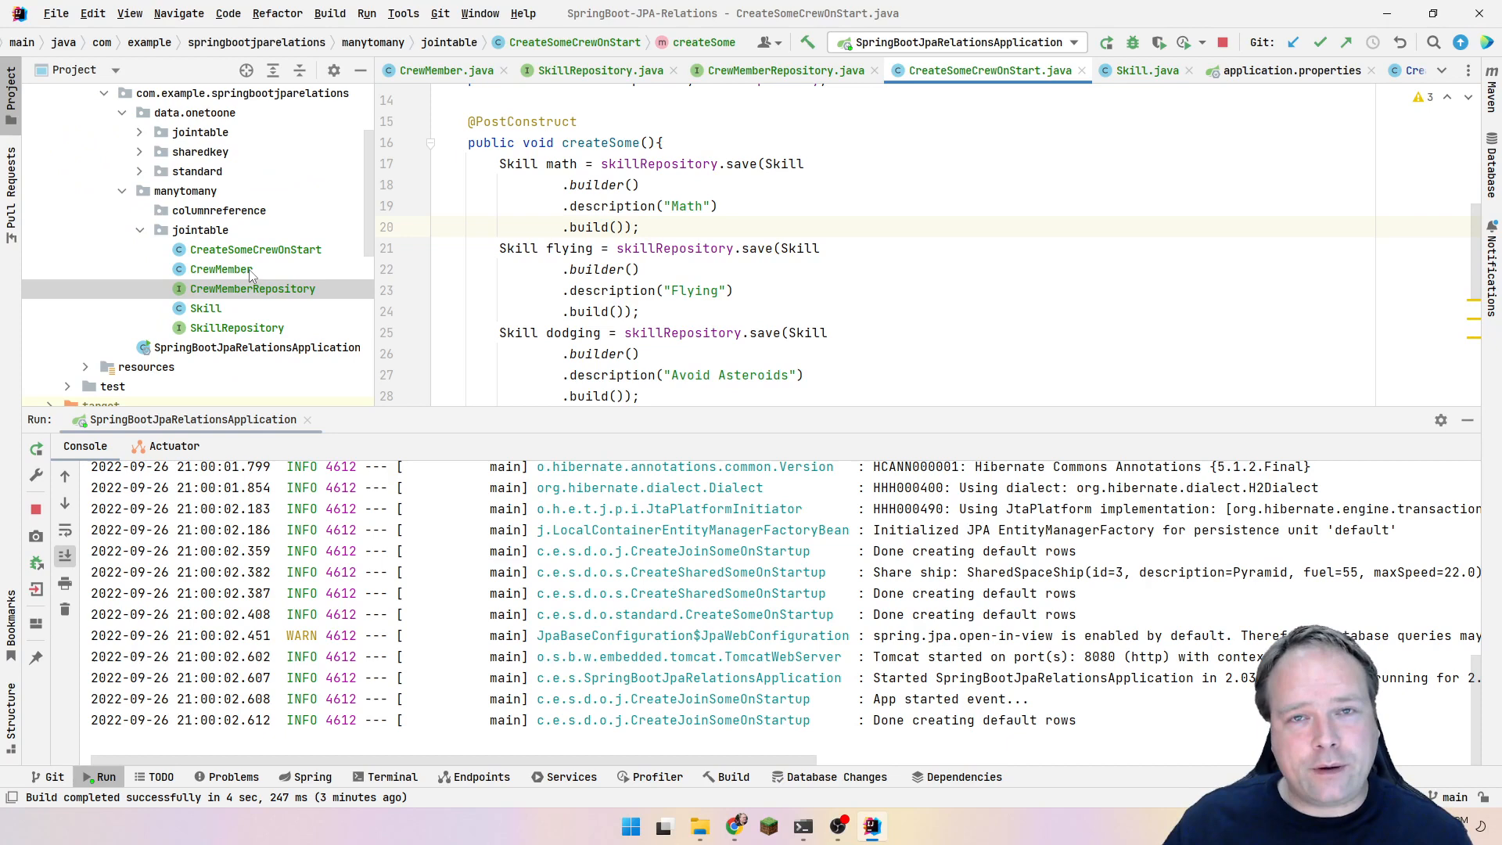
Open CrewMember.java from the Project tree and look over its name field and mapping.
click(223, 269)
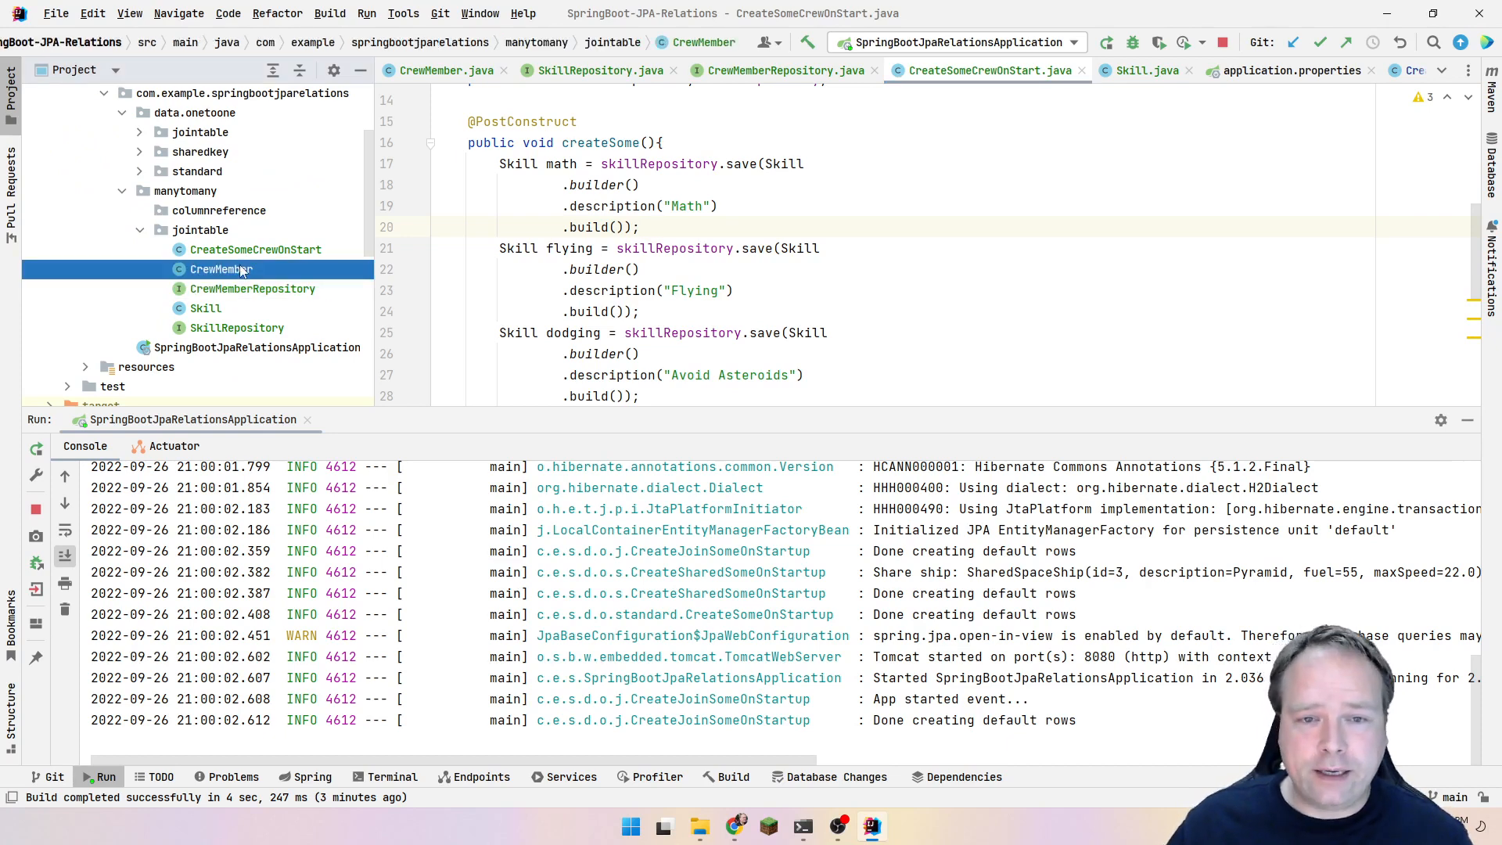
click(222, 269)
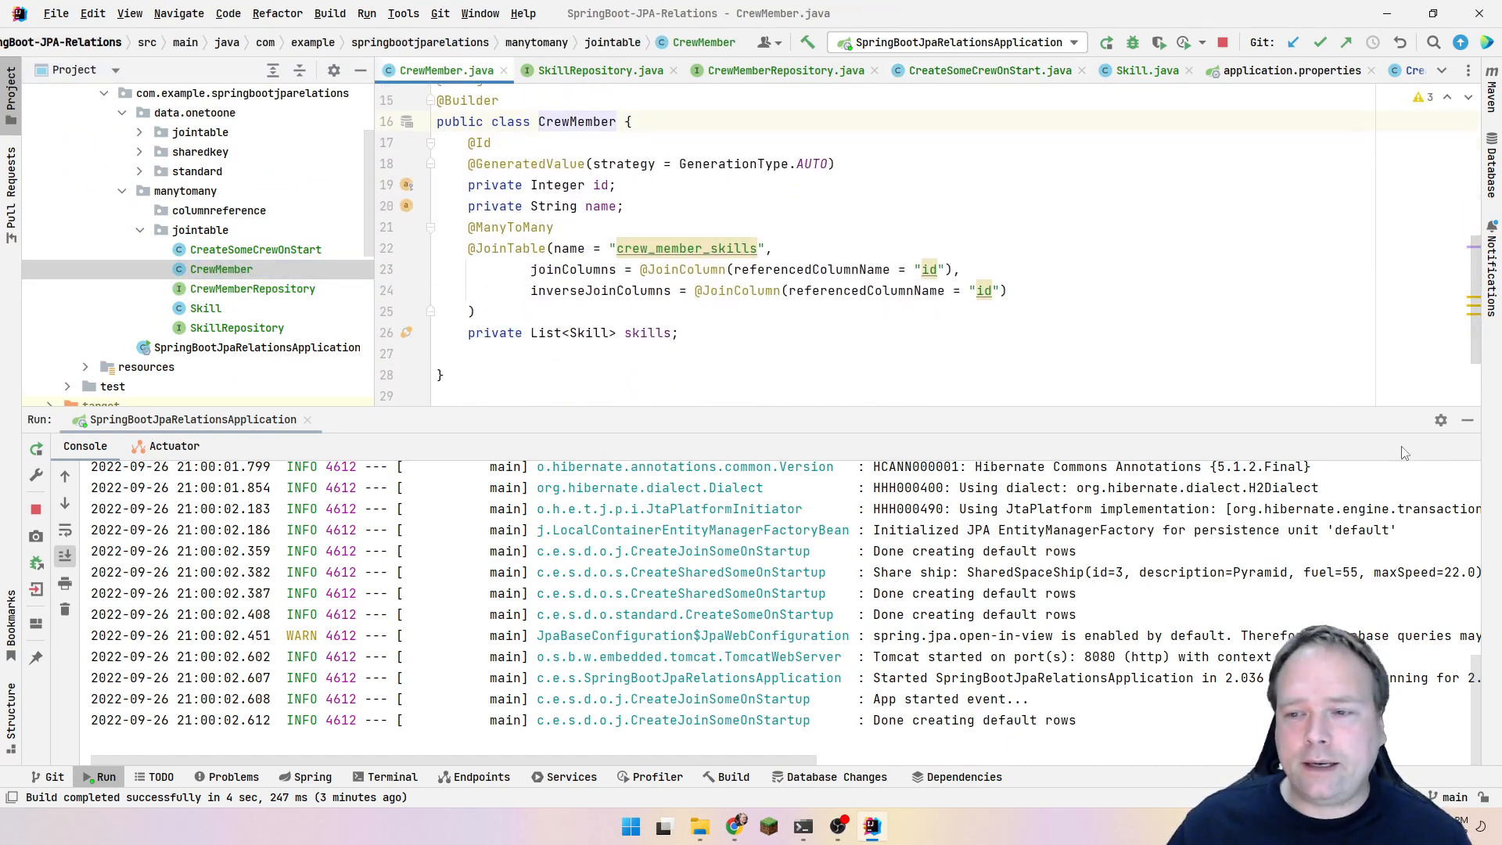
scroll(up, 3)
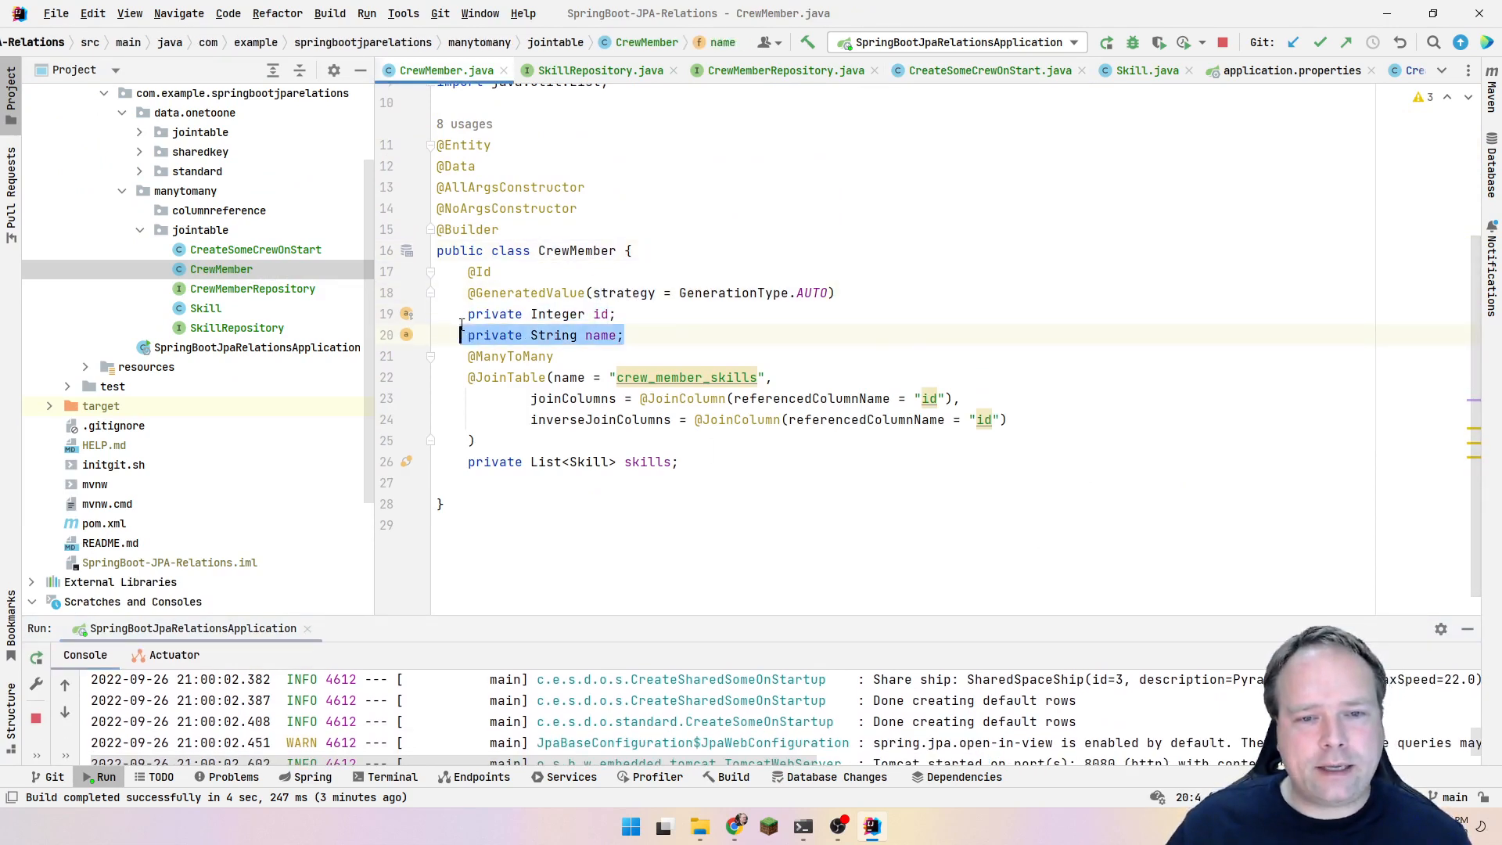
click(542, 461)
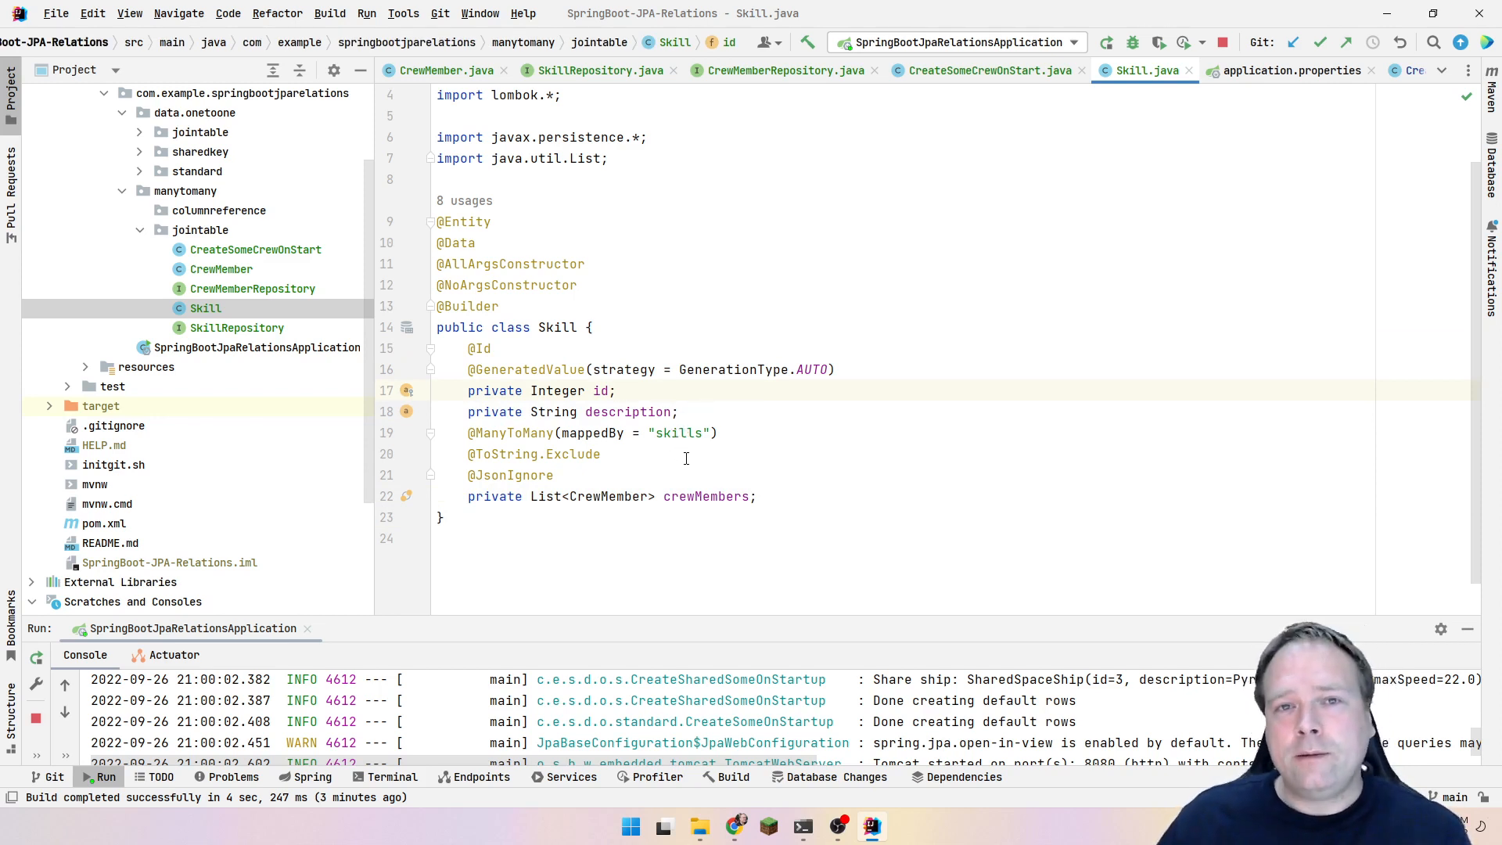
mouse_move(230, 272)
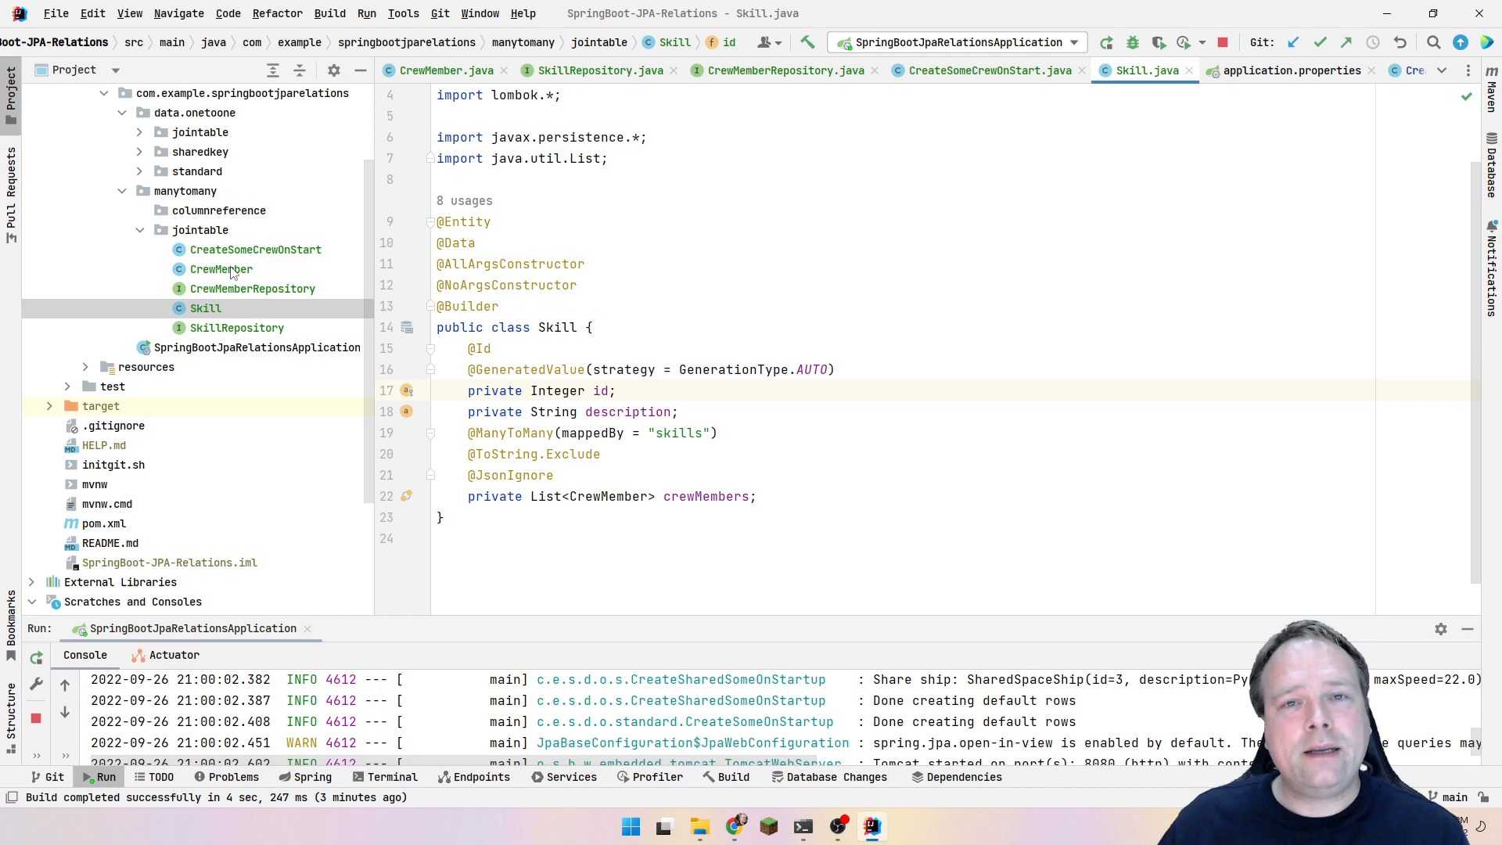
click(220, 269)
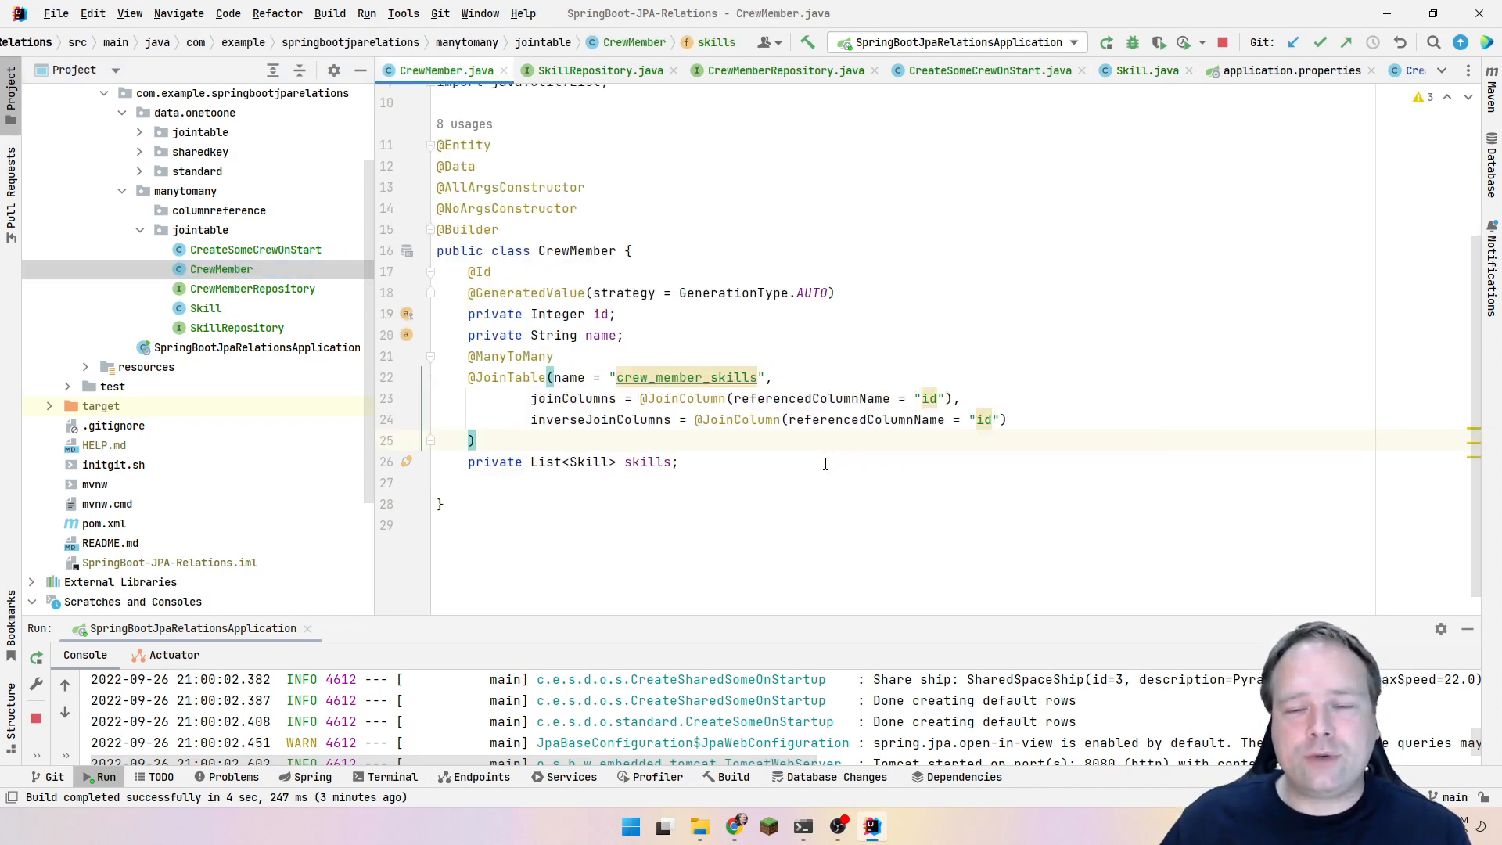
mouse_move(647, 358)
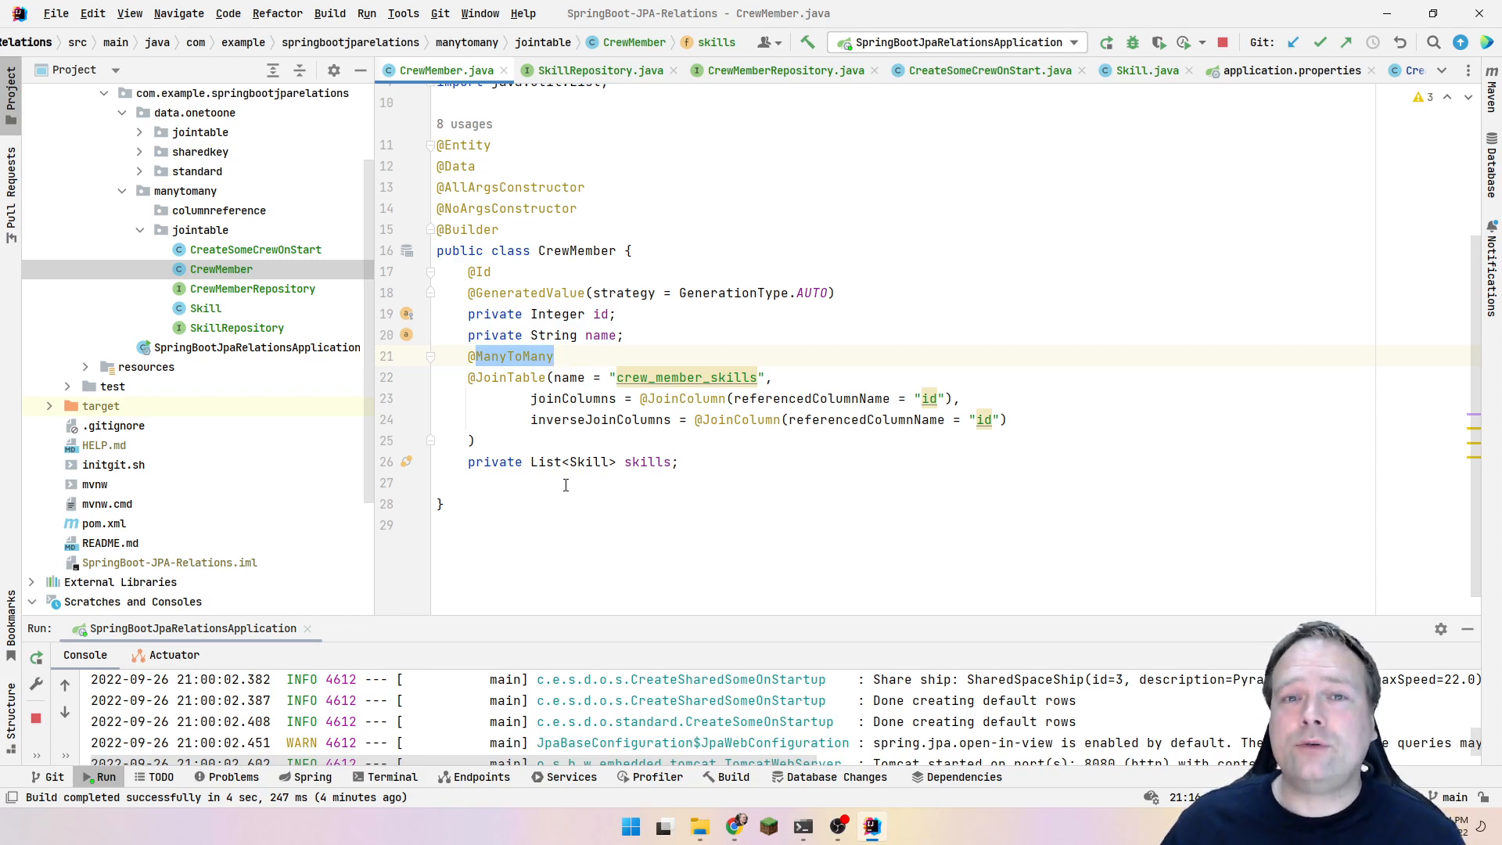
mouse_move(573, 355)
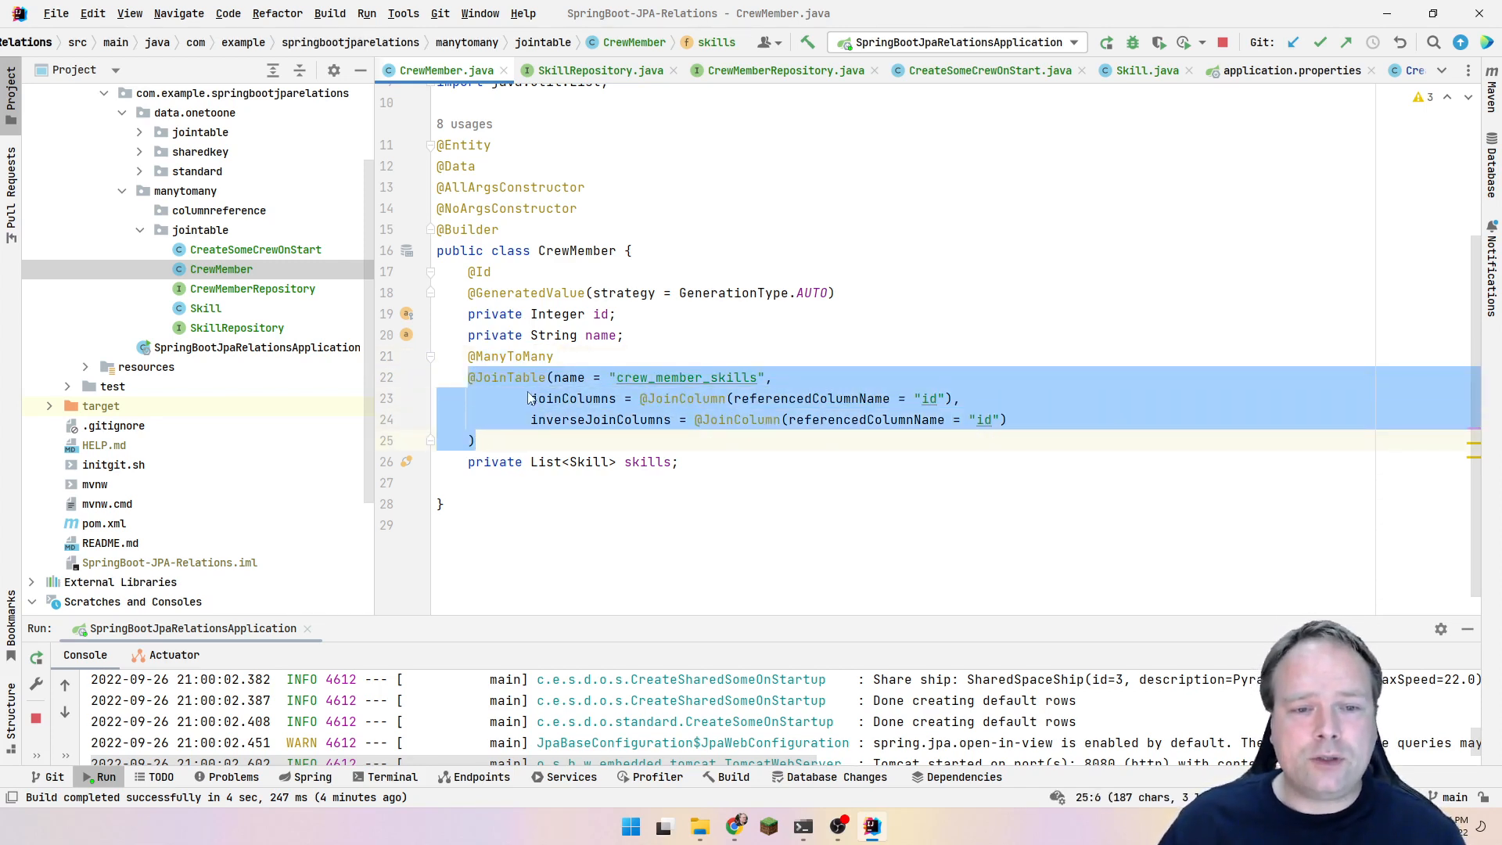
mouse_move(507, 377)
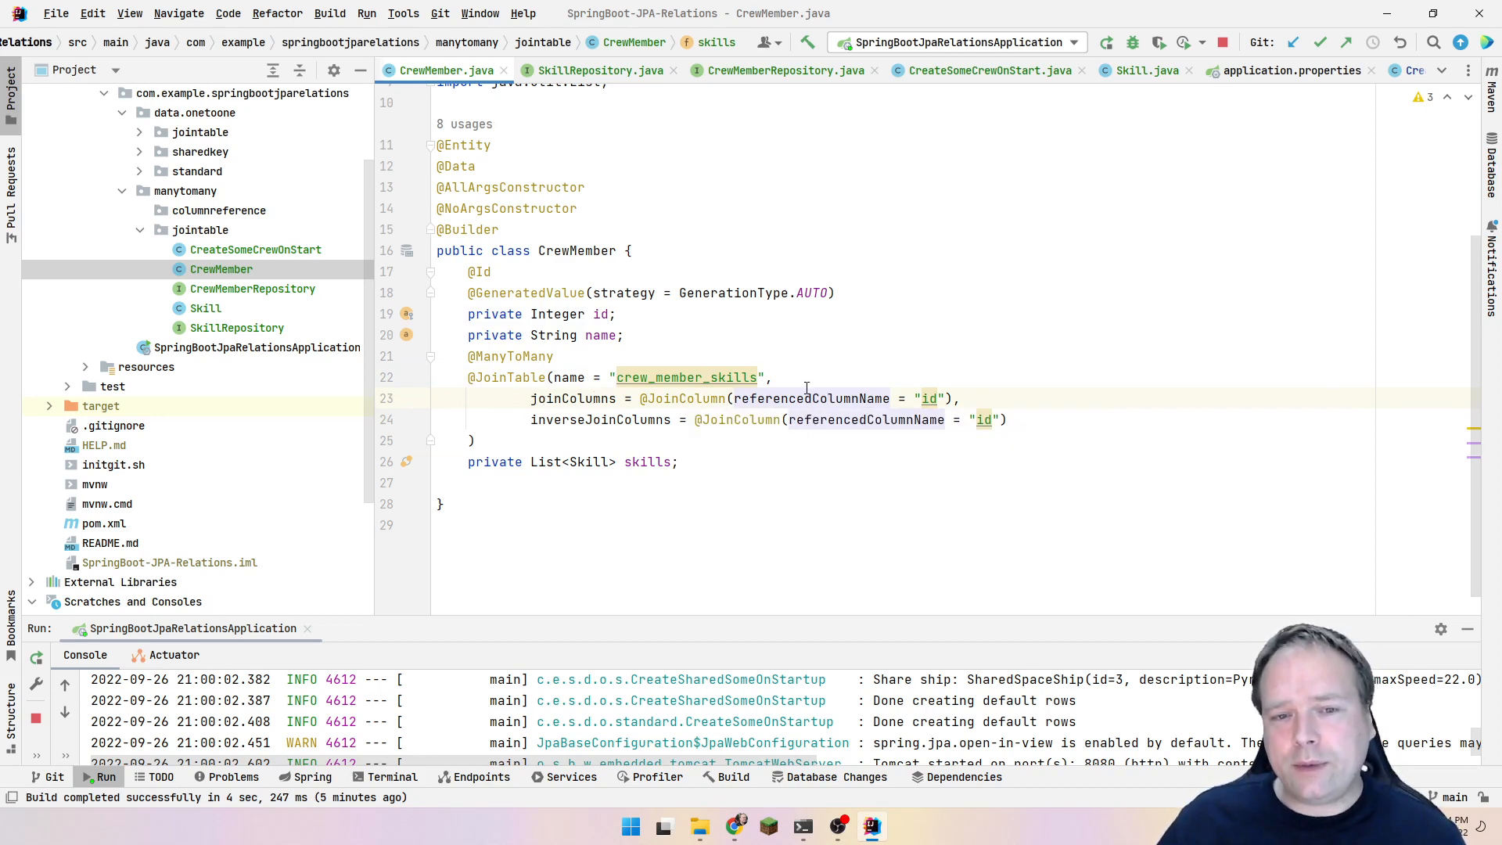
click(604, 313)
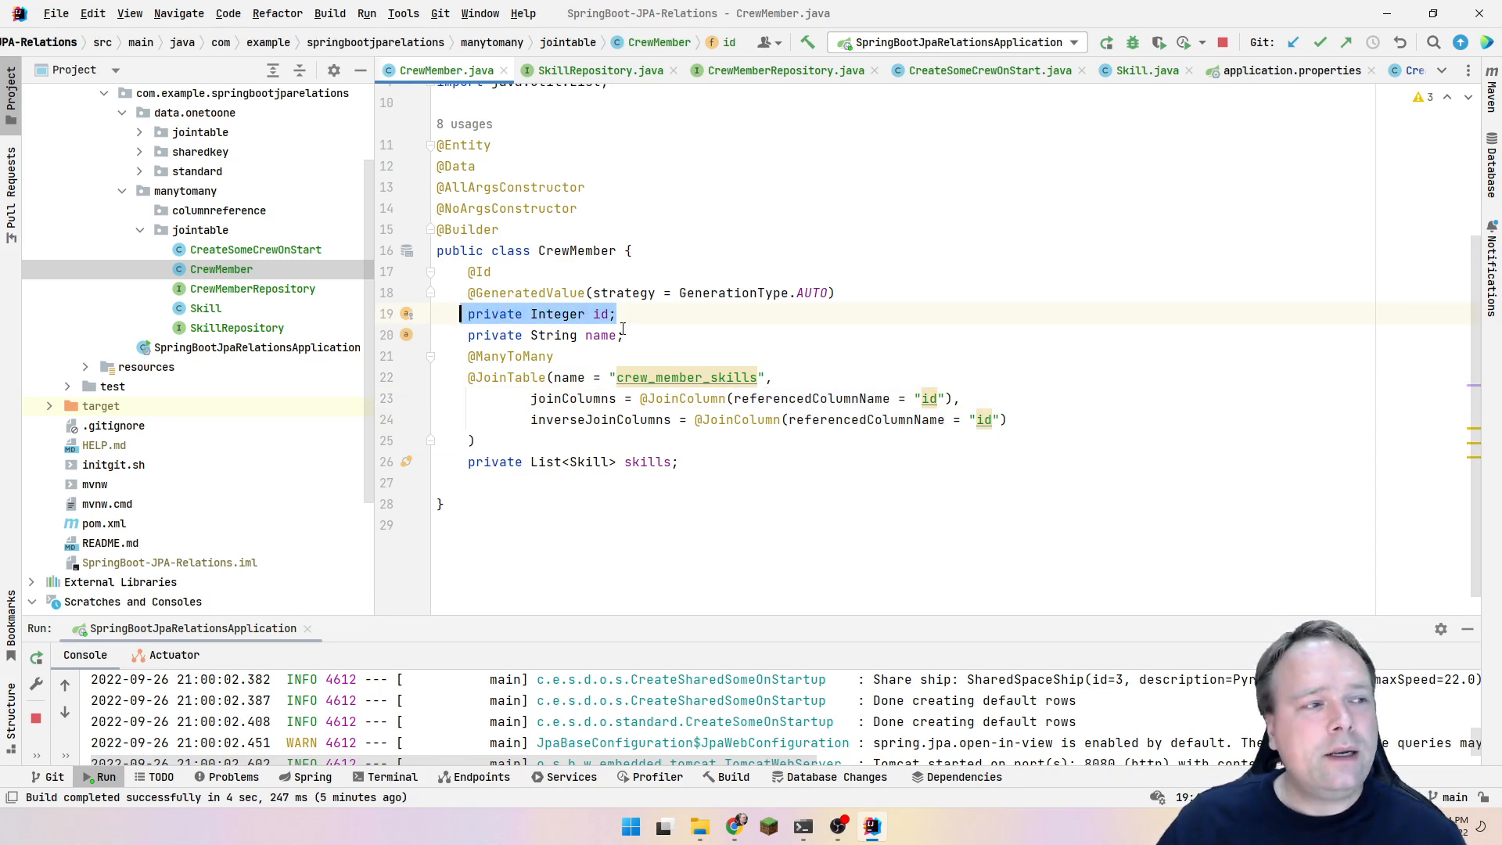
mouse_move(867, 409)
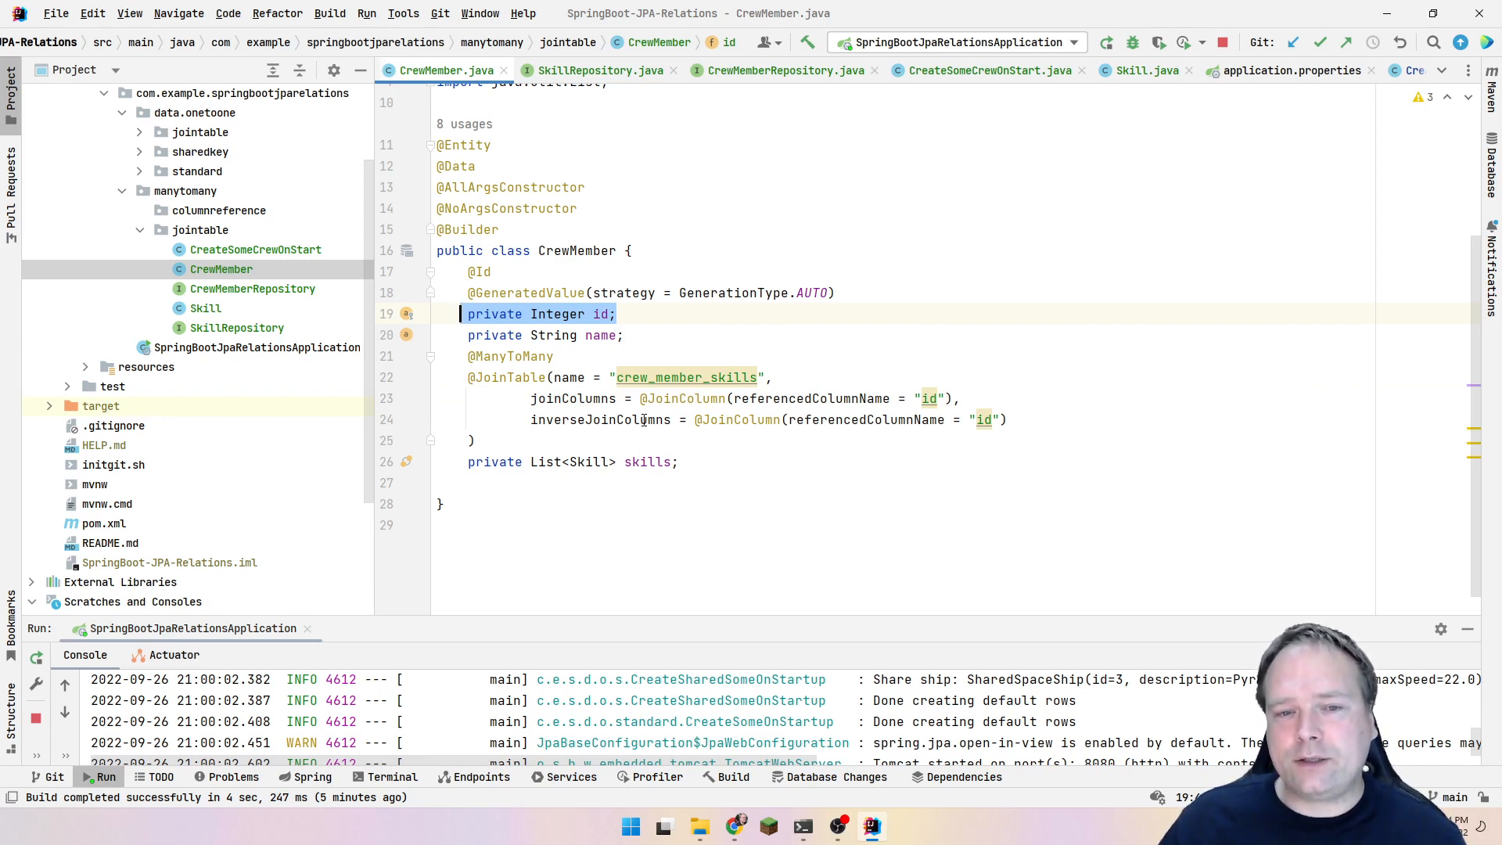
click(639, 419)
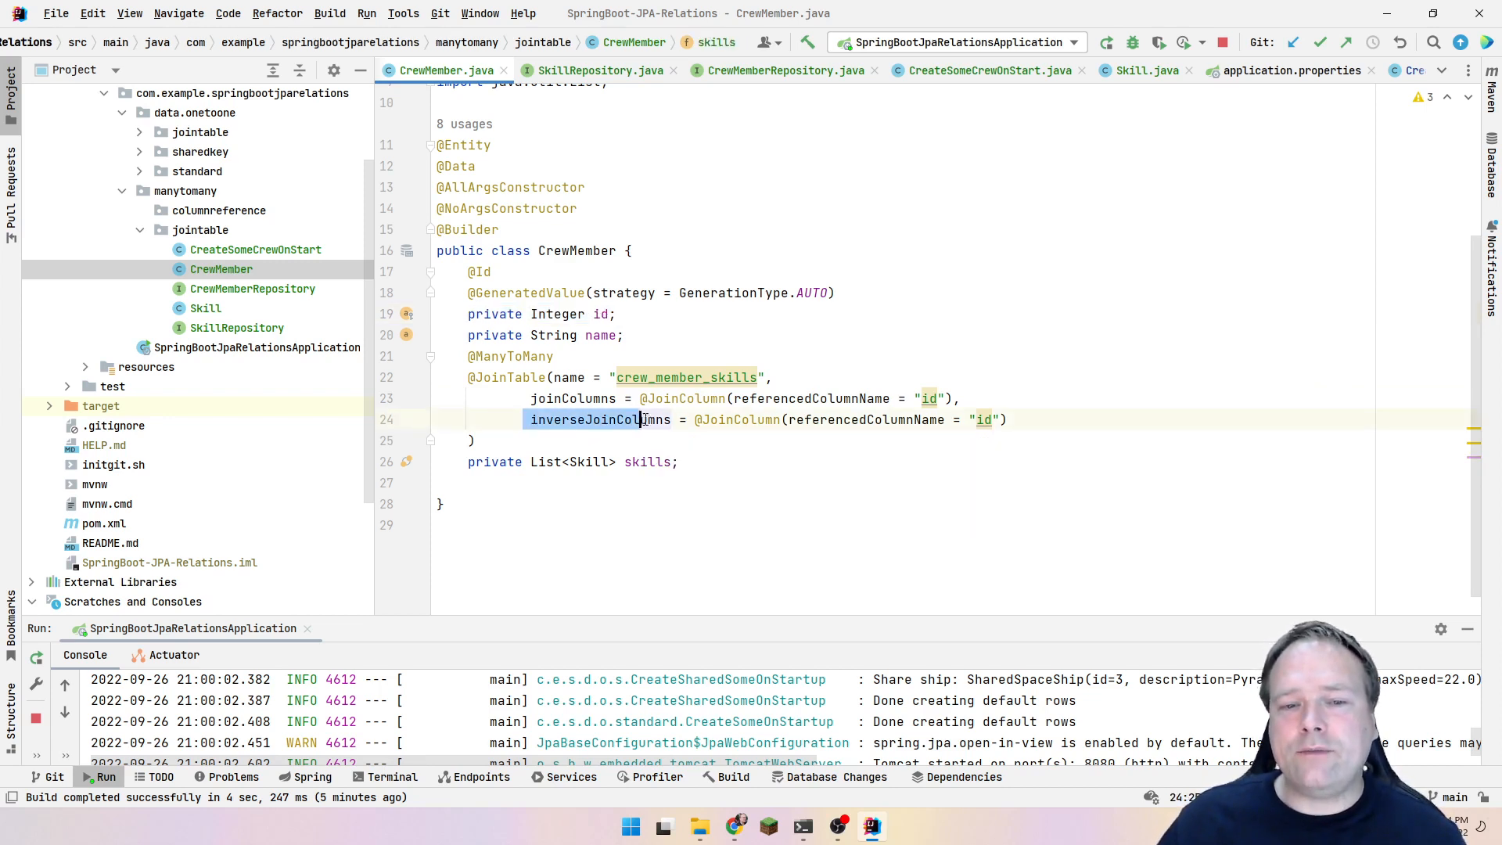
click(1009, 419)
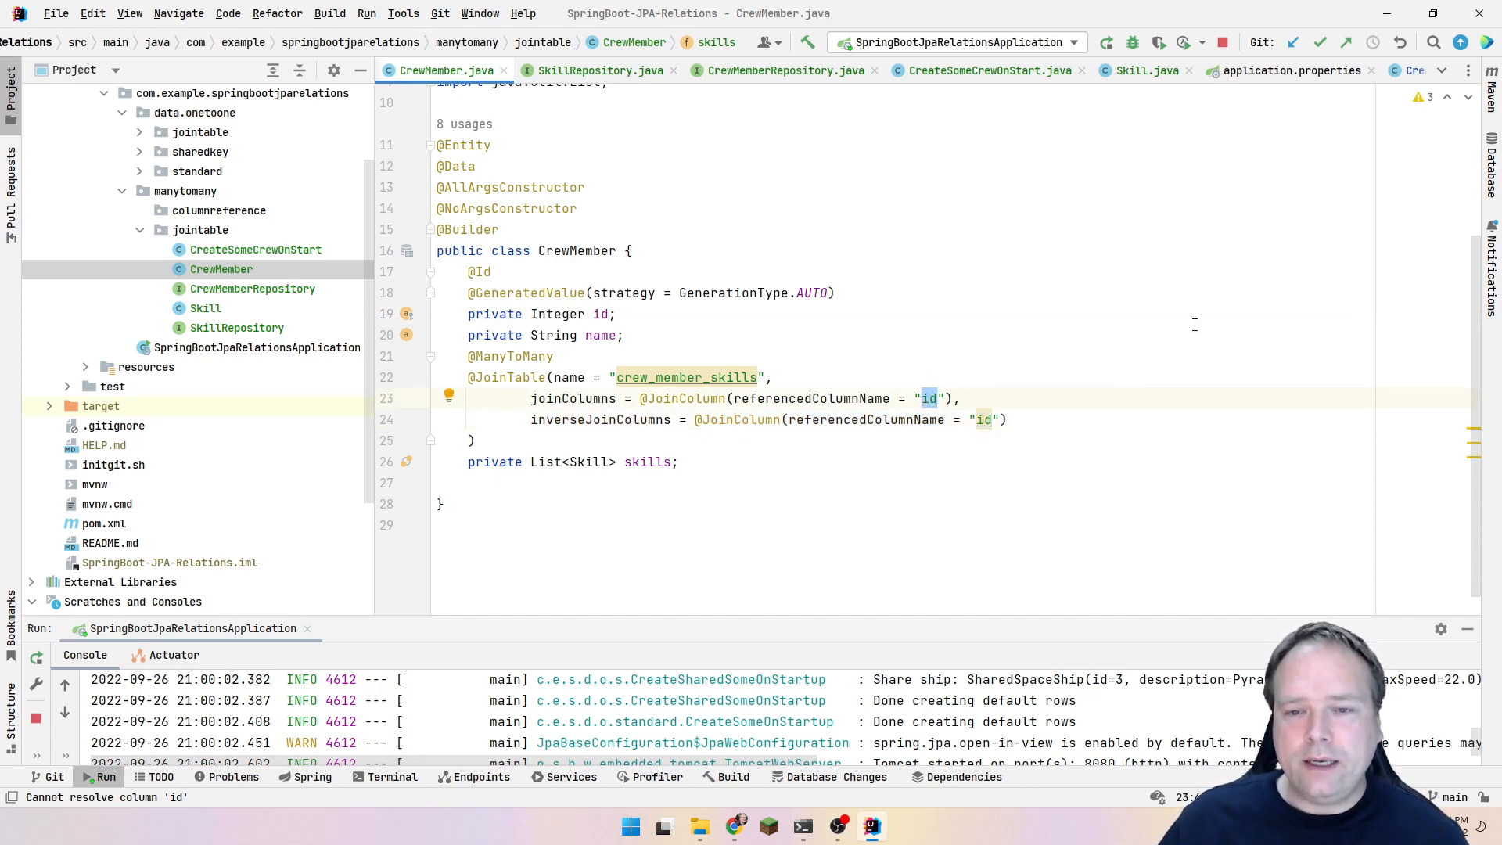
Change the inverse join column's referencedColumnName to skill_id and move to the id field to rename it.
click(927, 399)
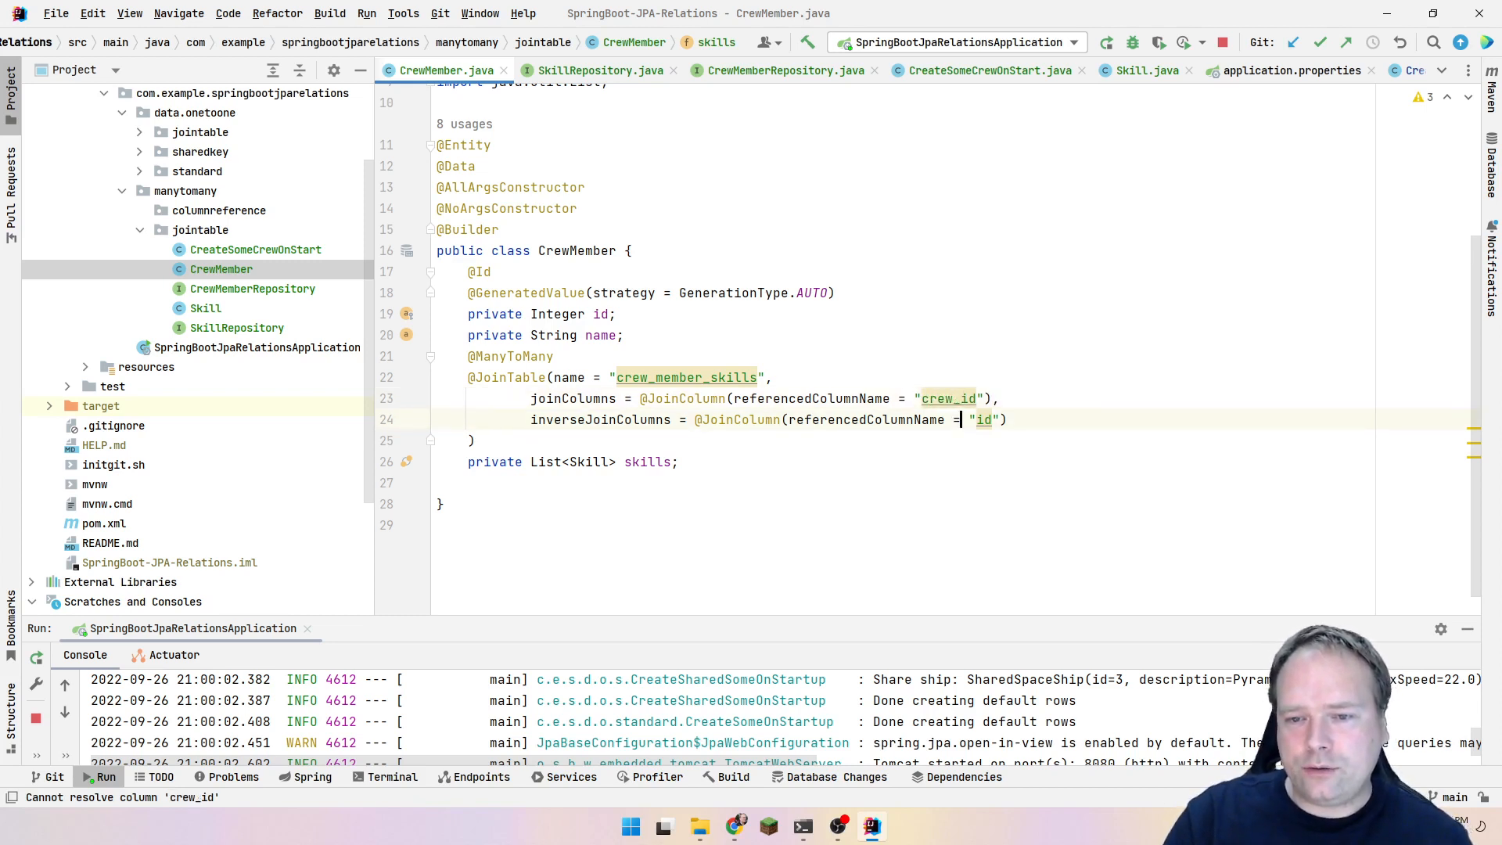
text(skill_)
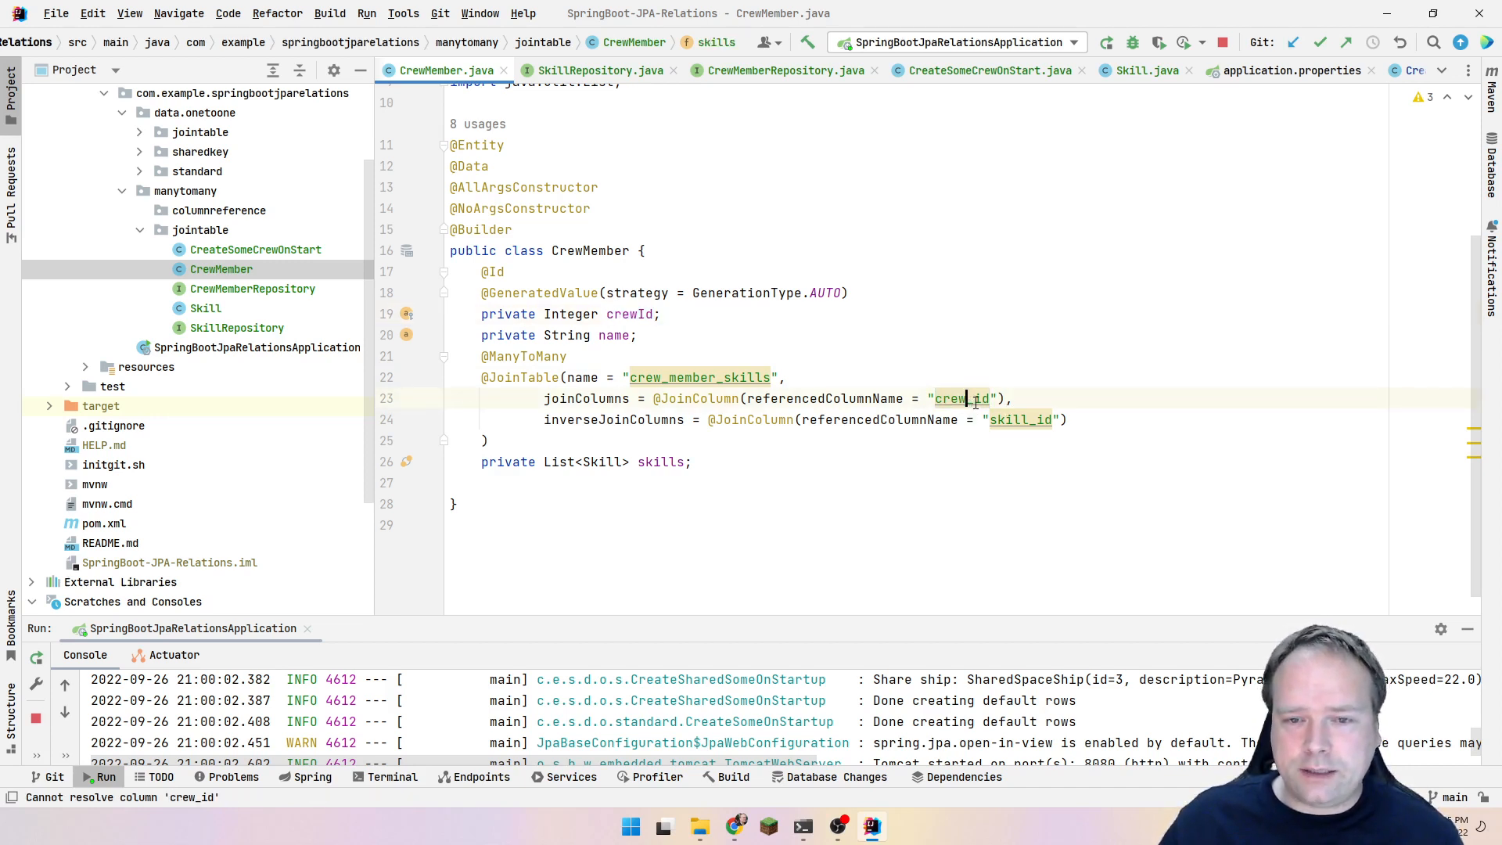
click(628, 313)
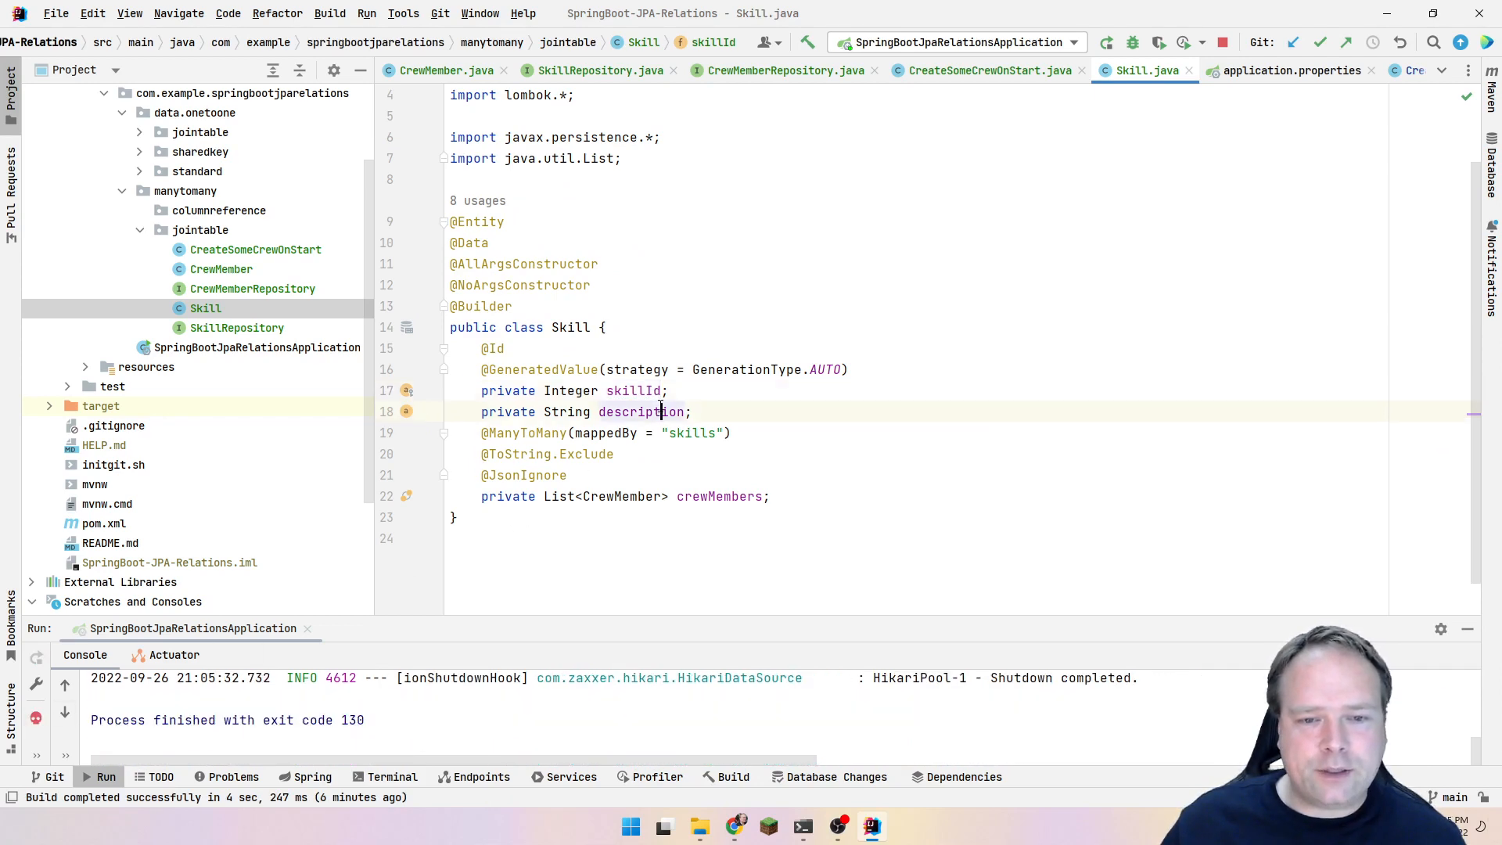
click(688, 411)
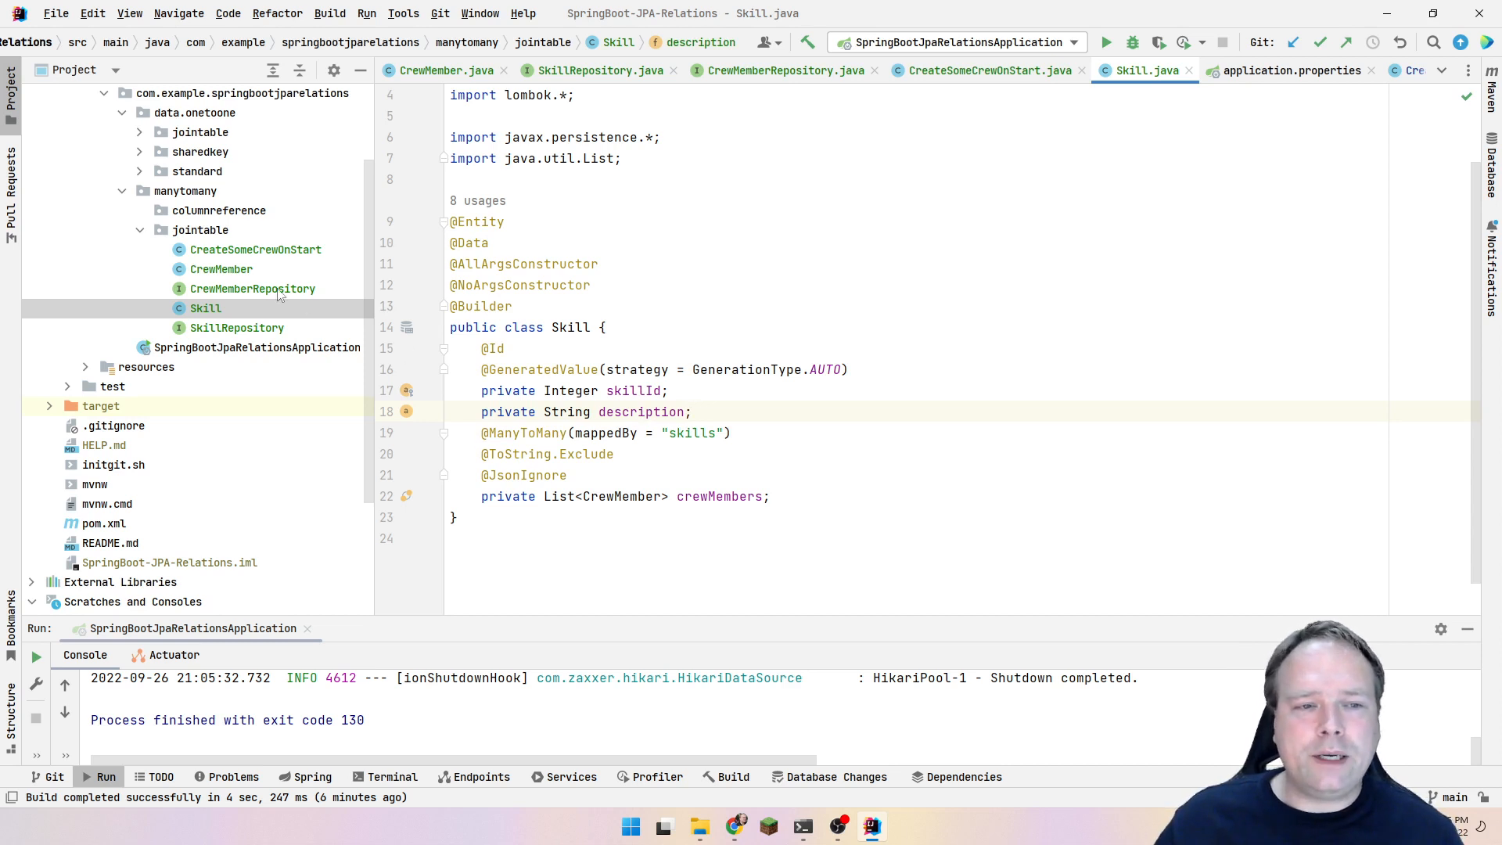
click(222, 269)
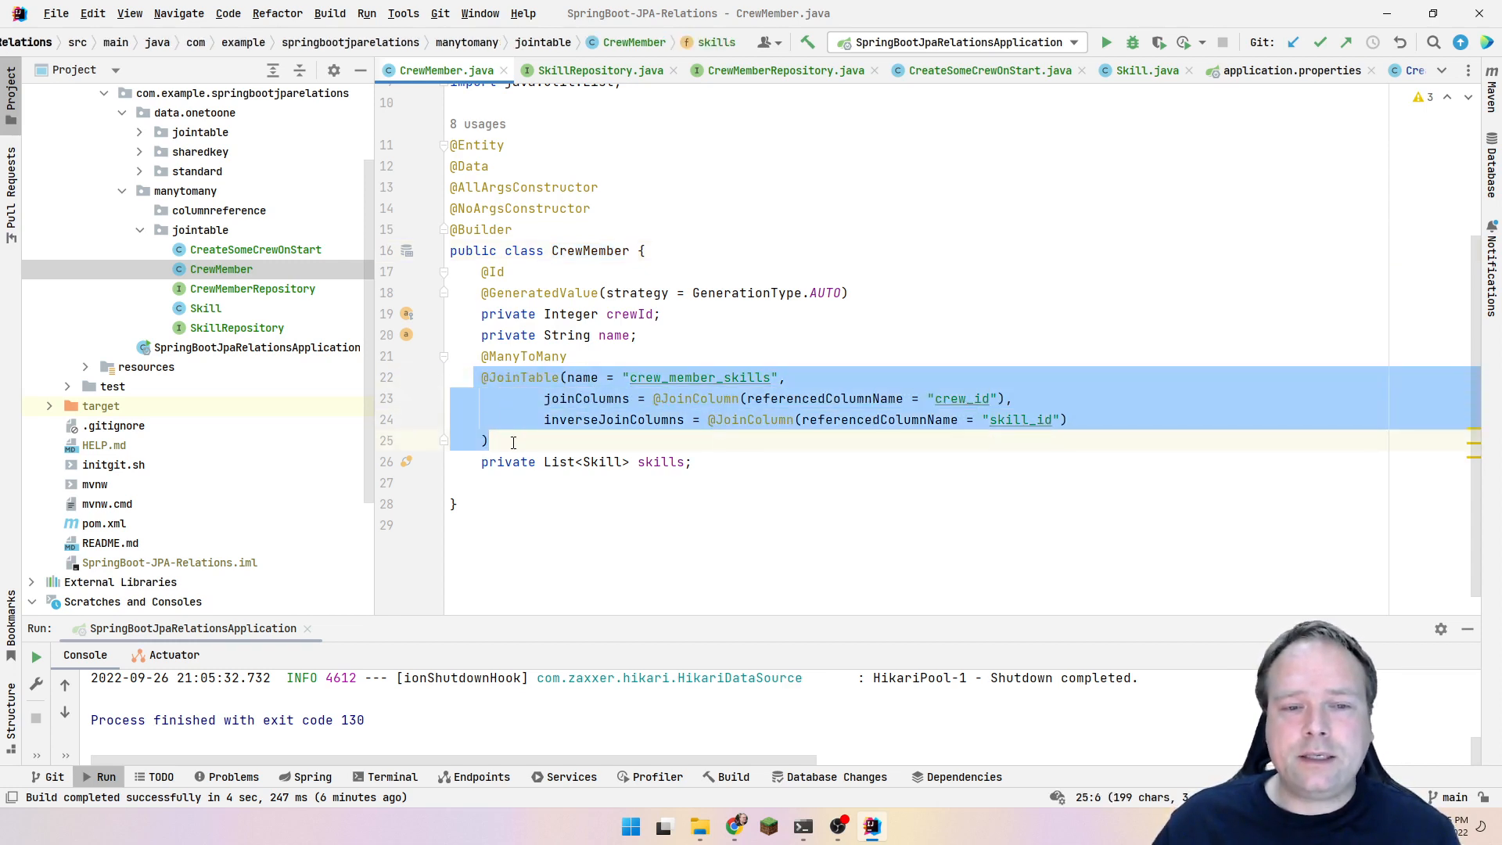
click(488, 440)
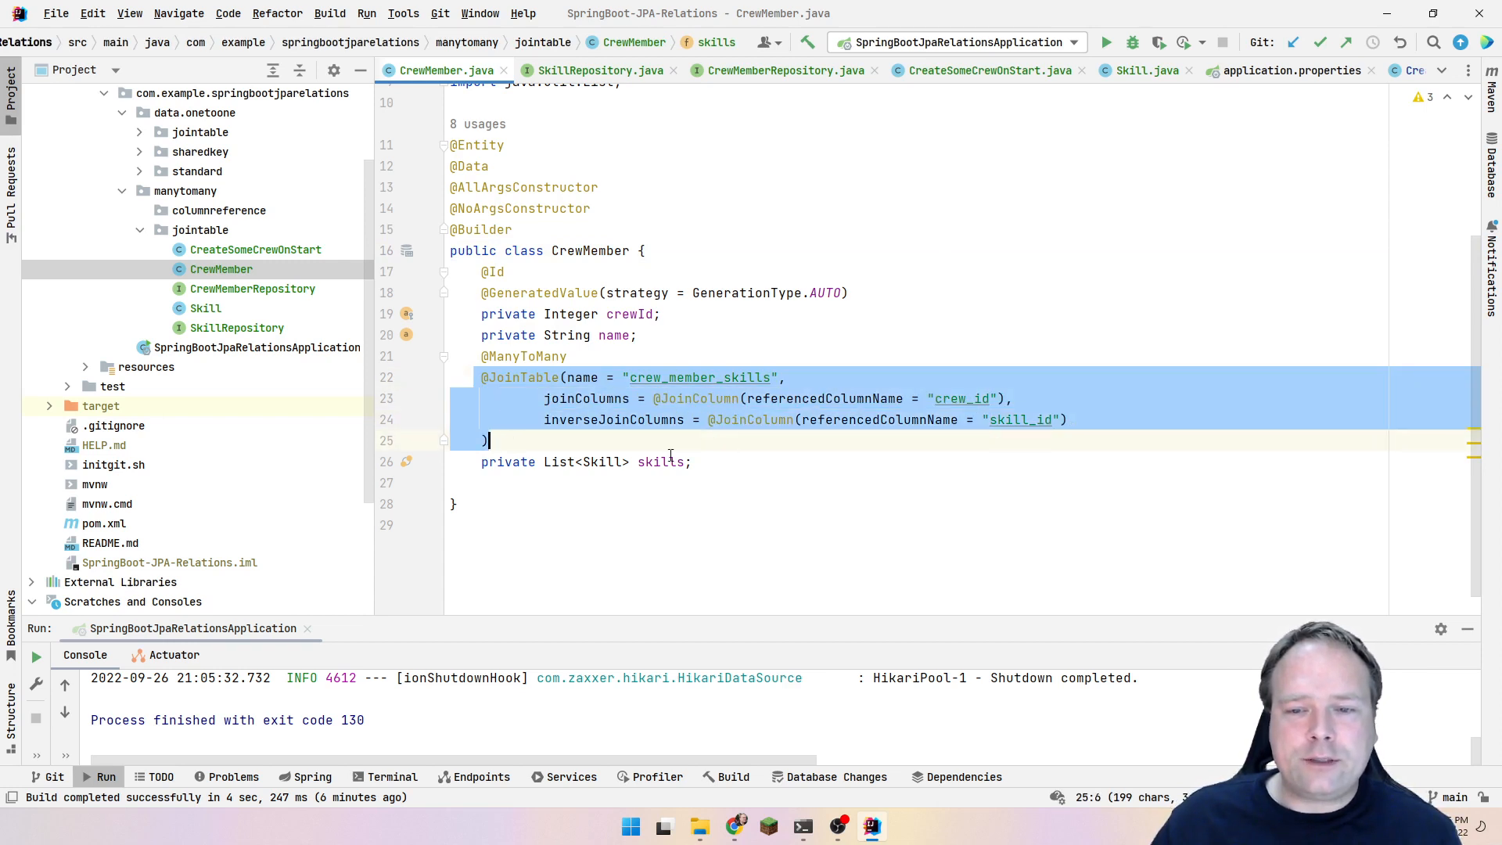
mouse_move(660, 460)
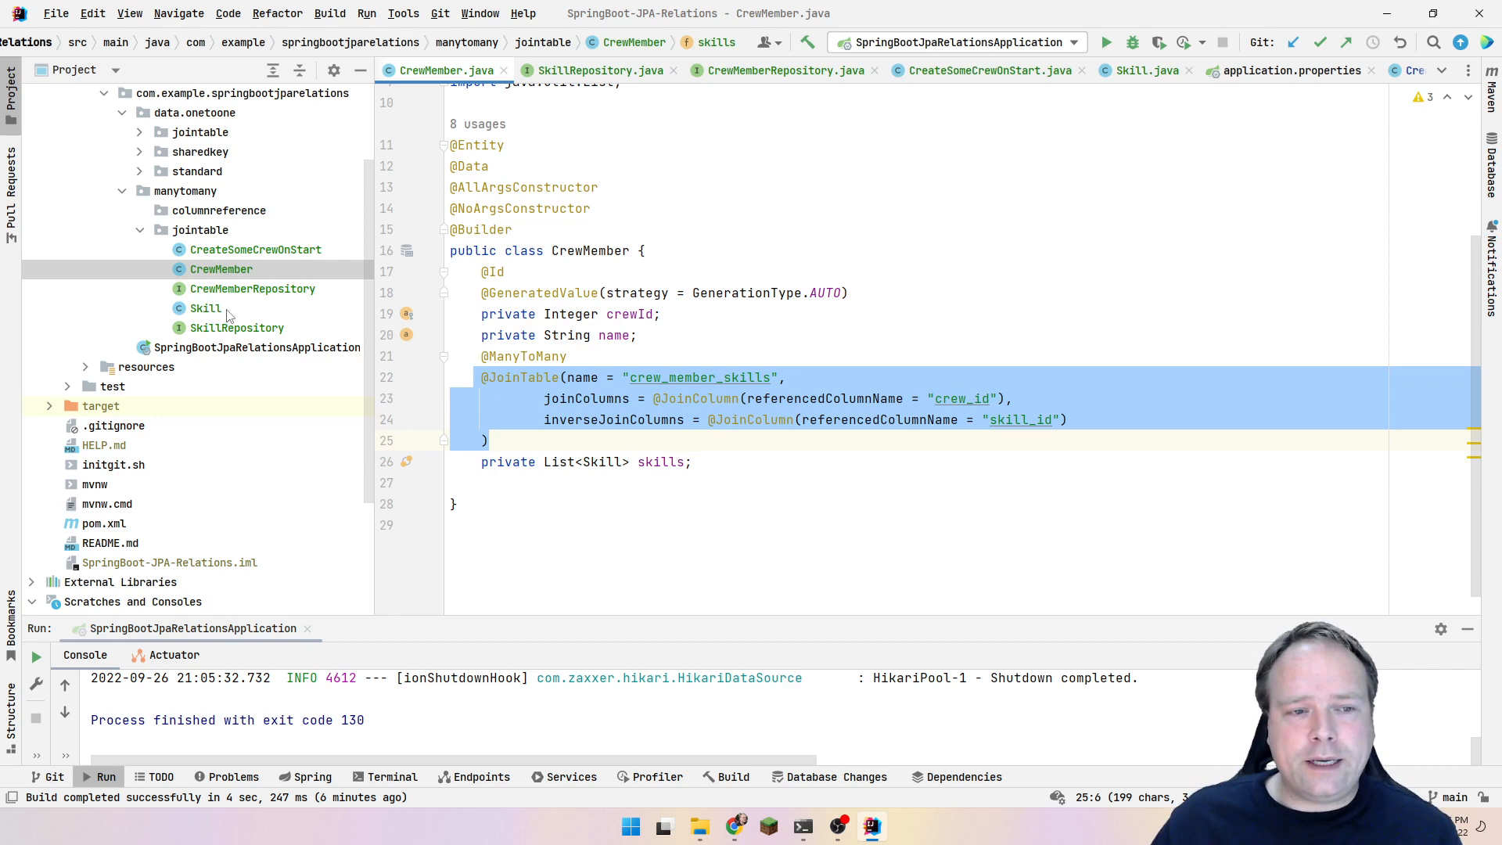
click(205, 308)
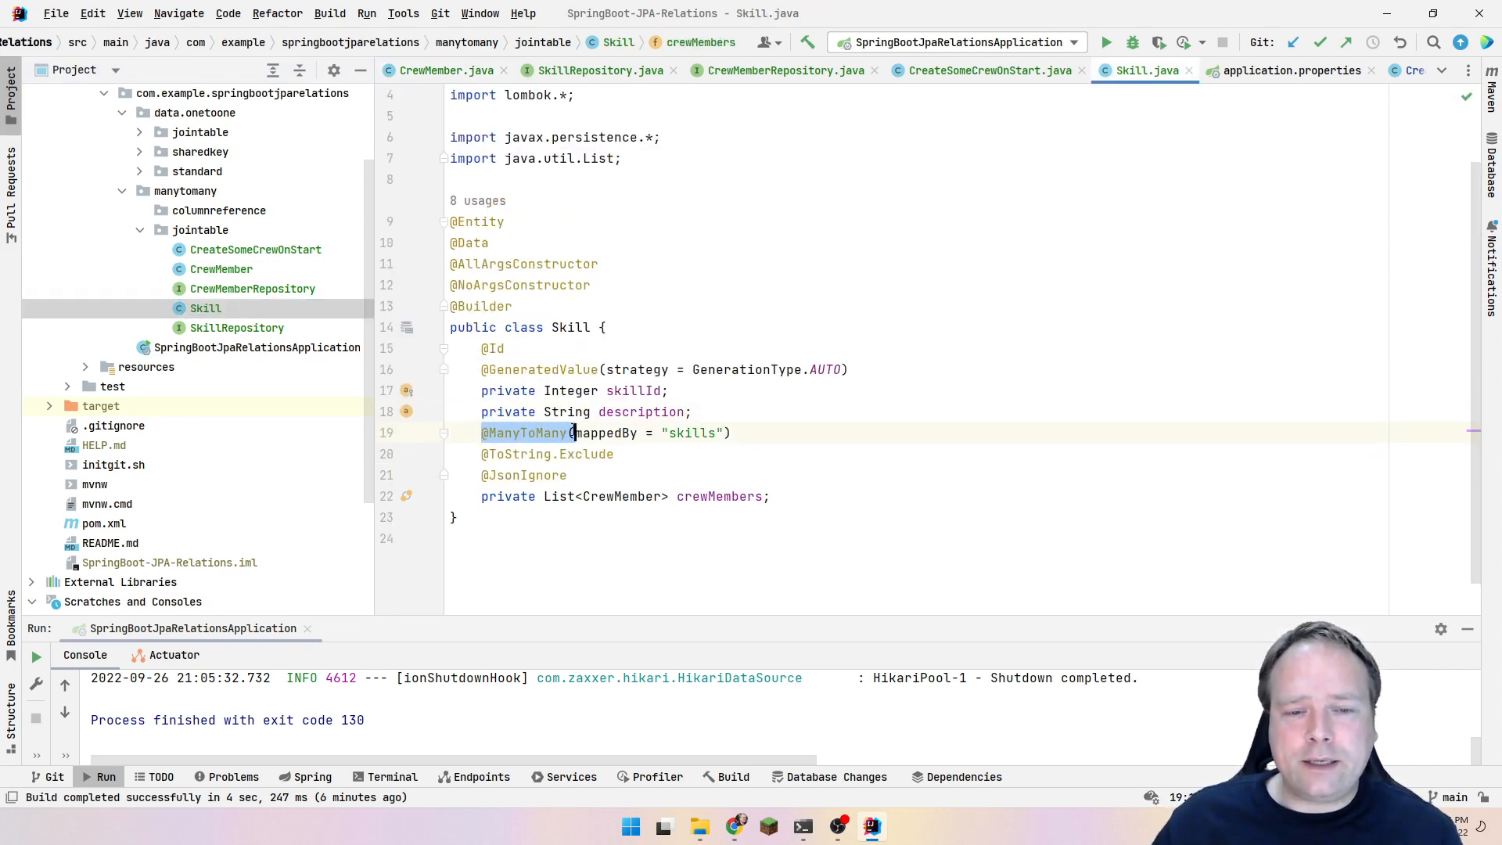
click(623, 496)
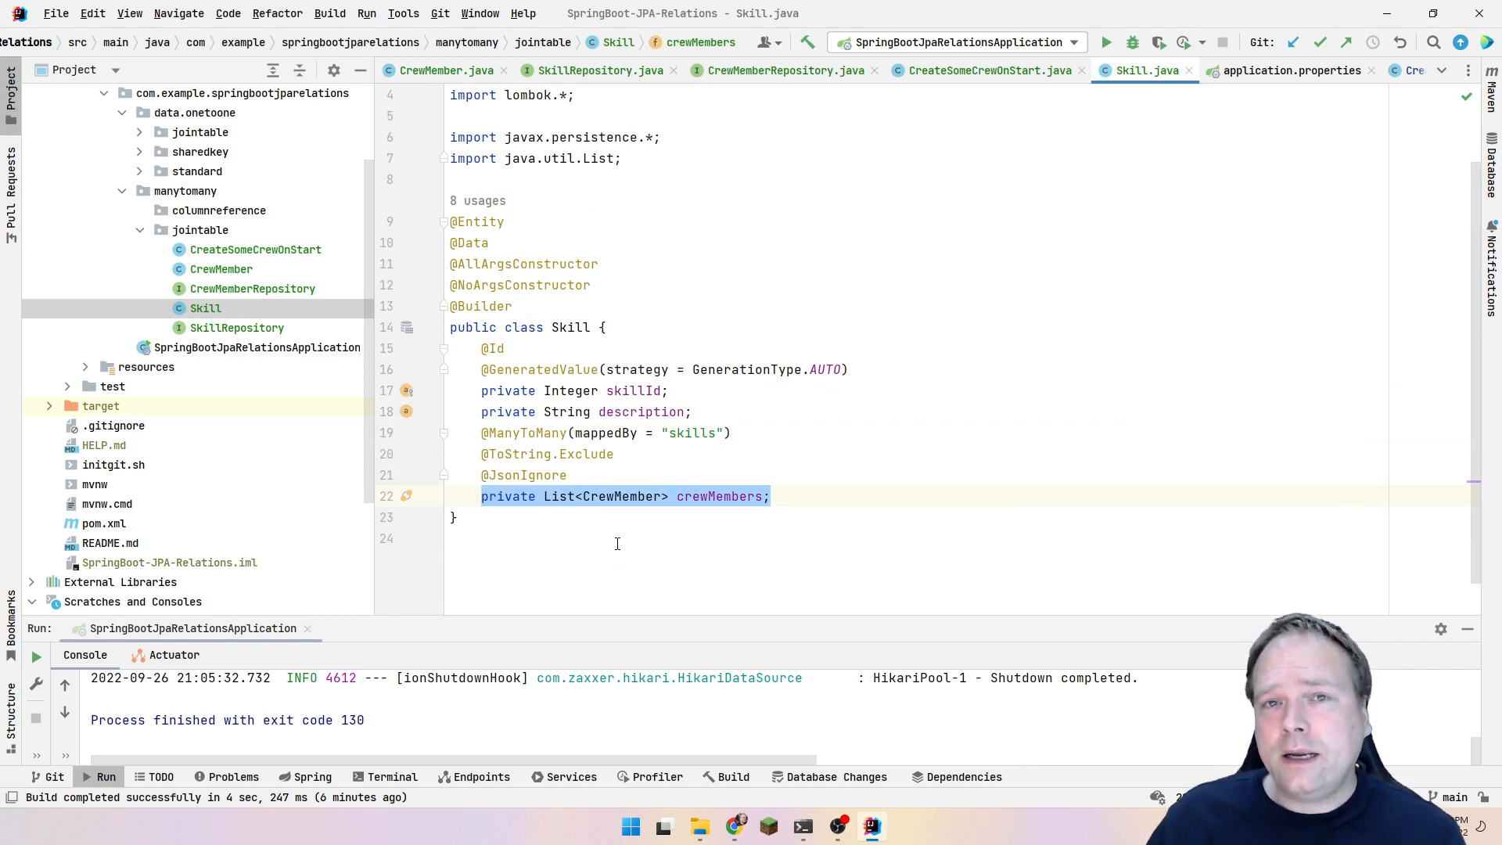
mouse_move(621, 510)
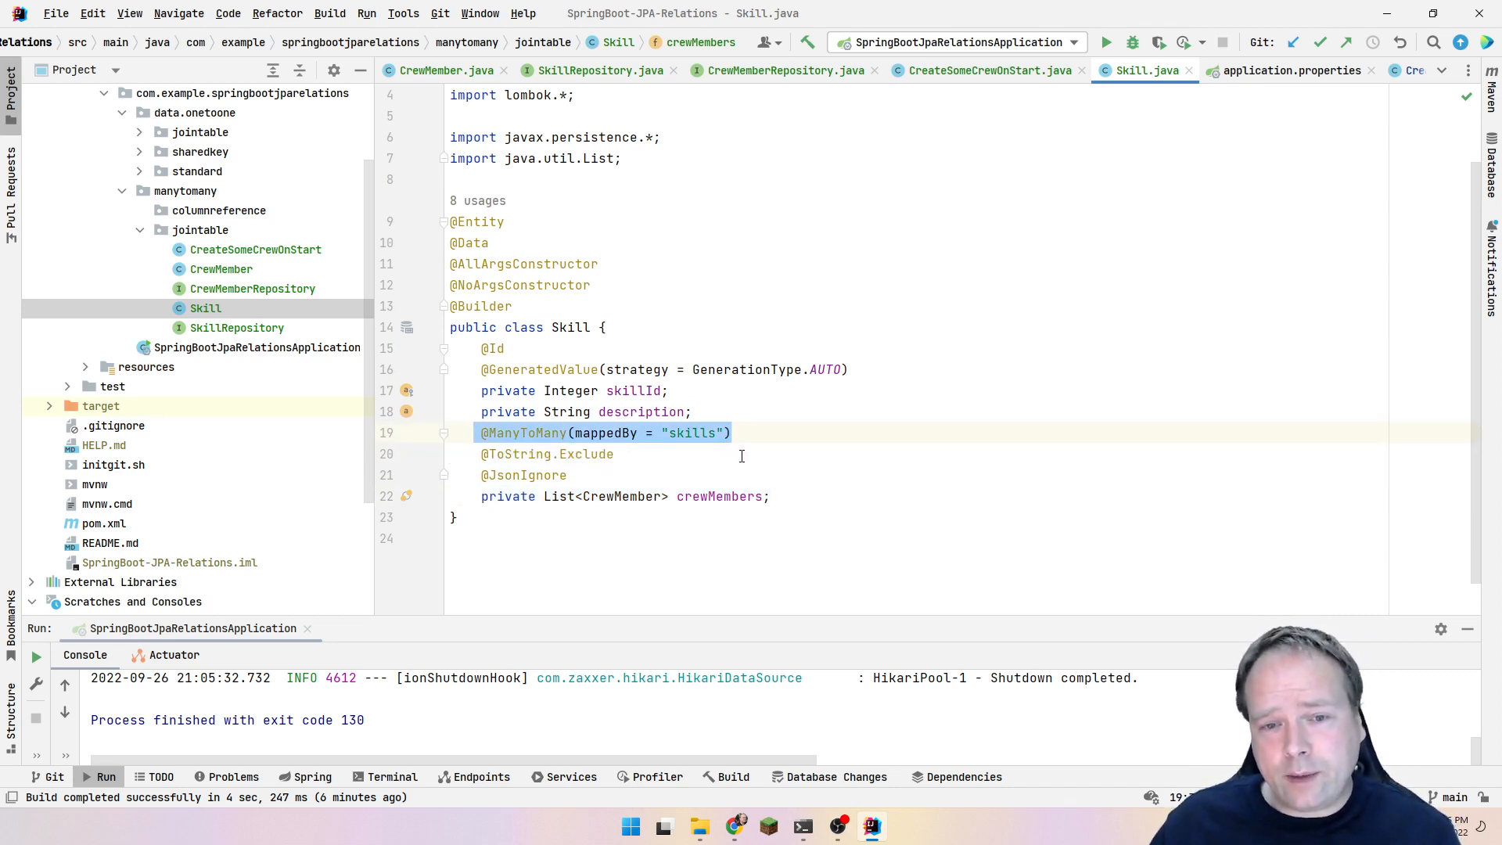
click(728, 432)
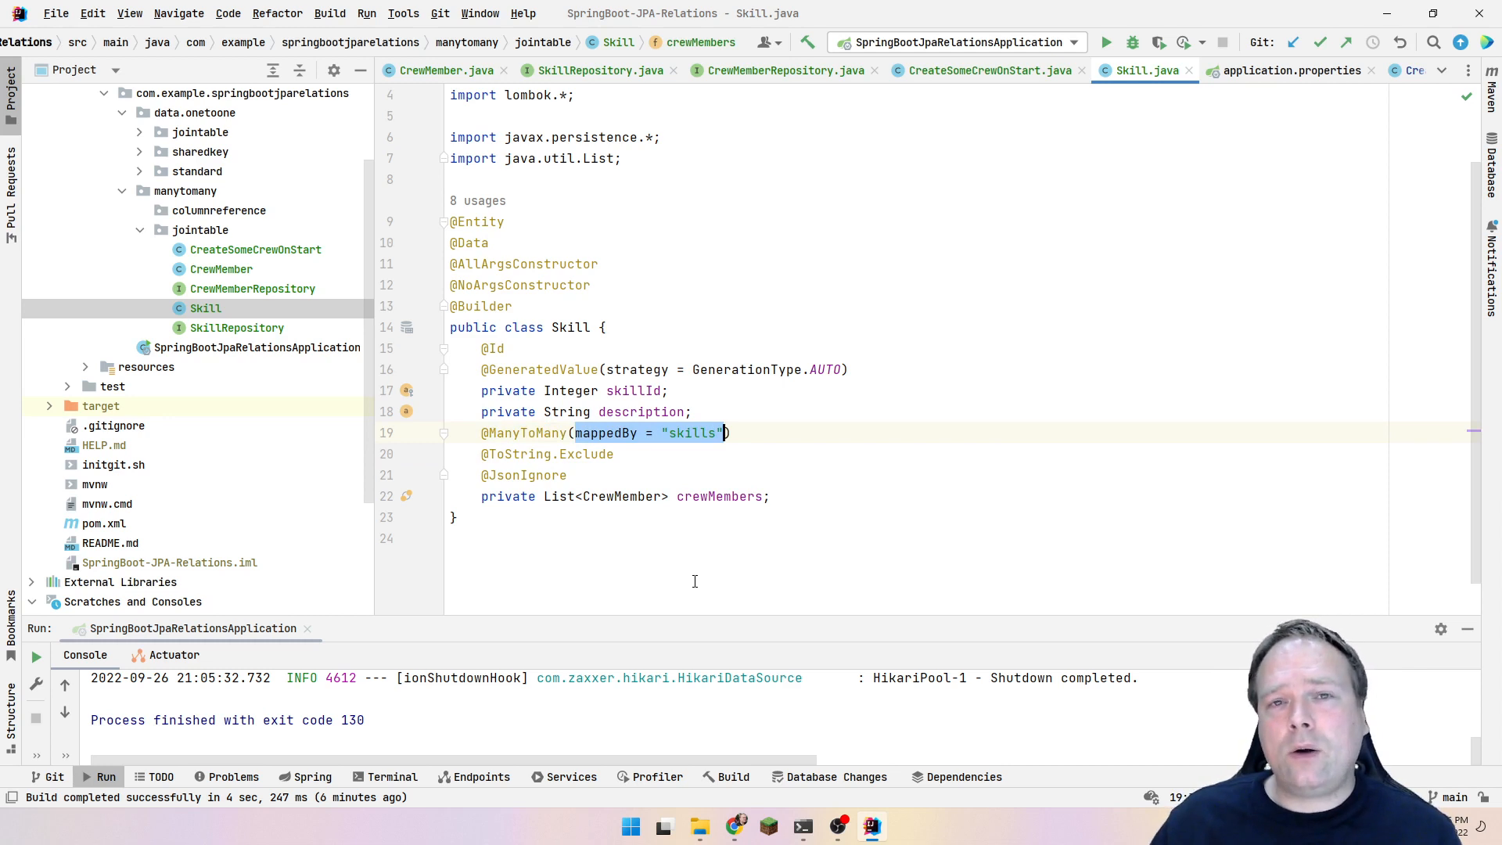
mouse_move(724, 561)
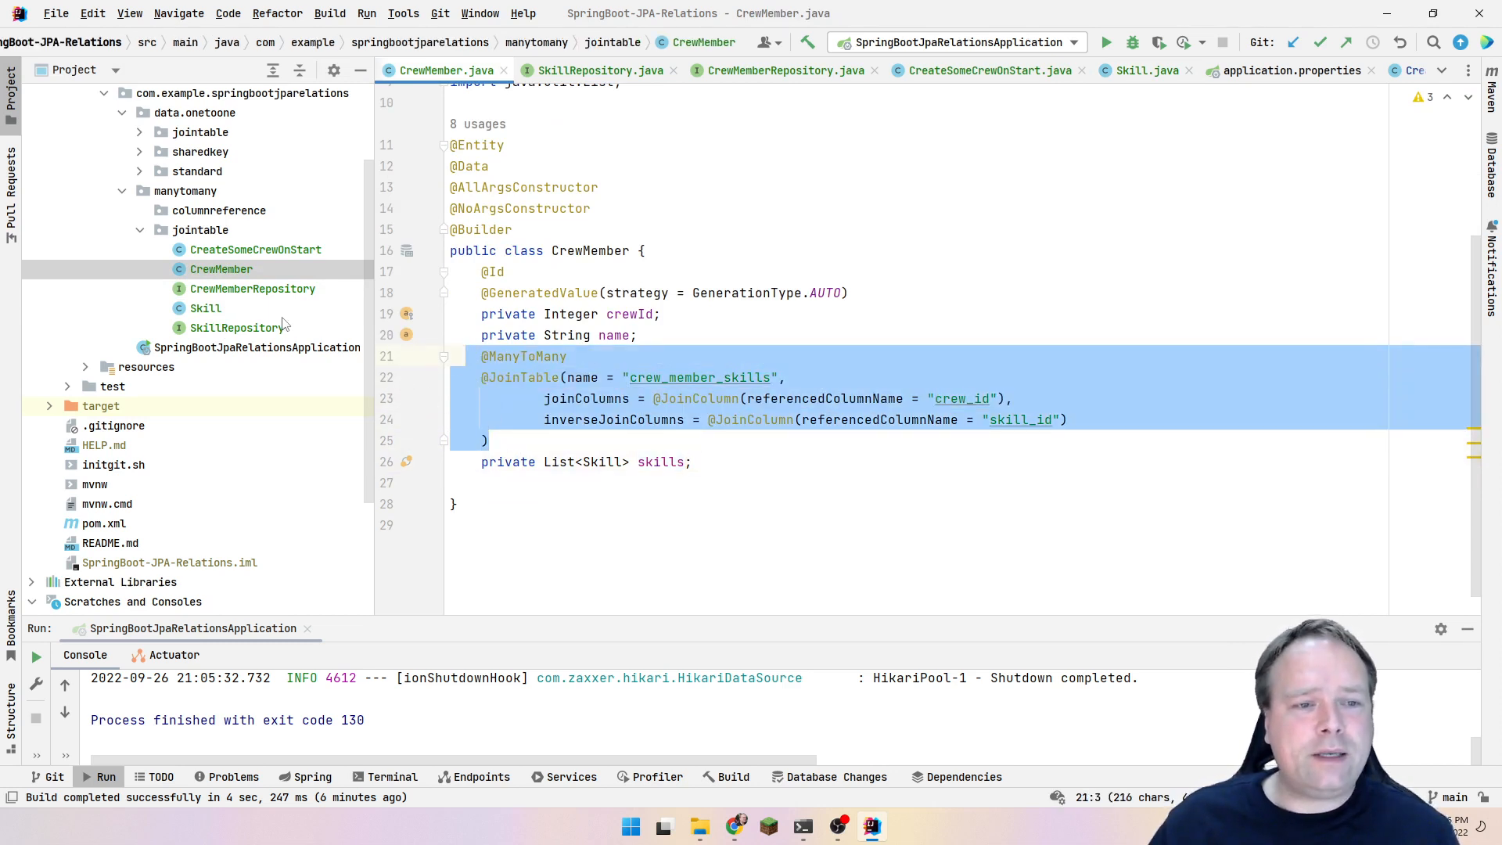
click(1142, 70)
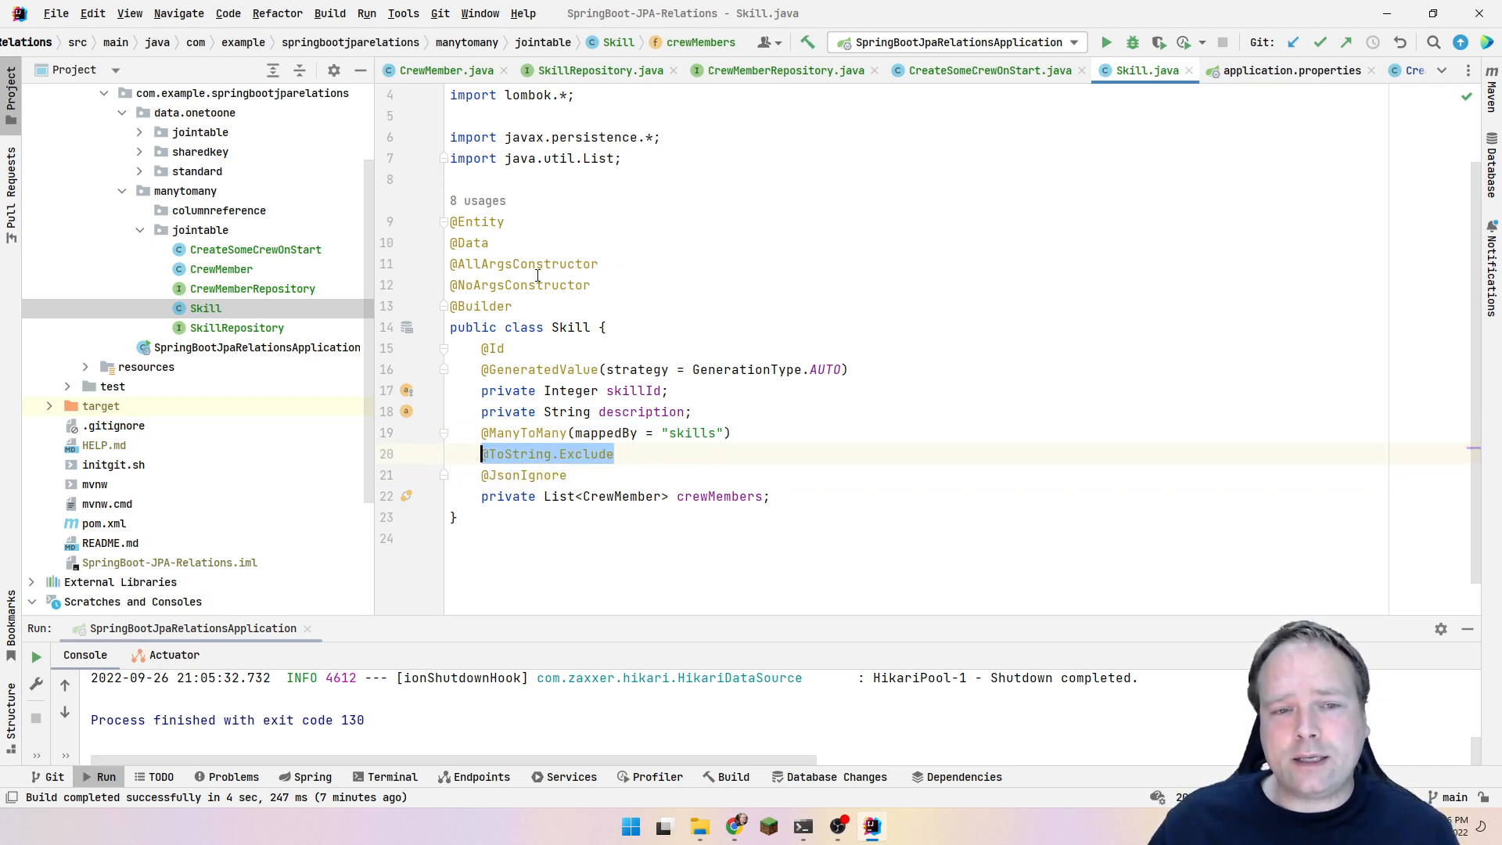
mouse_move(721, 285)
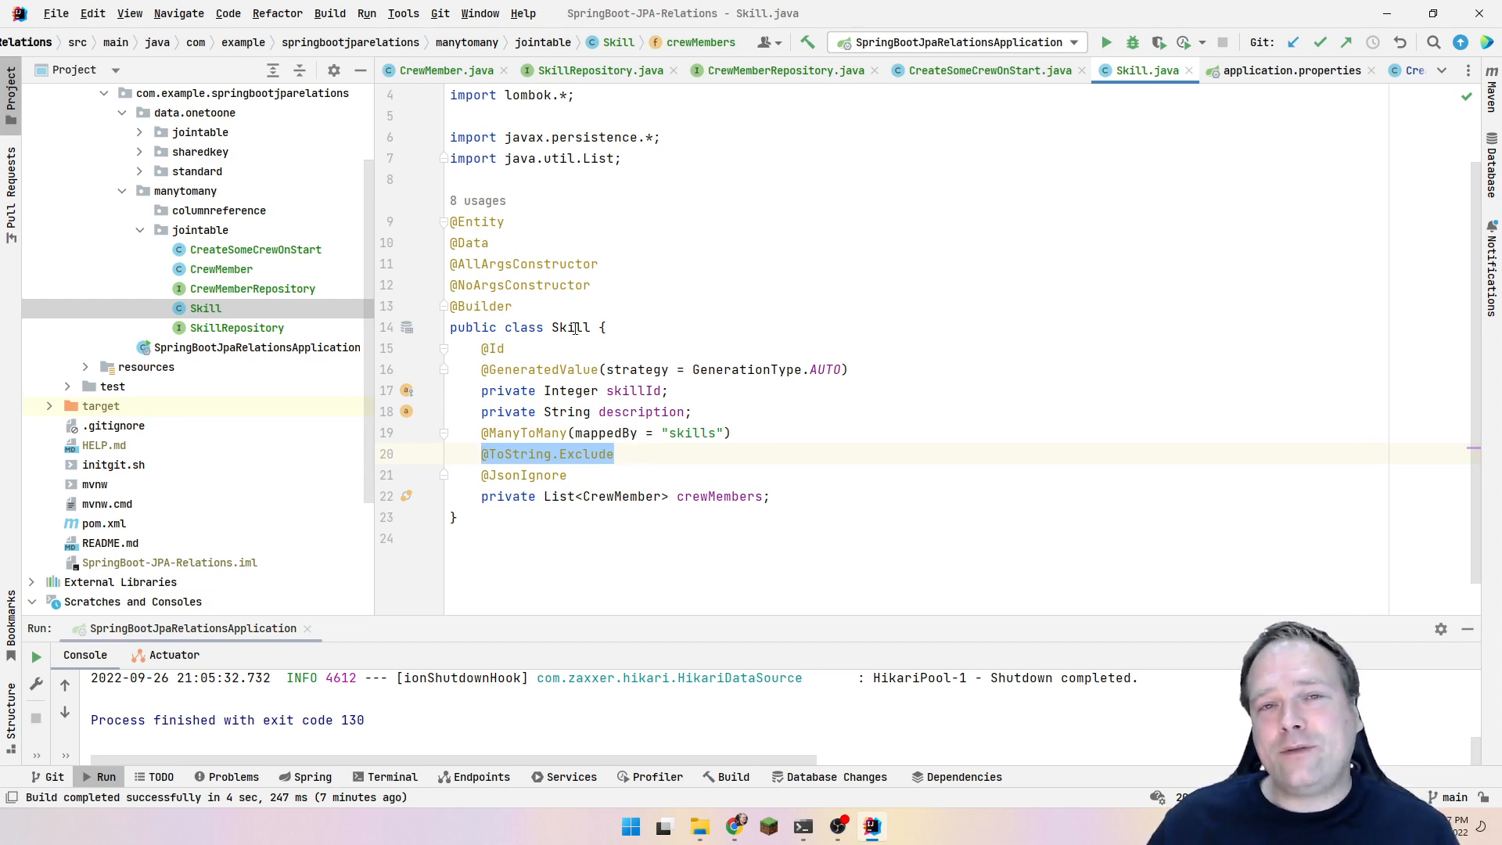
mouse_move(725, 291)
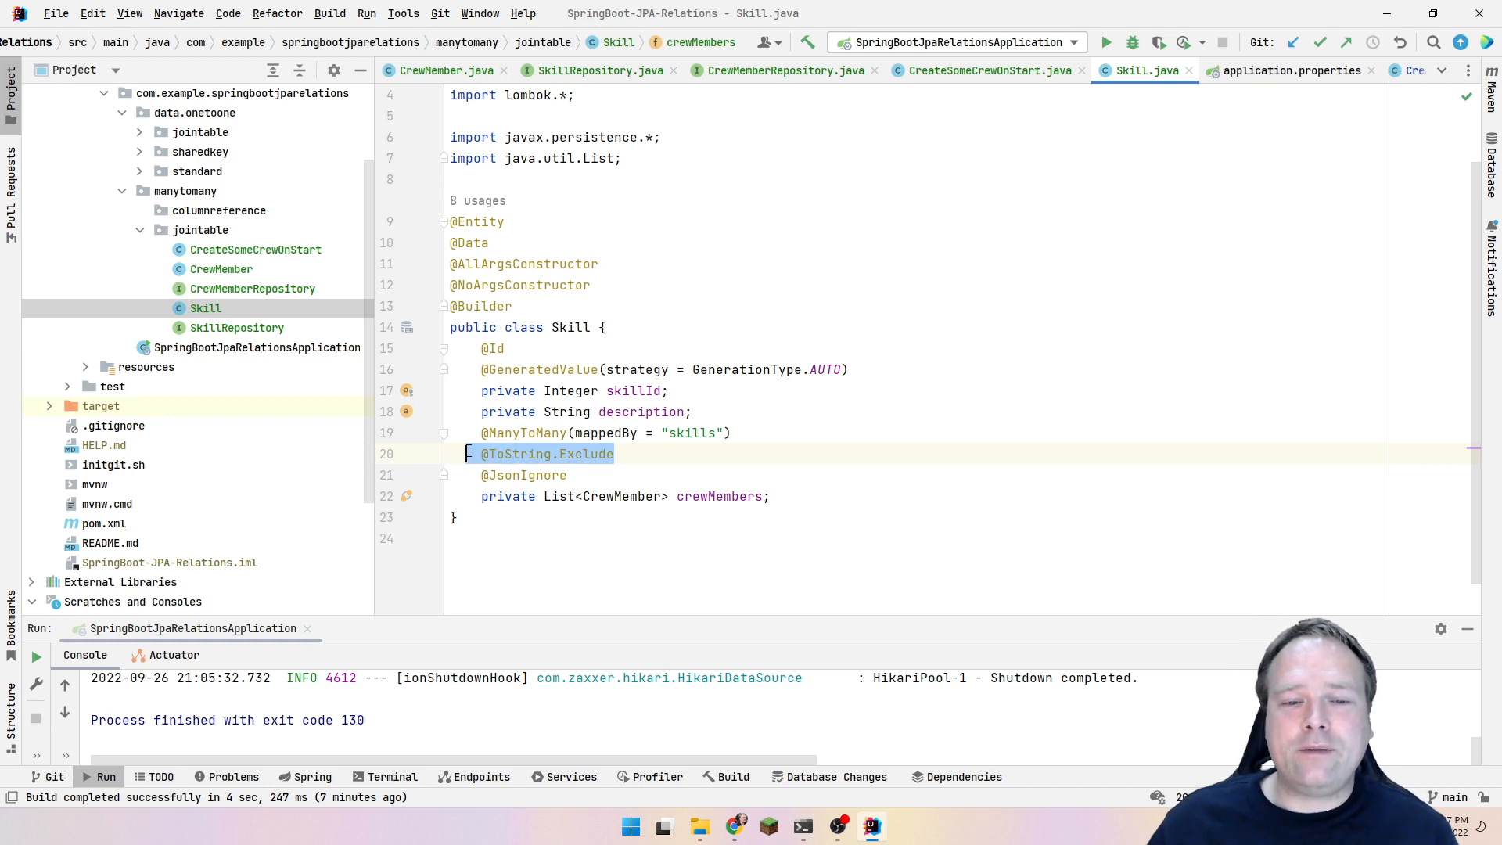
double_click(718, 496)
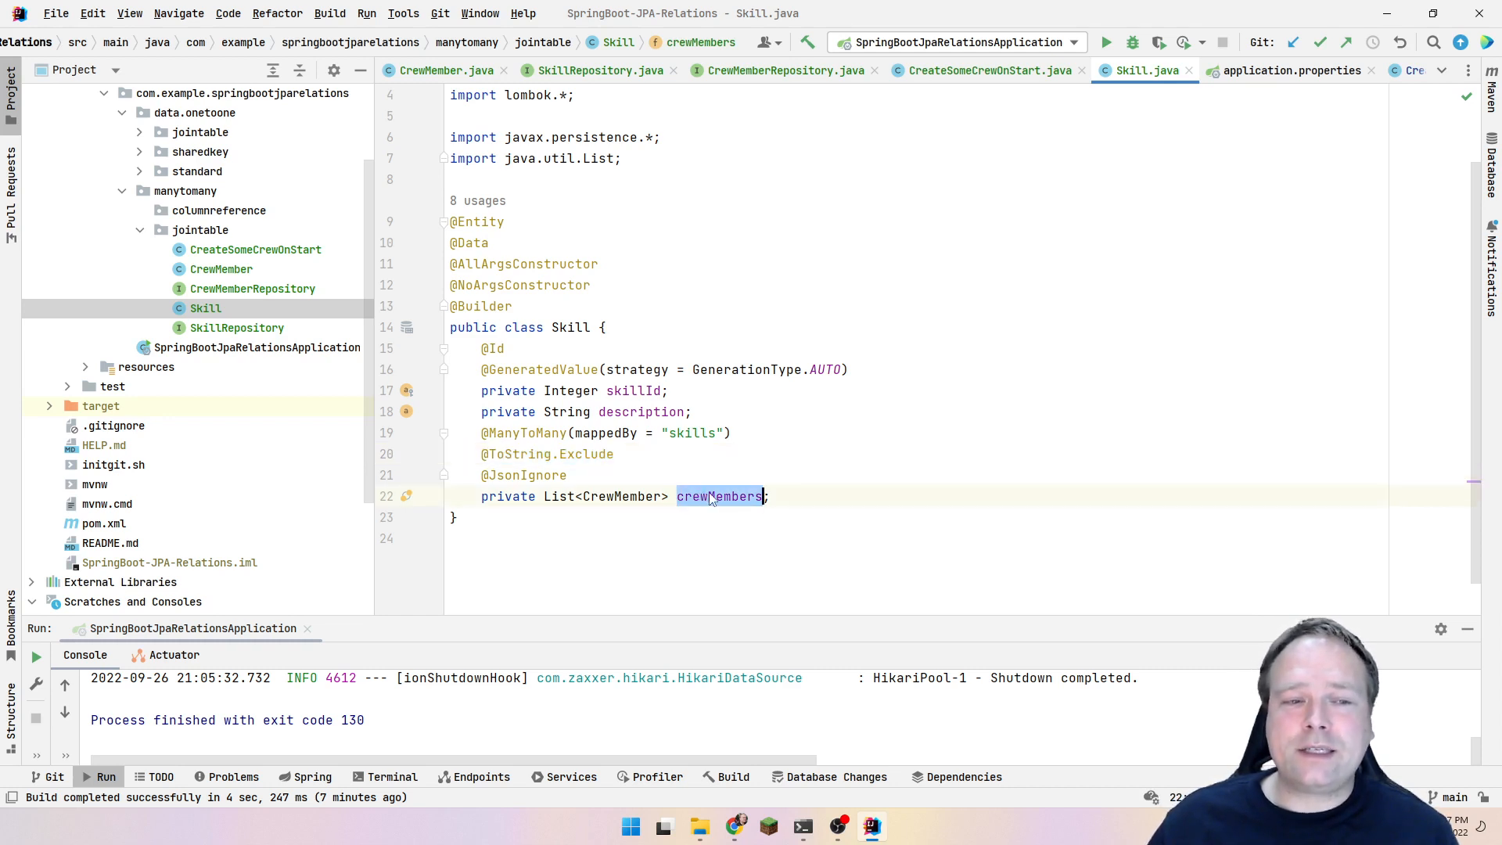
mouse_move(702, 438)
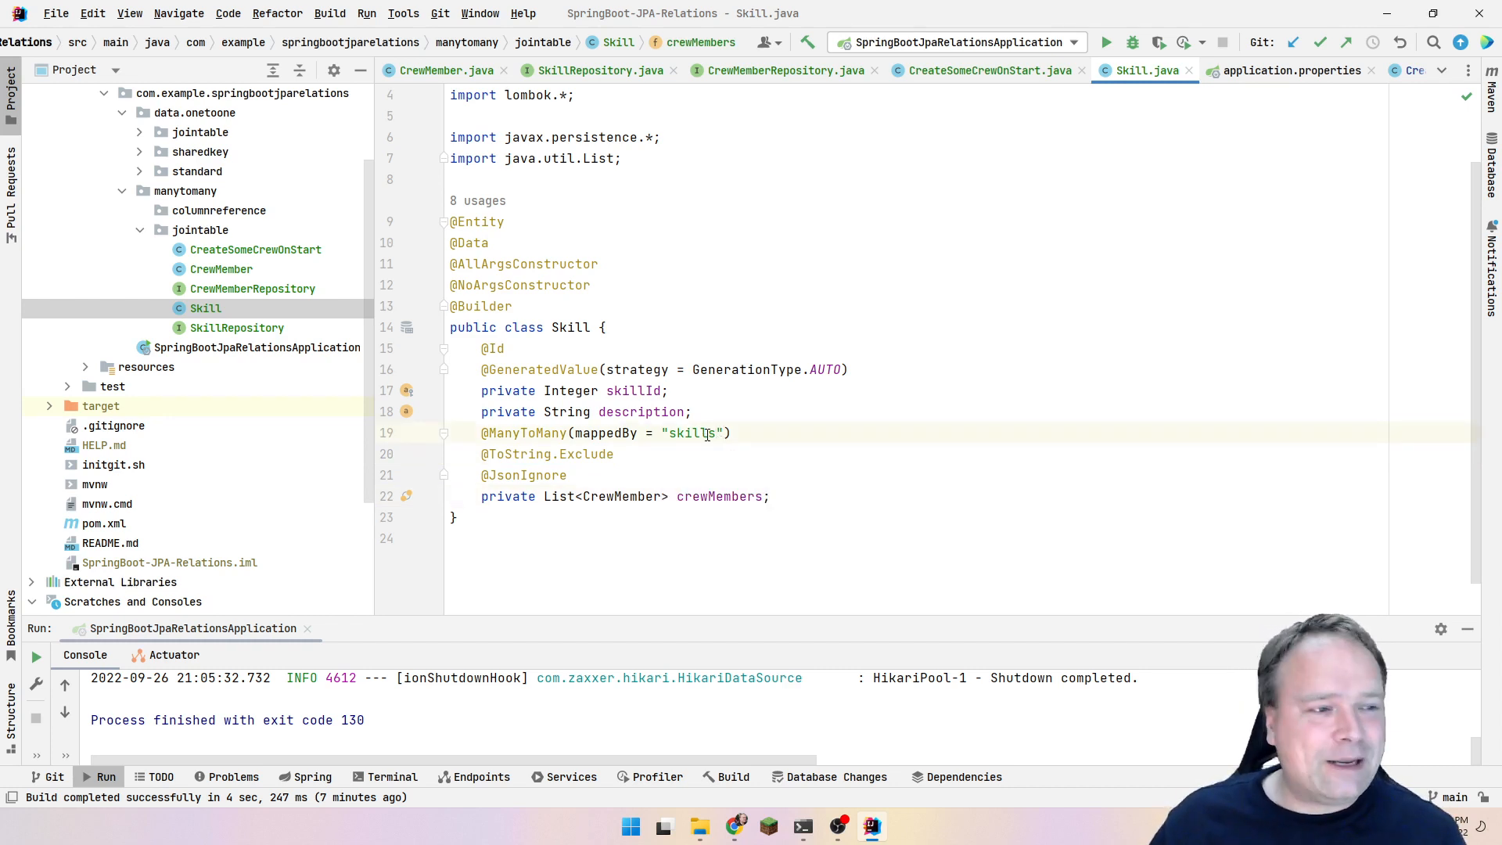
double_click(523, 476)
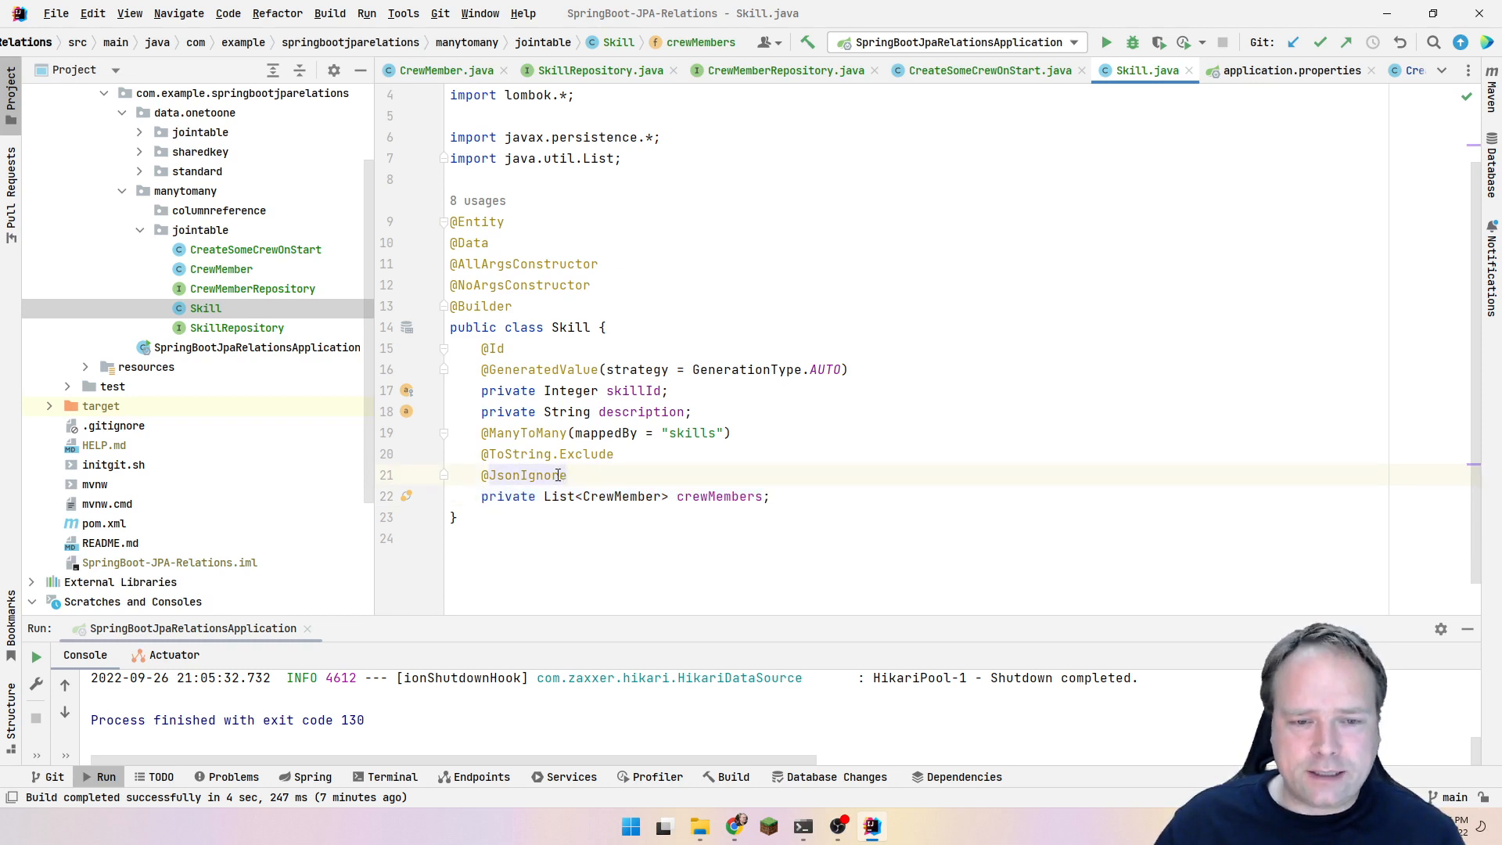
mouse_move(560, 475)
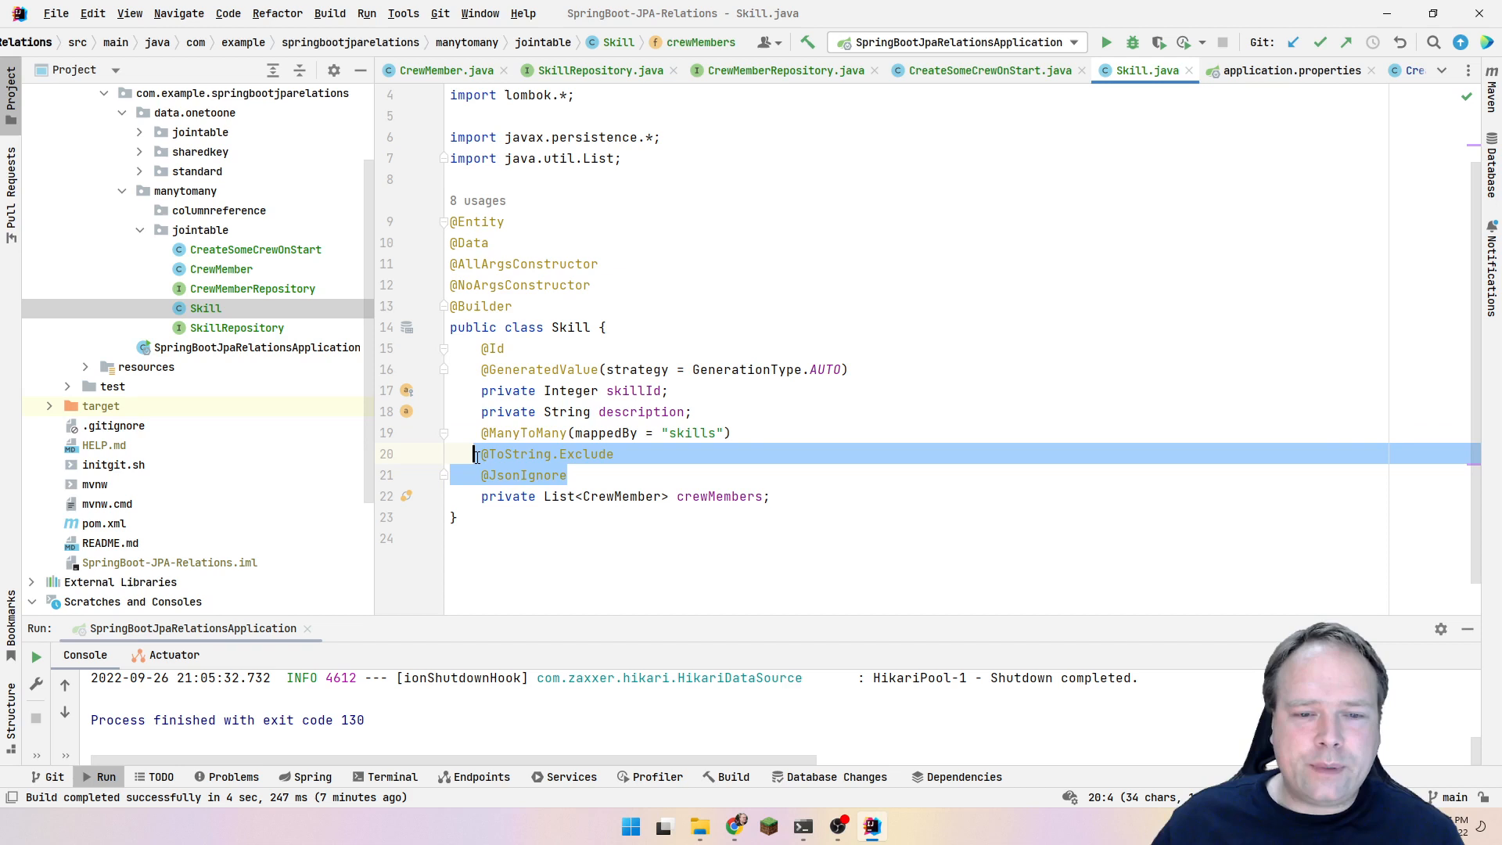
mouse_move(595, 496)
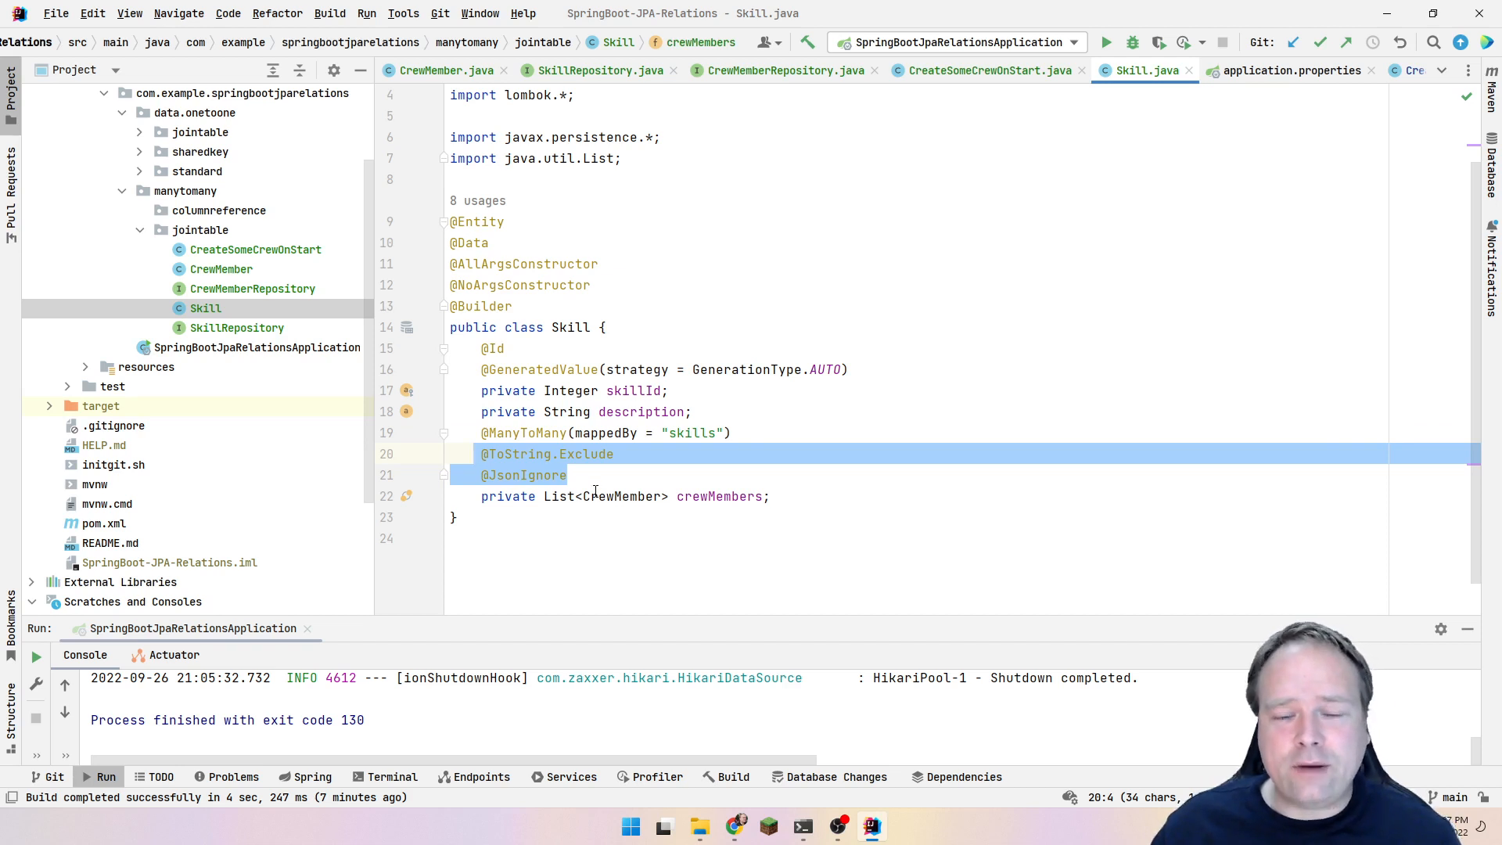
click(567, 475)
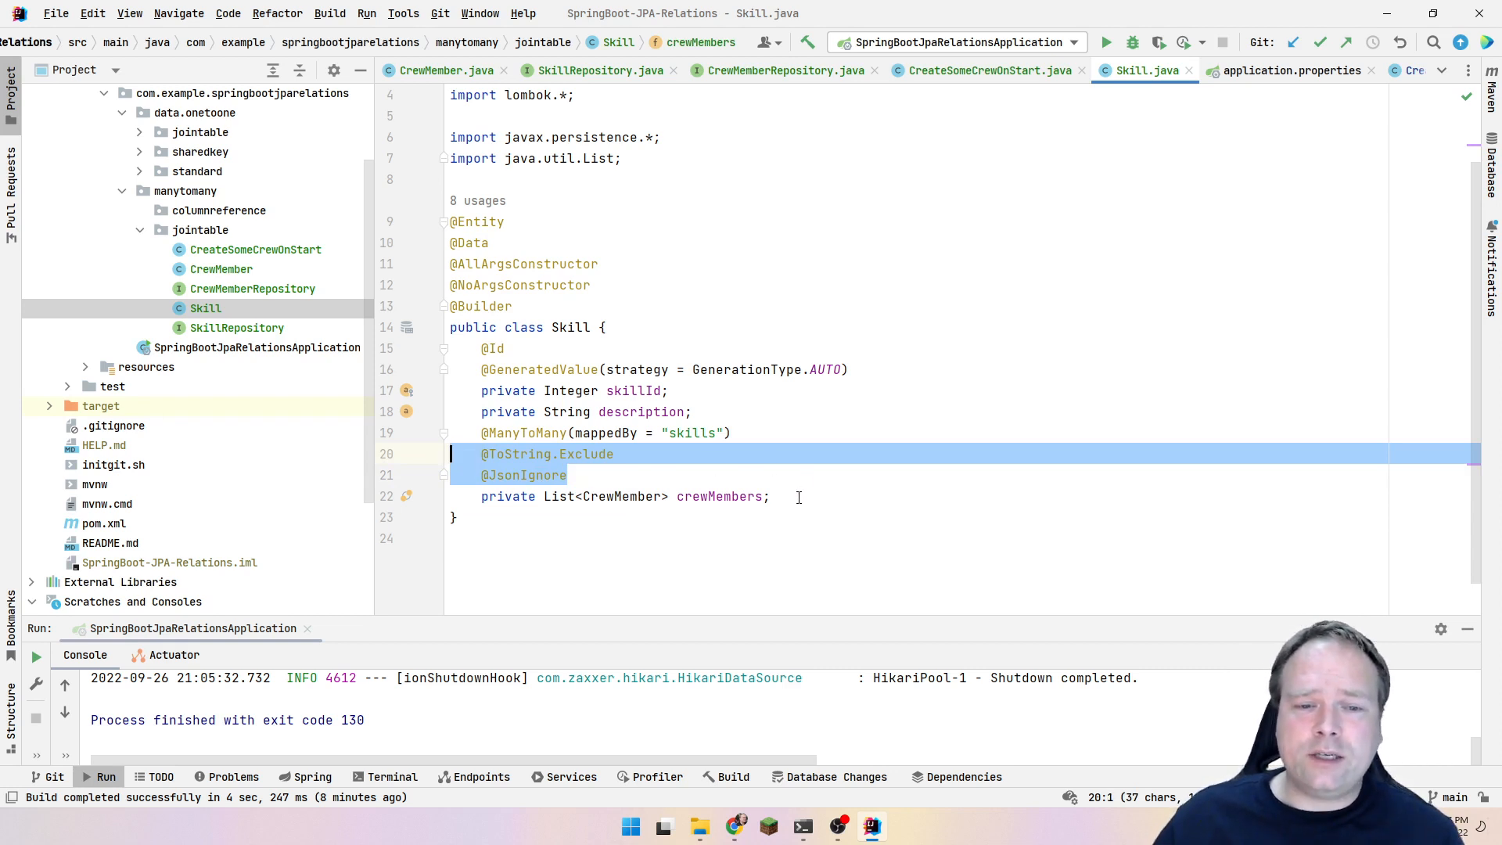
click(523, 474)
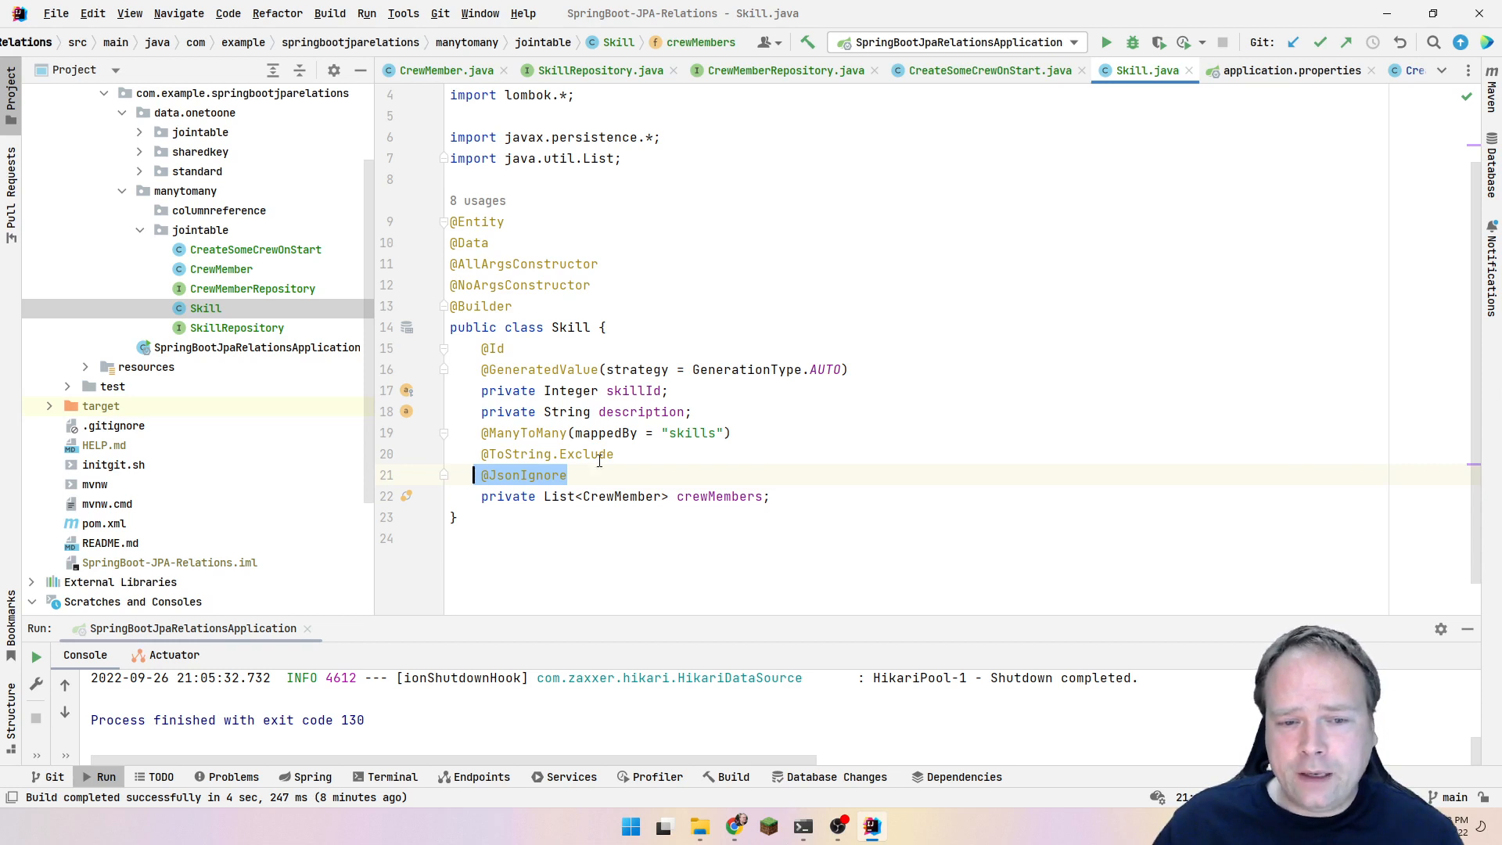
click(771, 496)
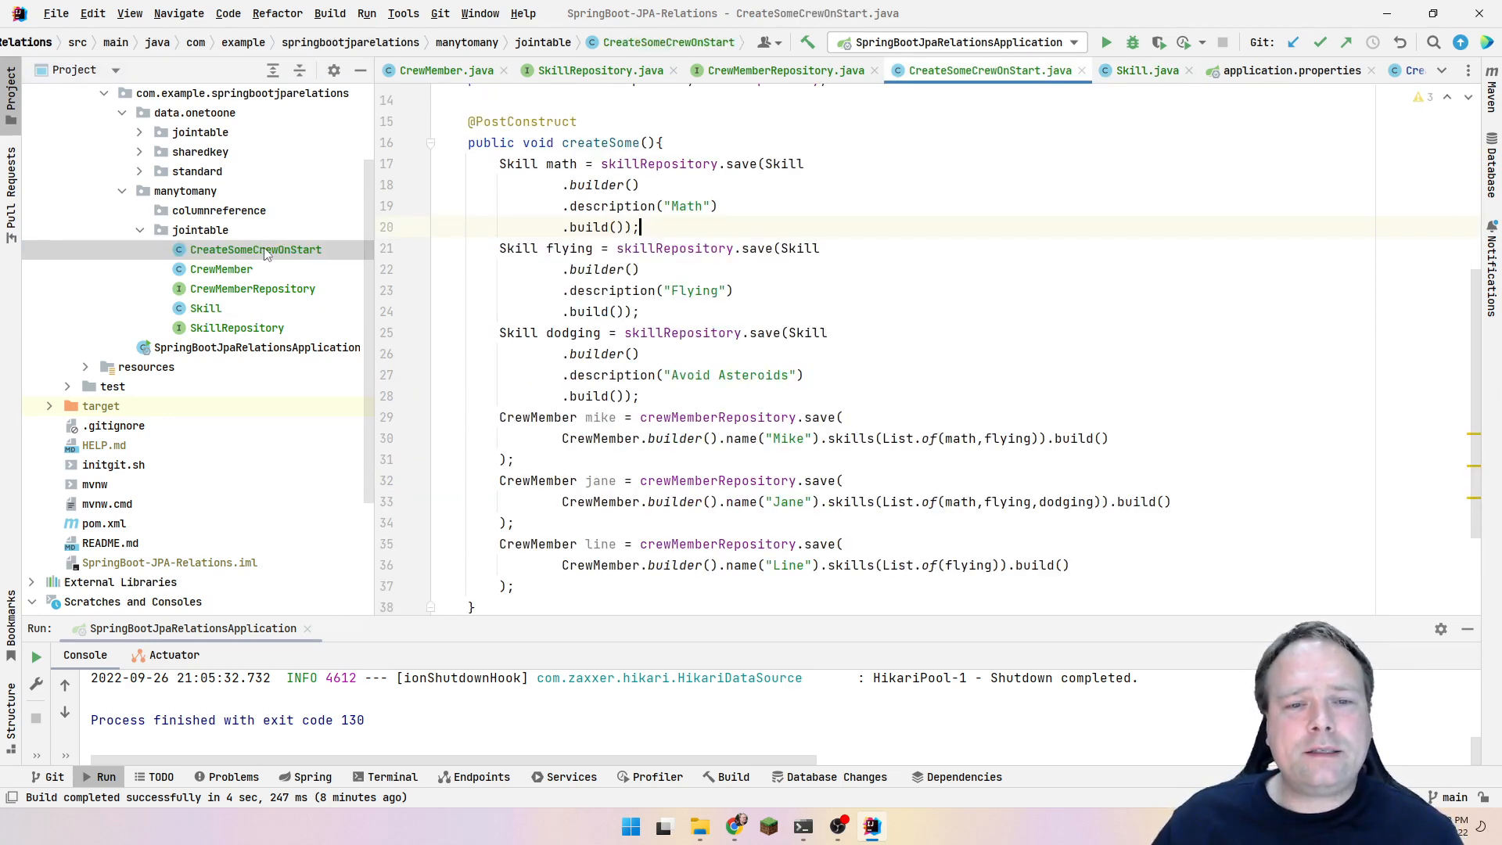
scroll(up, 3)
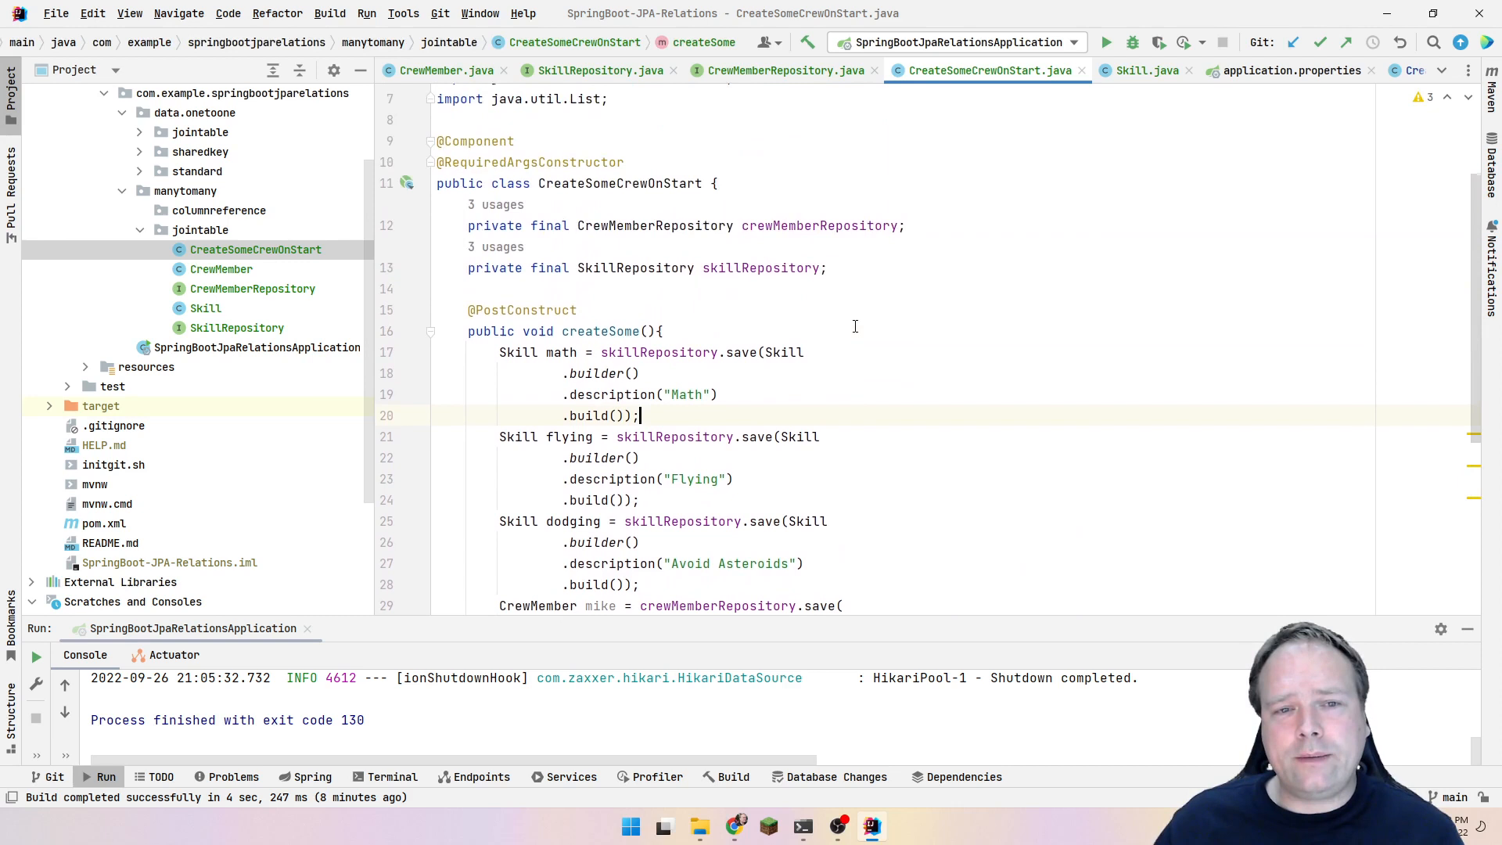
scroll(up, 3)
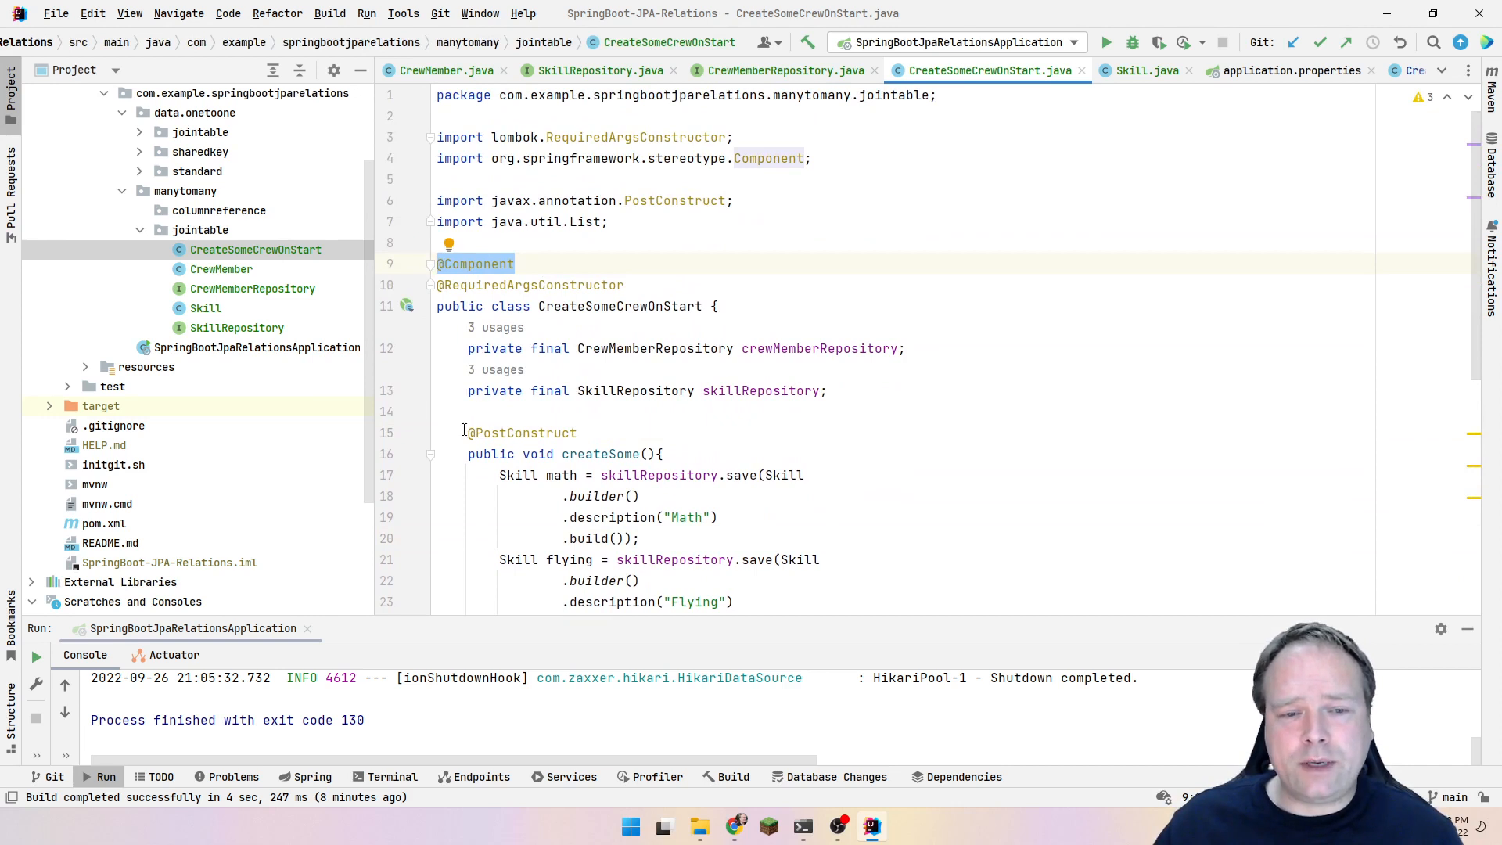
click(523, 432)
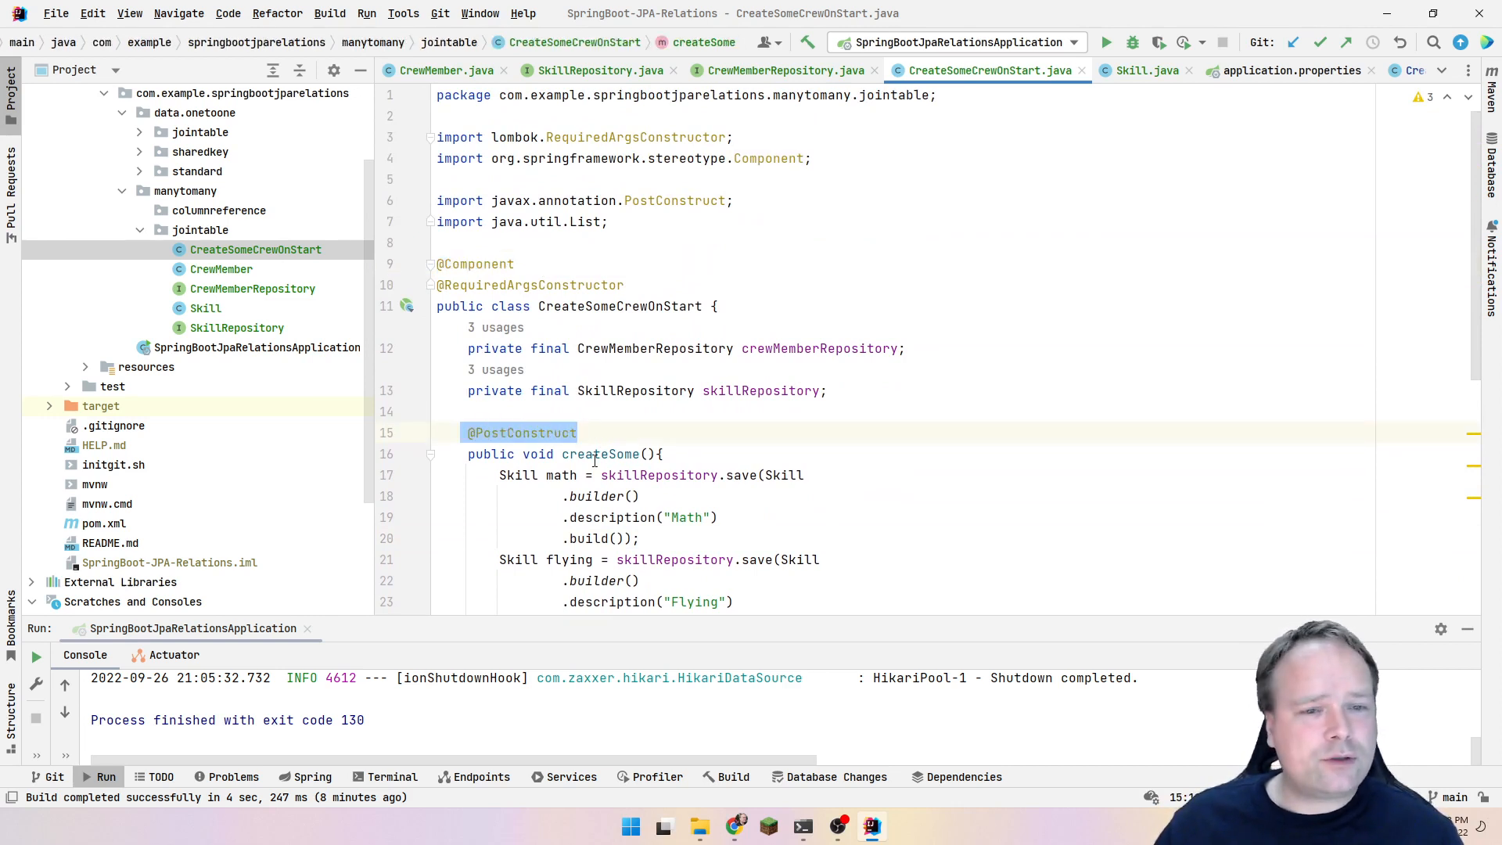
scroll(down, 3)
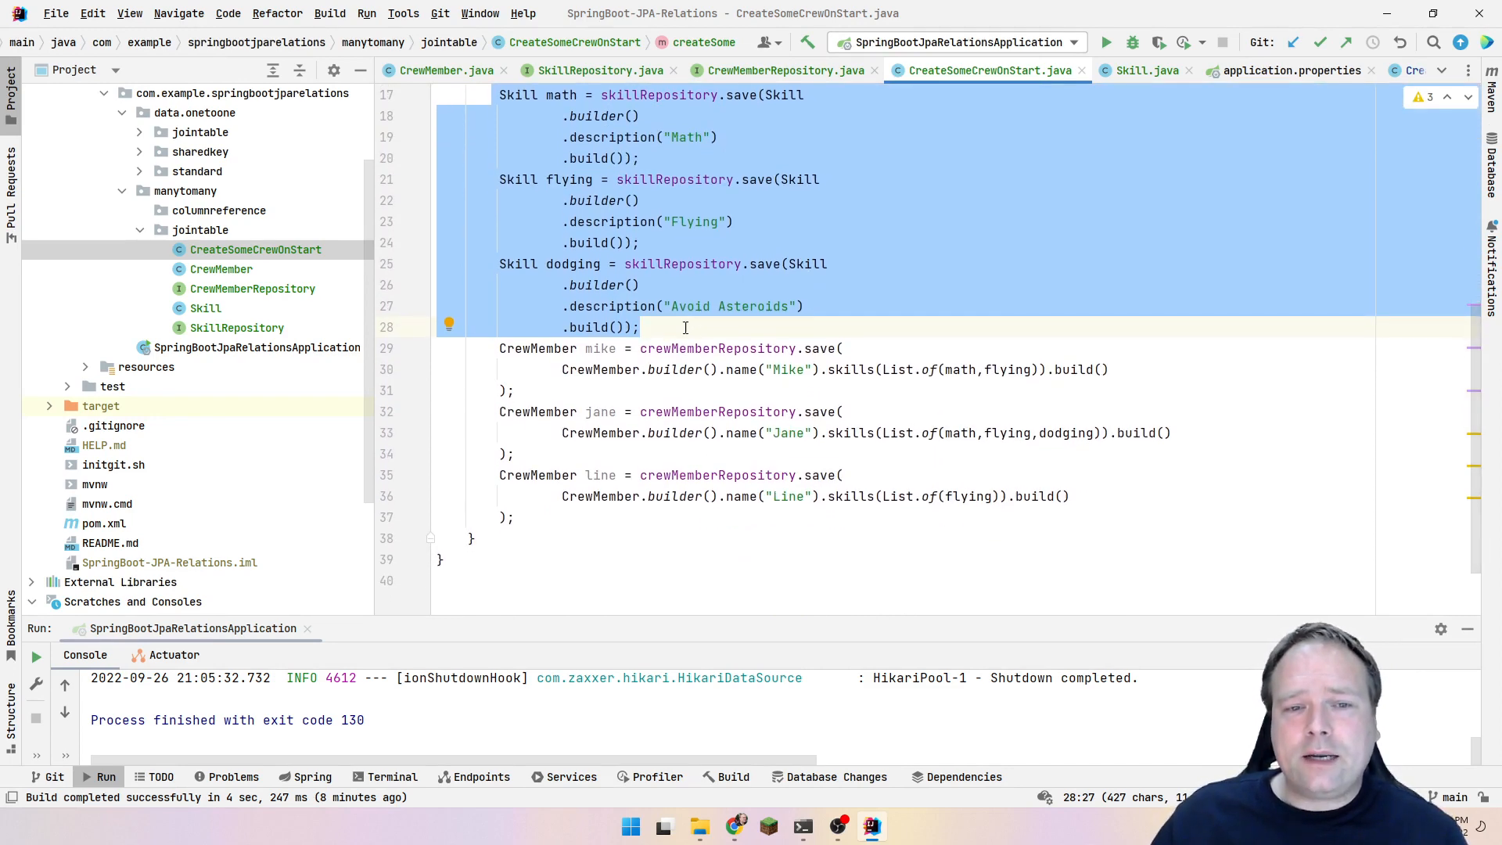
scroll(up, 3)
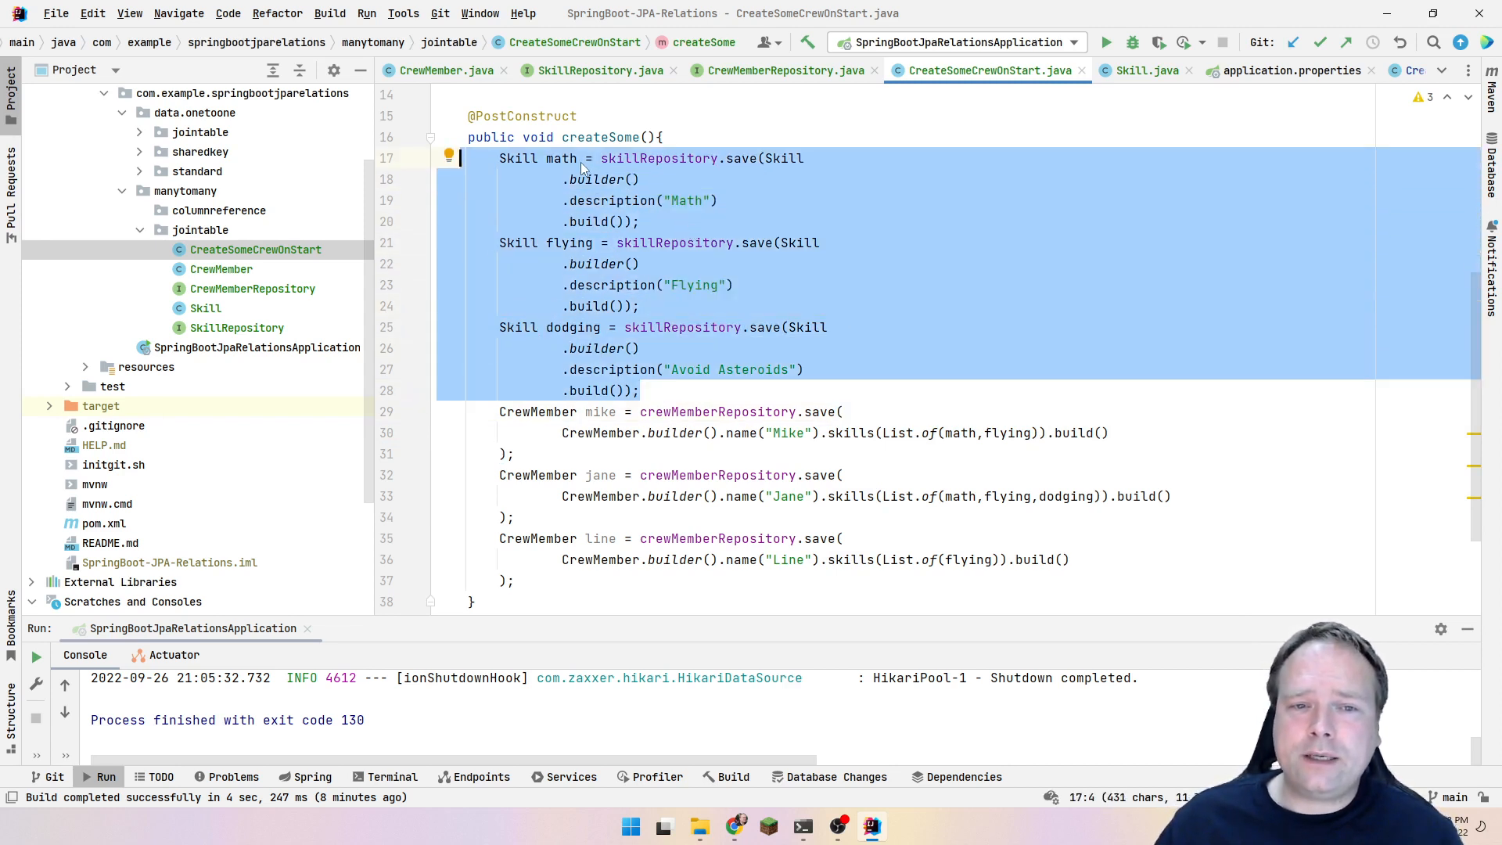
click(562, 432)
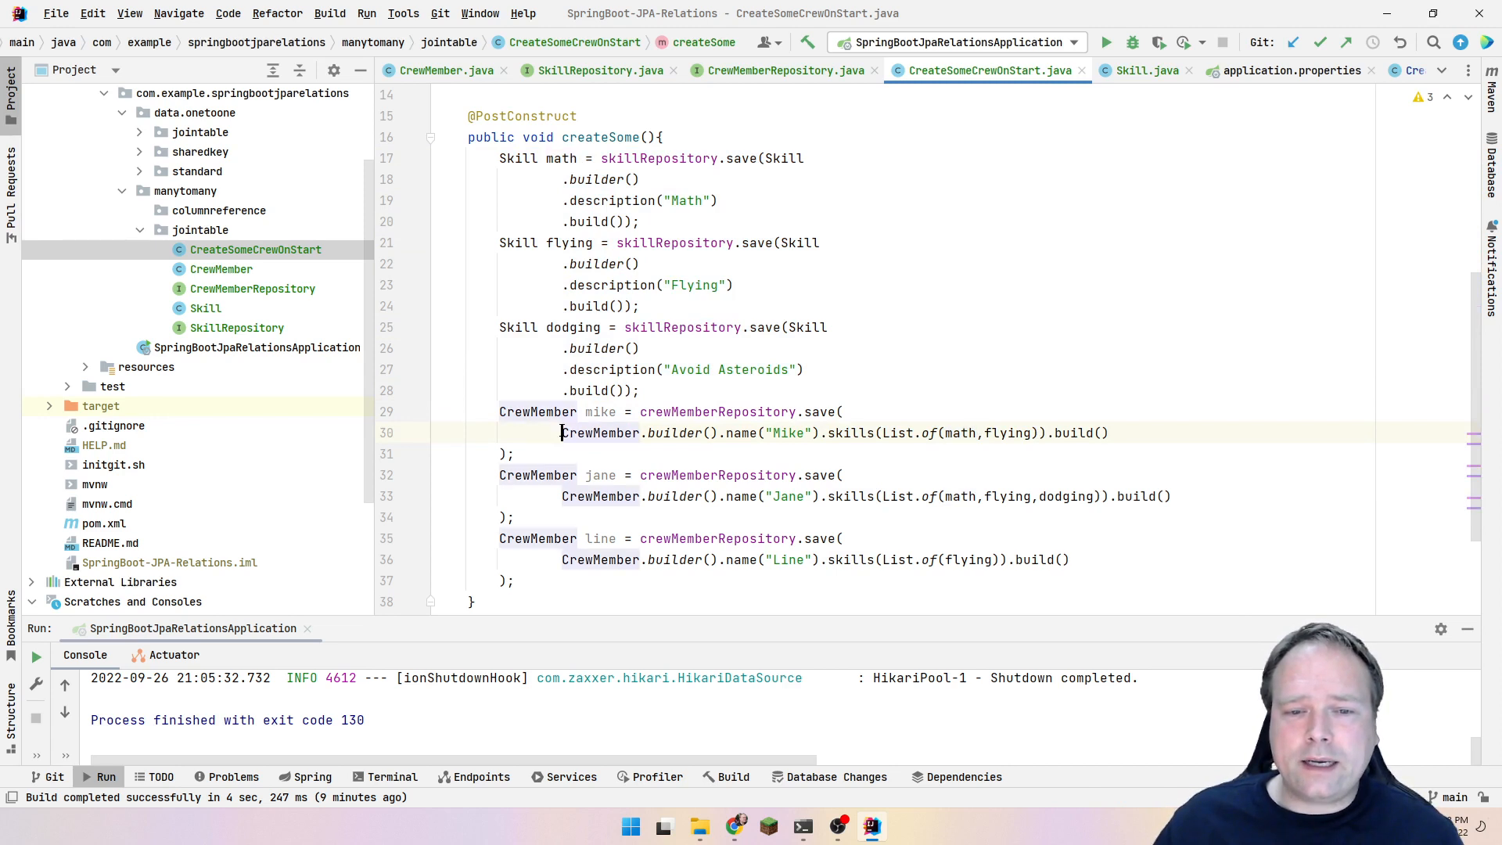
Check the skill lists given to Mike, Line and Jane, then run SpringBootJpaRelationsApplication.
double_click(741, 432)
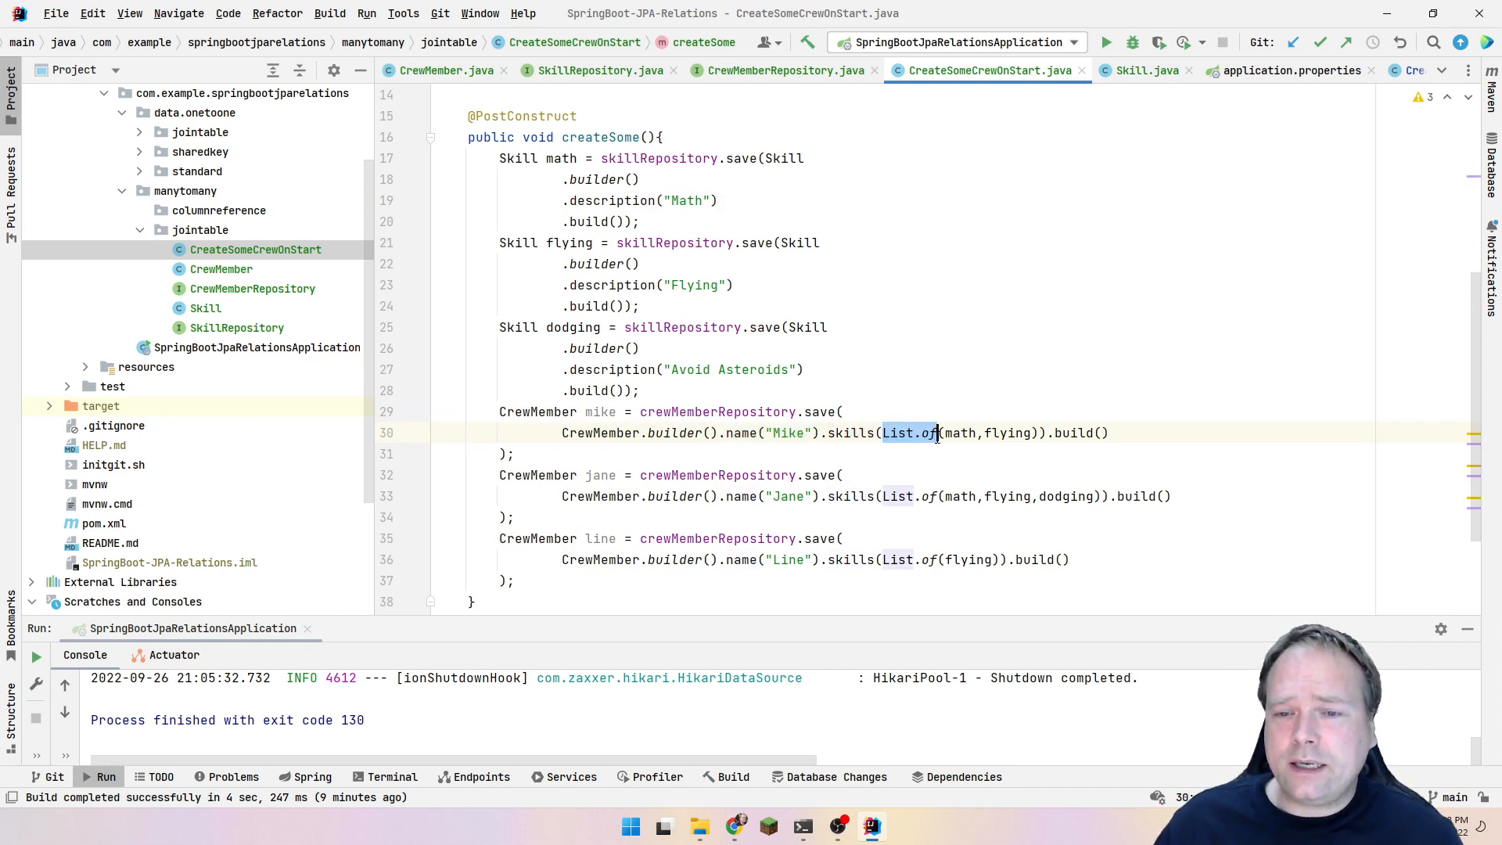
double_click(1006, 432)
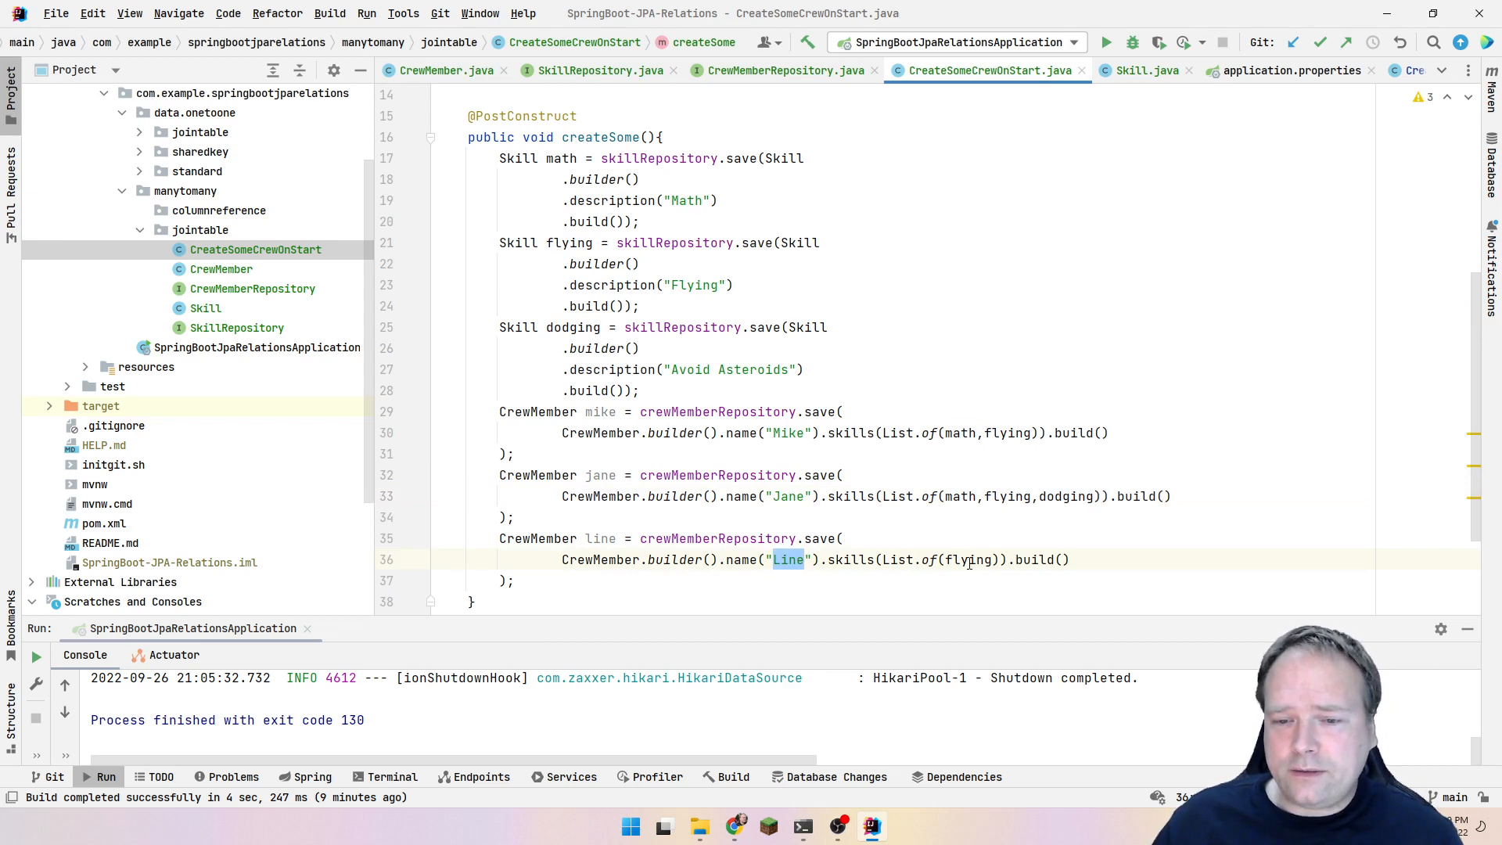
double_click(967, 560)
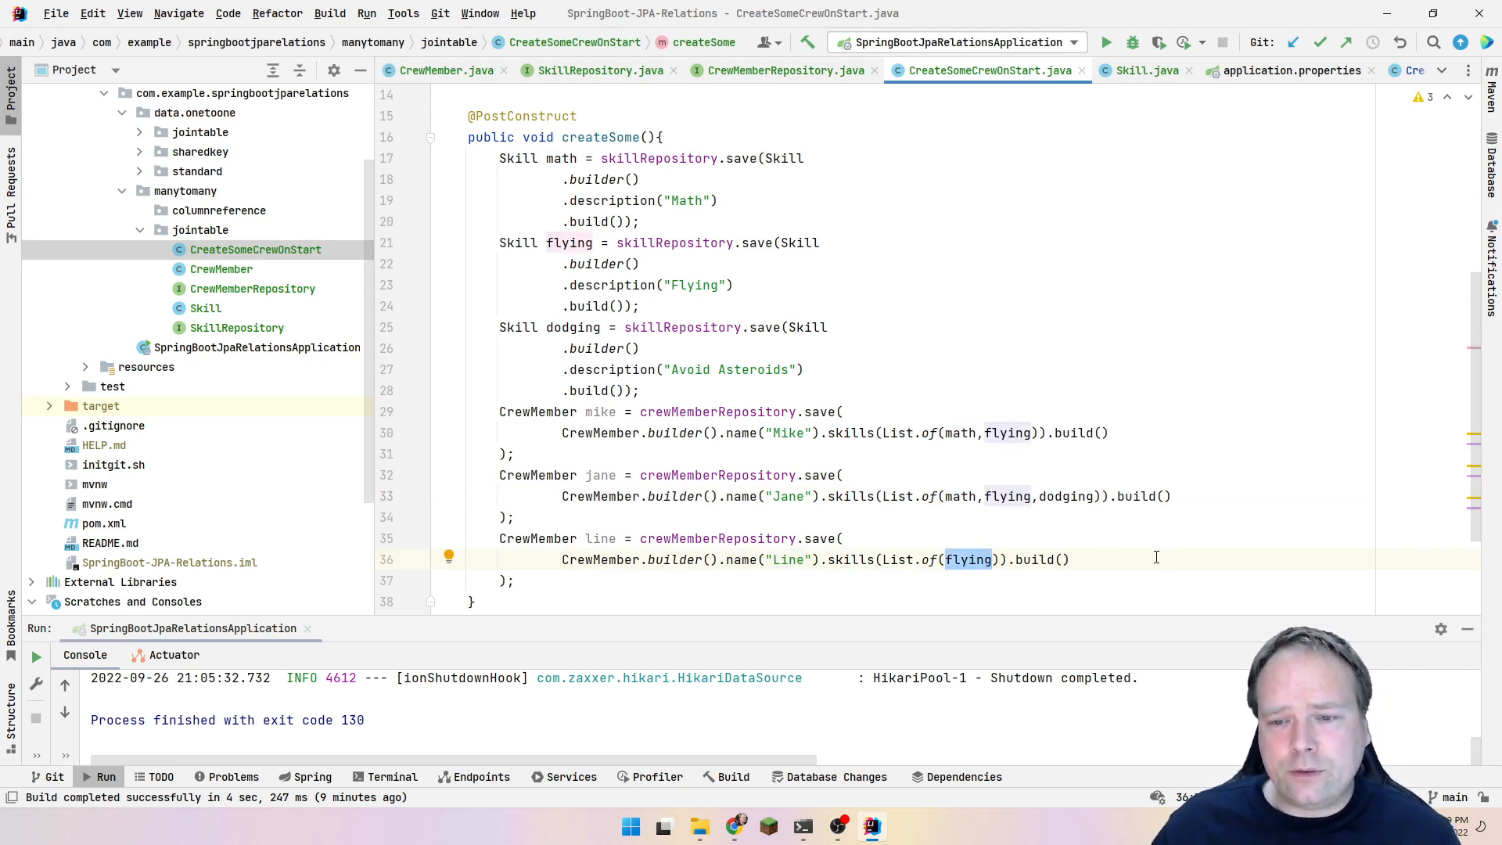
mouse_move(924, 545)
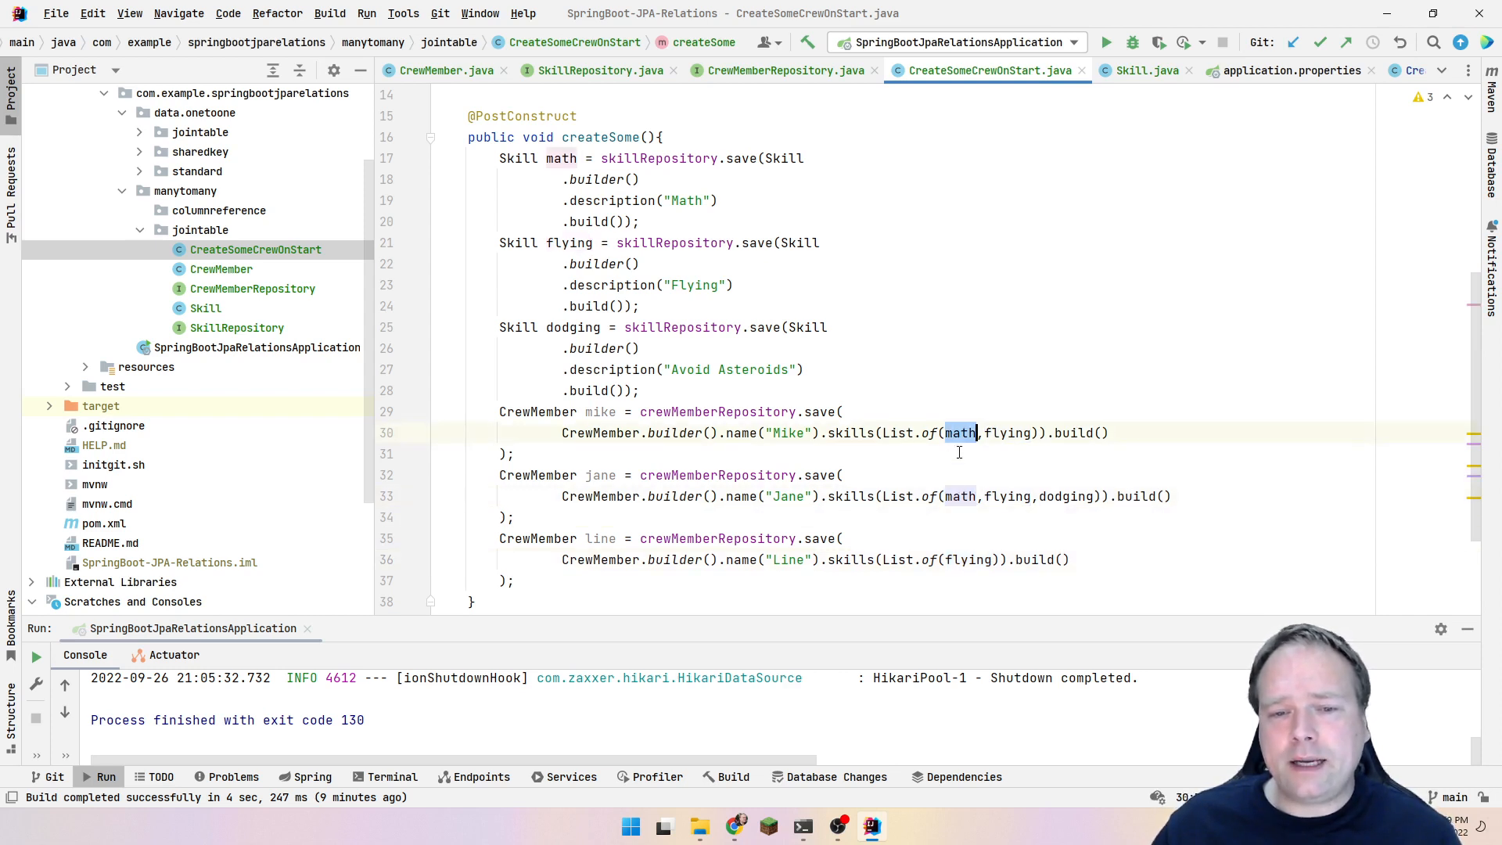
click(960, 496)
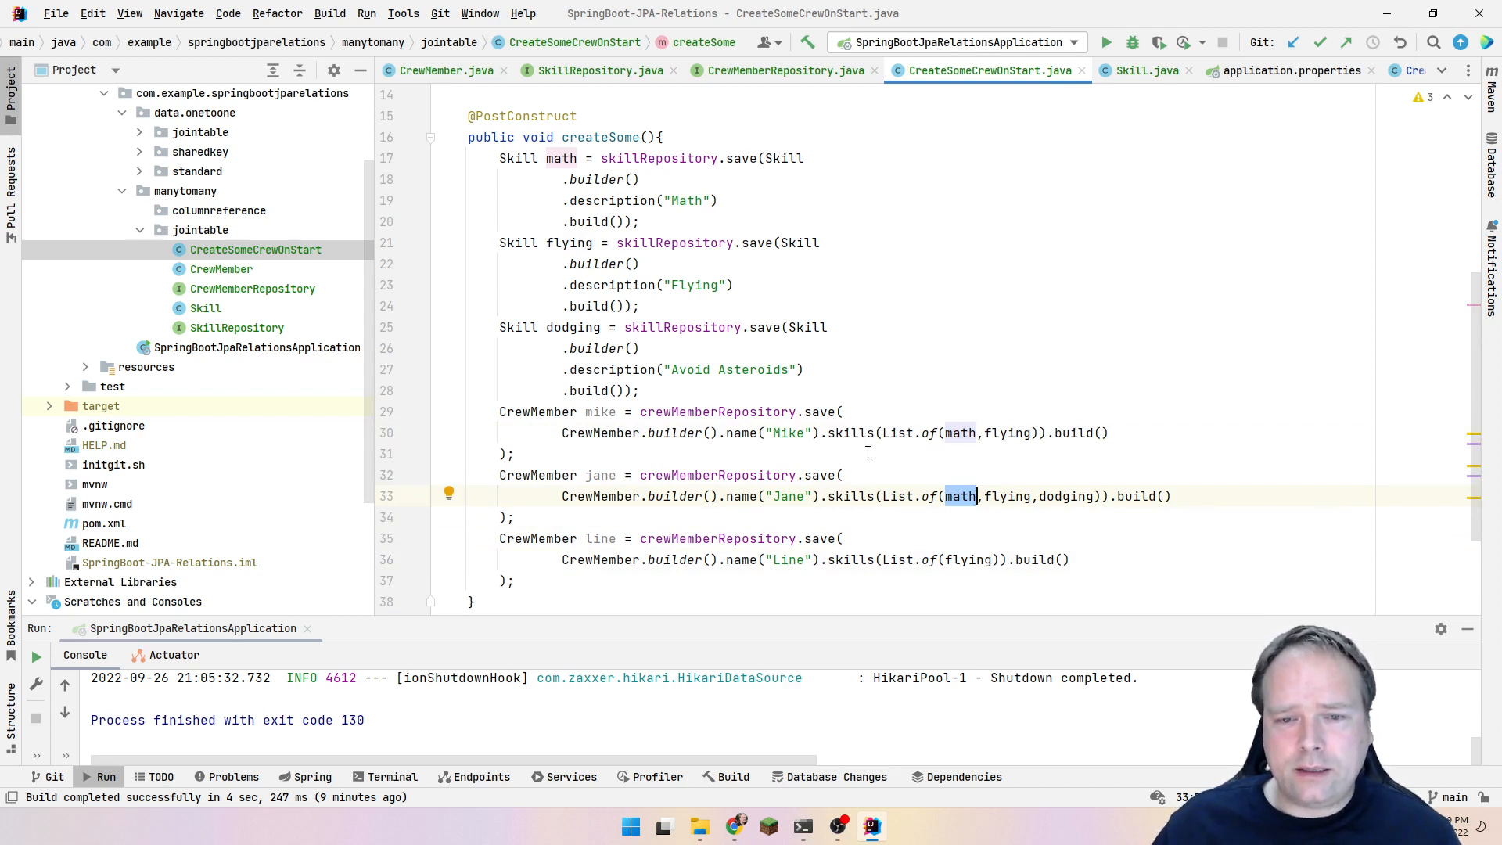
click(515, 454)
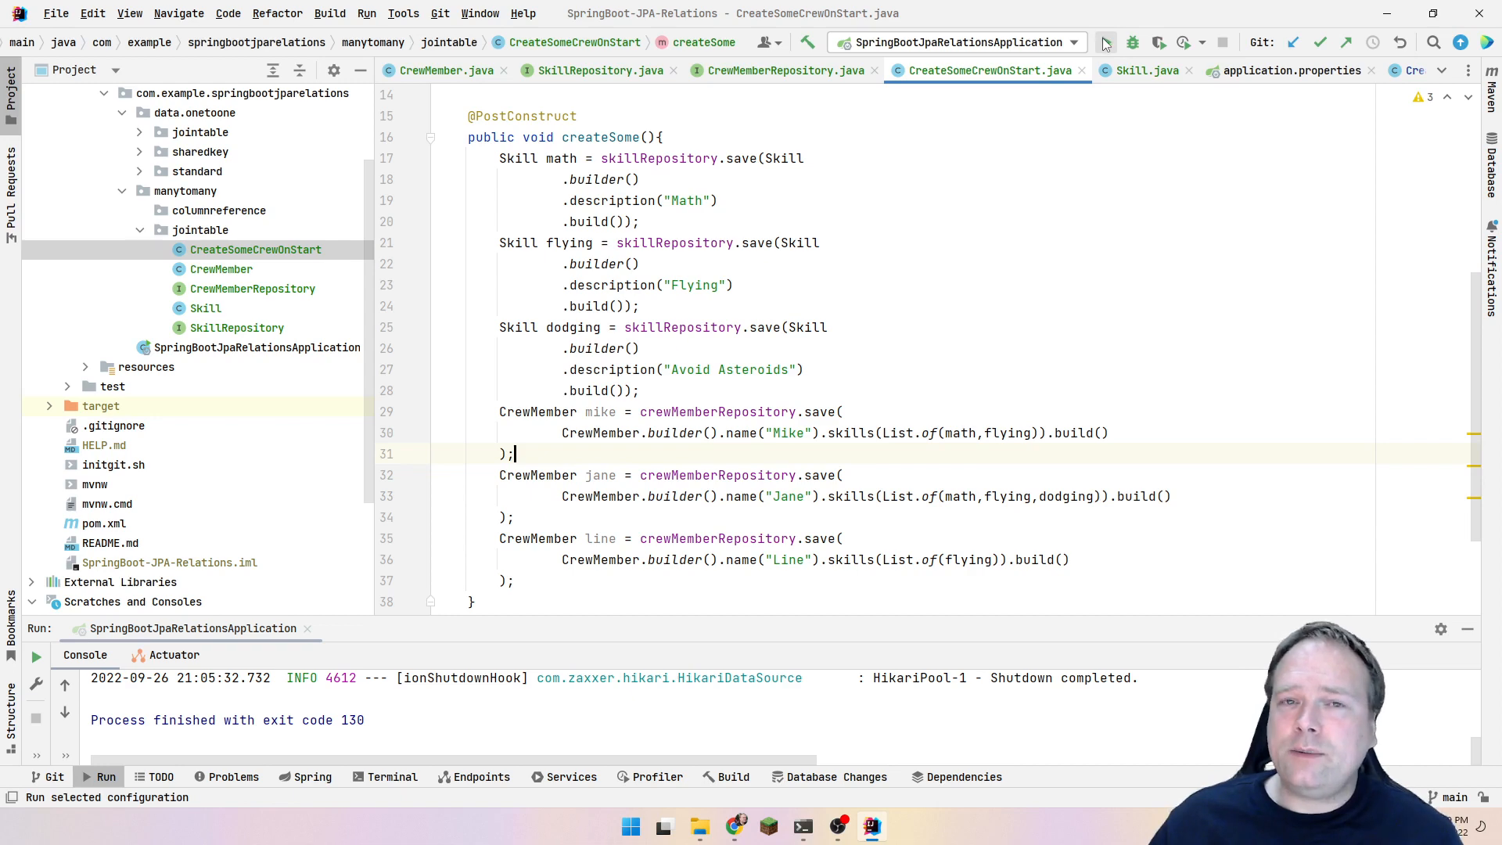
click(1106, 41)
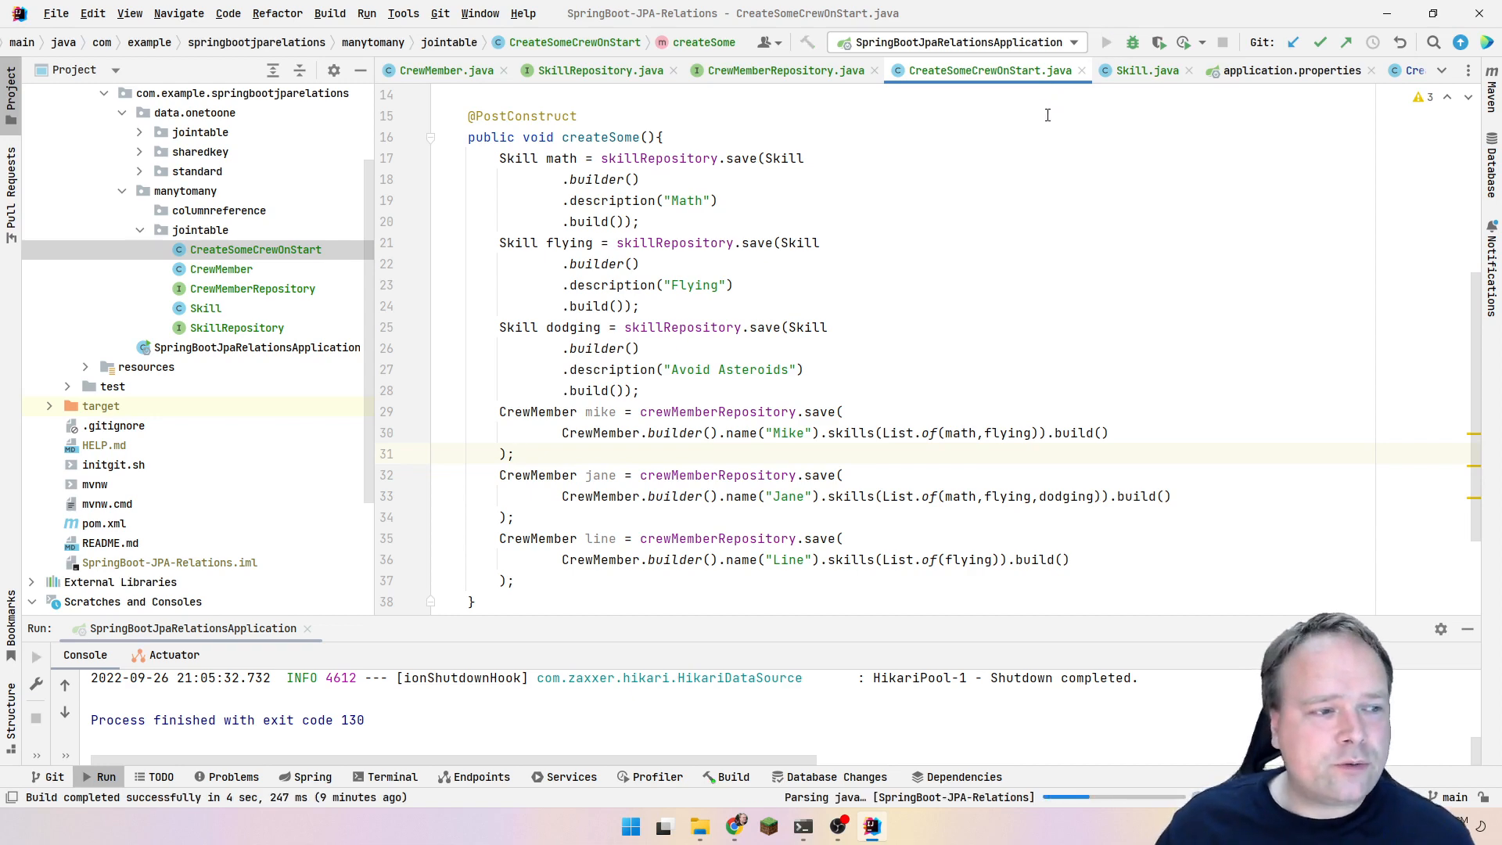
Read the AnnotationException for CrewMember.skills, inspect the CrewMember join annotations and return to CreateSomeCrewOnStart.
click(1106, 42)
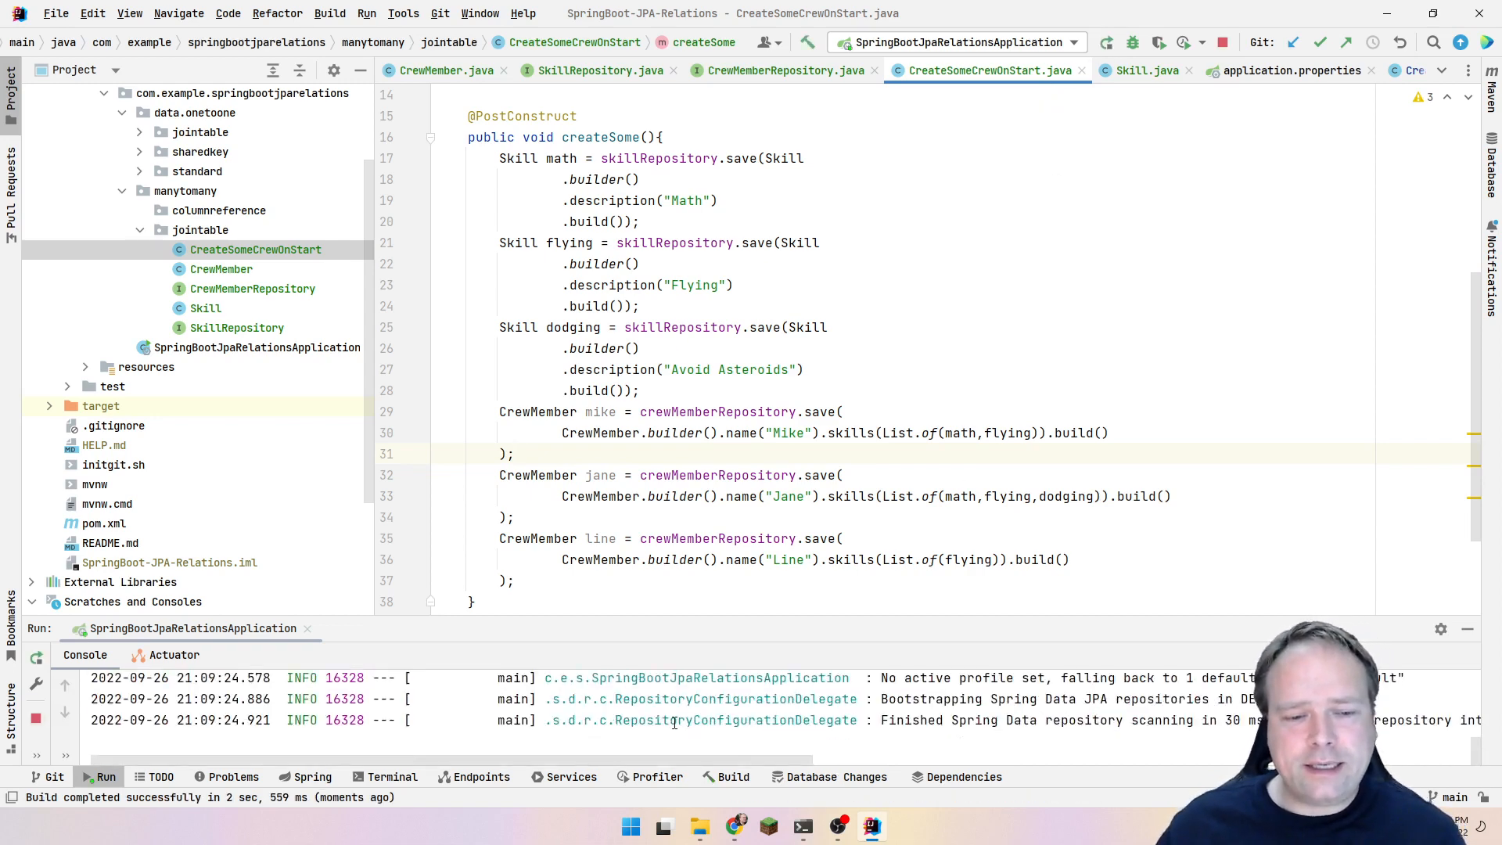
click(1106, 42)
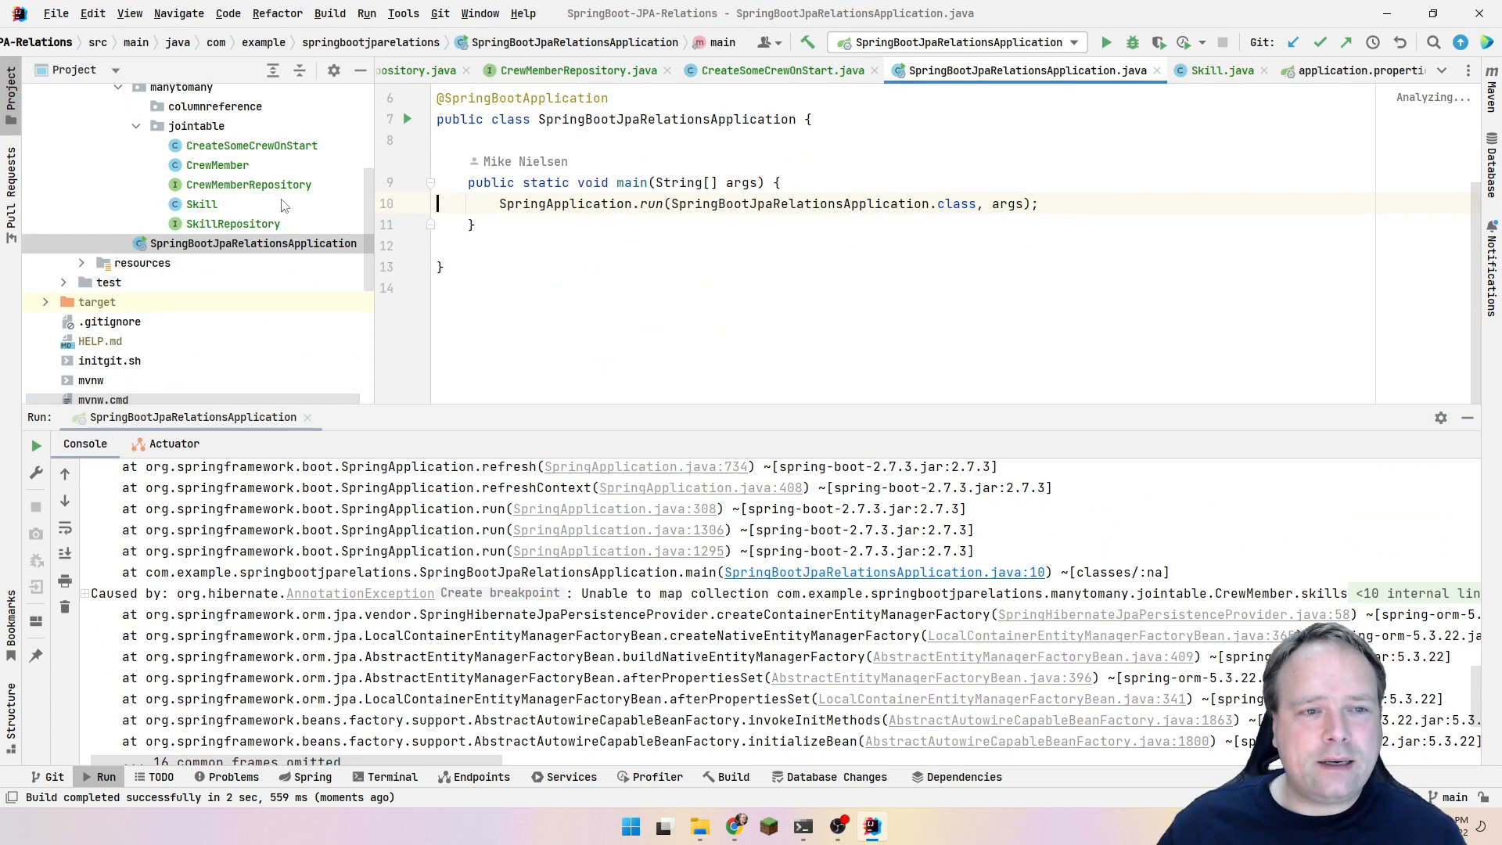
click(202, 203)
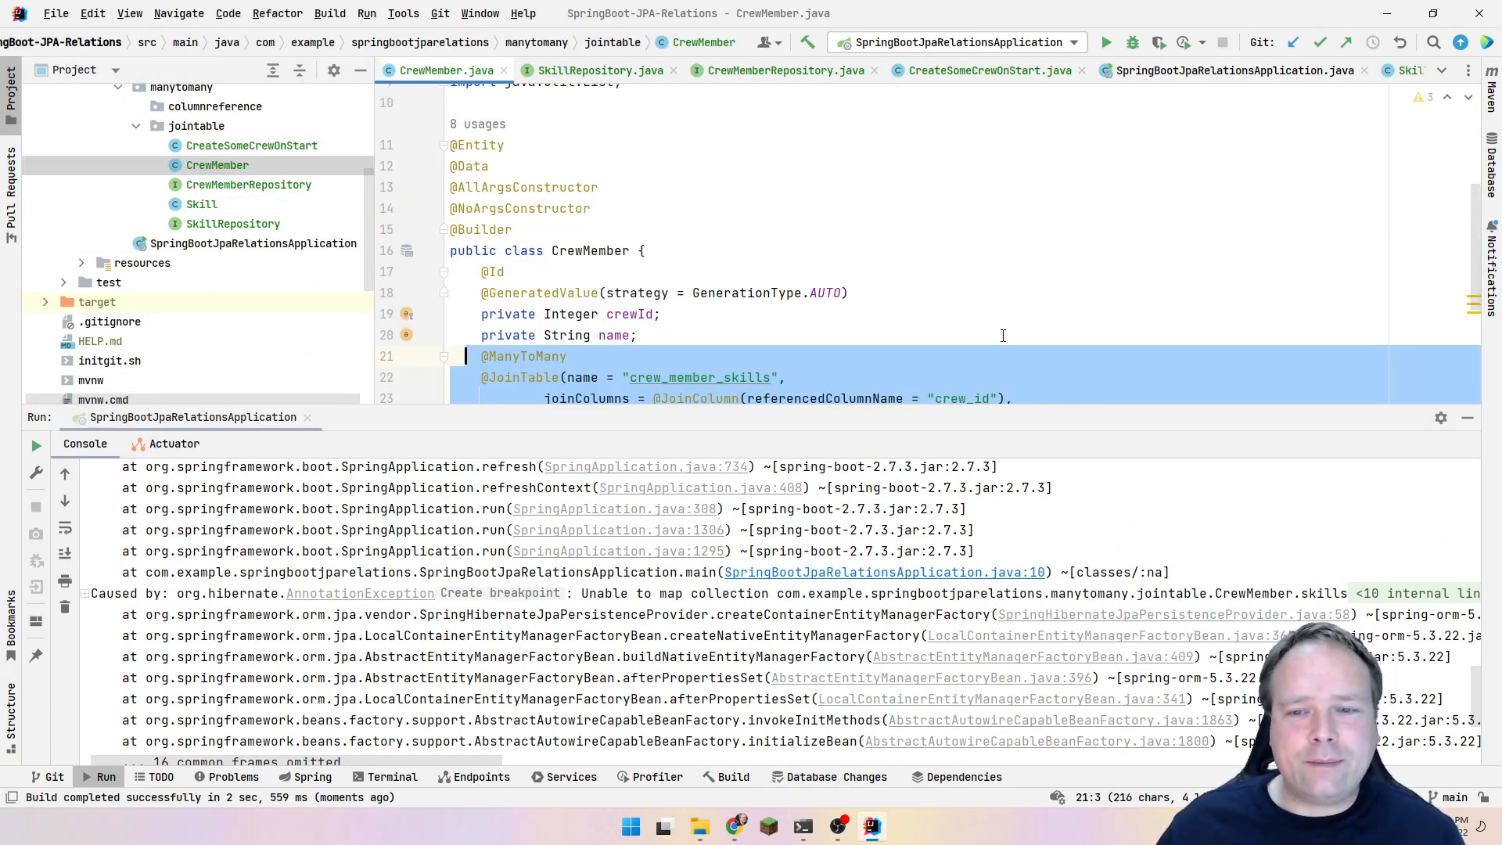
scroll(down, 3)
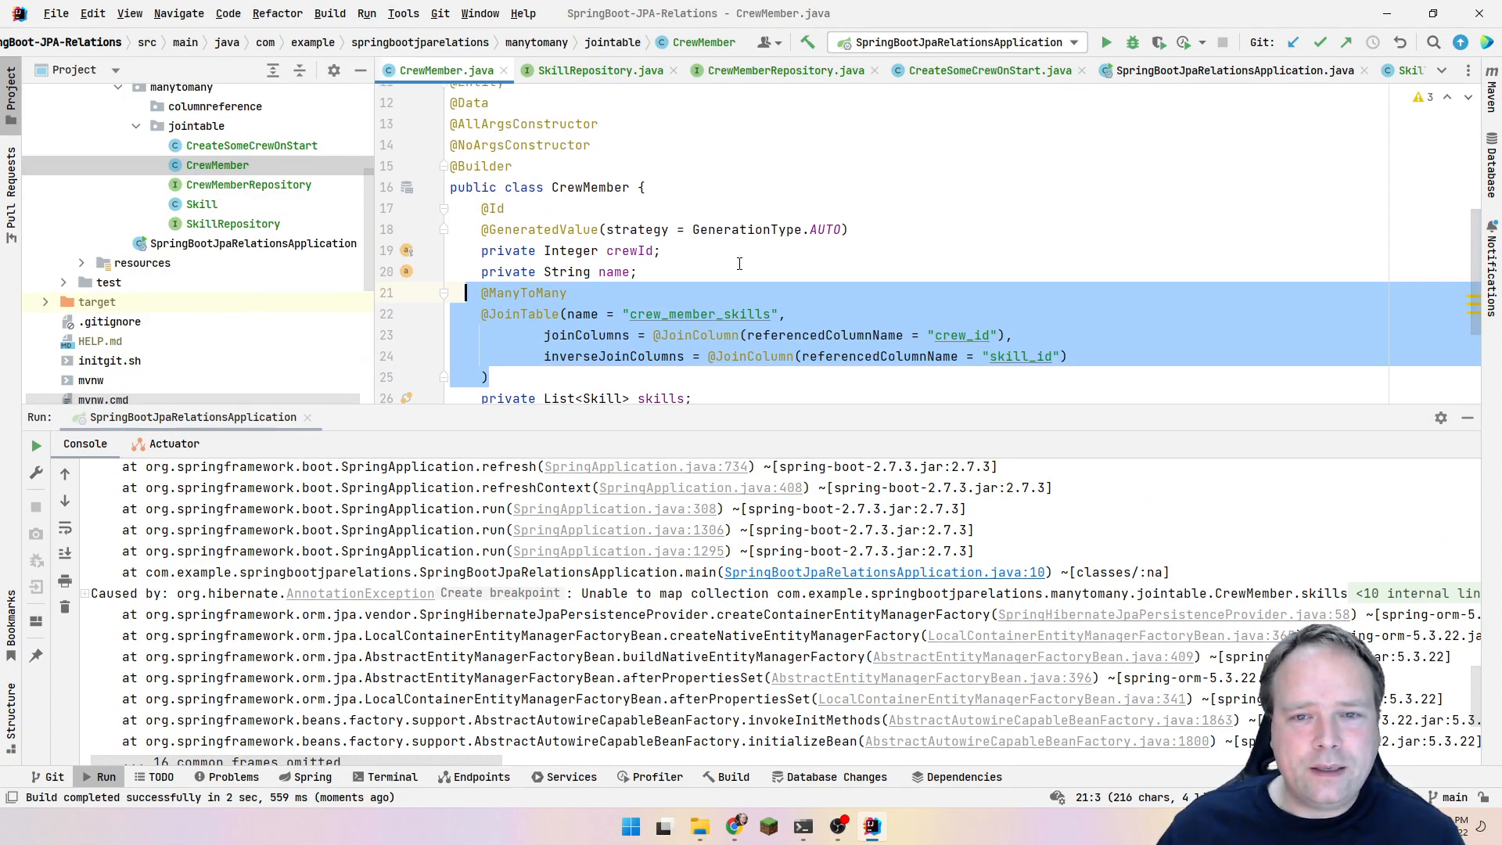
mouse_move(957, 352)
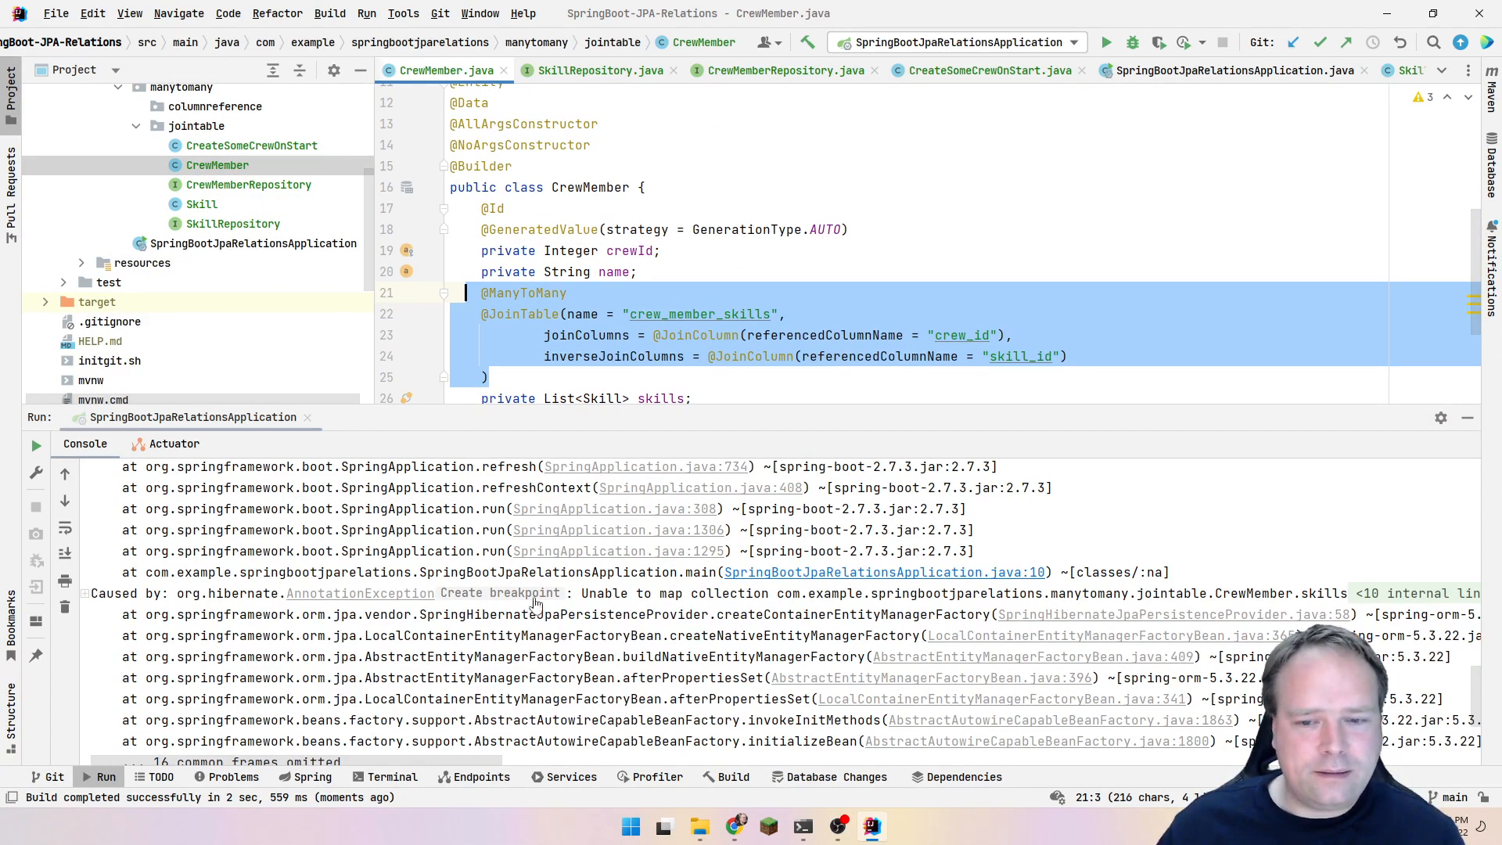
mouse_move(1169, 589)
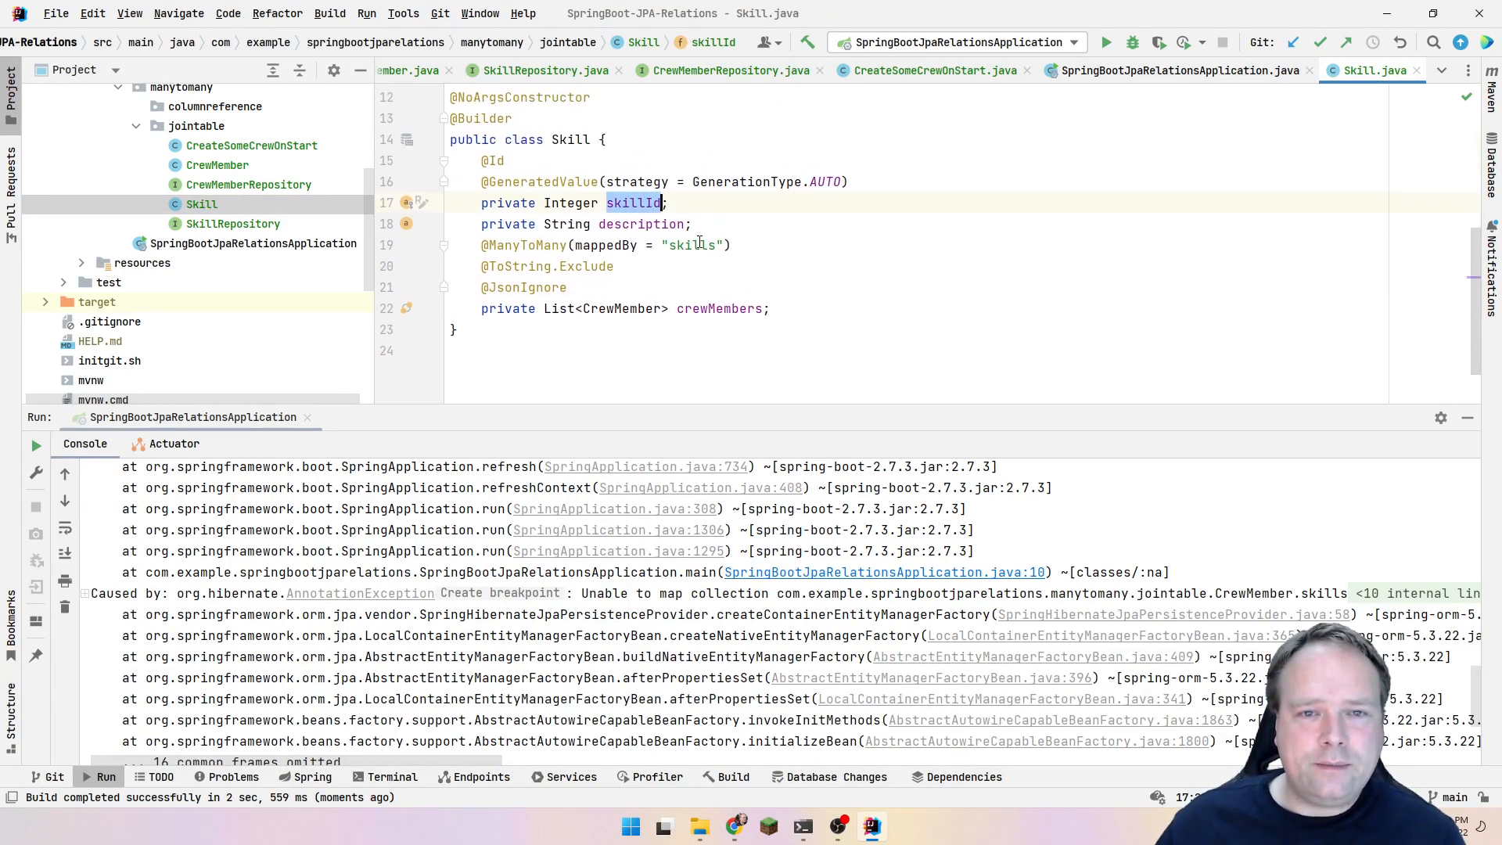
scroll(up, 3)
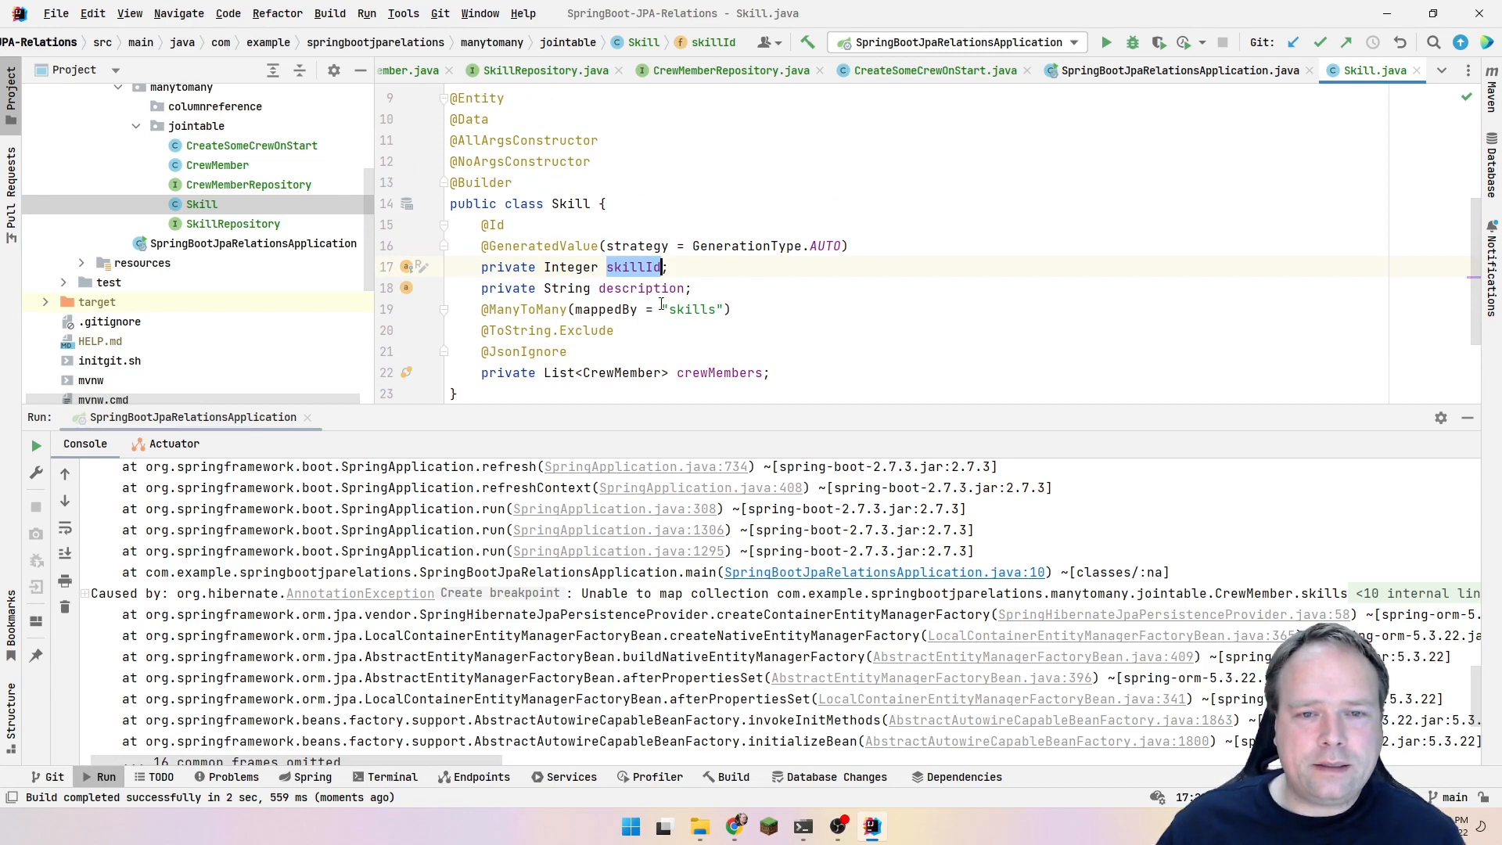
mouse_move(607, 379)
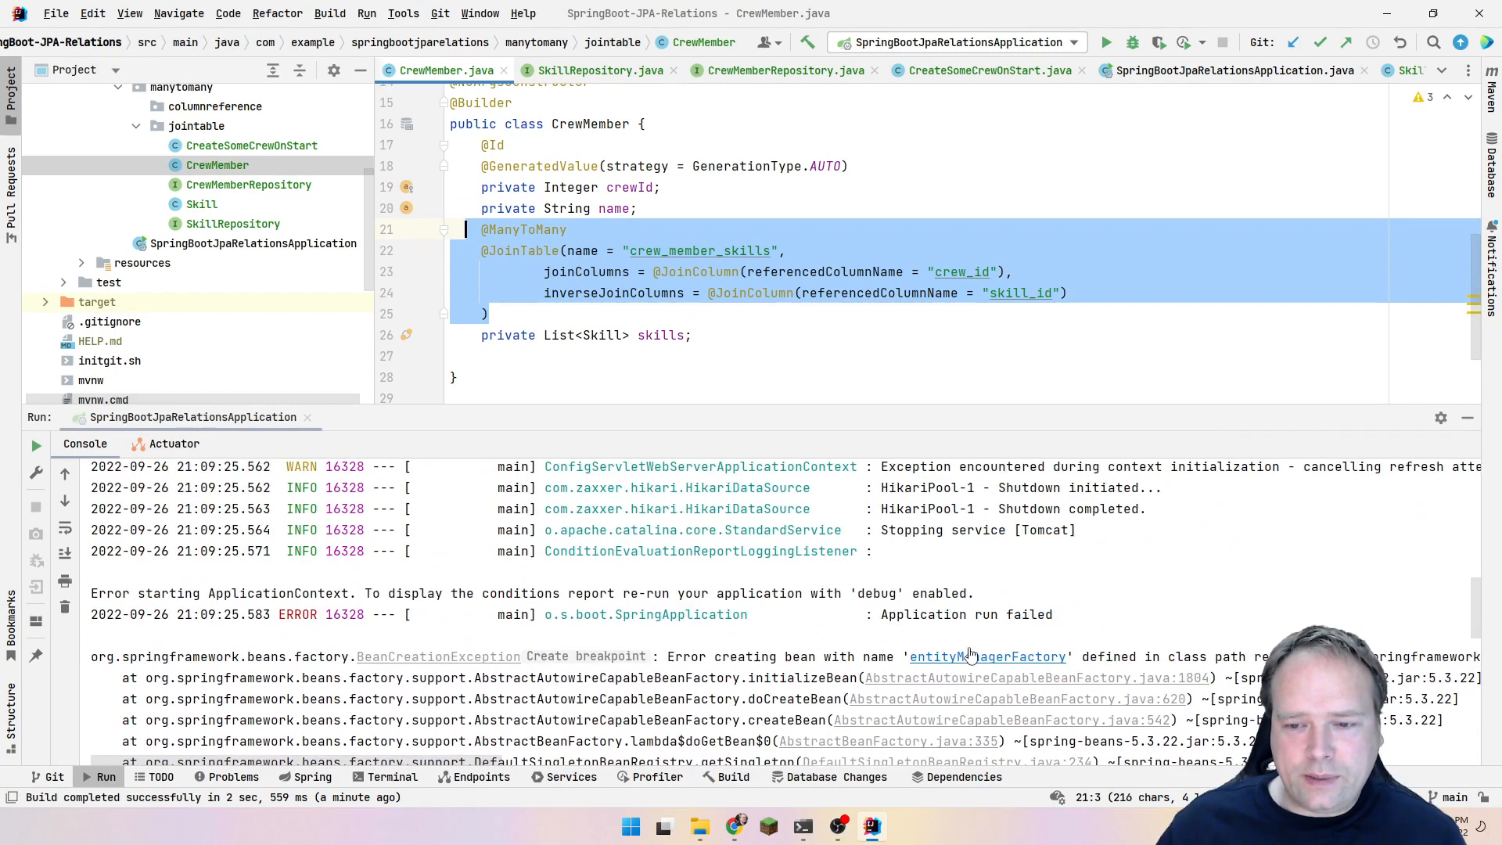
scroll(up, 3)
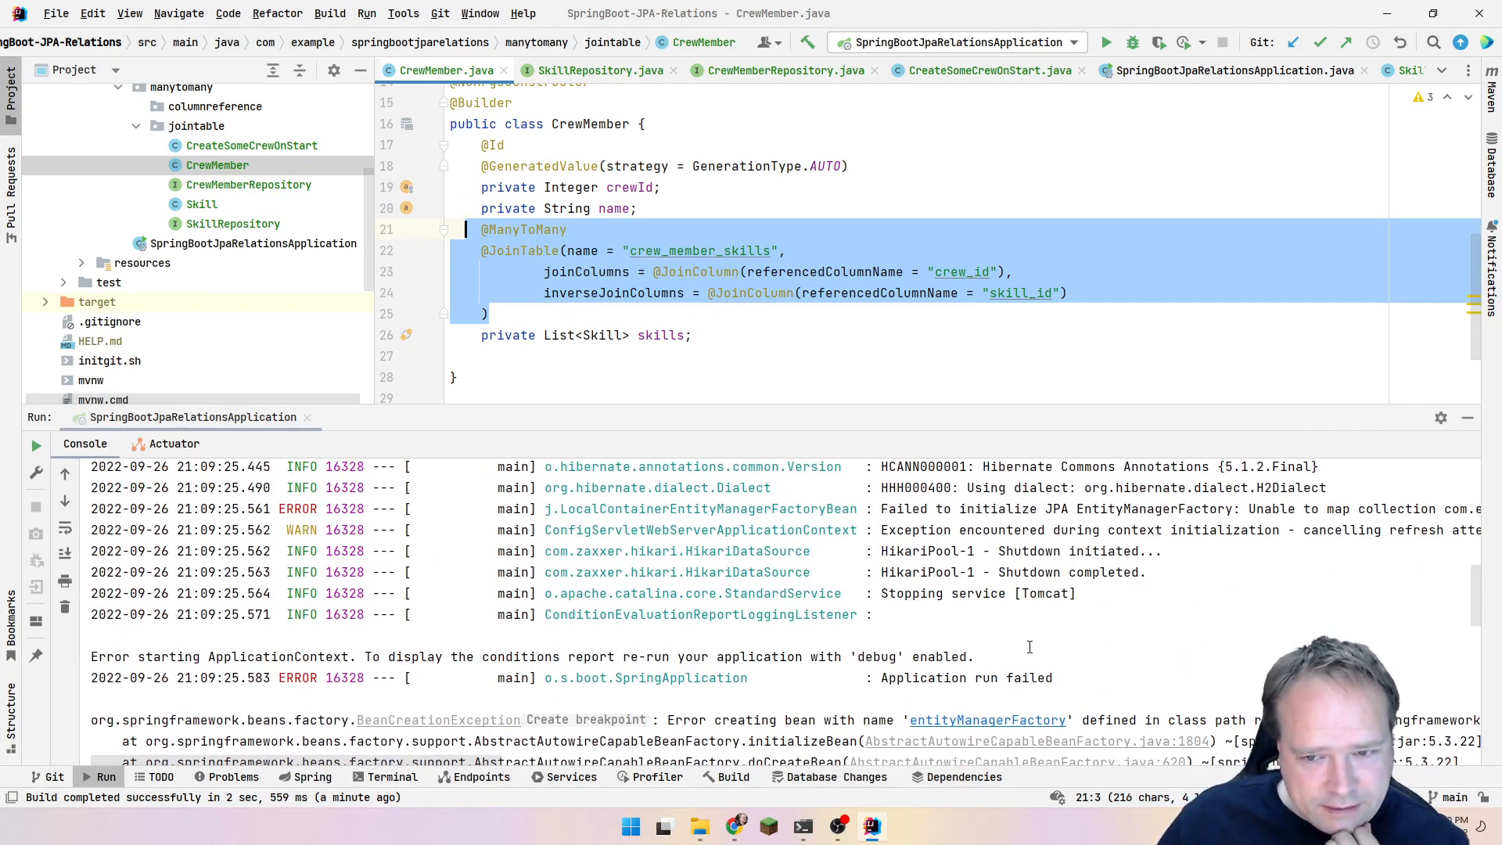
click(250, 144)
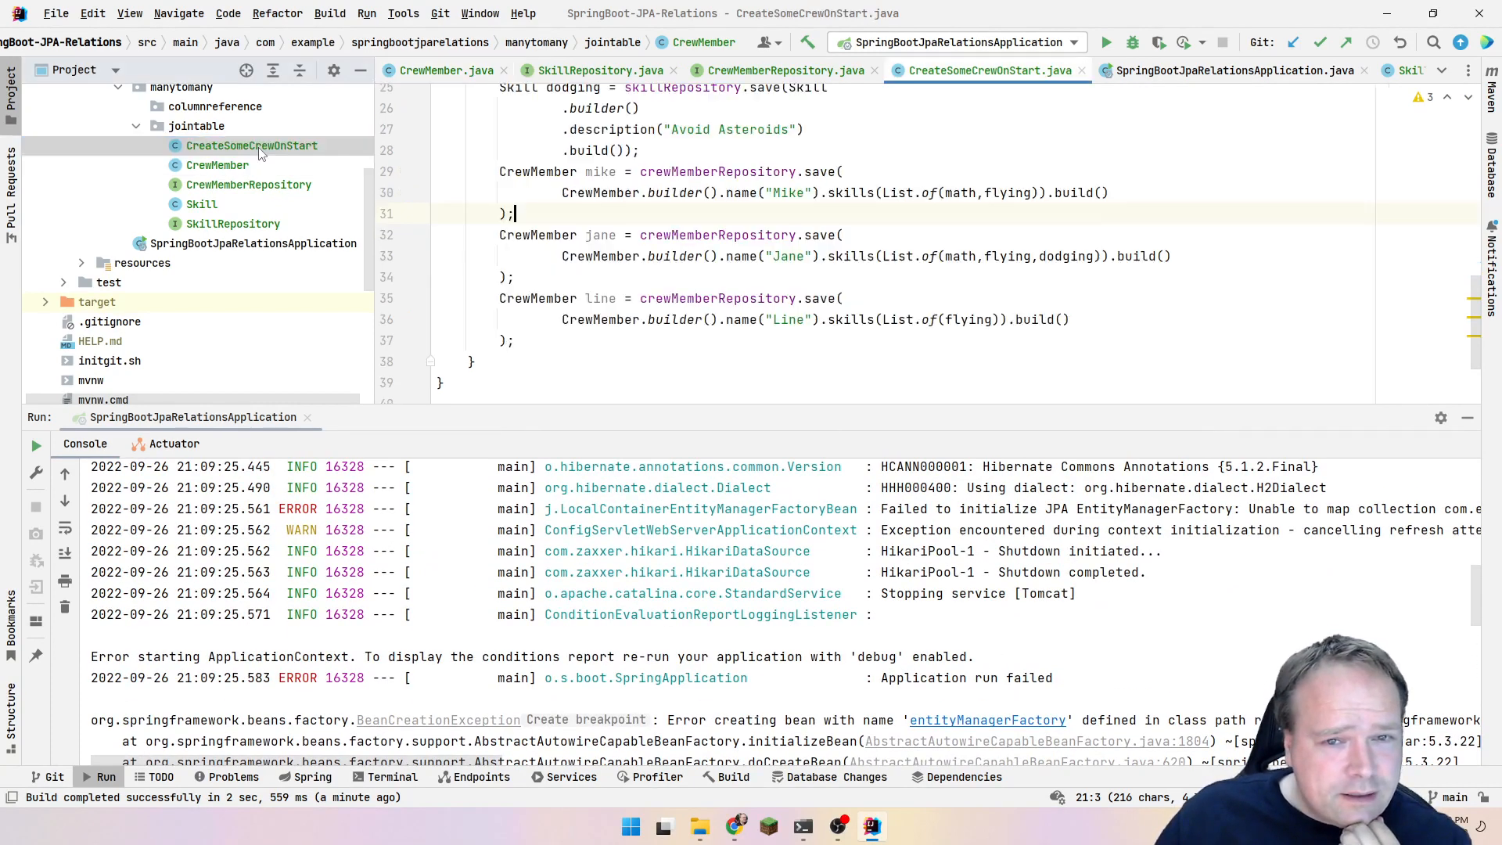
click(218, 164)
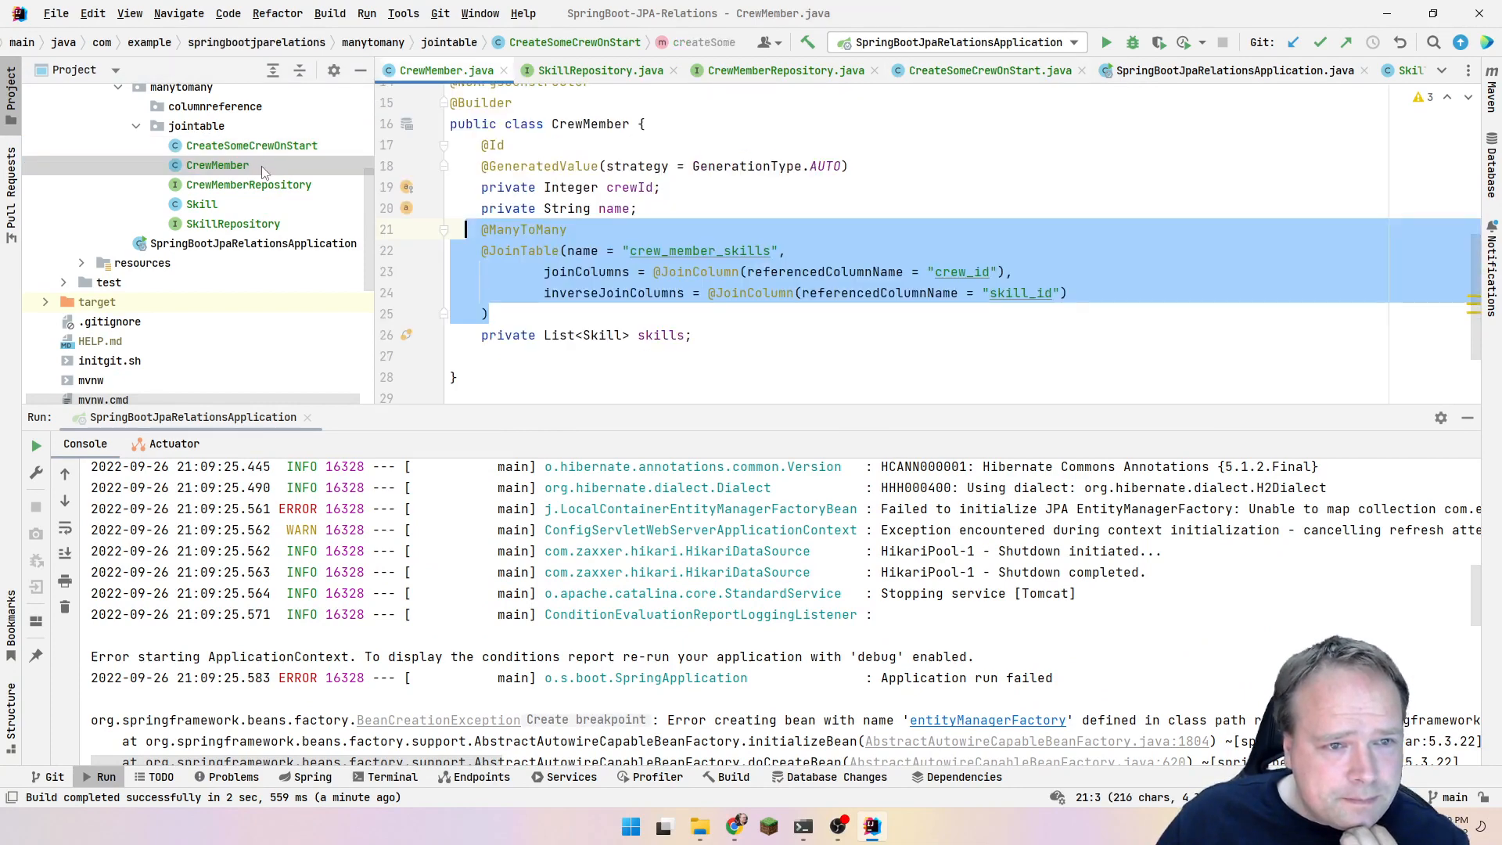
click(699, 250)
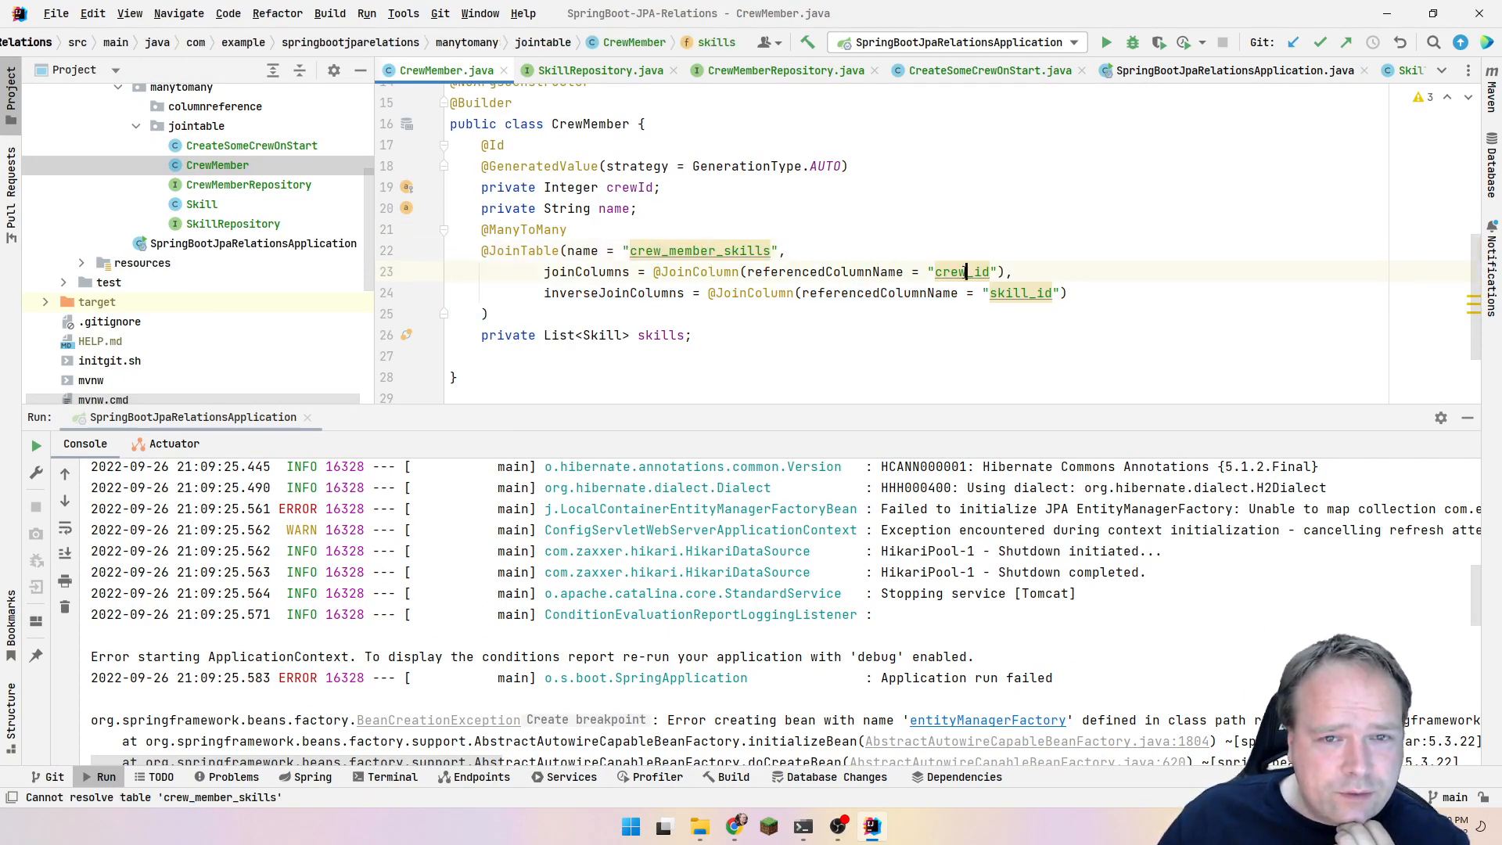
double_click(959, 271)
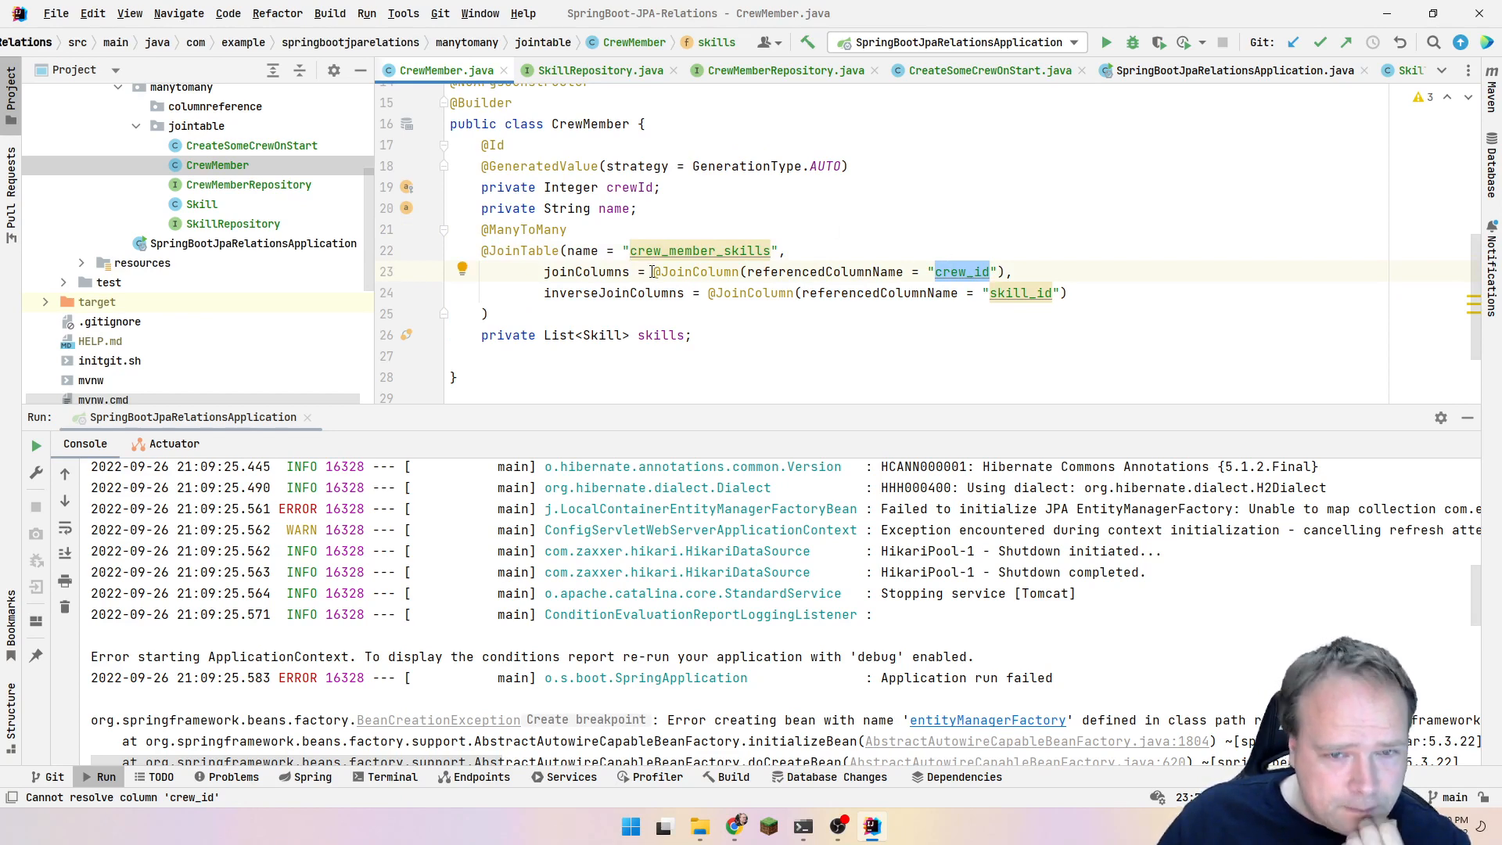
mouse_move(979, 374)
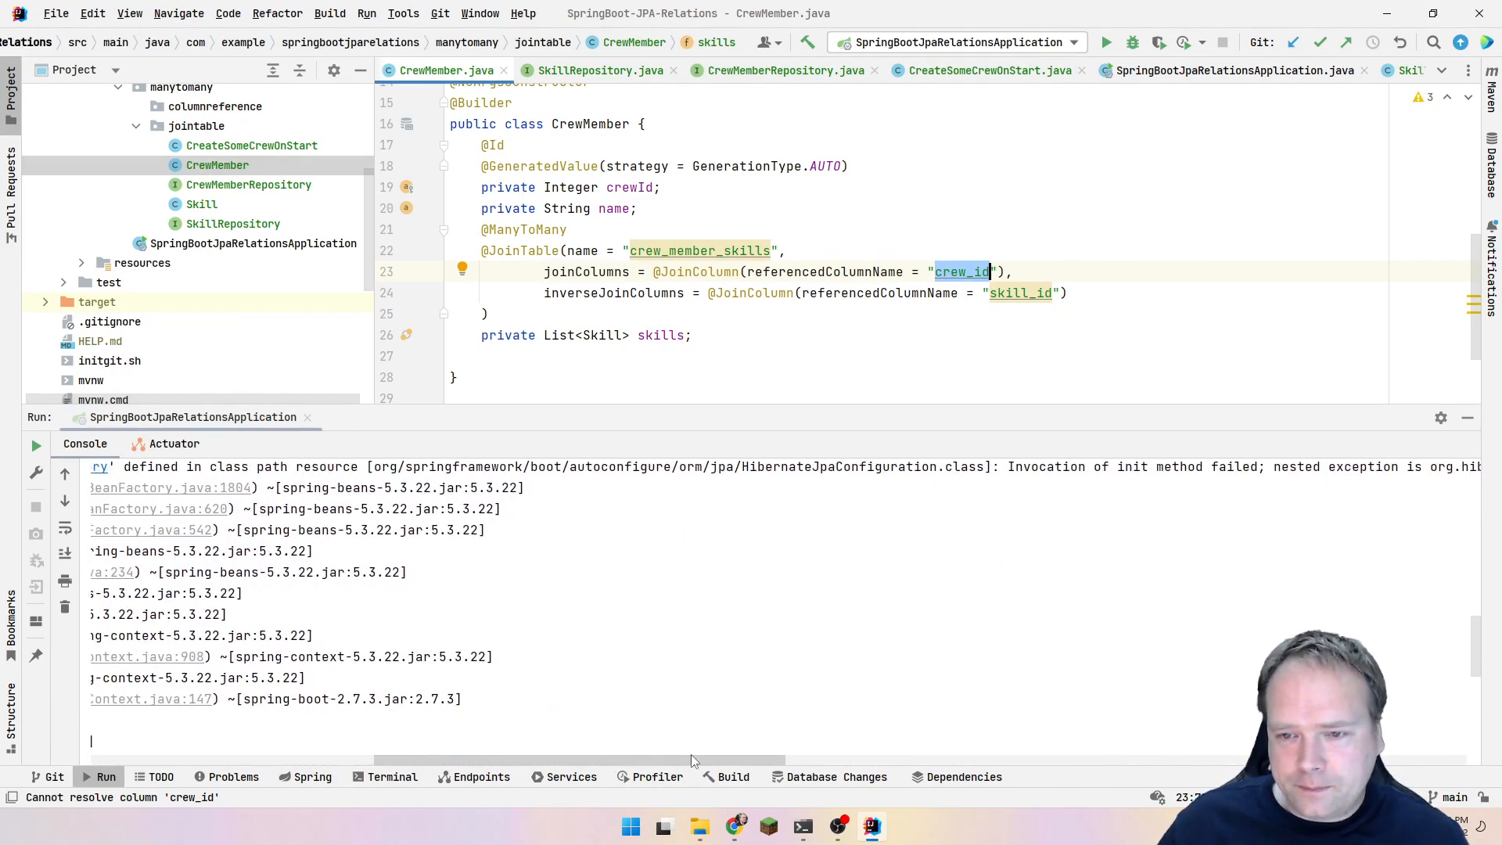
scroll(right, 3)
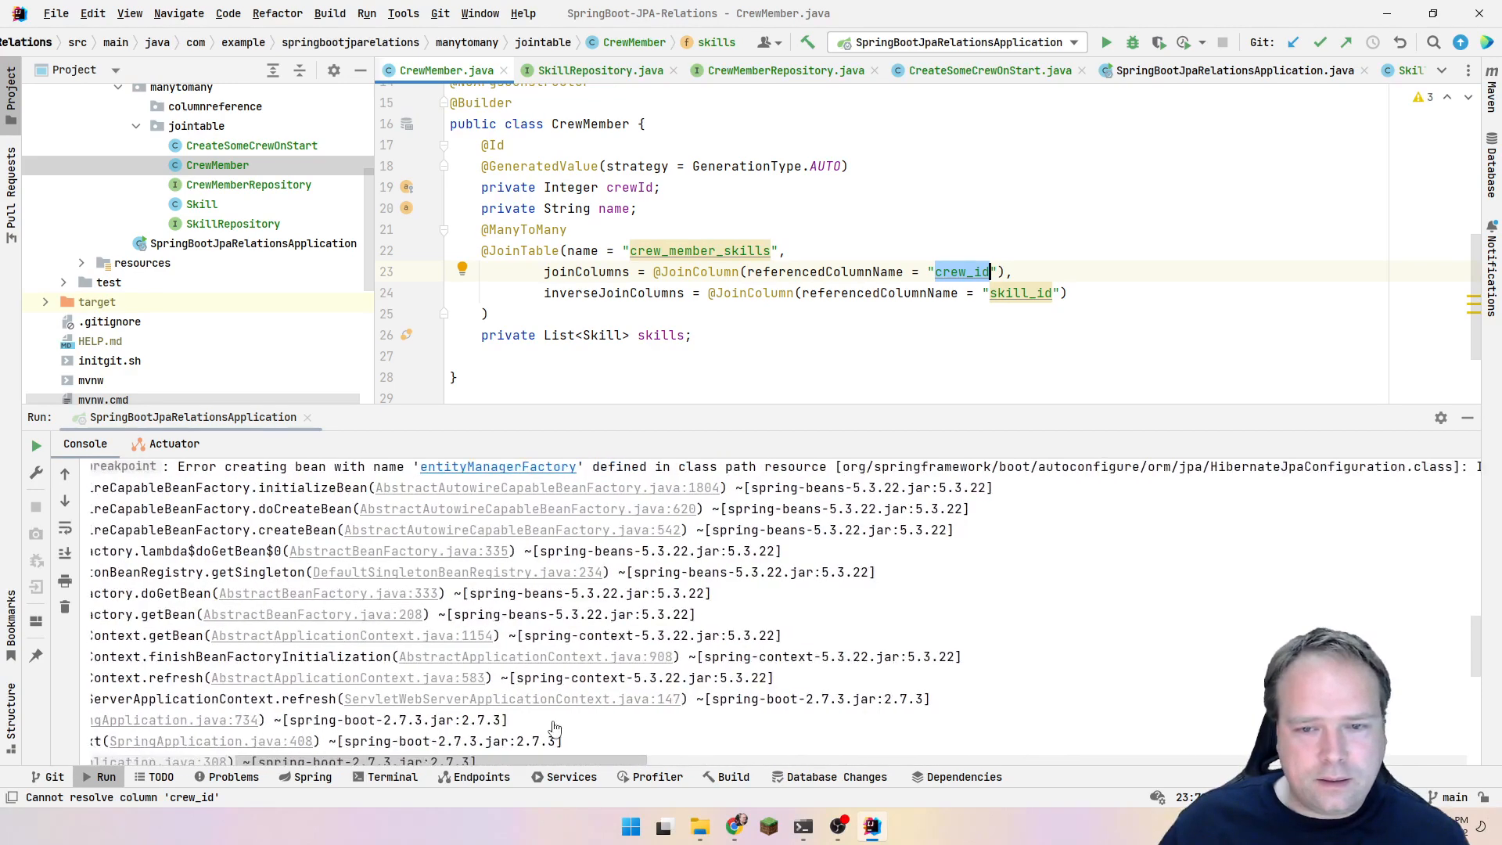
scroll(down, 3)
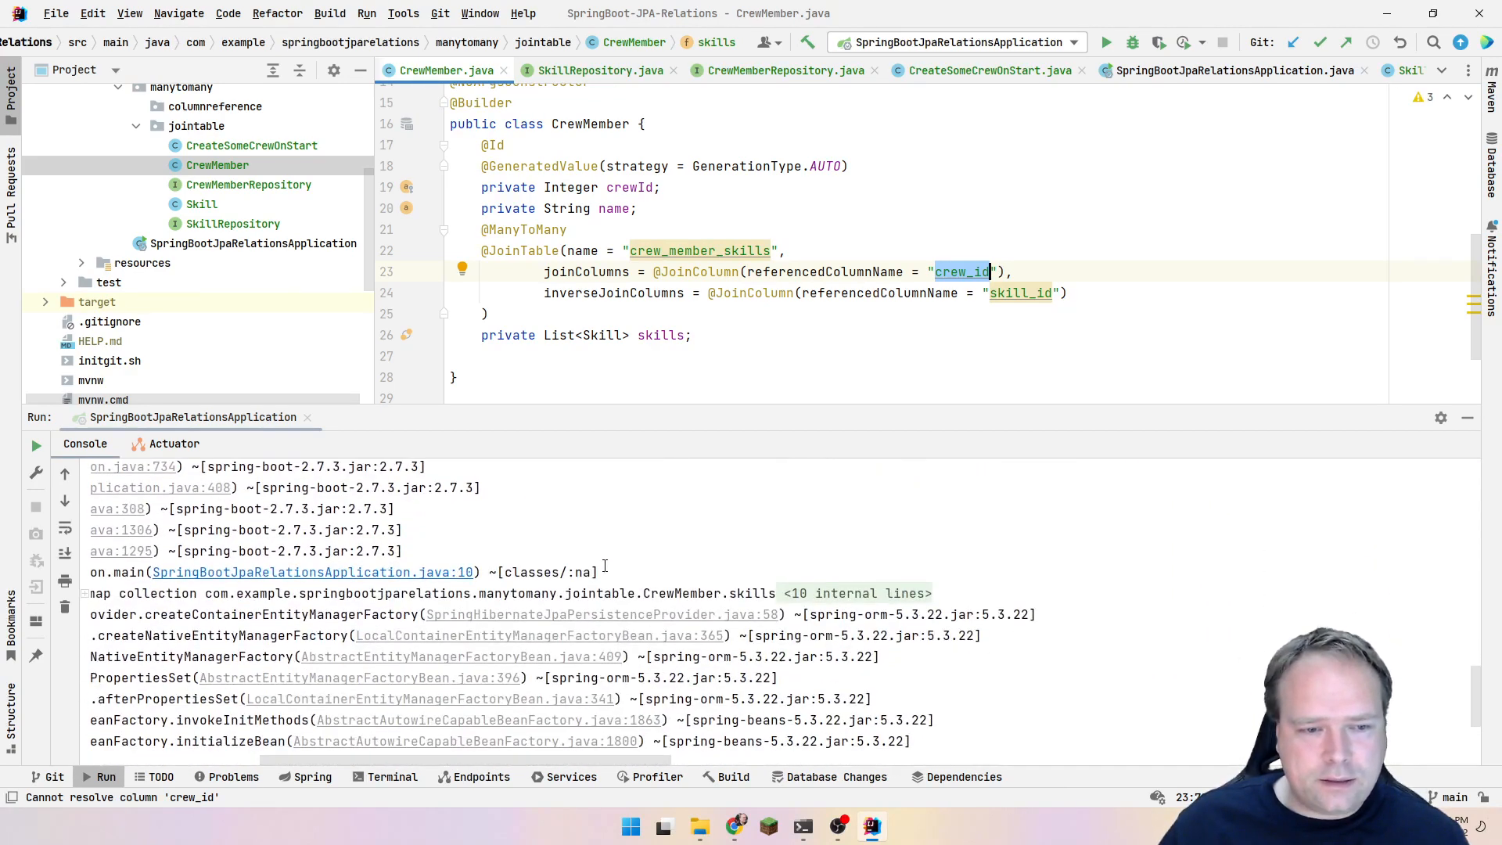
scroll(down, 3)
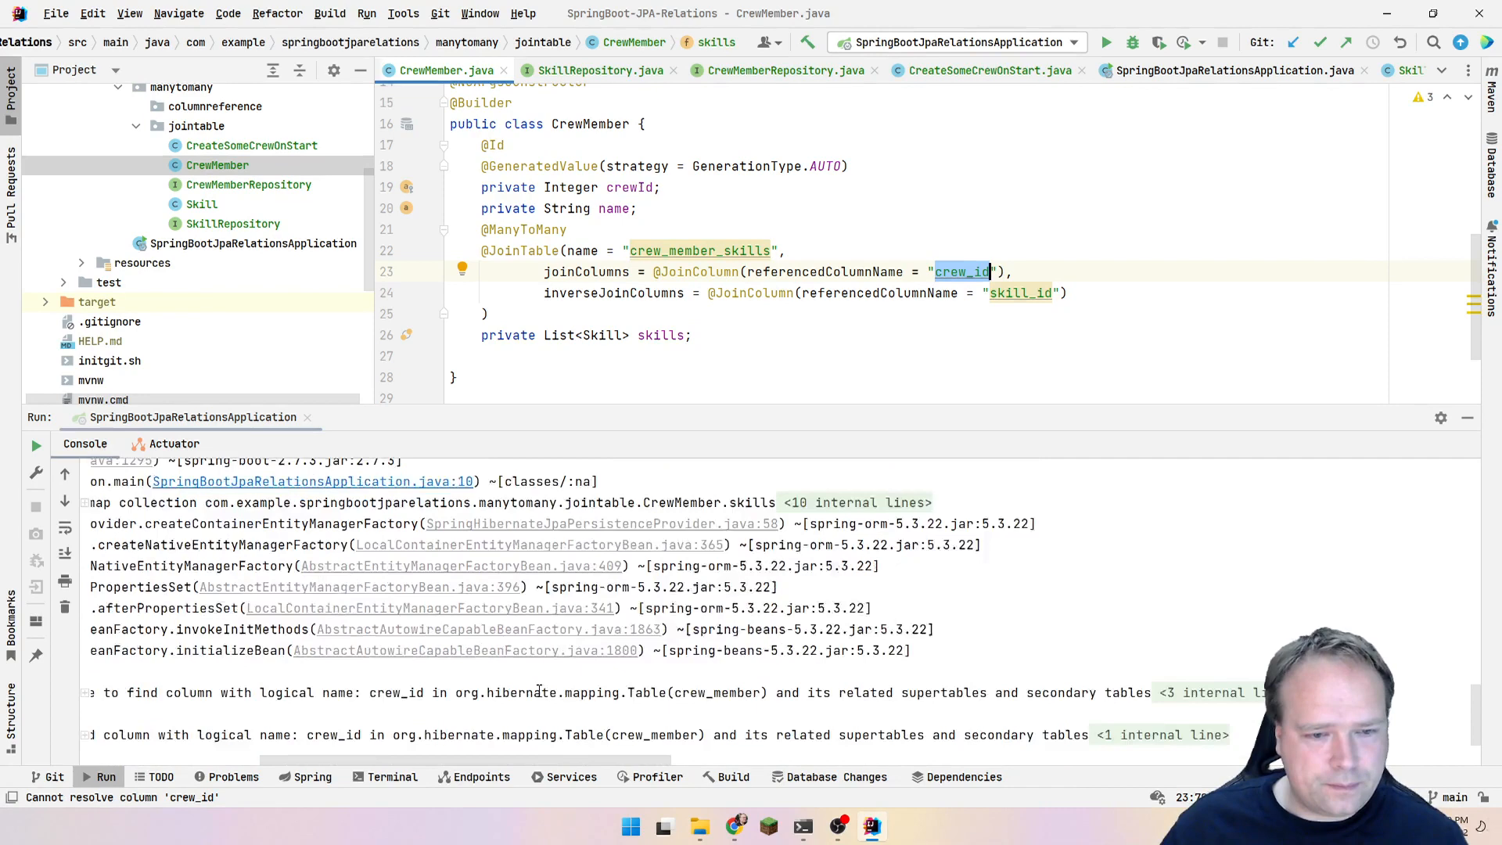
scroll(down, 3)
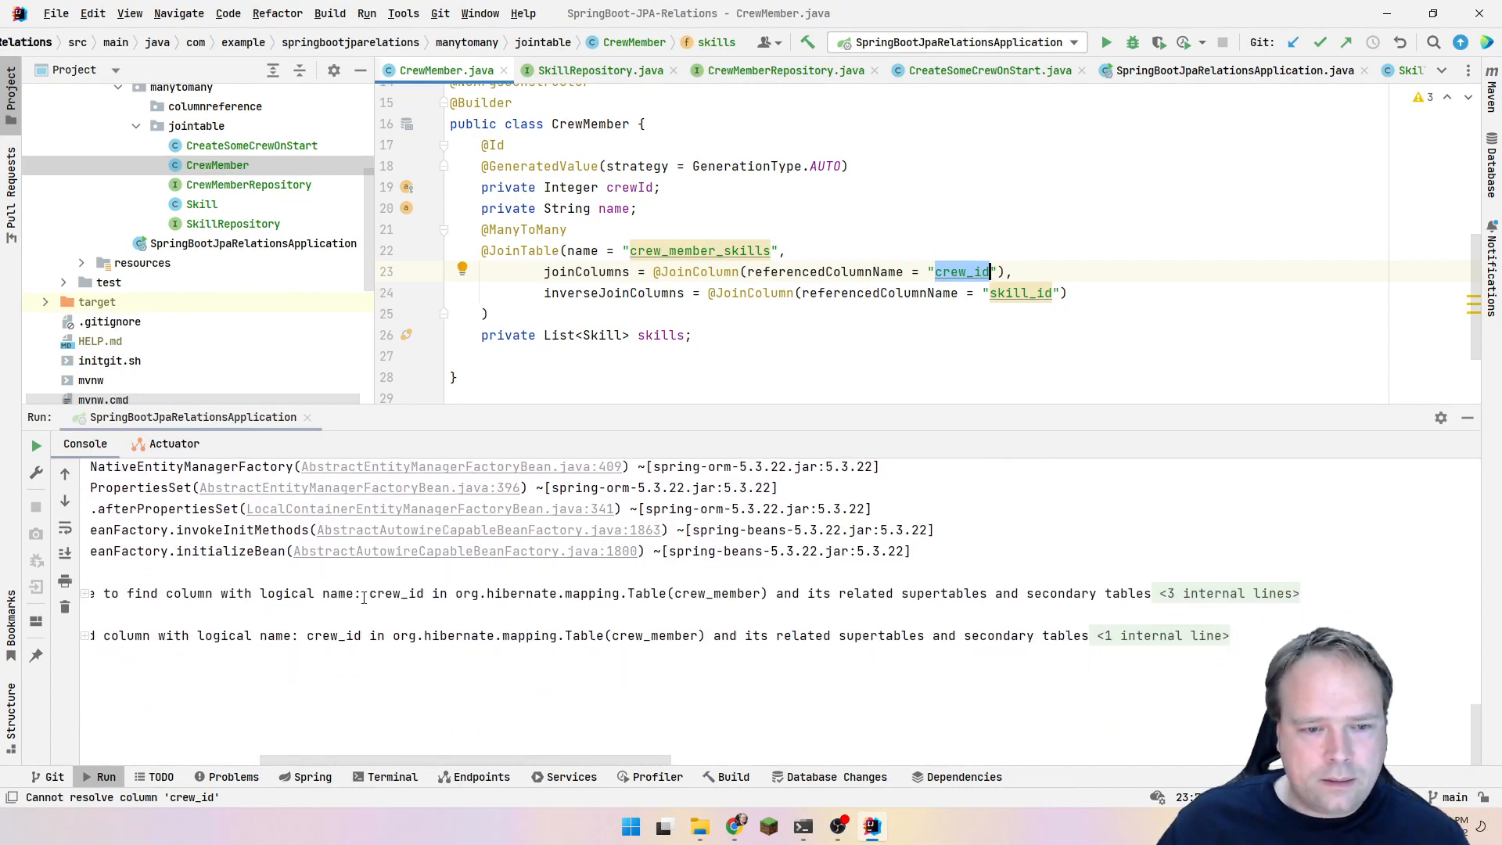
double_click(396, 593)
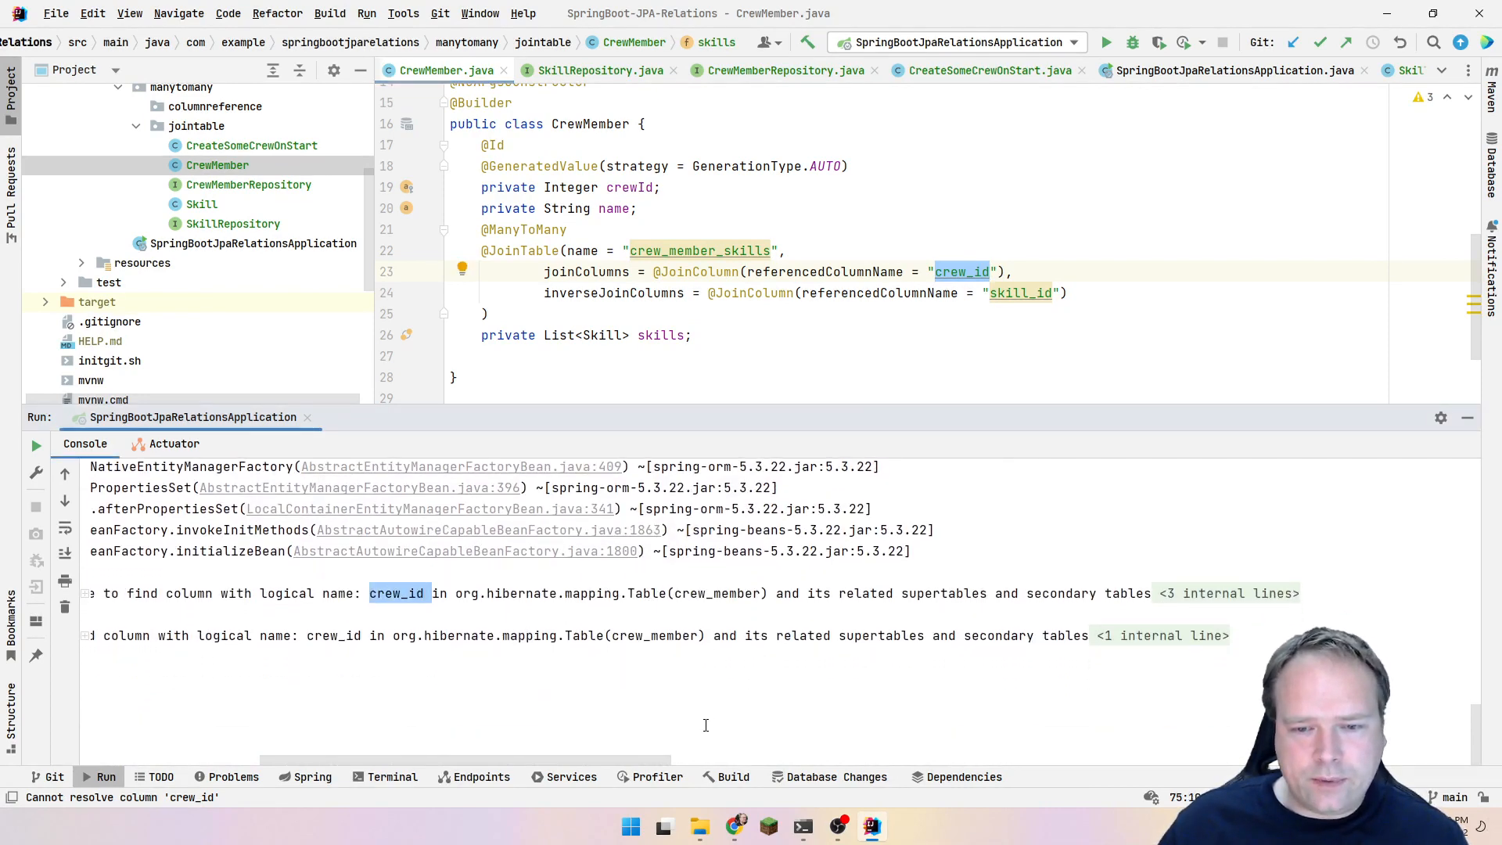
mouse_move(646, 739)
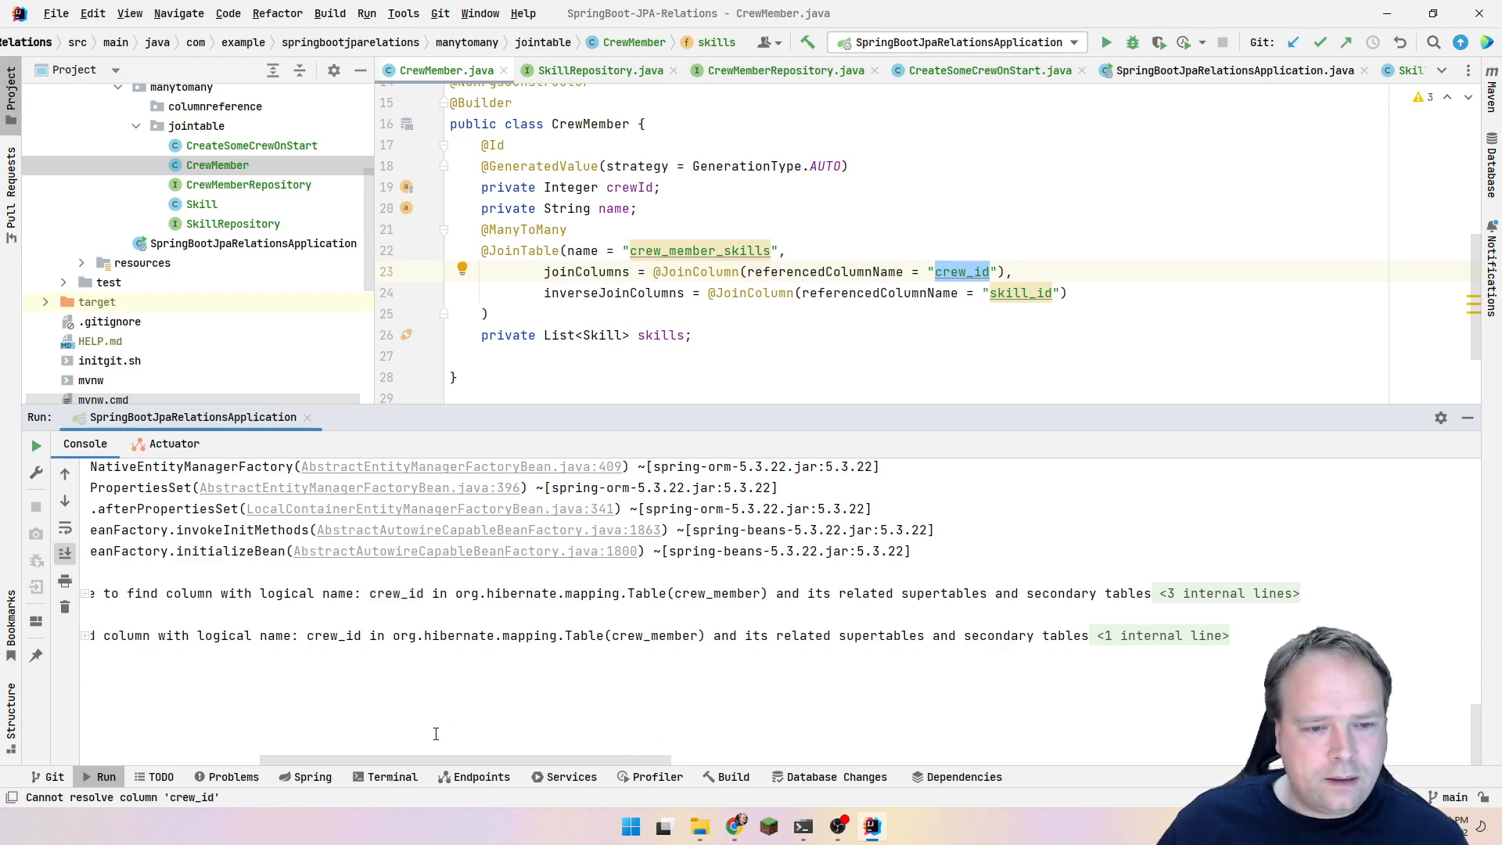
Swap the referenced column names to skill_id, rerun, and restore crew_id after it still fails.
scroll(right, 3)
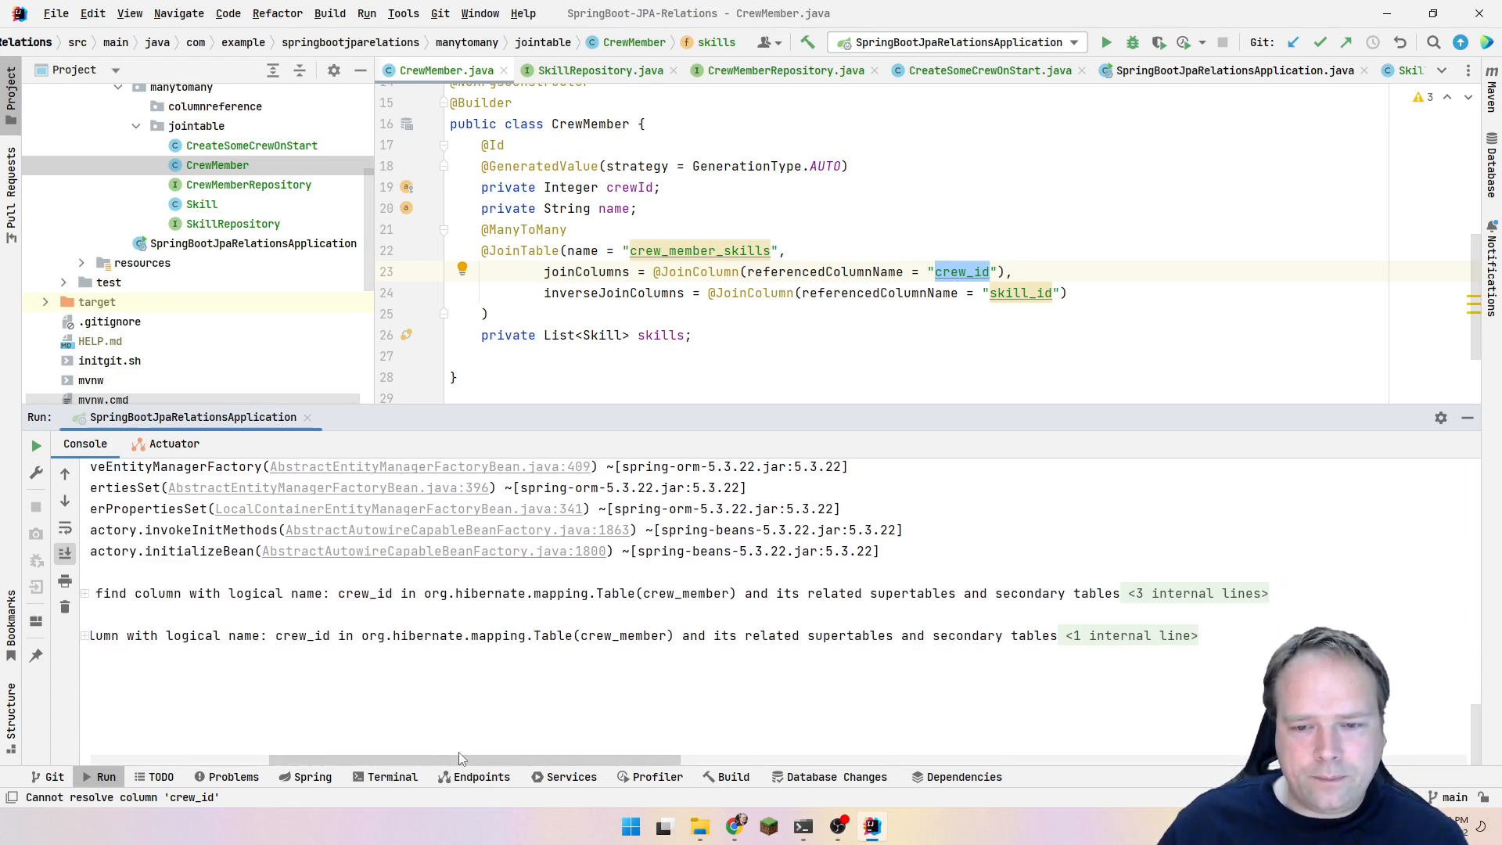
scroll(left, 3)
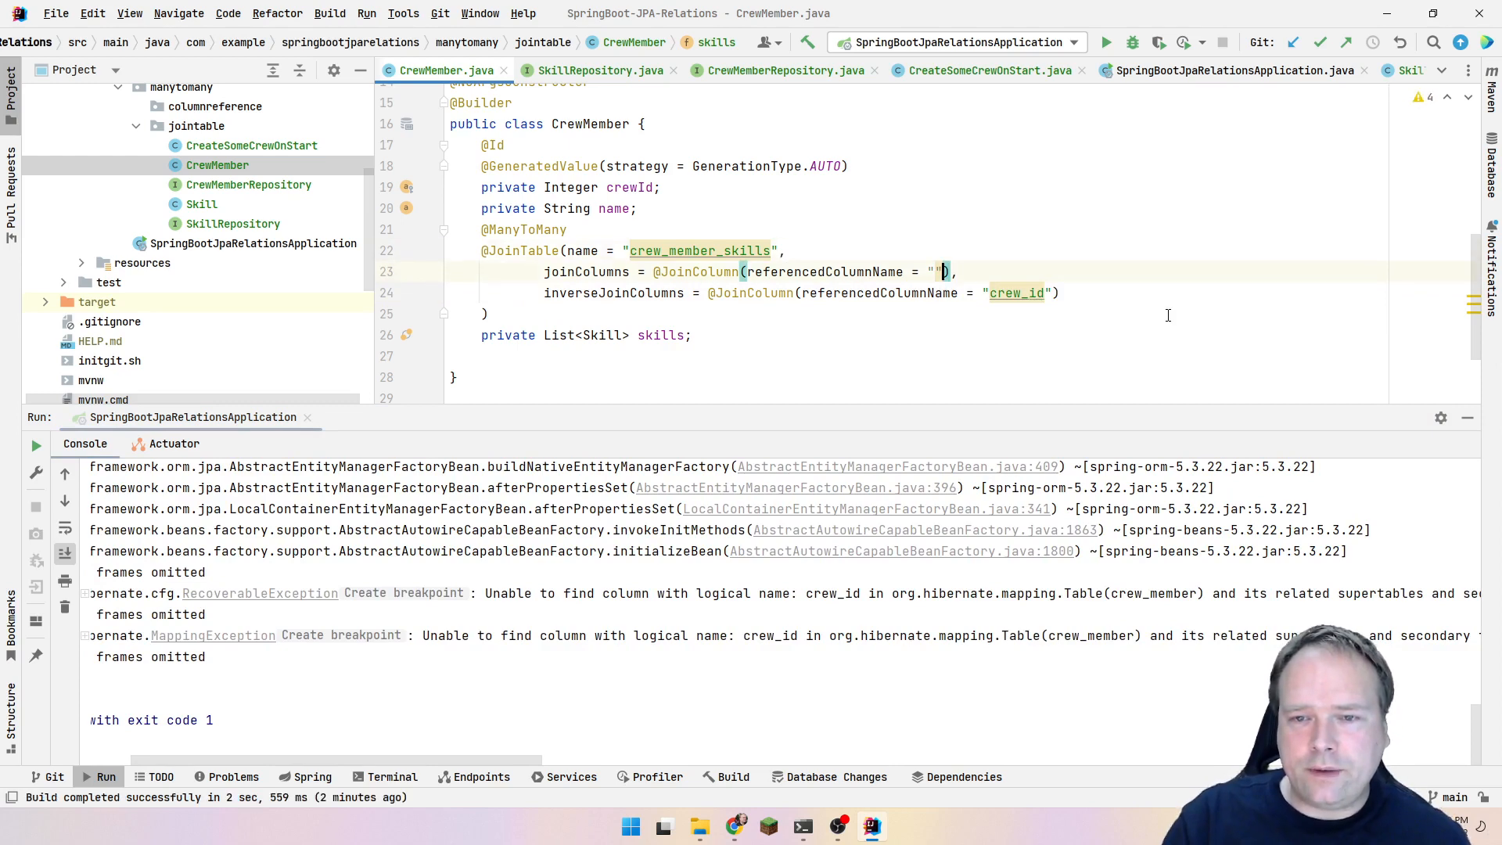
text(skill_id)
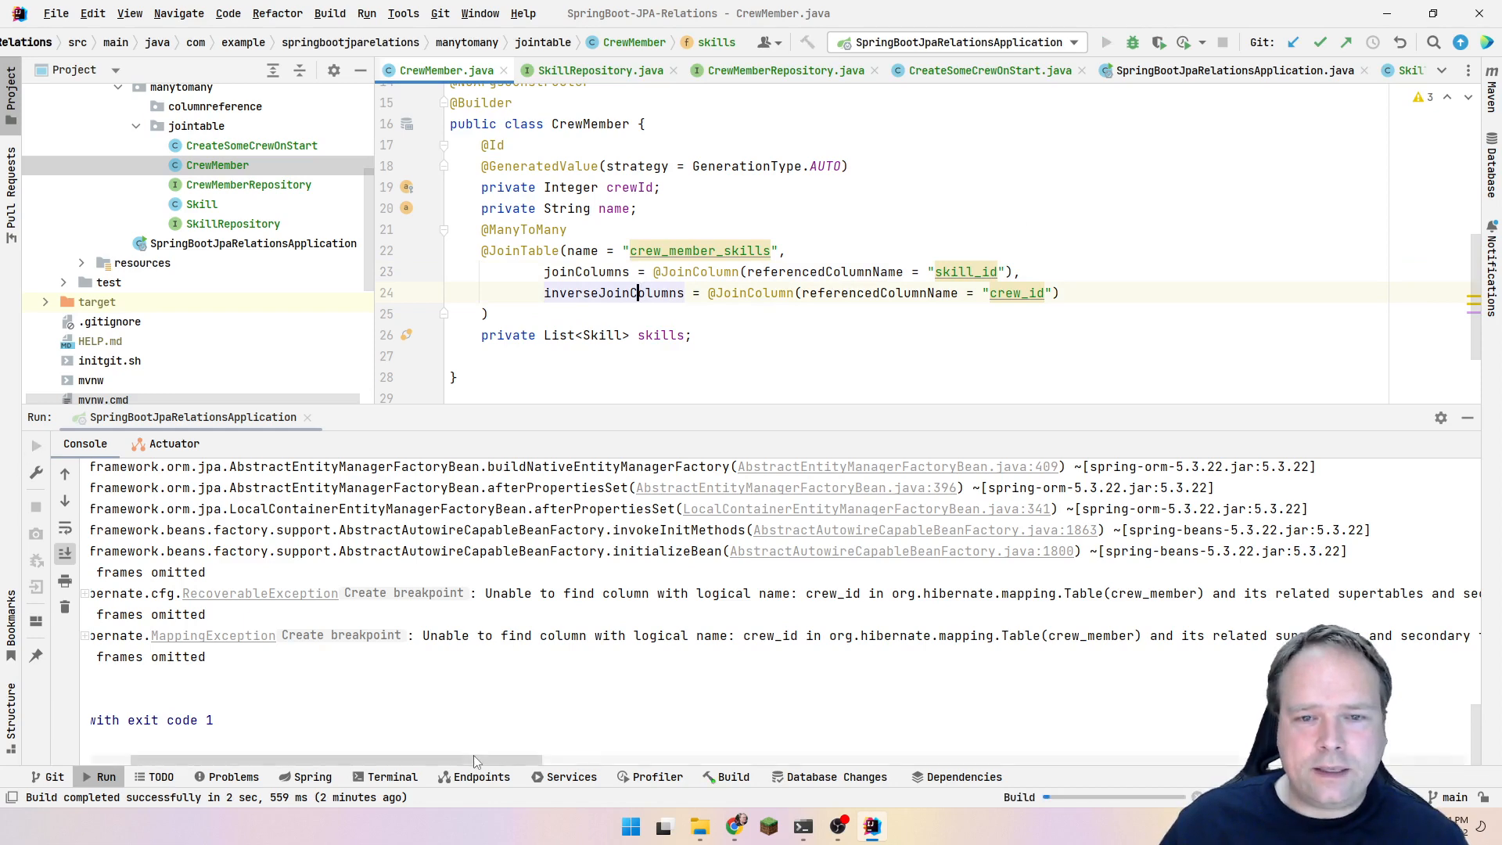
click(1106, 42)
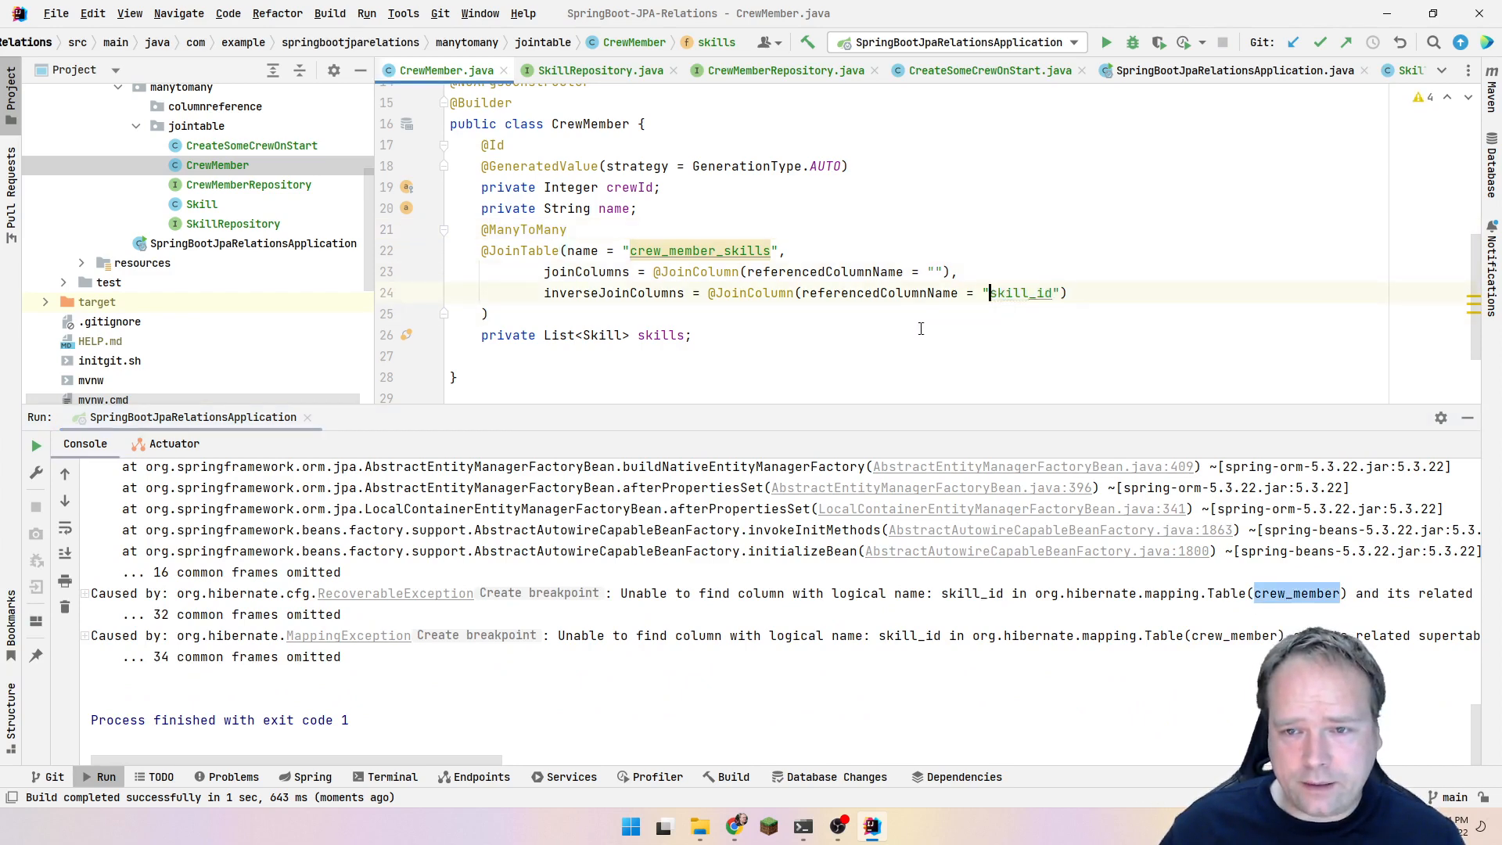
text(crew_id)
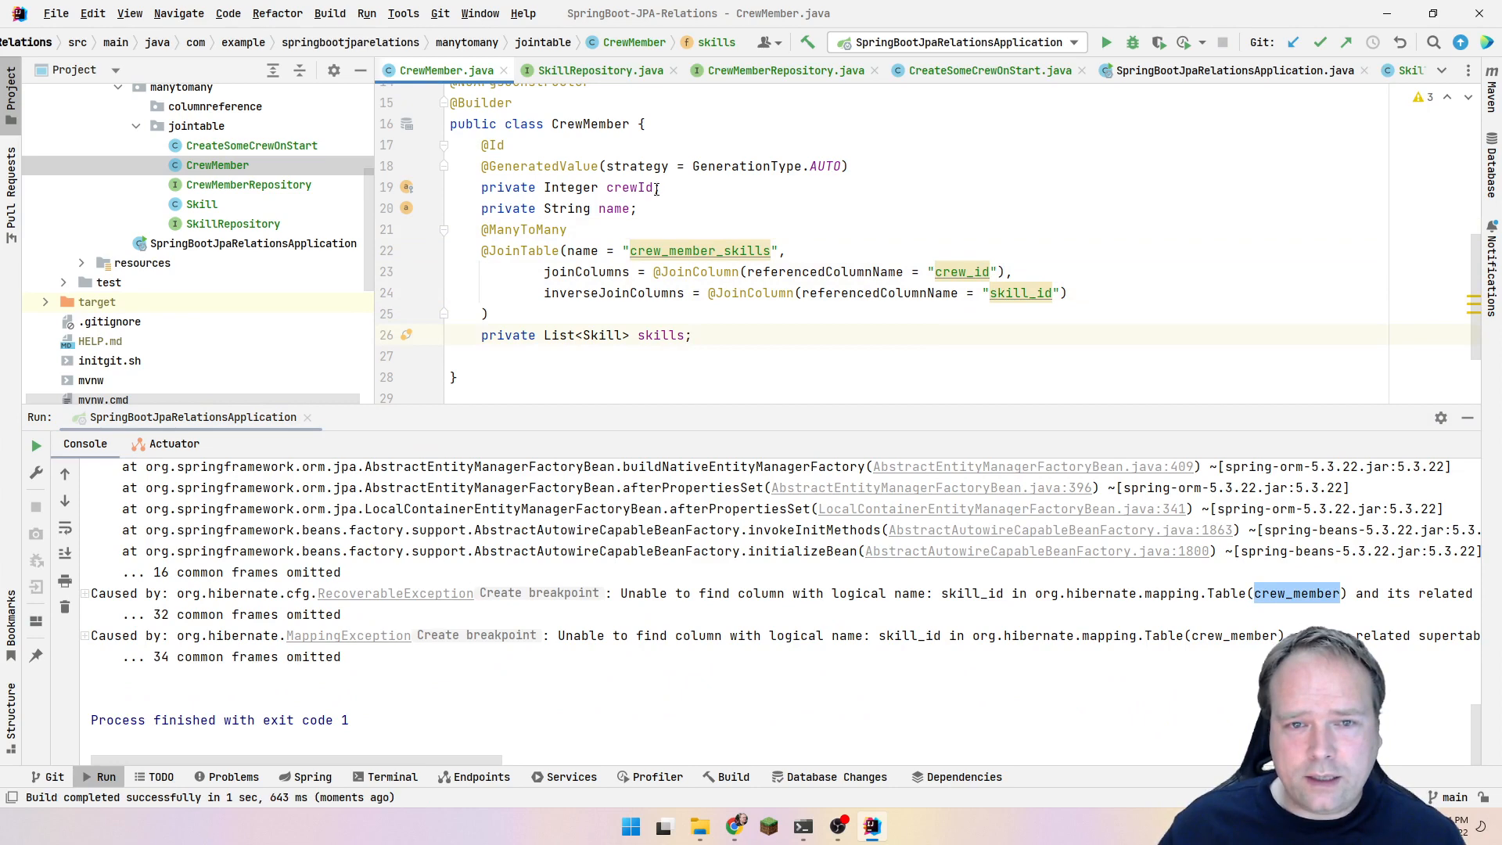
click(567, 228)
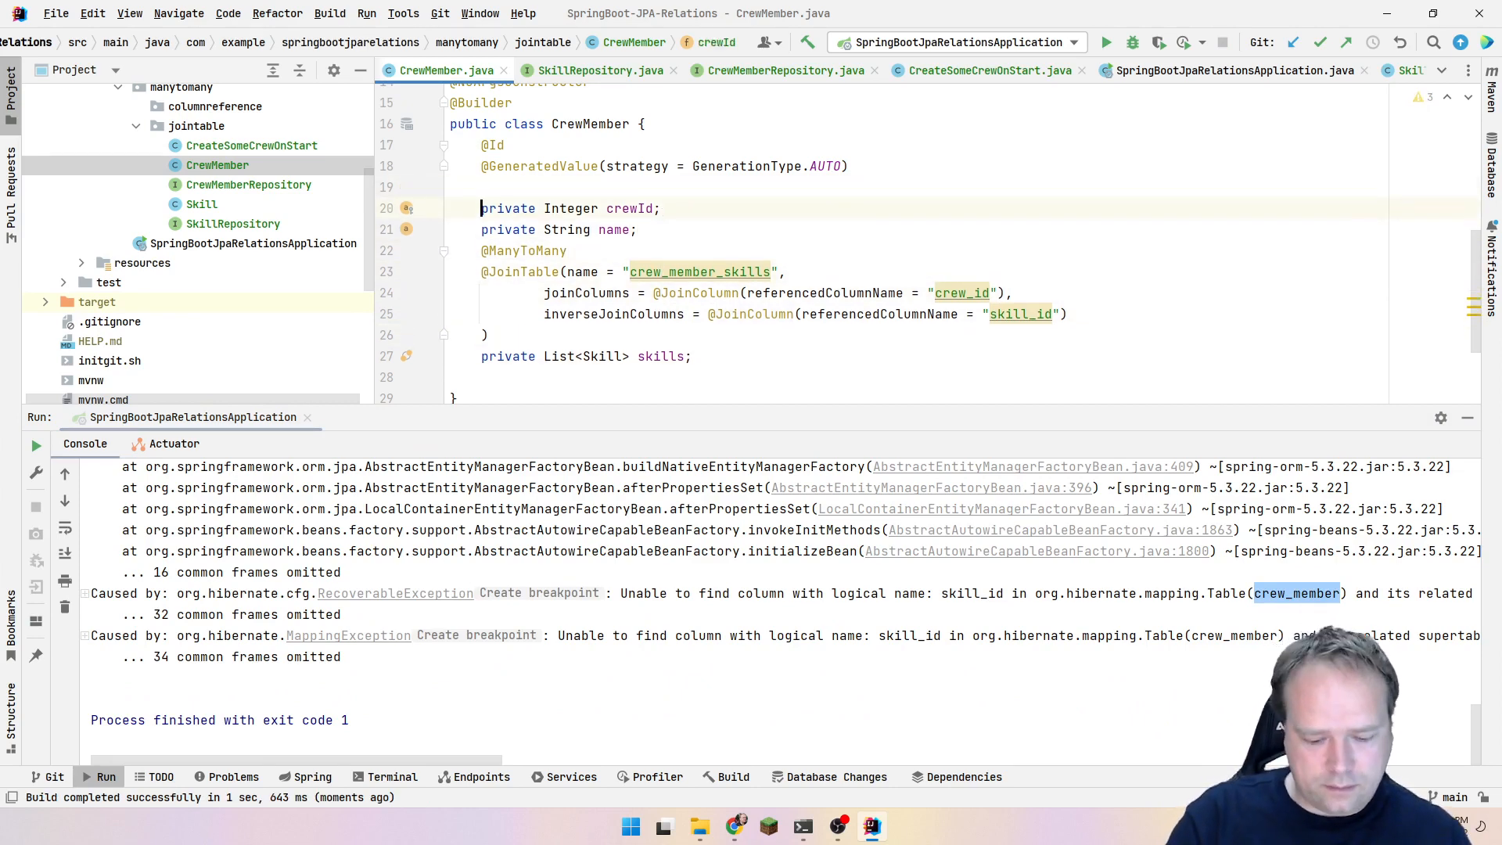
text(@Column)
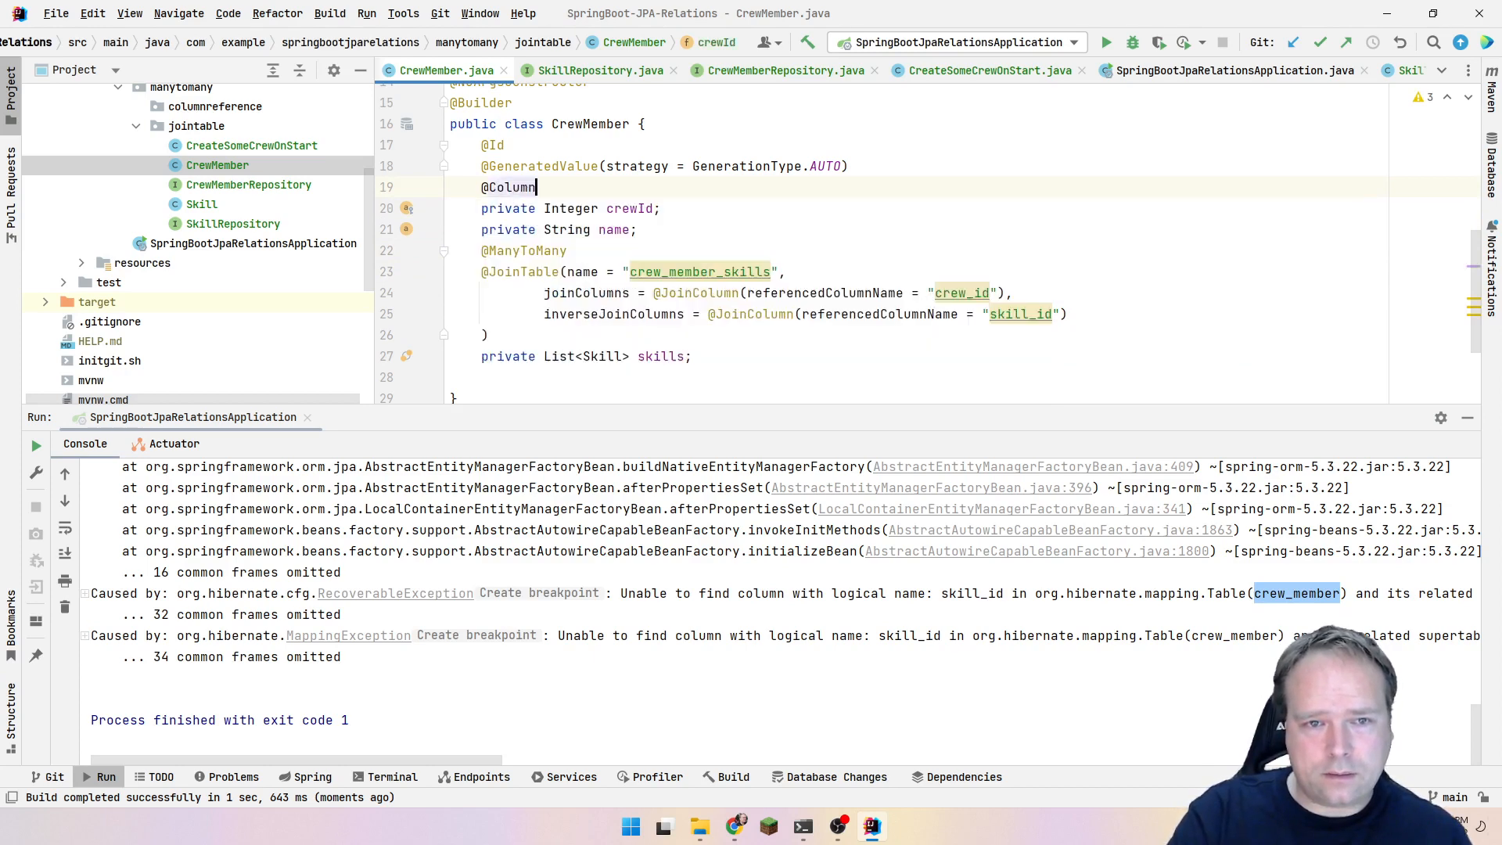
text((name = ")
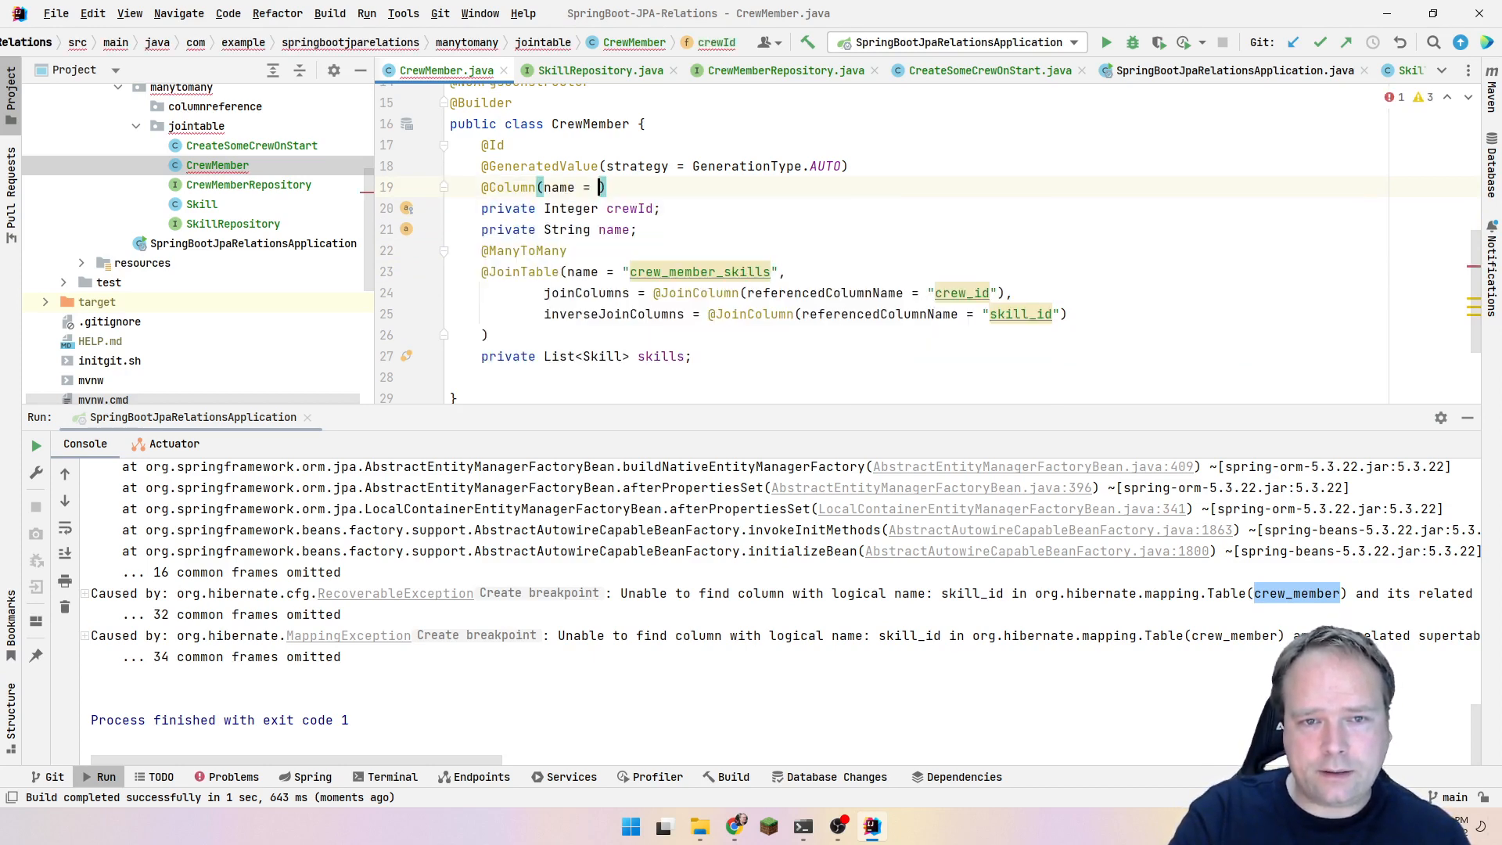
text(cre)
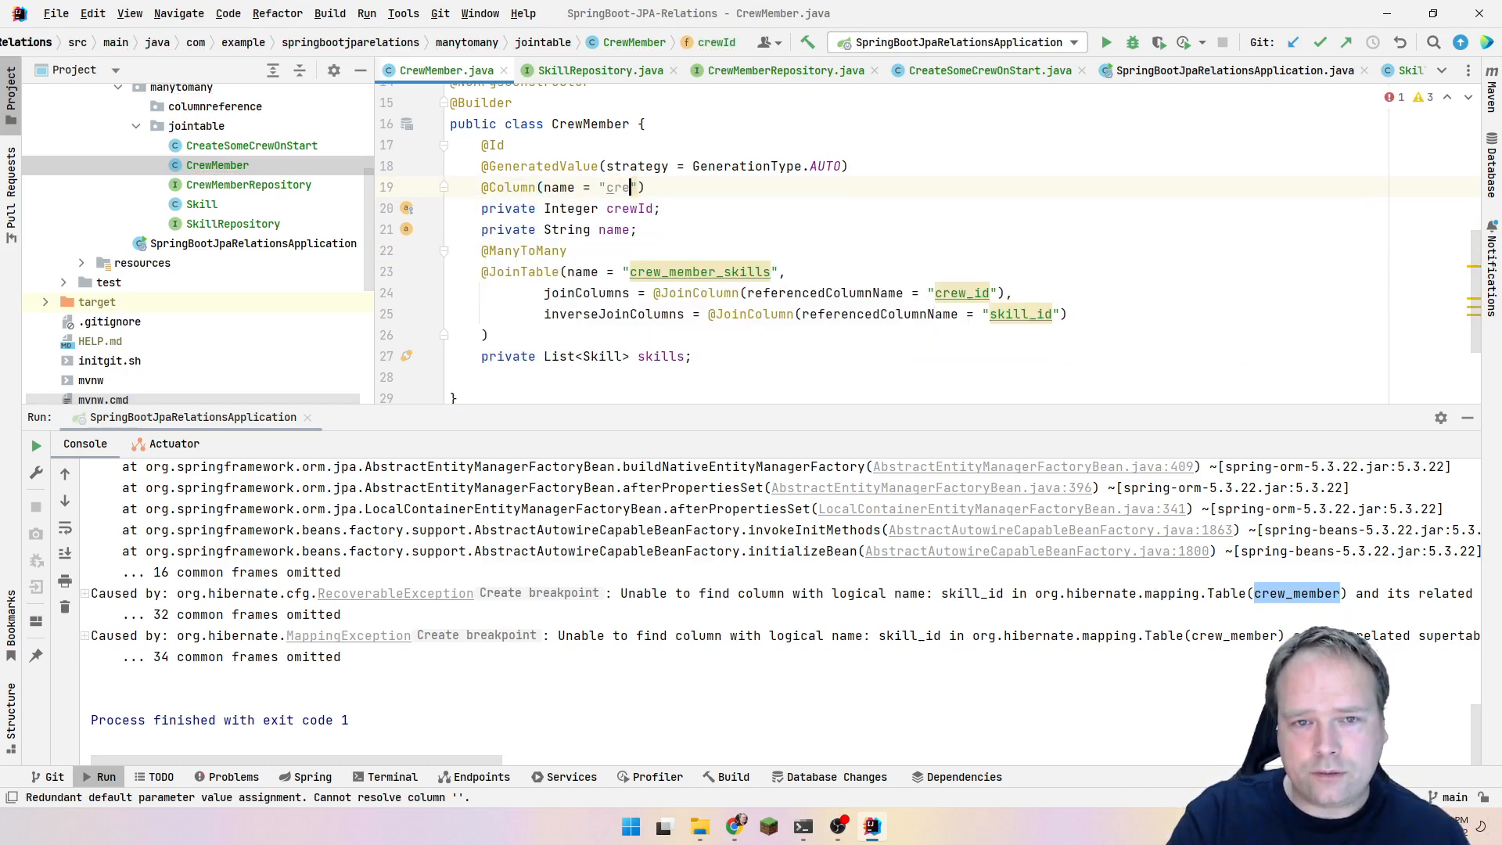
text(w_id)
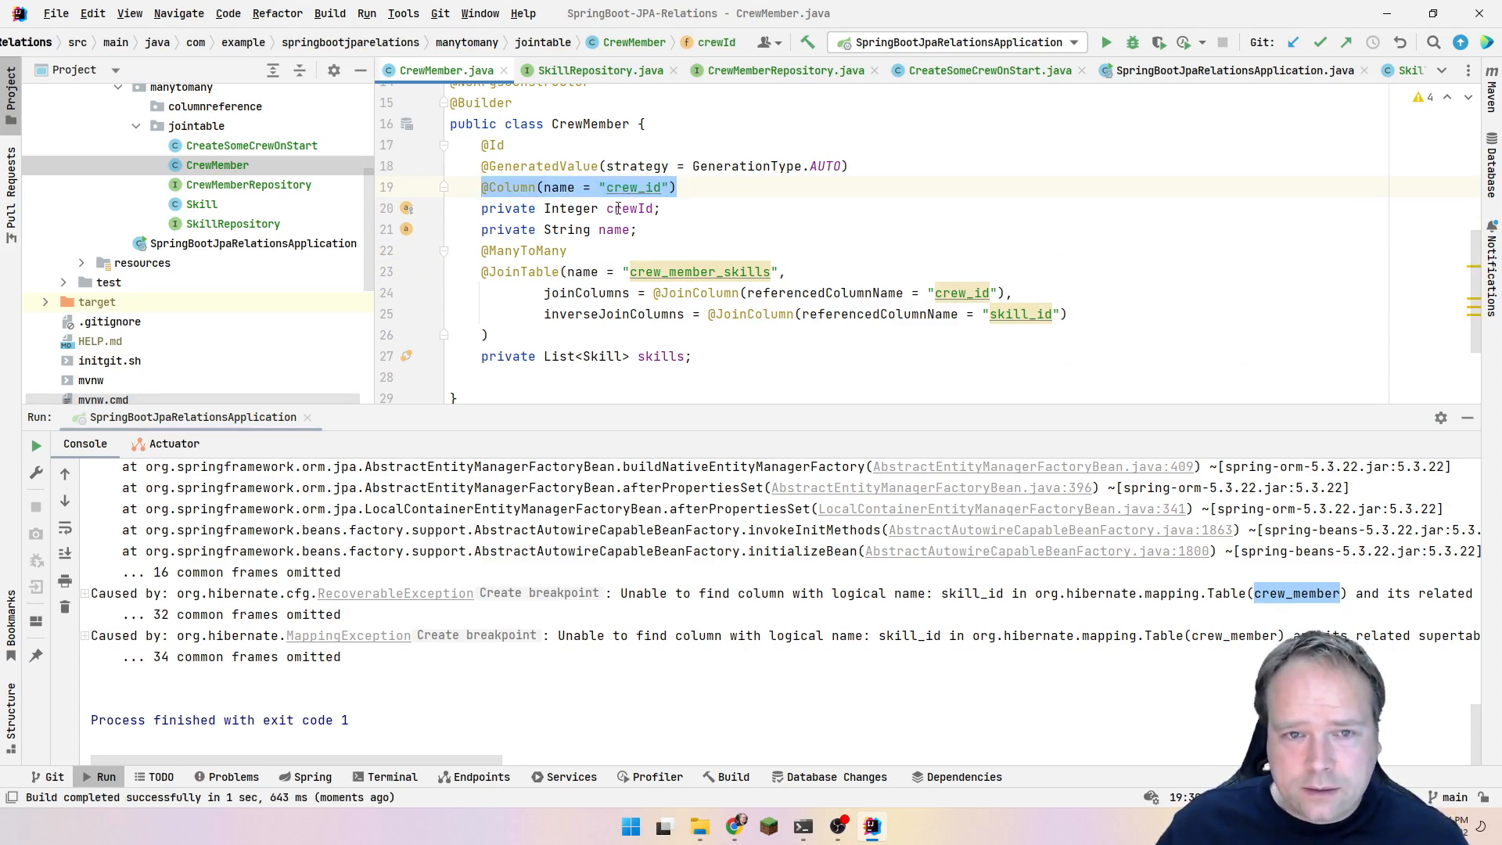
click(975, 293)
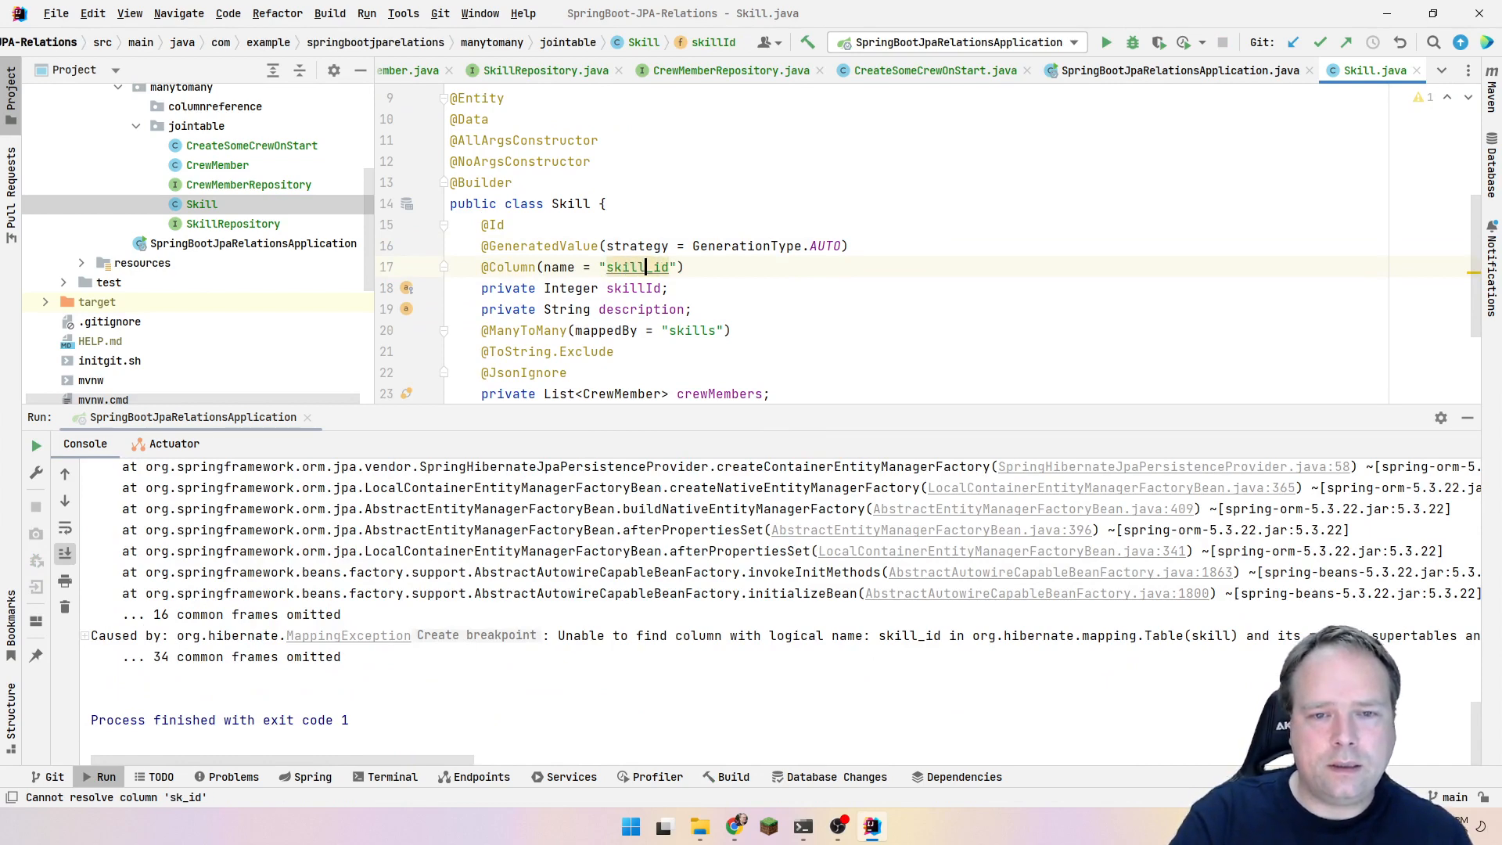
scroll(down, 3)
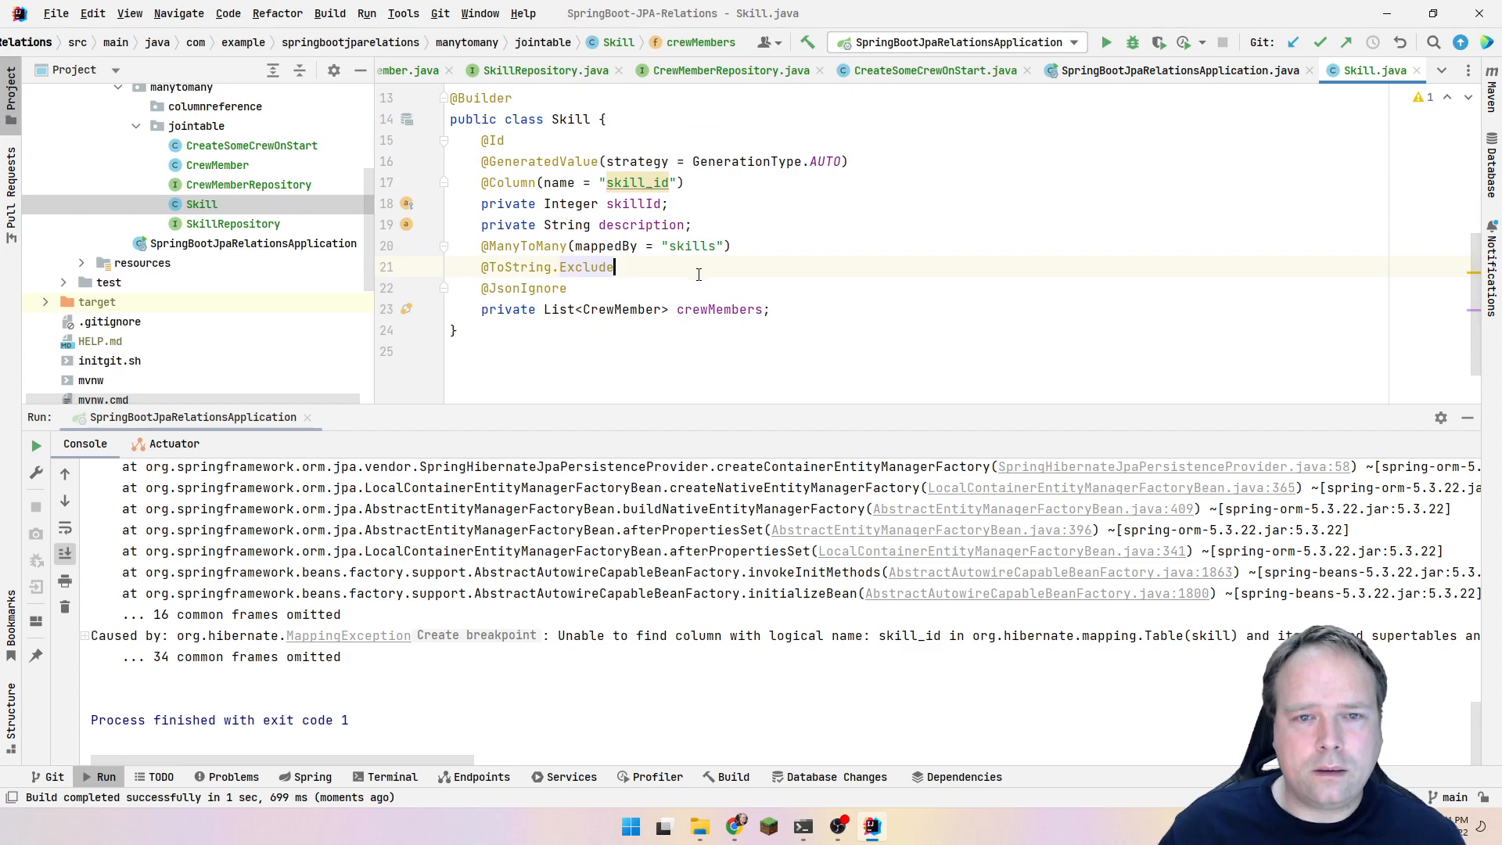
click(216, 164)
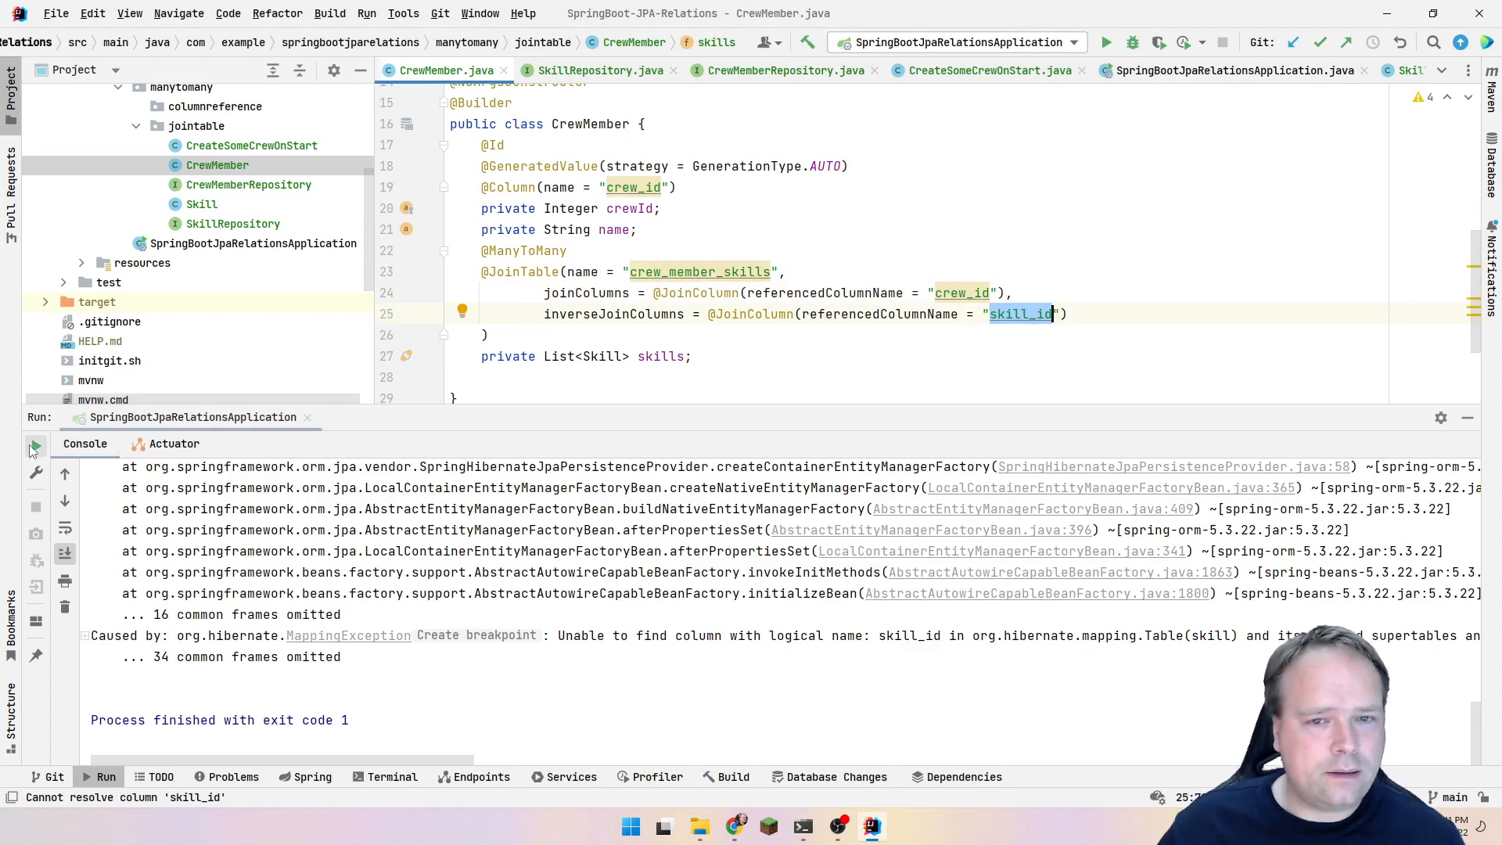
Rerun the application with the column mappings, confirm it starts cleanly, and switch to the H2 console in Chrome.
click(1106, 42)
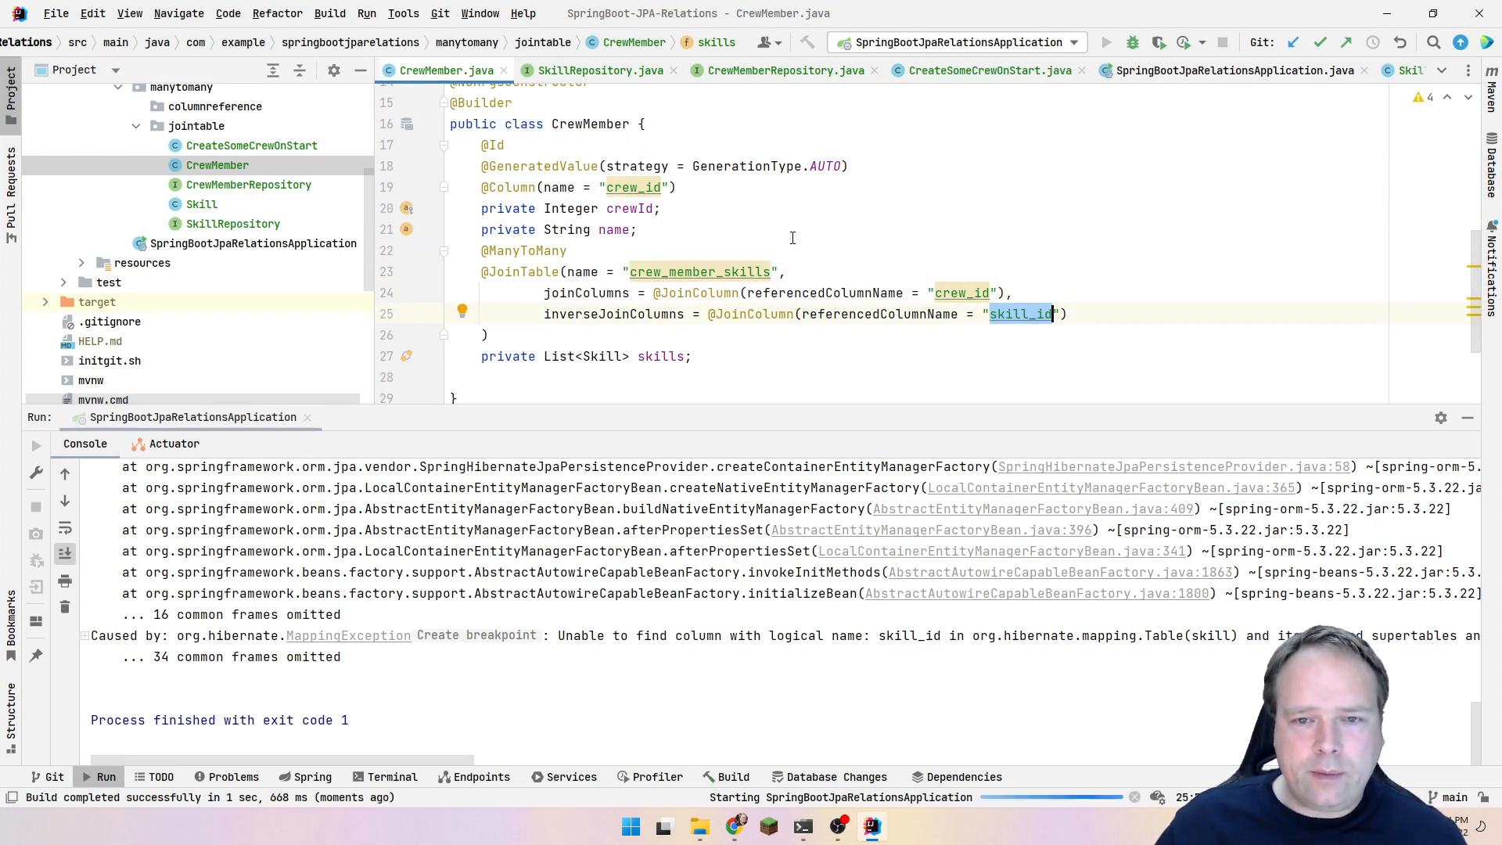
click(1105, 40)
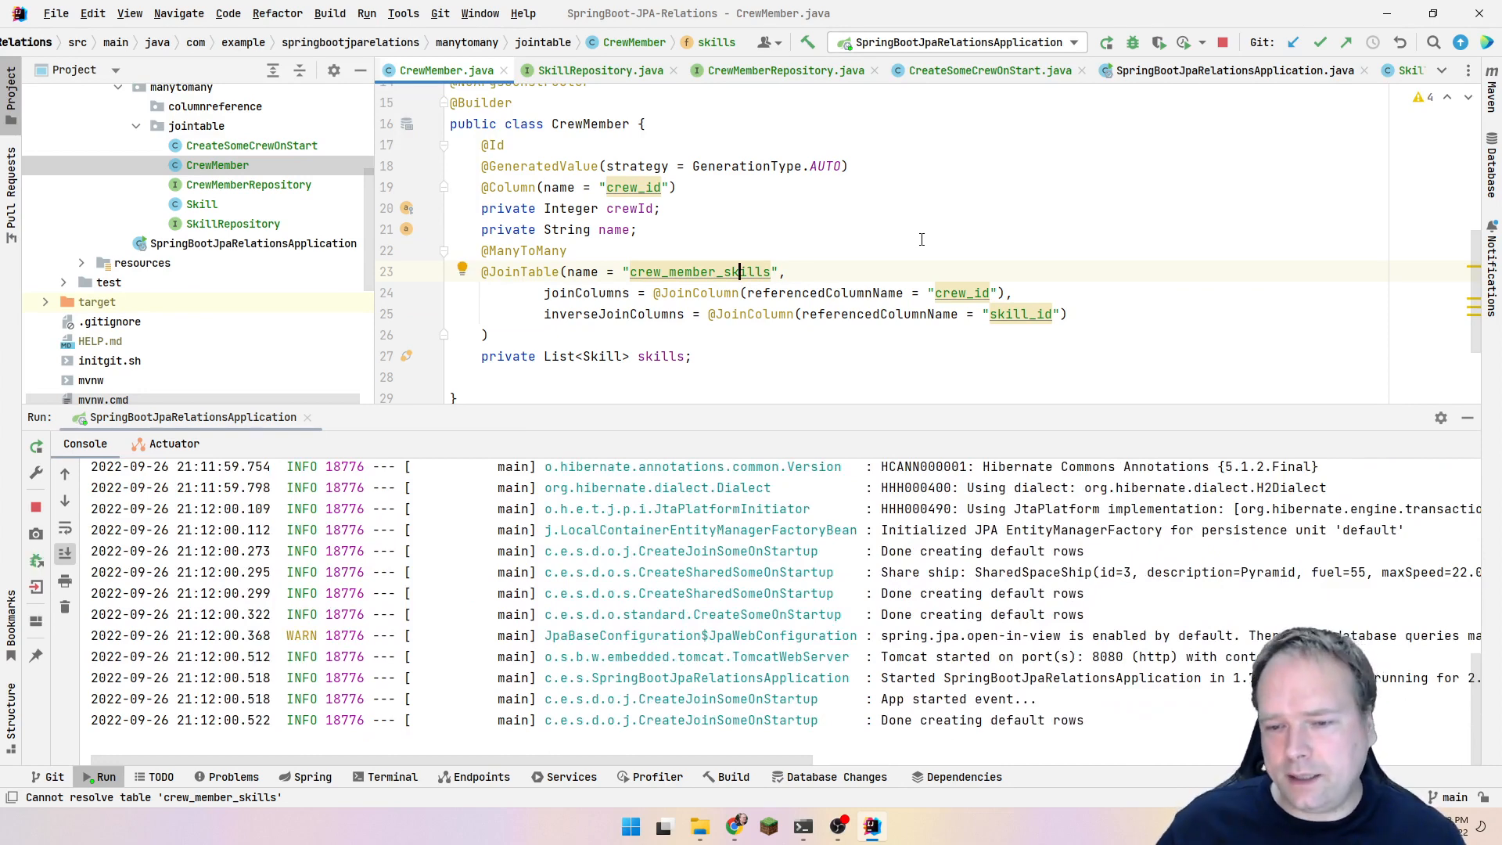
mouse_move(1018, 358)
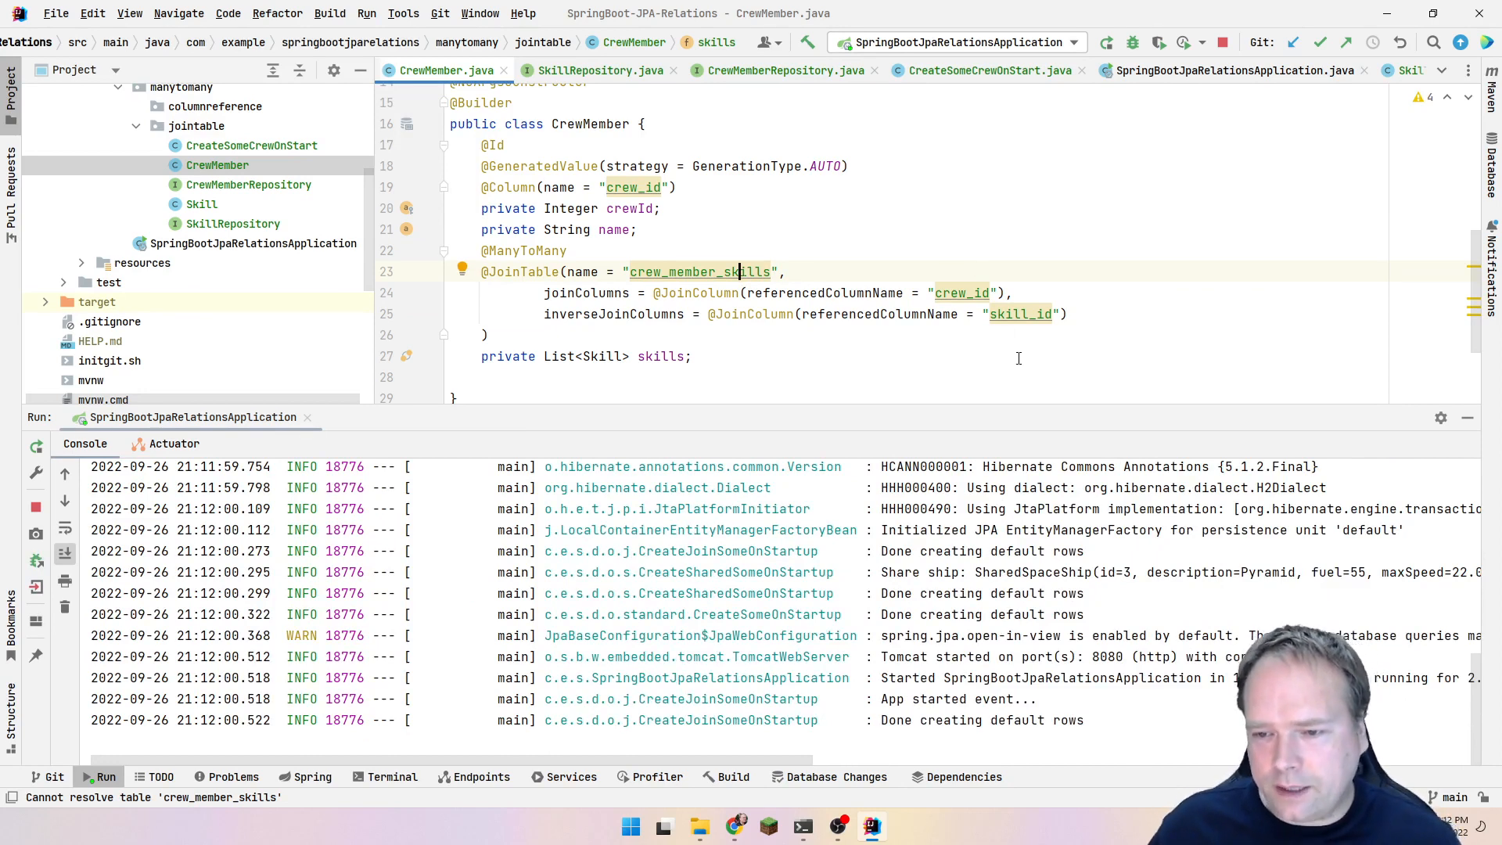
scroll(up, 3)
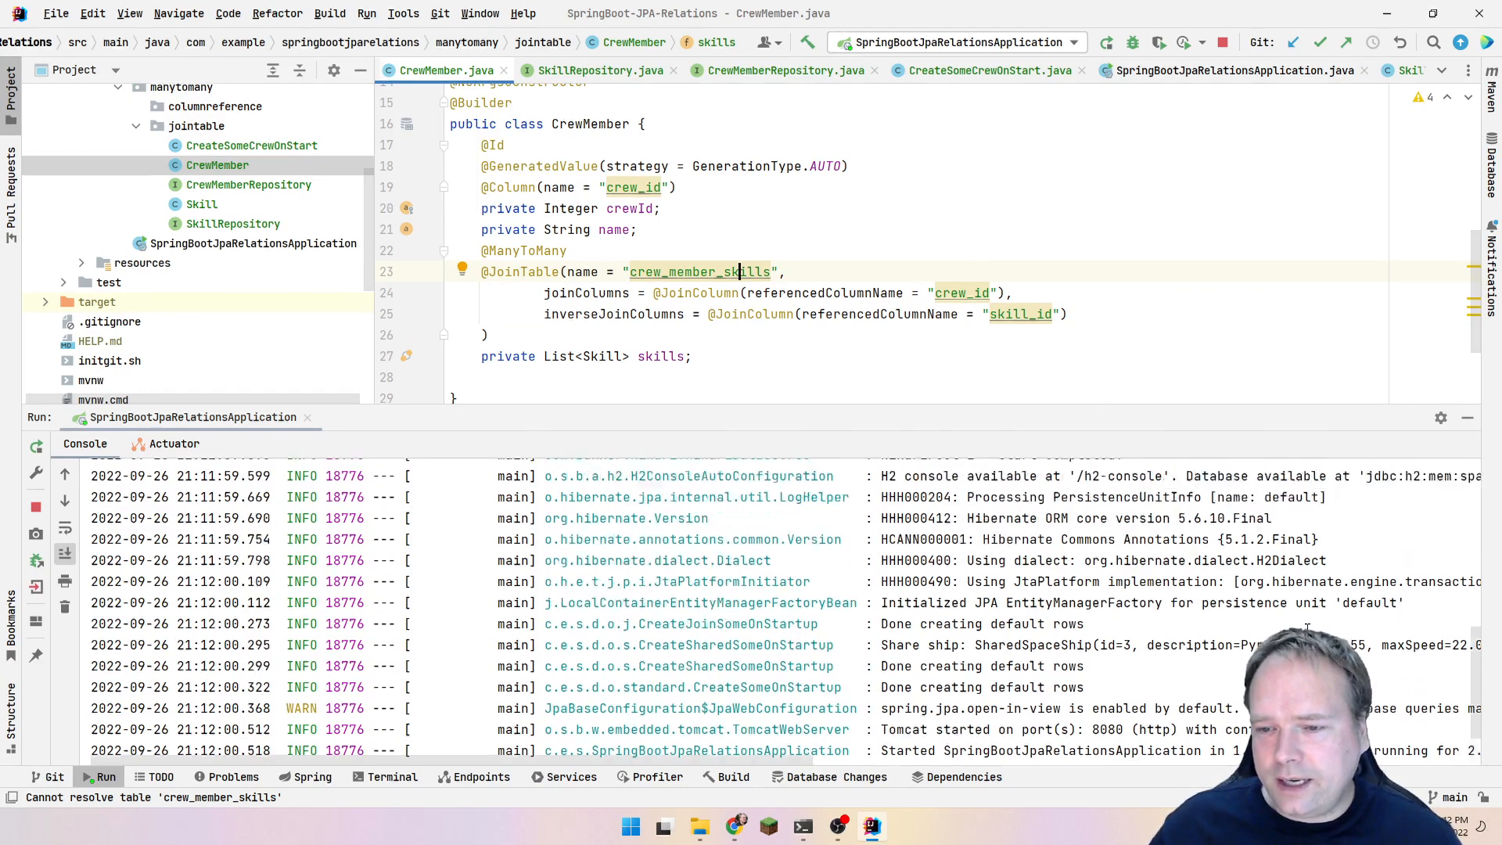
scroll(down, 3)
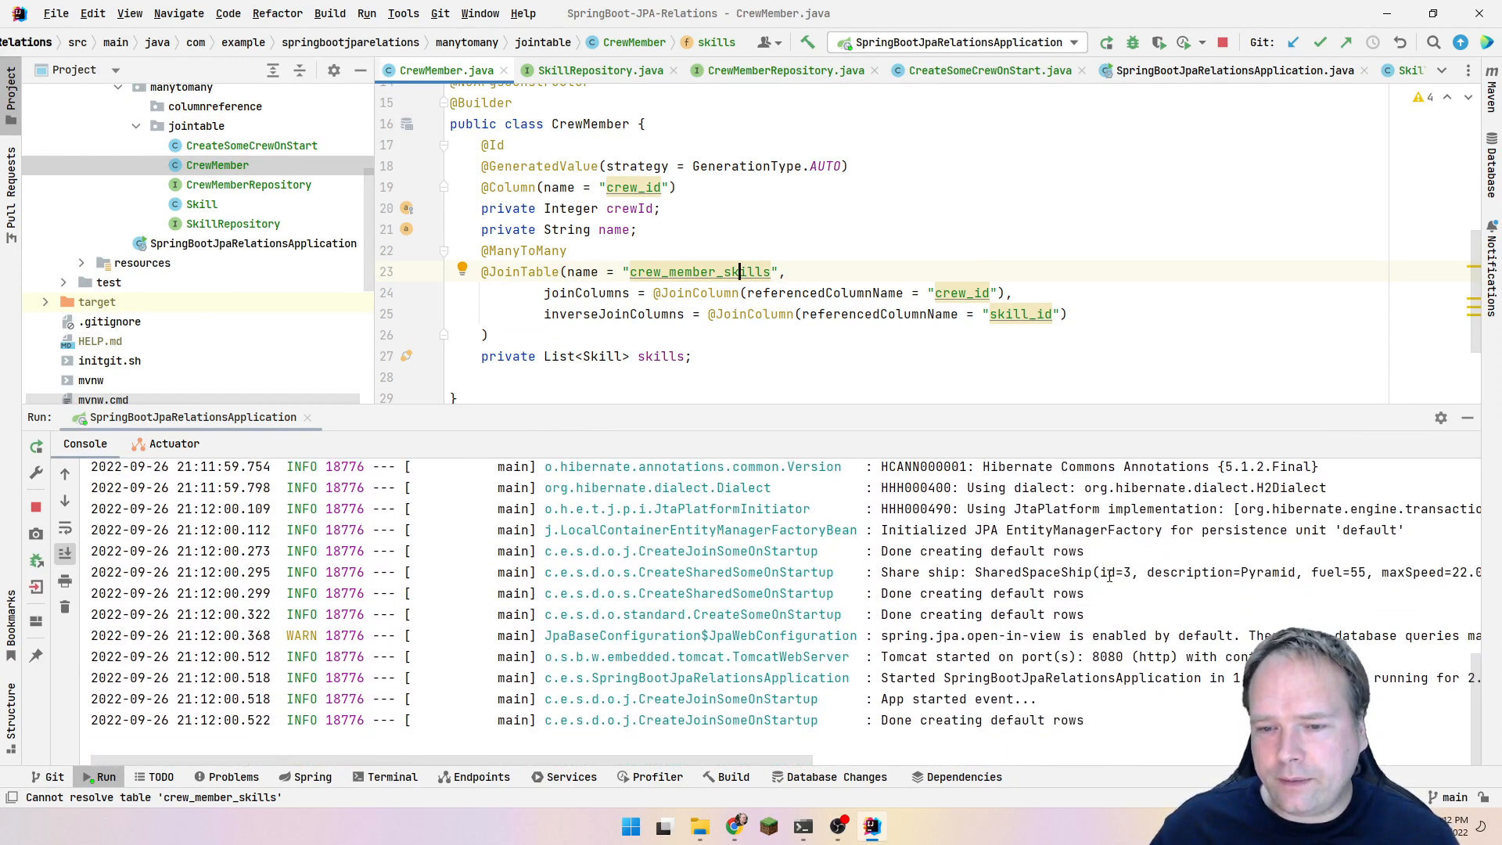
click(613, 228)
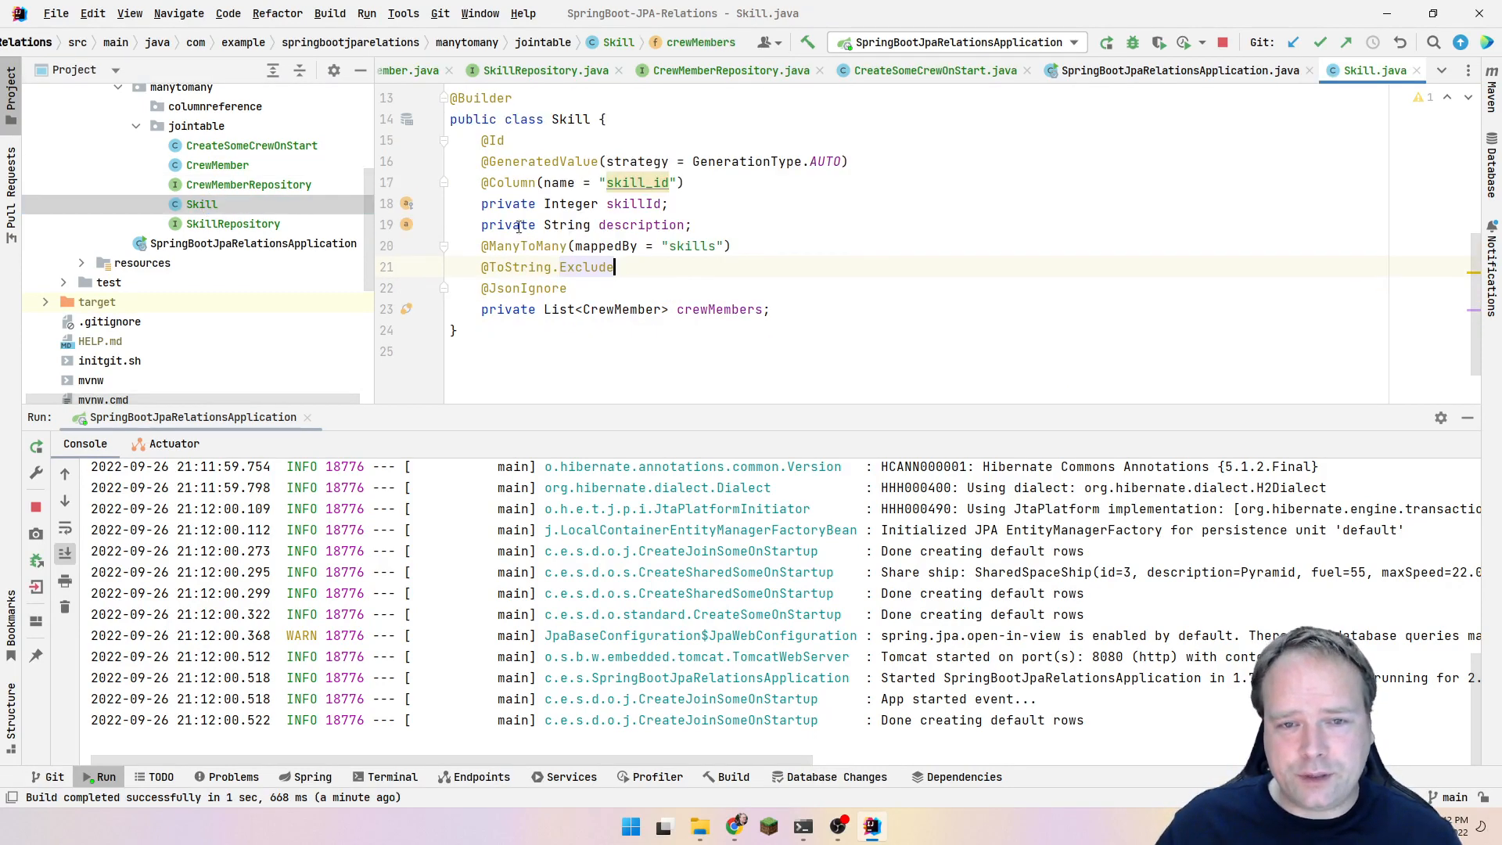
double_click(633, 203)
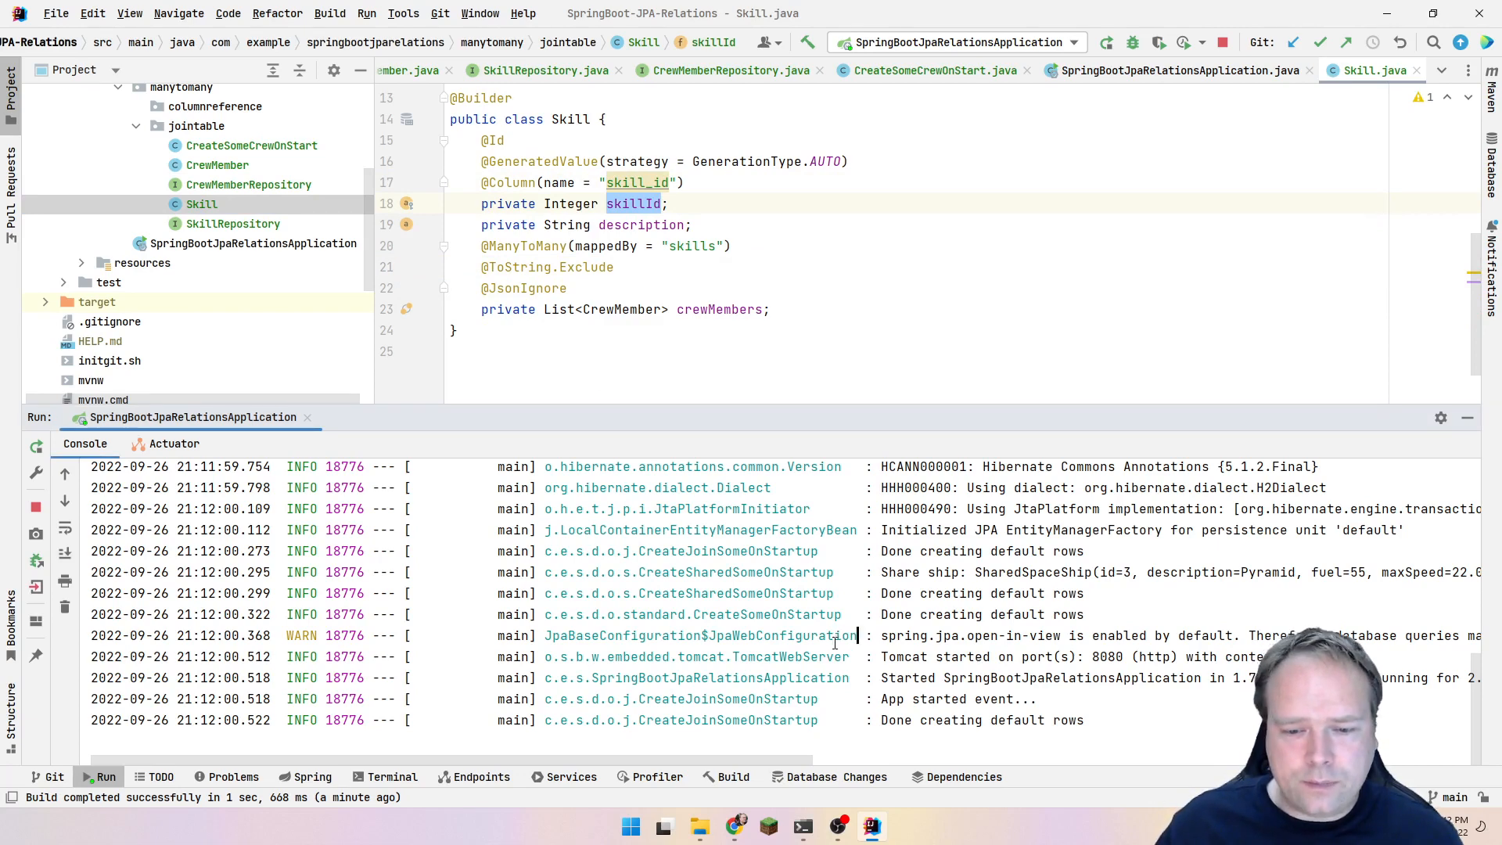
mouse_move(724, 778)
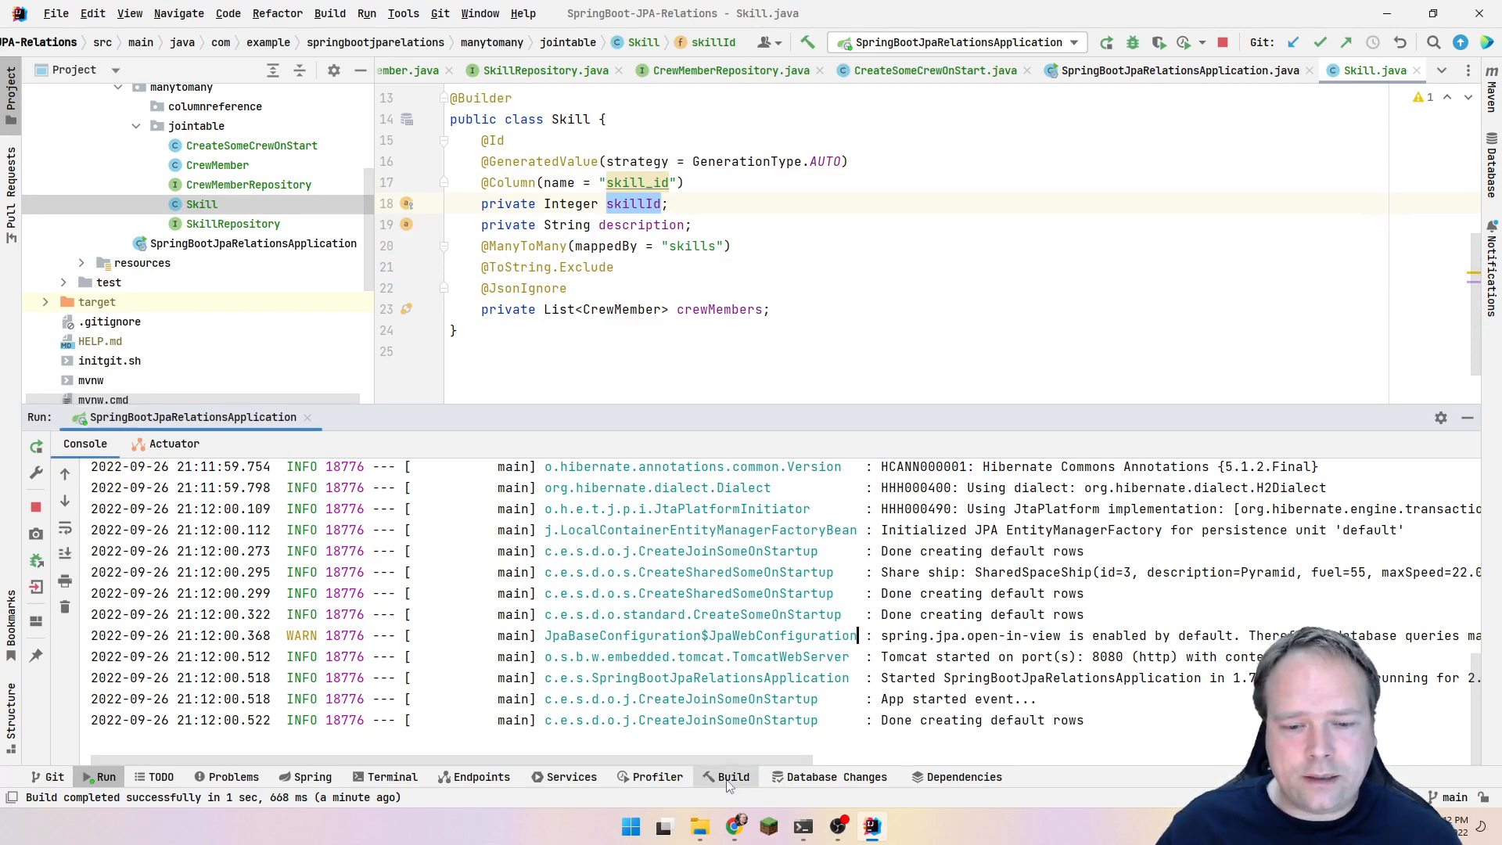
mouse_move(736, 826)
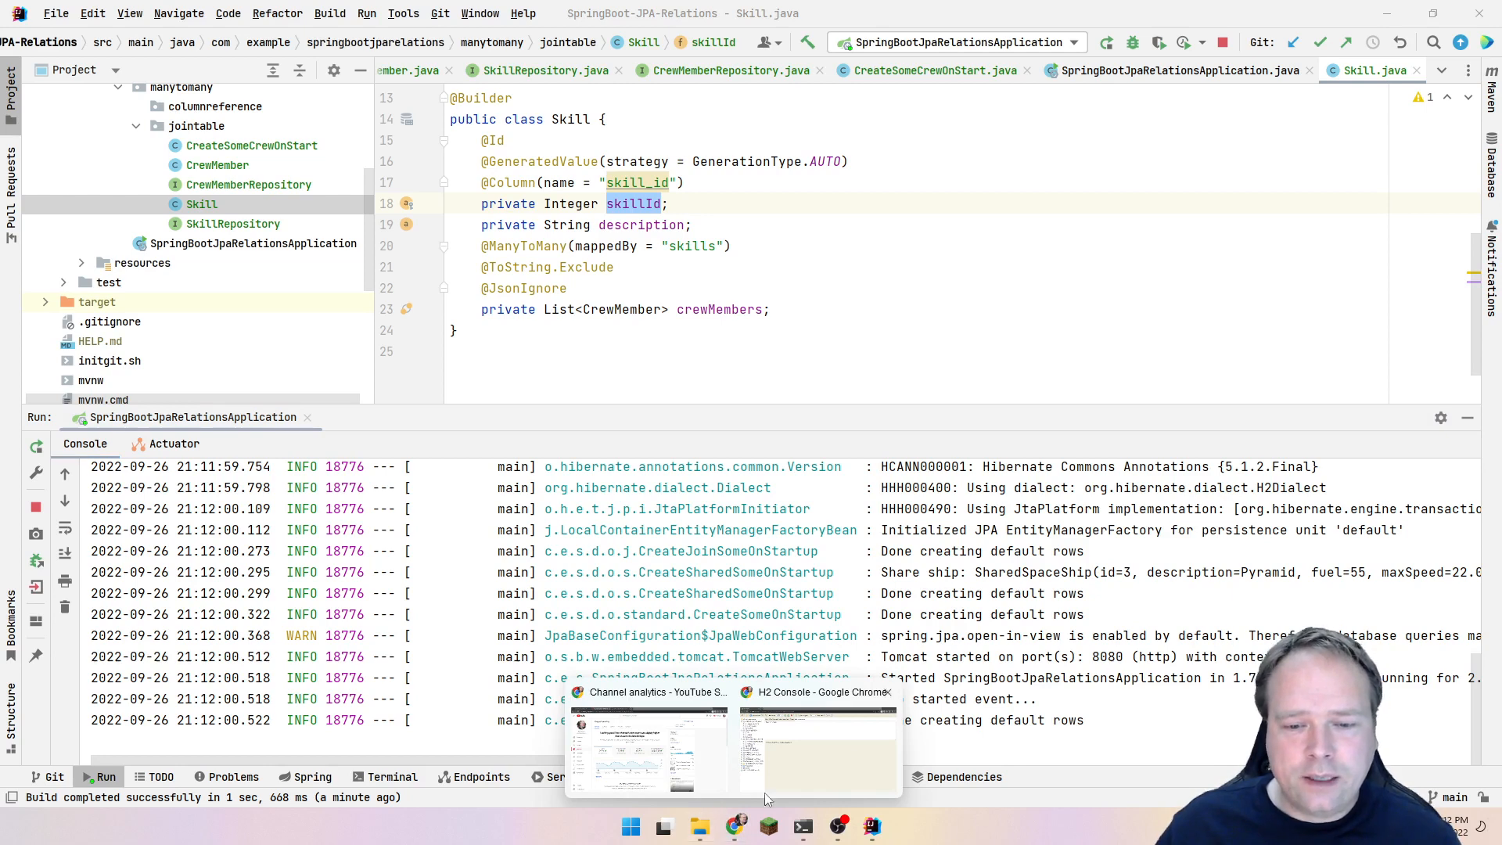
click(815, 748)
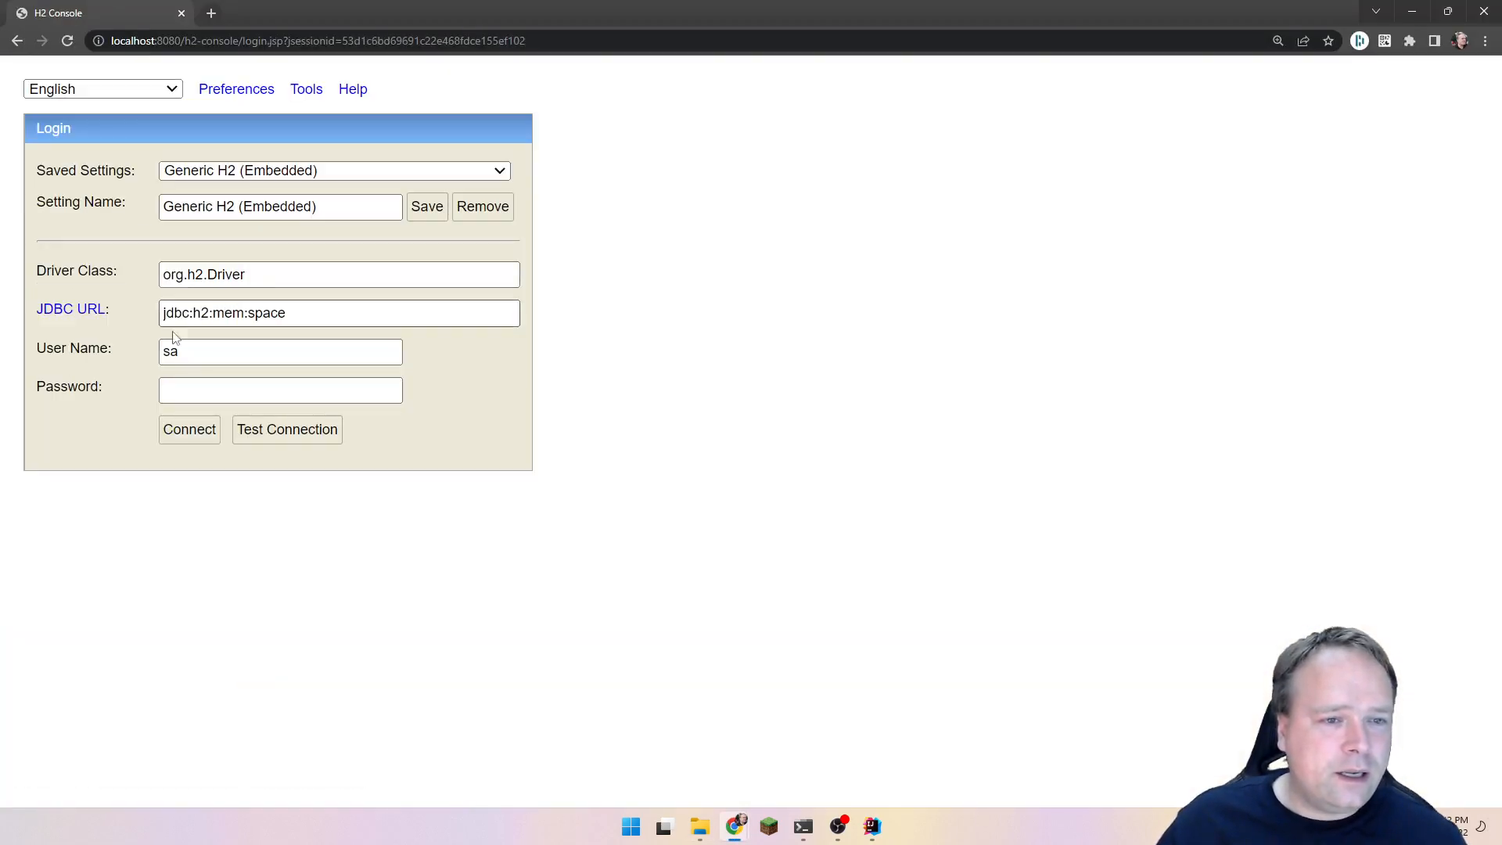
Check the /h2-console address and in-memory JDBC URL on the login page, then return to the IDE.
click(280, 390)
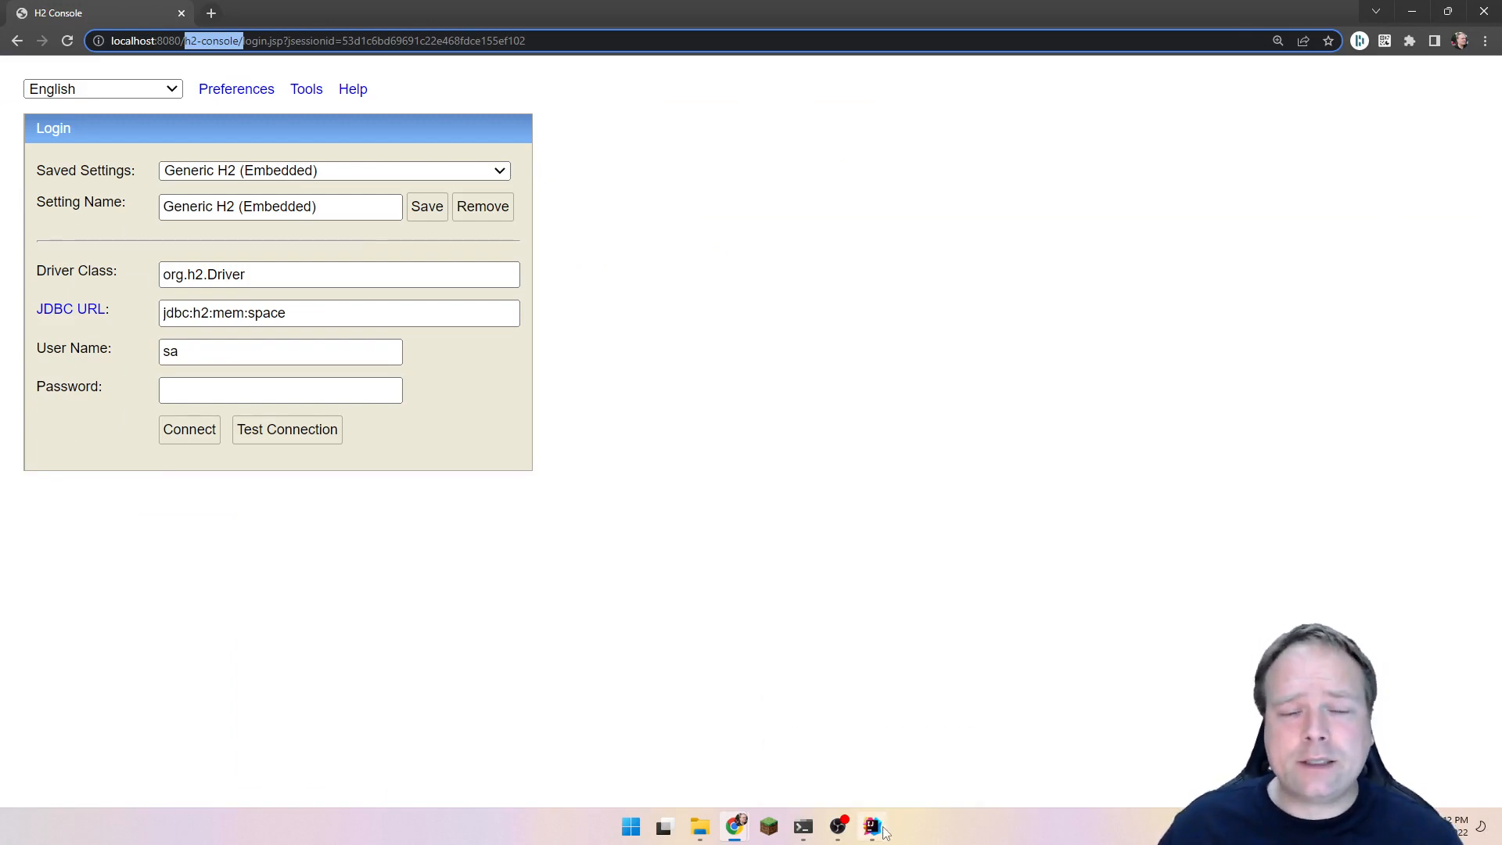
click(870, 826)
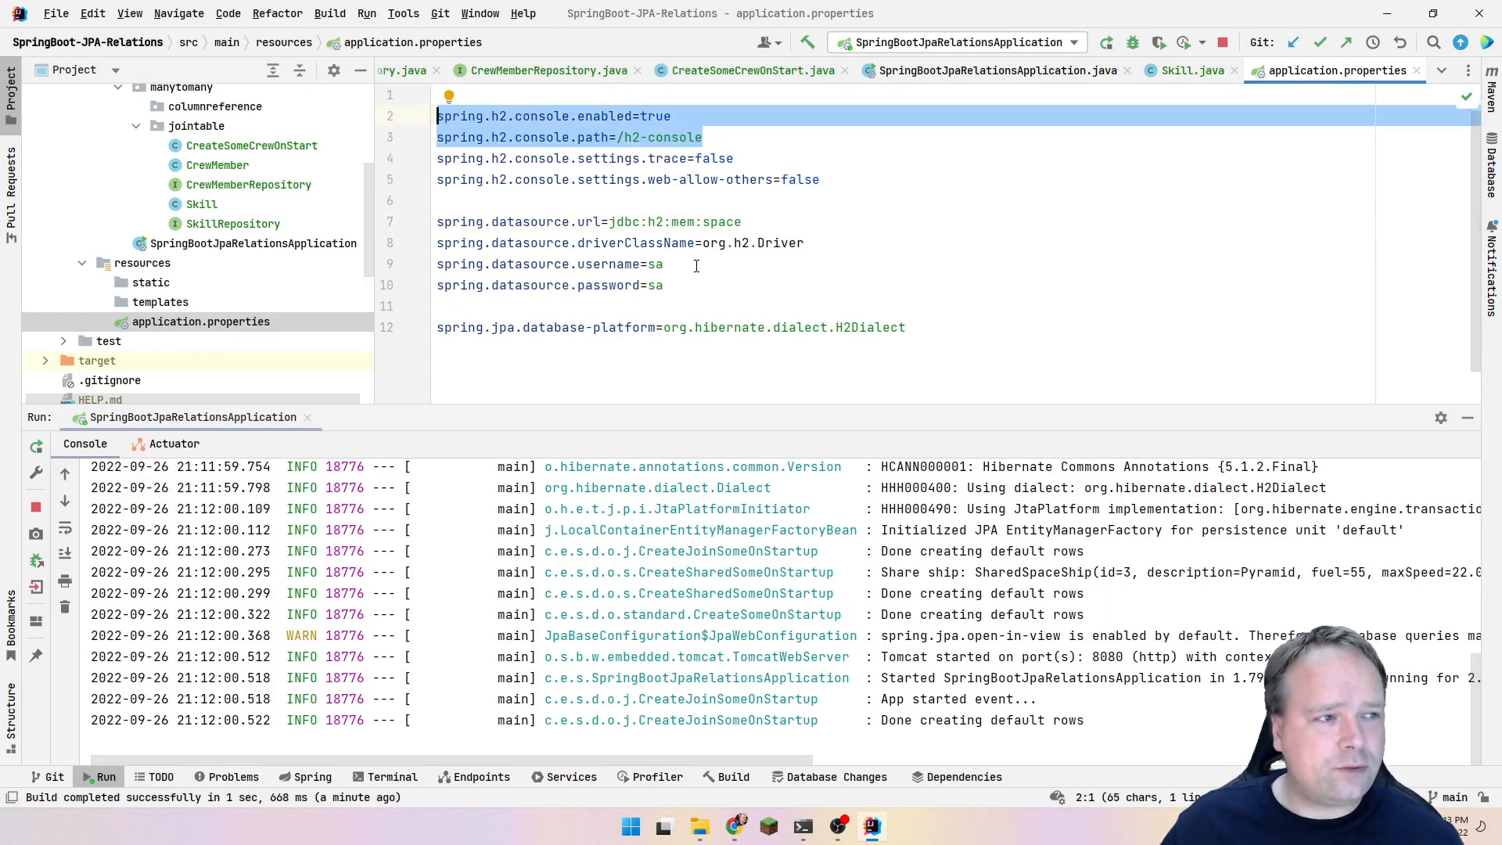
Read the h2-console path and the in-memory 'space' datasource url, username and password lines in application.properties.
click(591, 199)
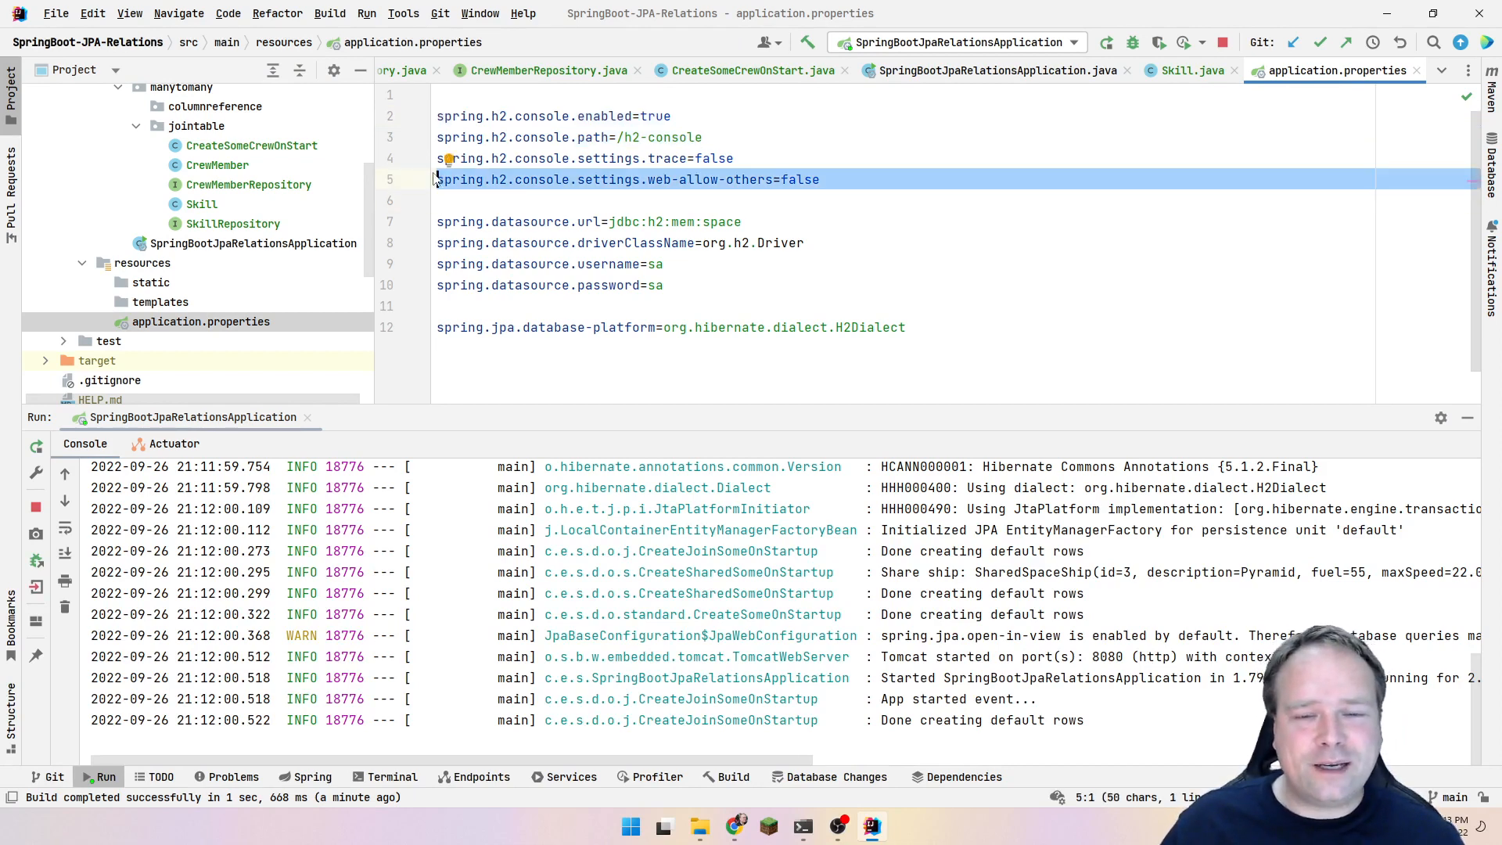
click(736, 158)
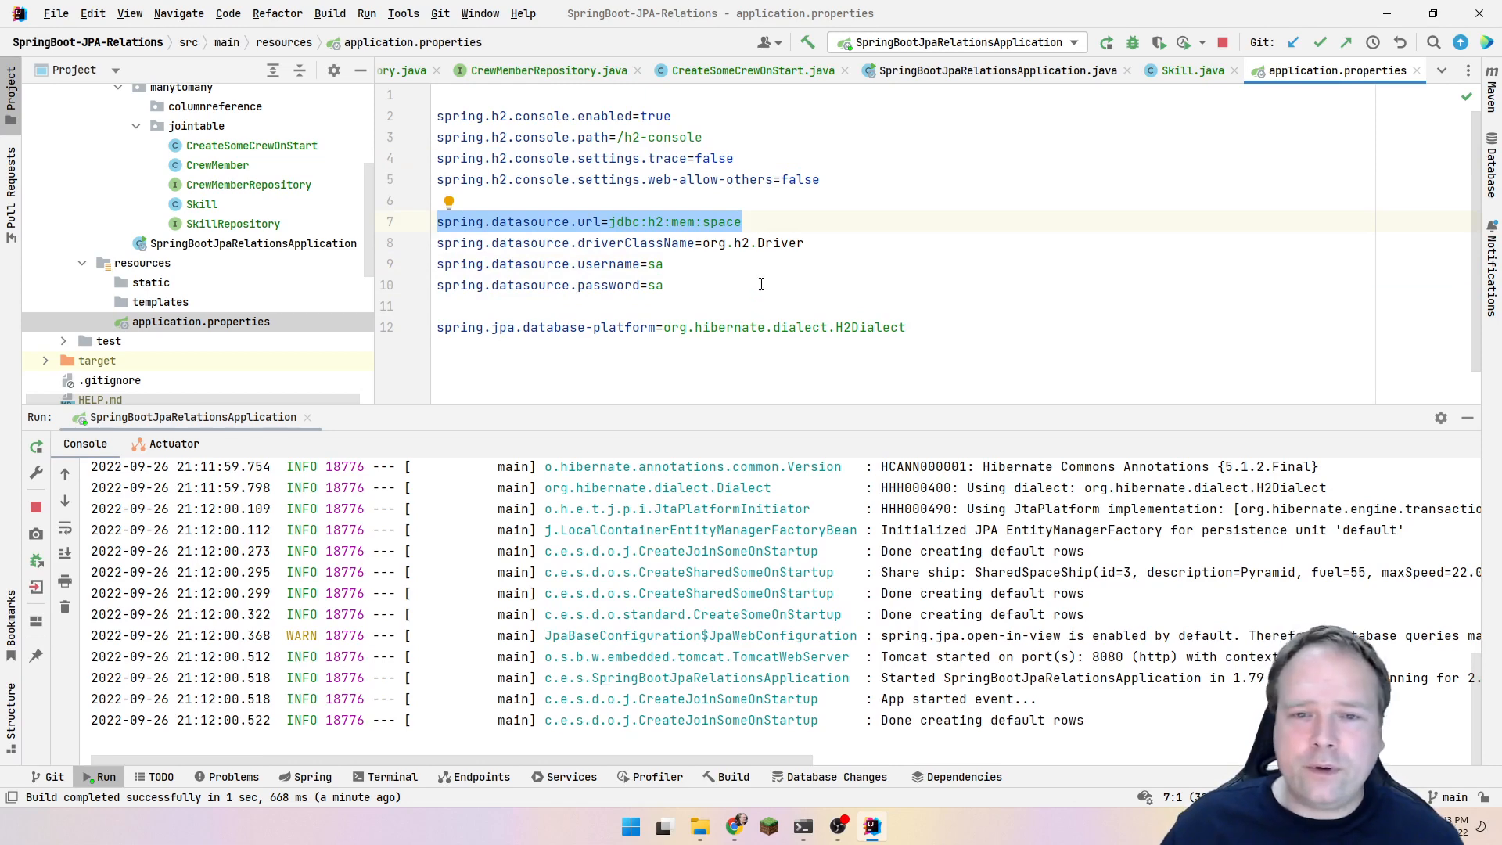
double_click(720, 220)
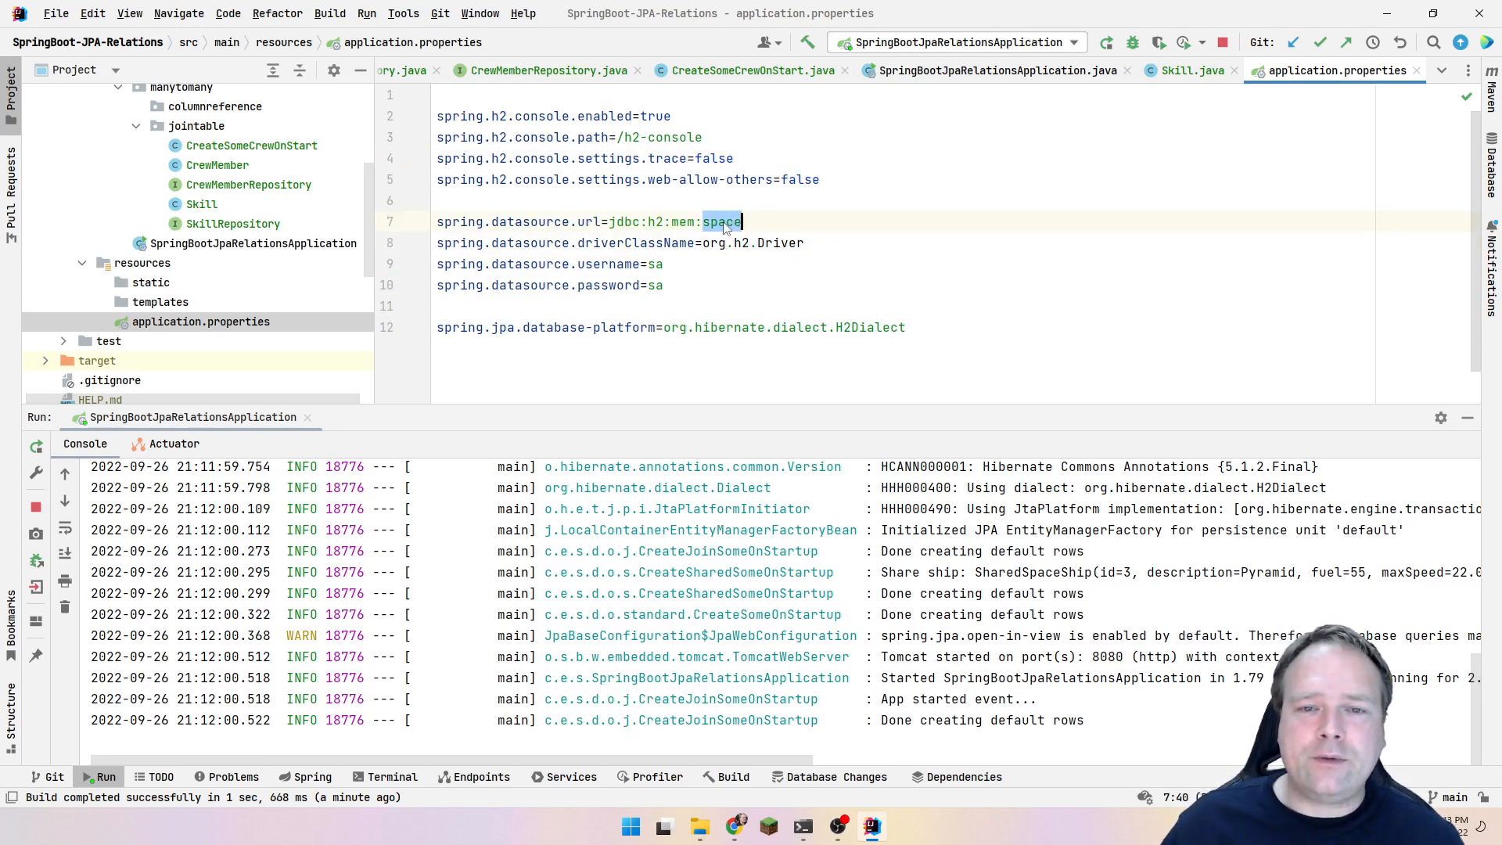
click(948, 327)
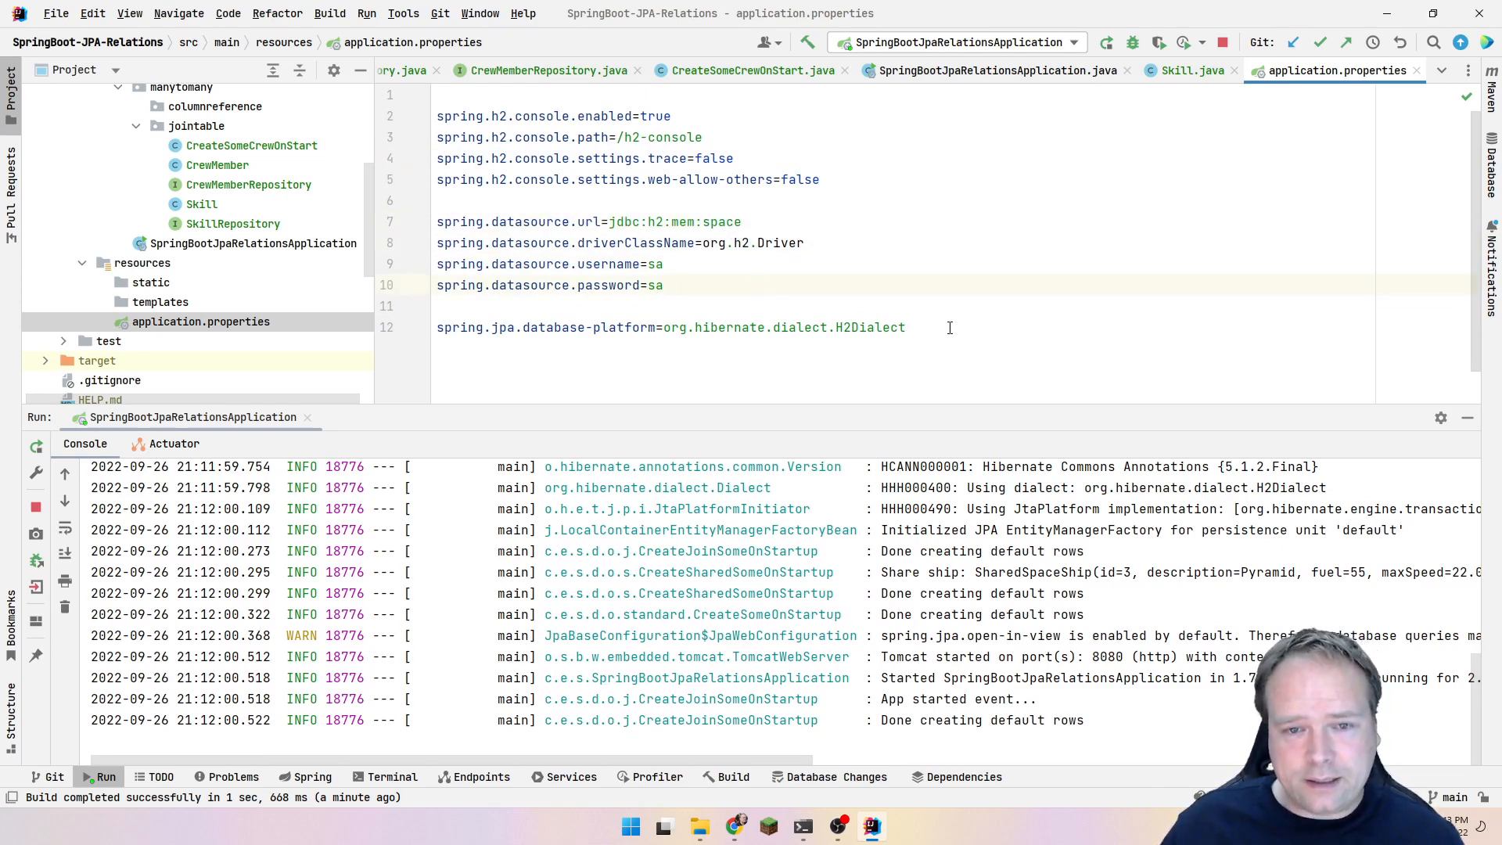
triple_click(670, 327)
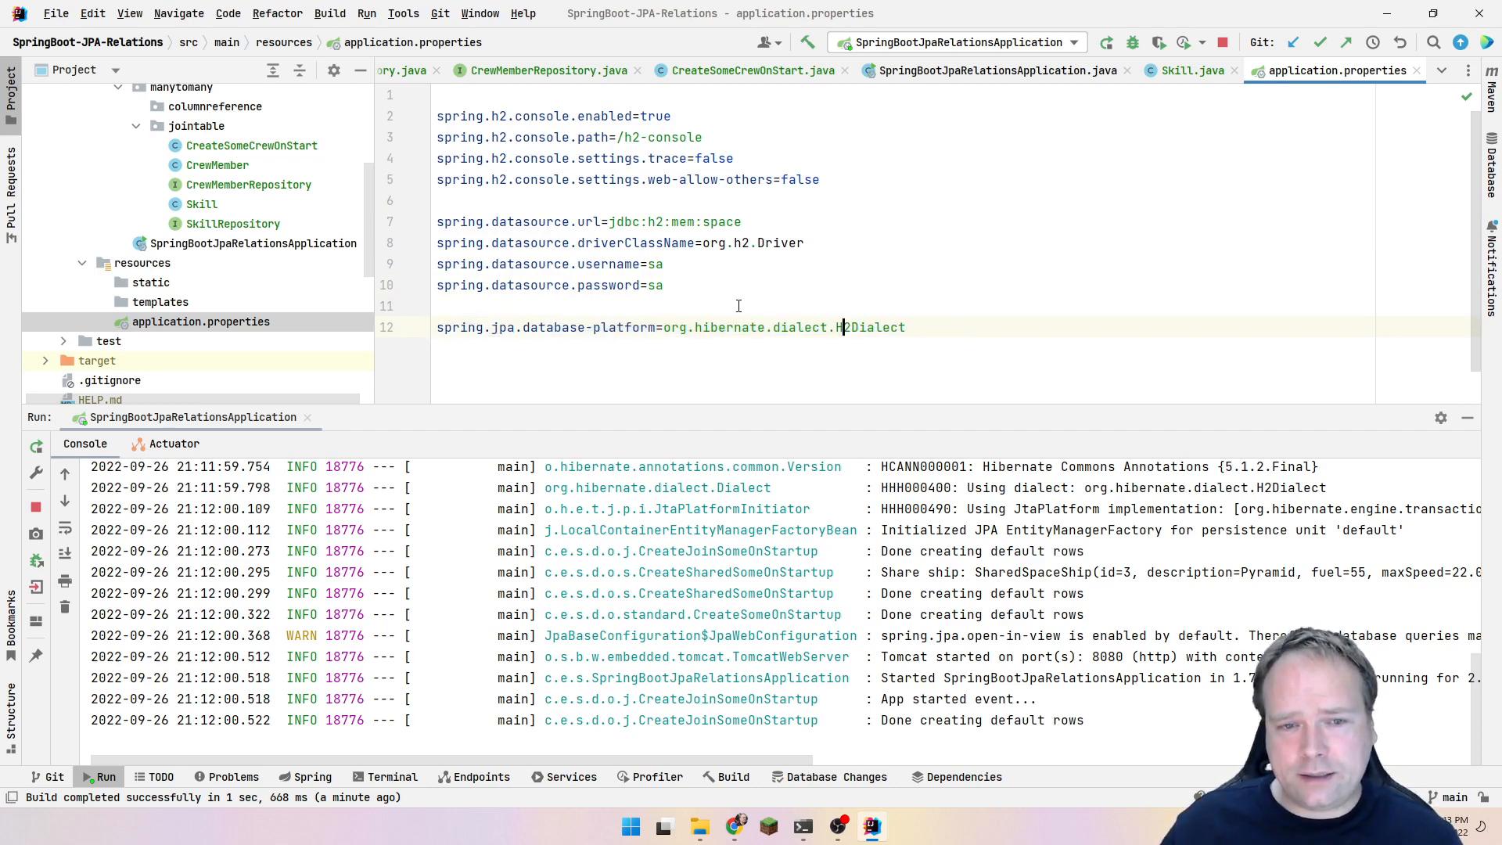
Connect to the in-memory H2 database and list all CREW_MEMBER rows.
click(735, 826)
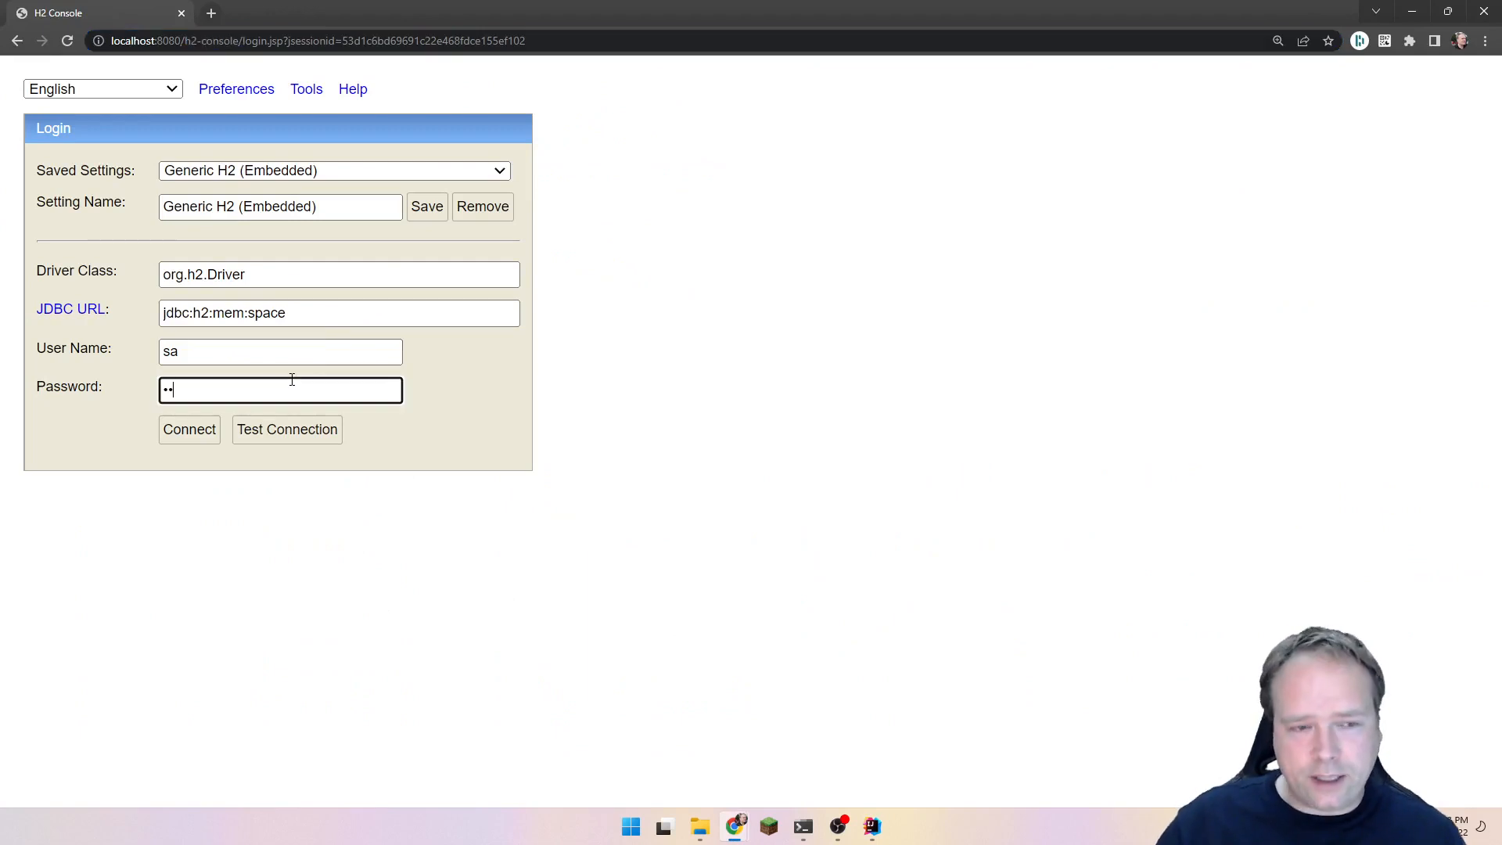
click(189, 428)
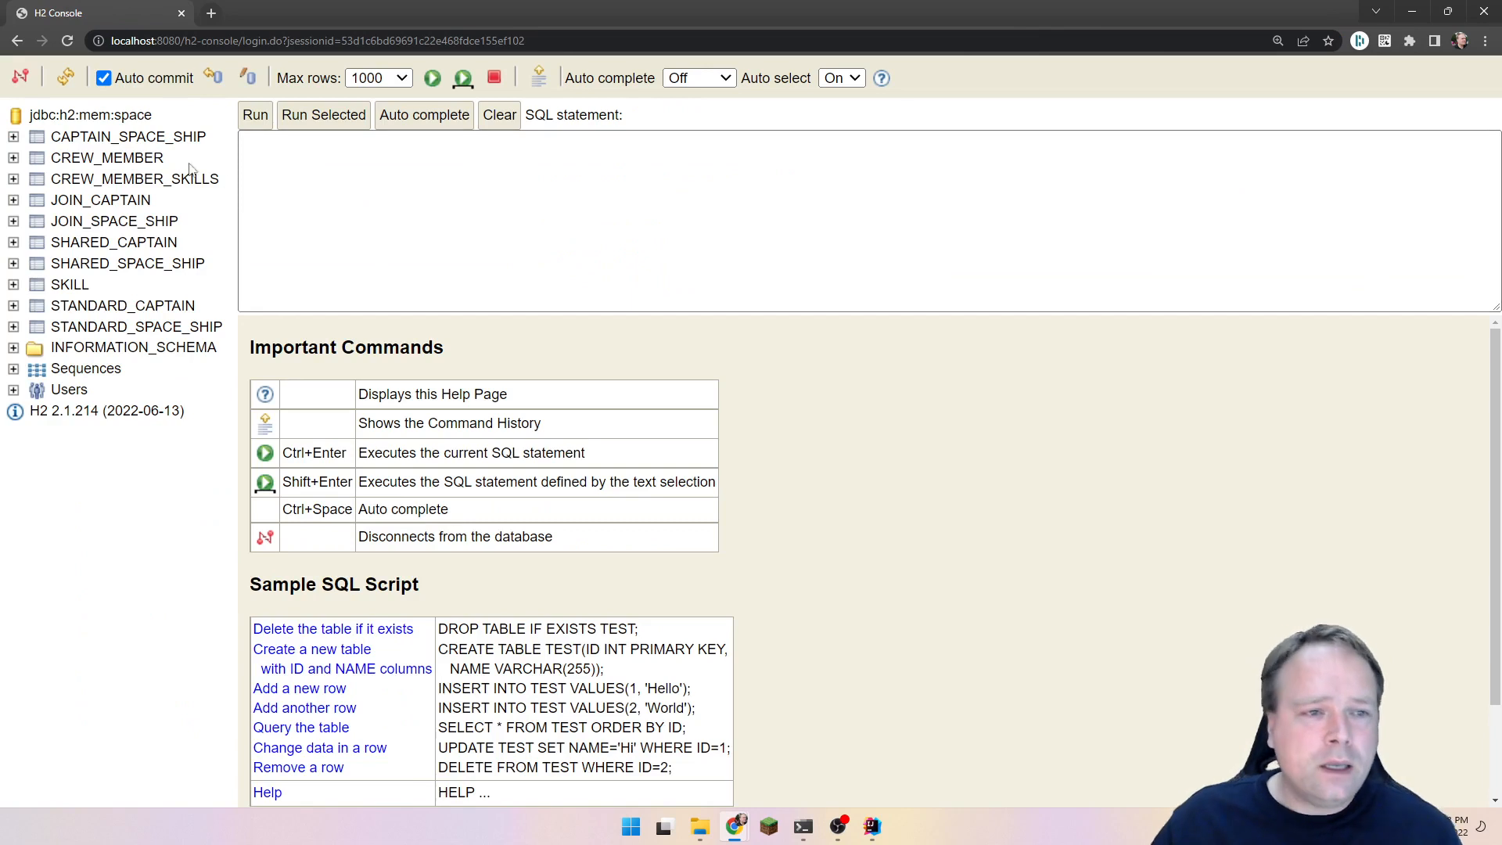
mouse_move(129, 136)
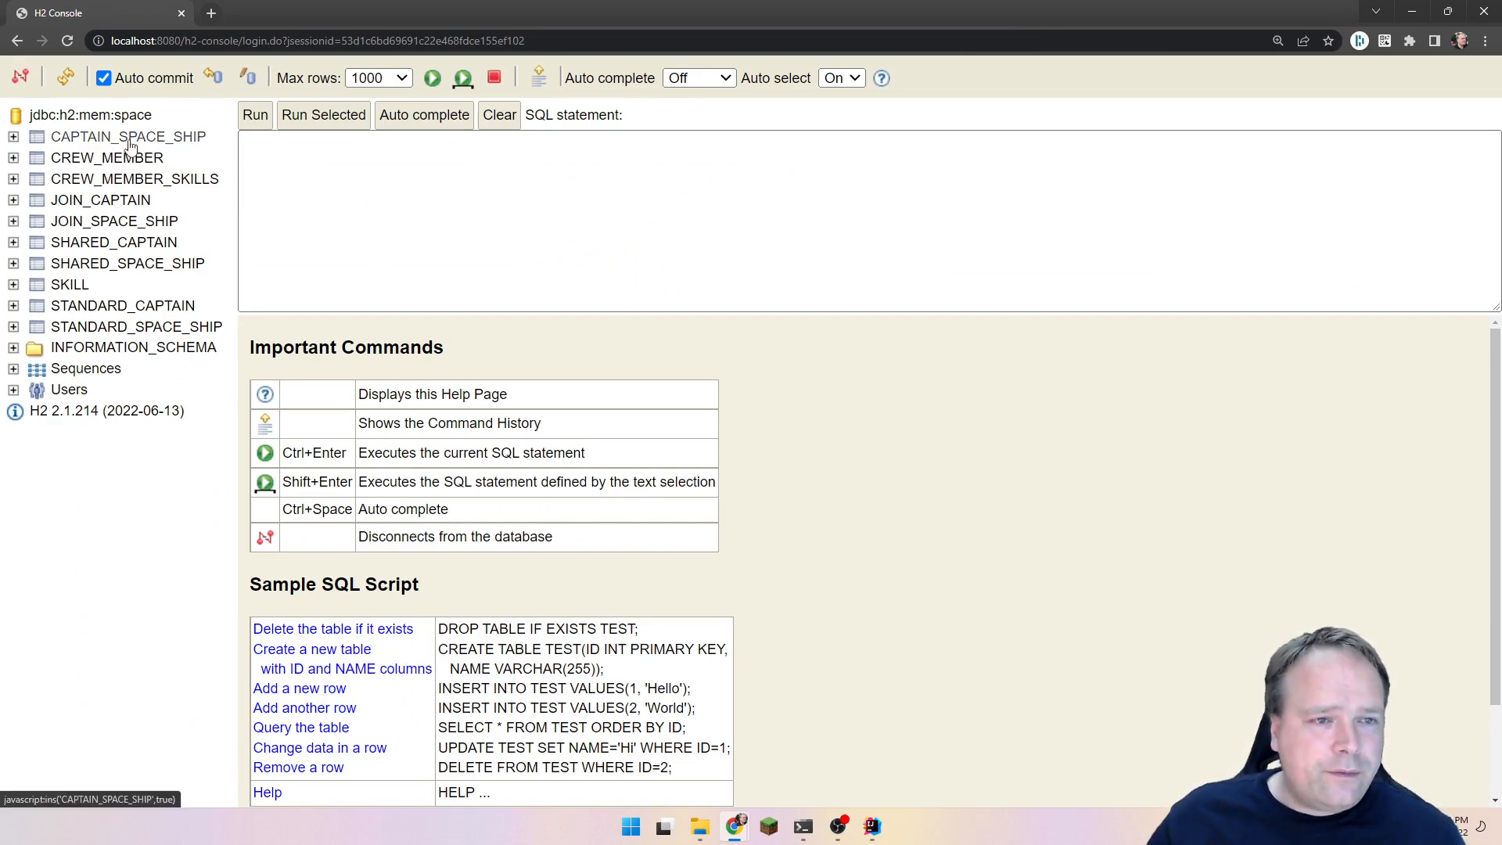
click(108, 157)
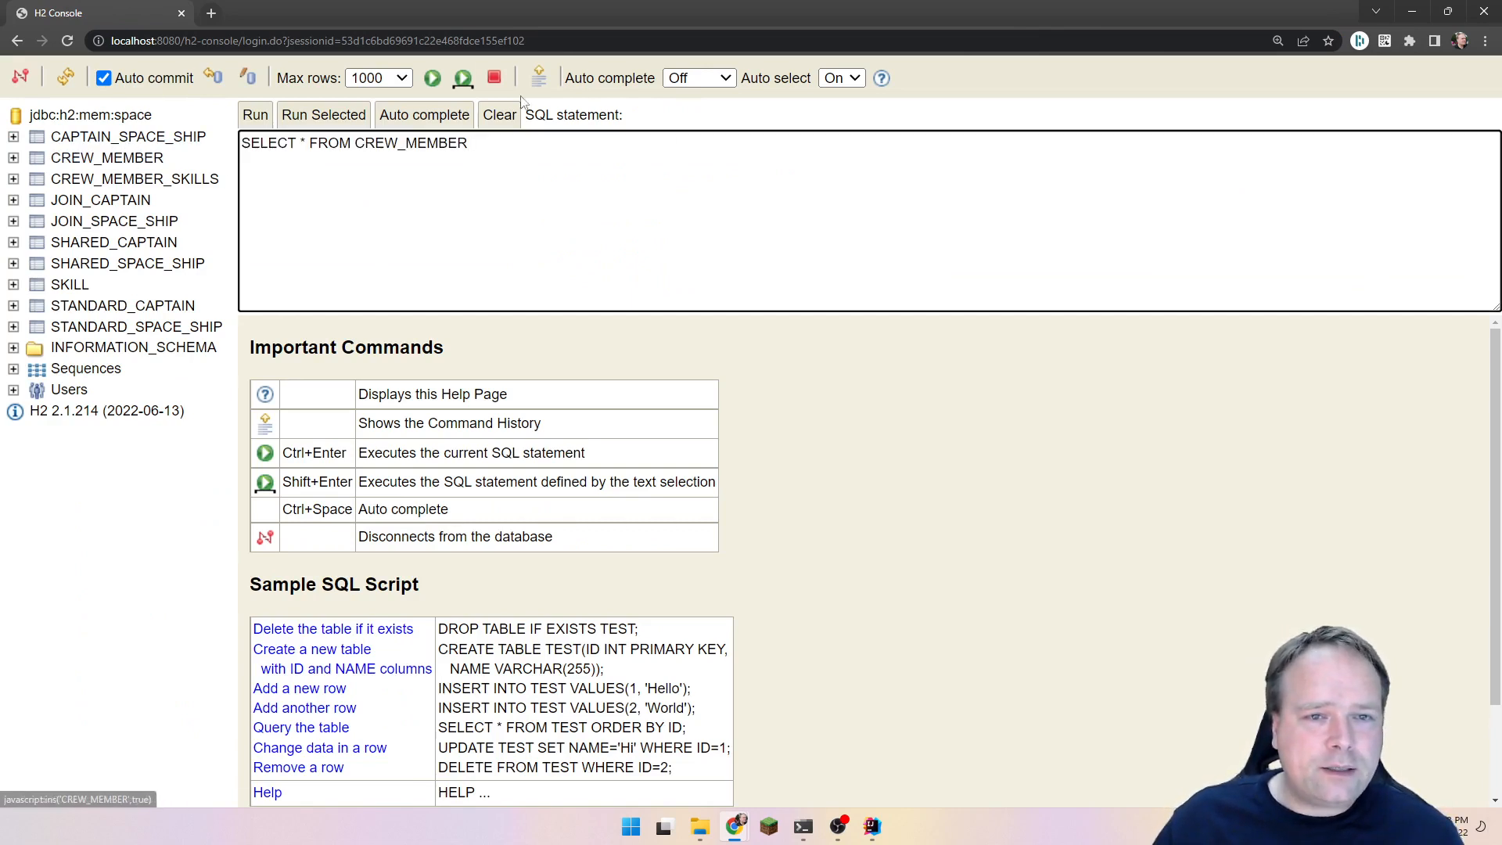
click(255, 115)
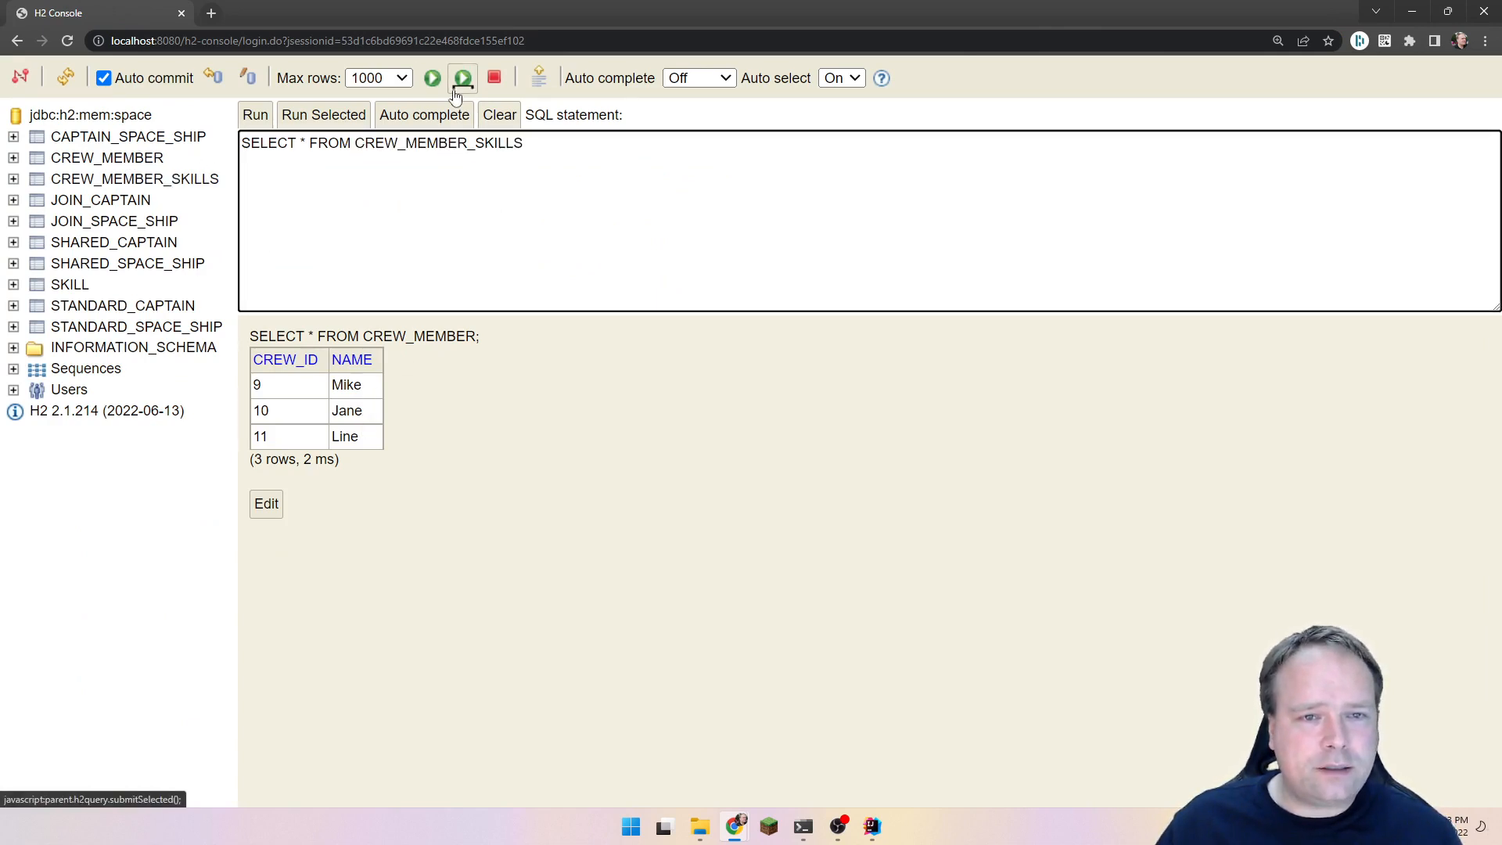
List all rows of the CREW_MEMBER_SKILLS and SKILL tables.
click(463, 79)
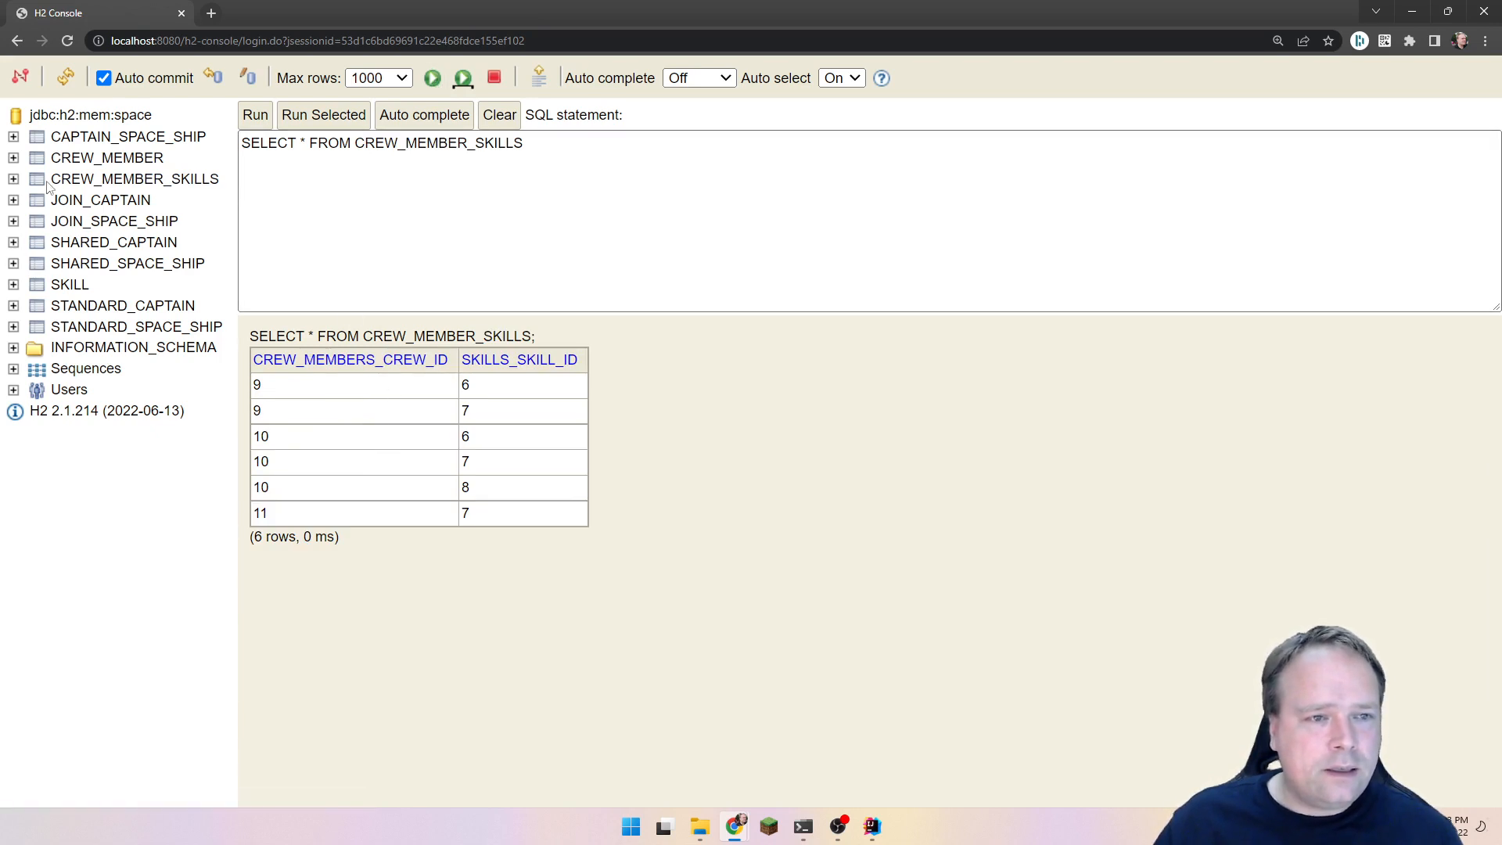
double_click(438, 143)
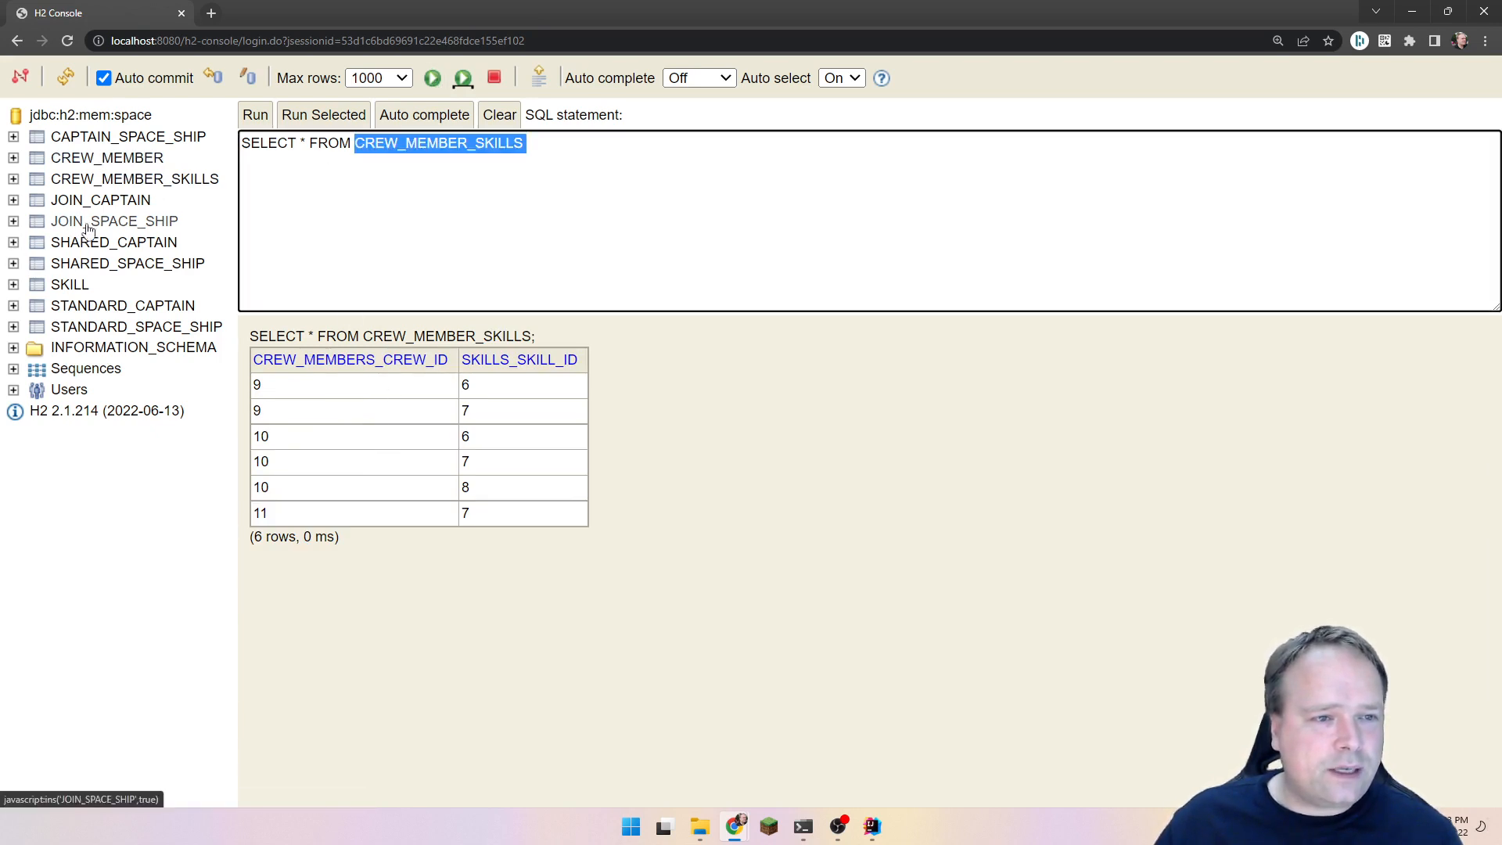
click(69, 283)
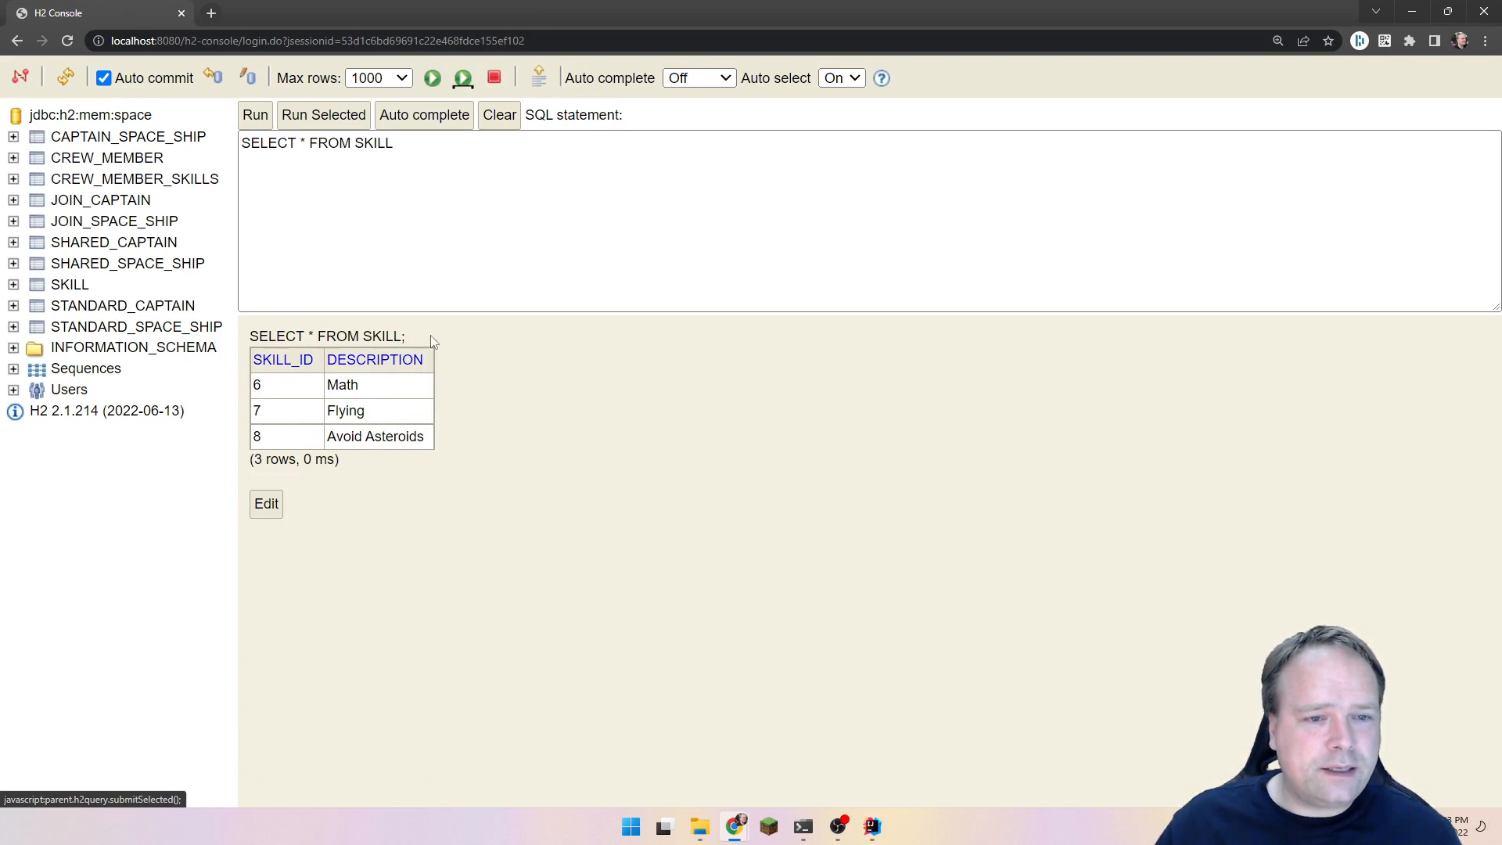
mouse_move(377, 436)
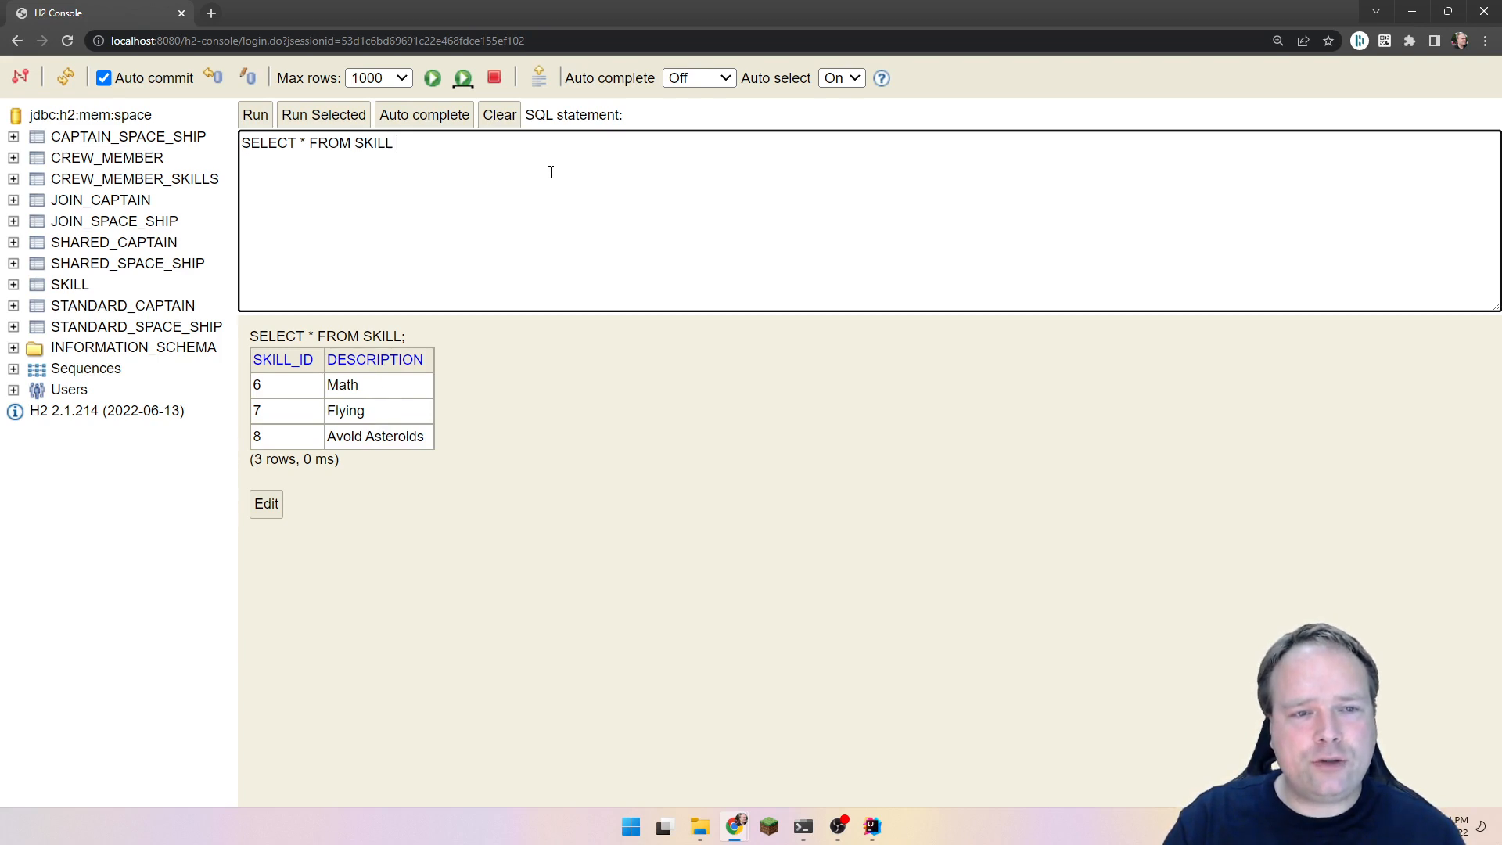
Extend the FROM clause to SKILL S, CREW_MEMBER C, CREW_MEMBER_SKILLS CMS.
double_click(374, 143)
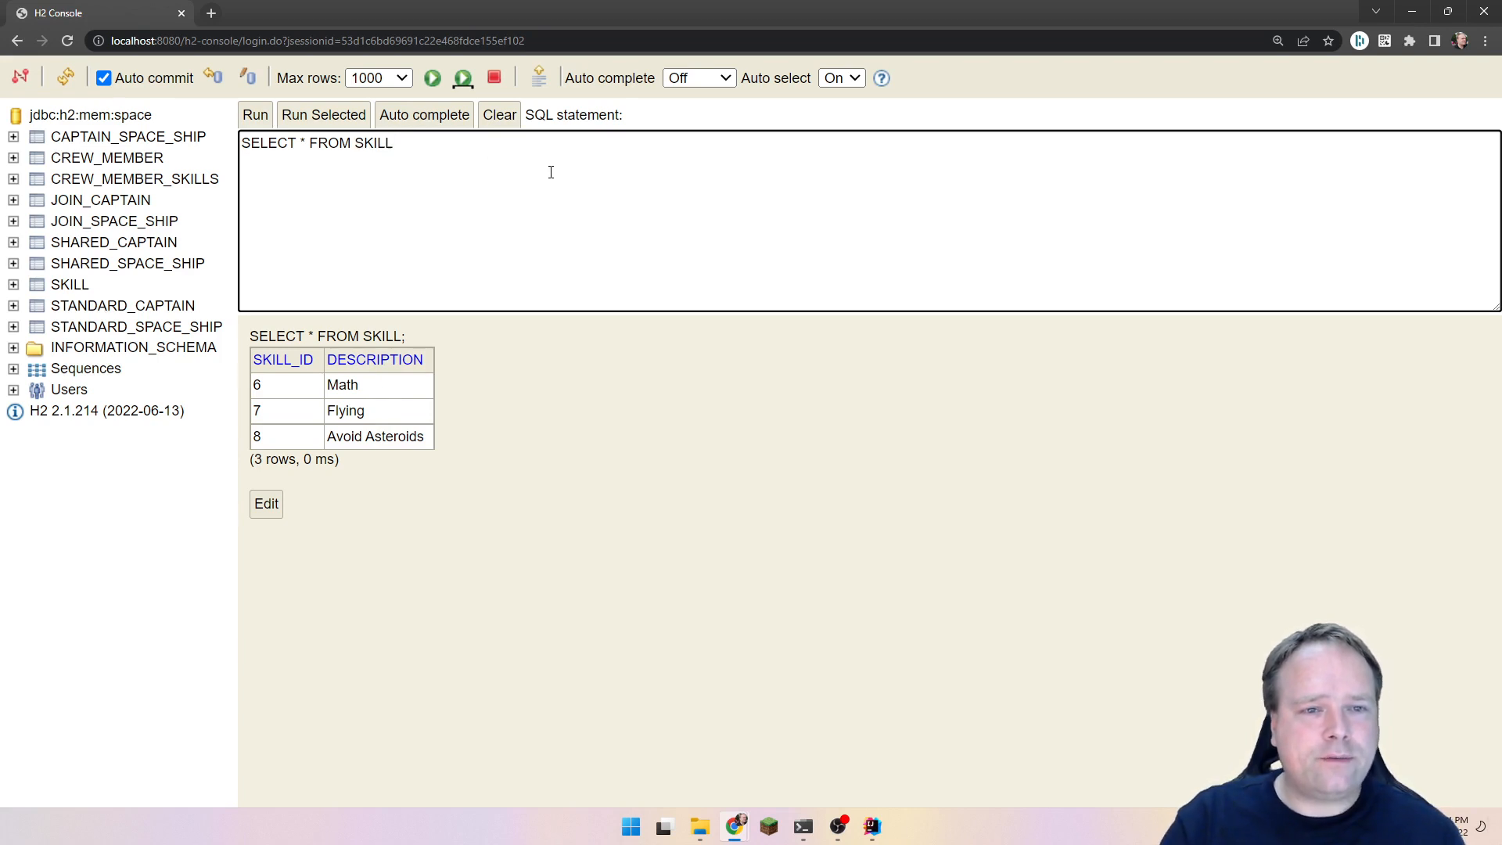
text(S)
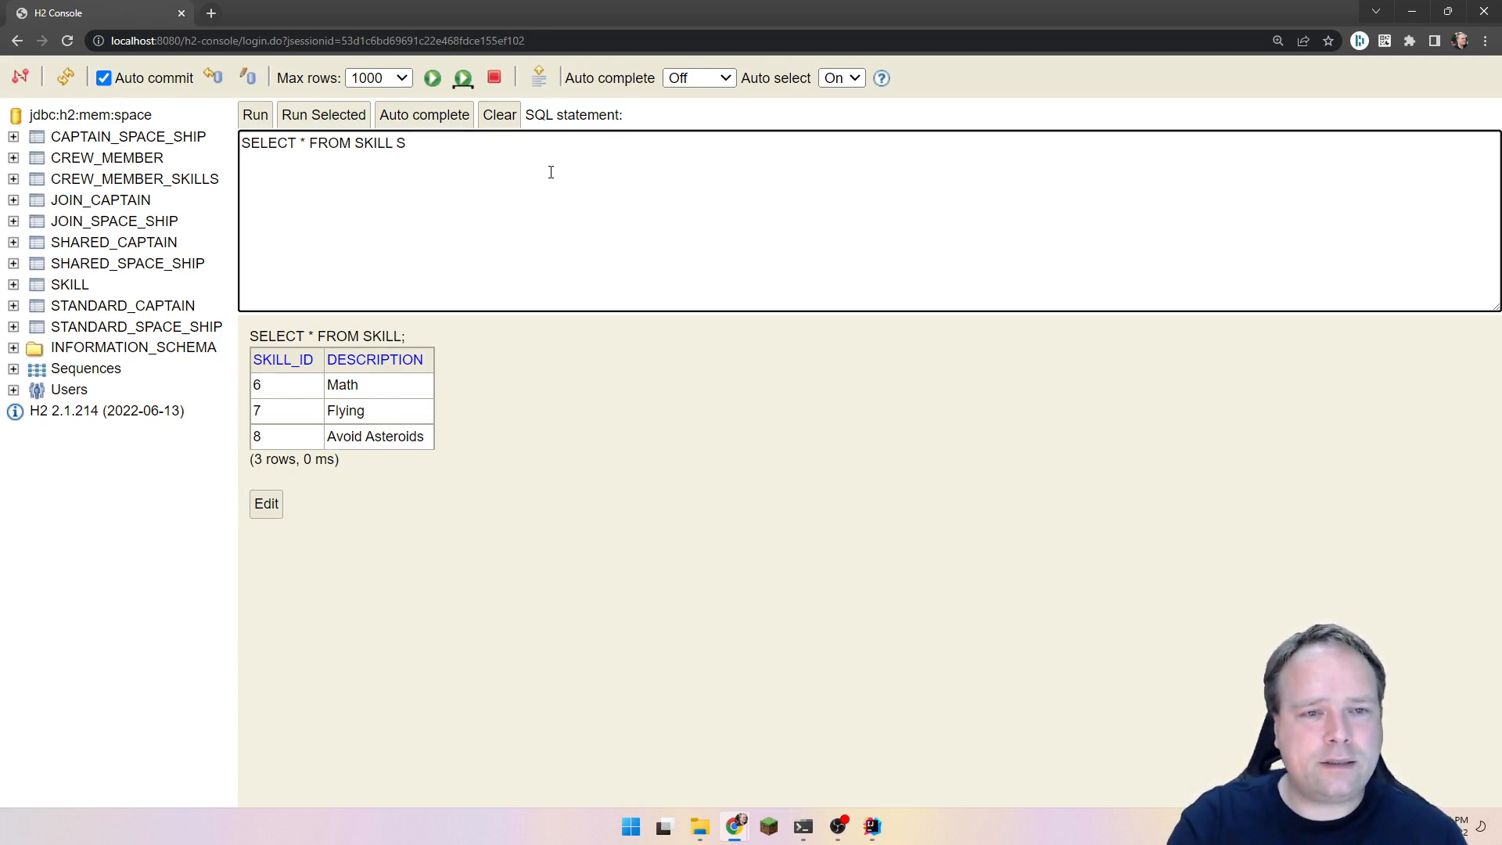
text(,)
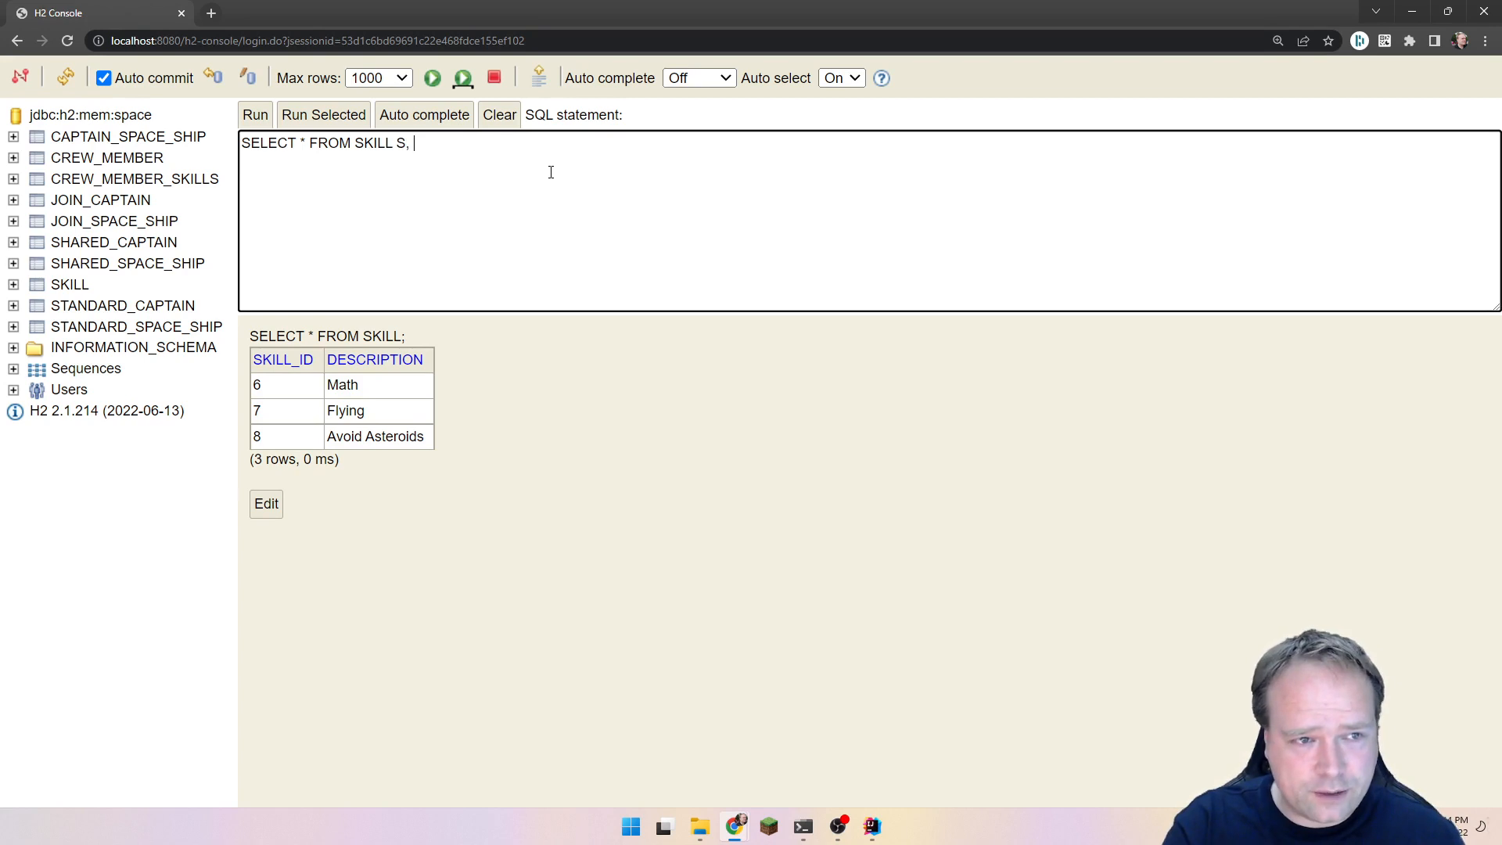
text(C)
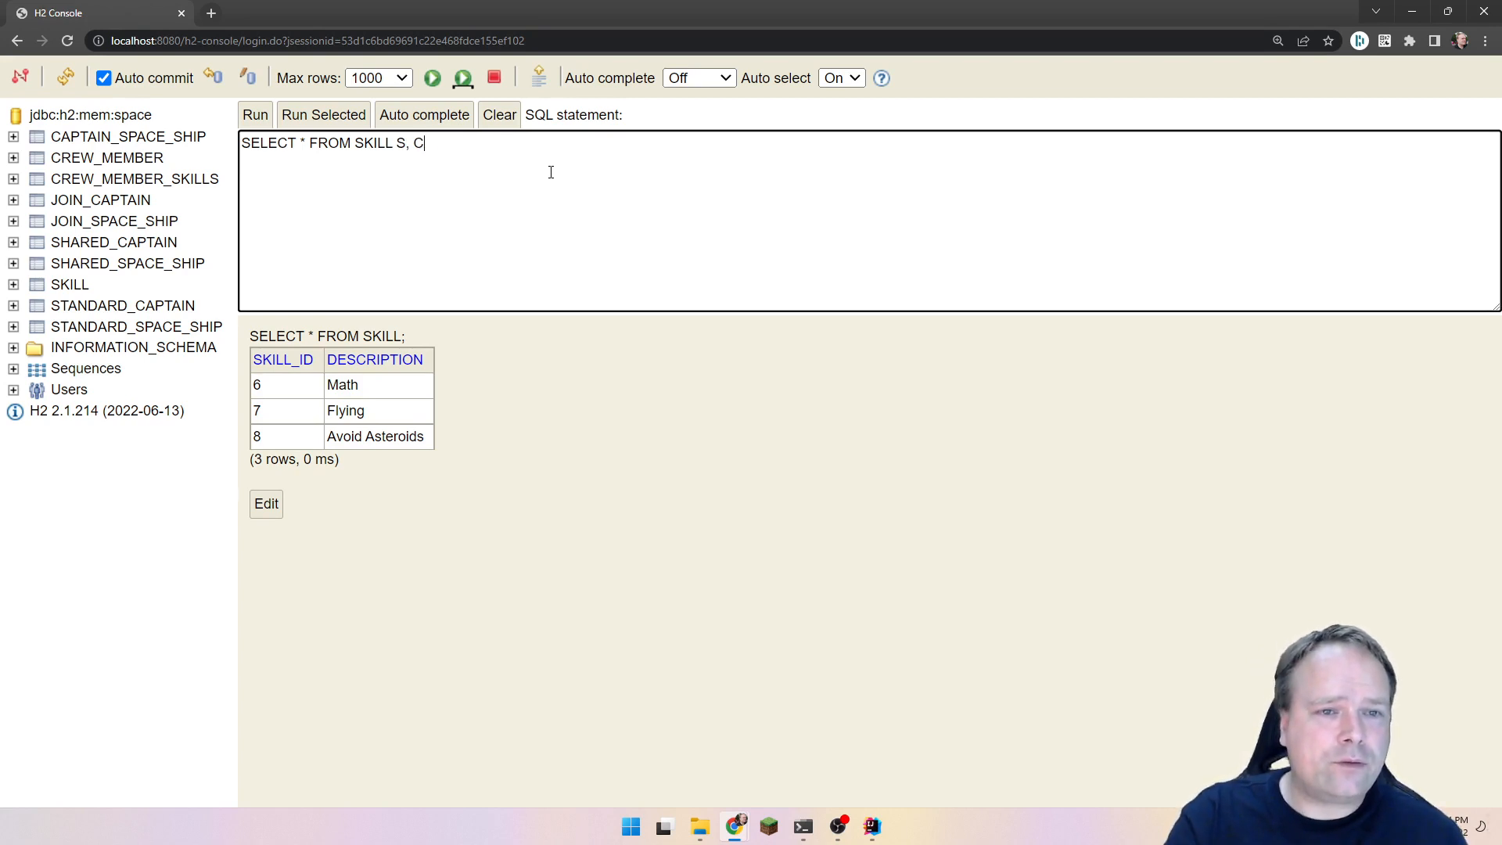
text(REW_)
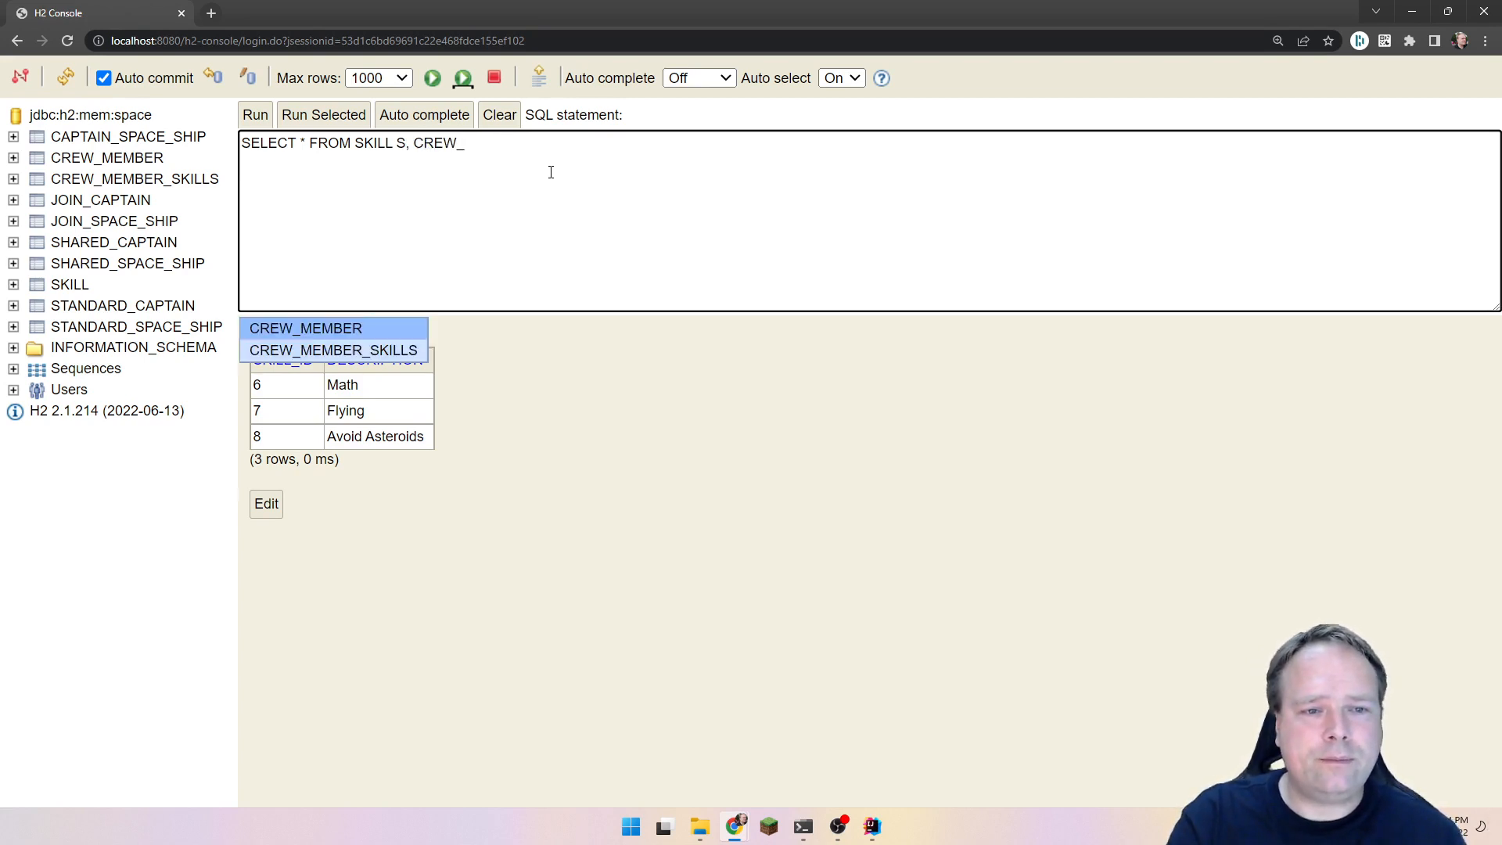
click(305, 327)
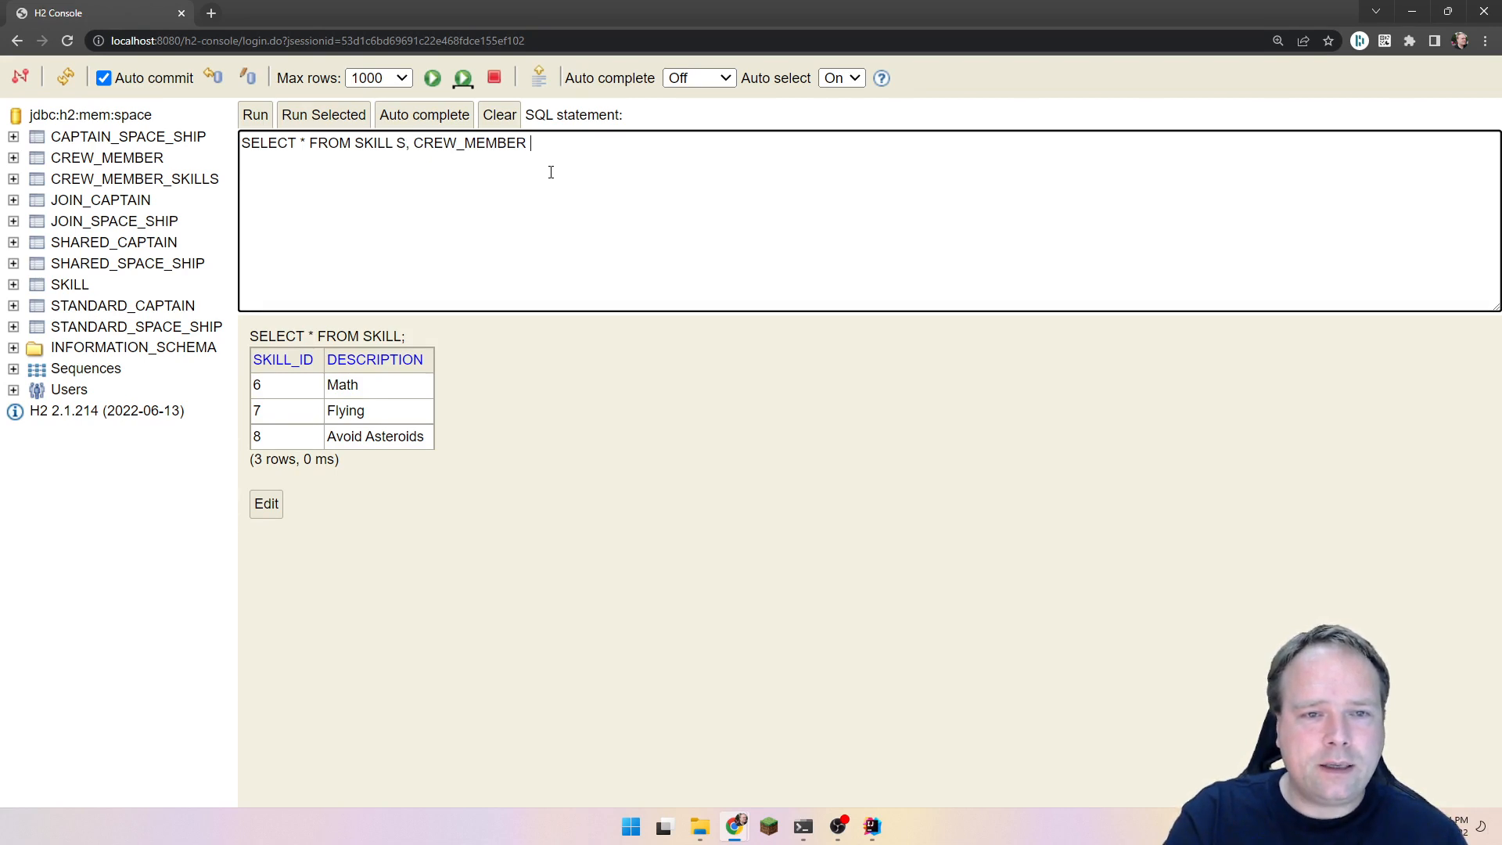
text(C,)
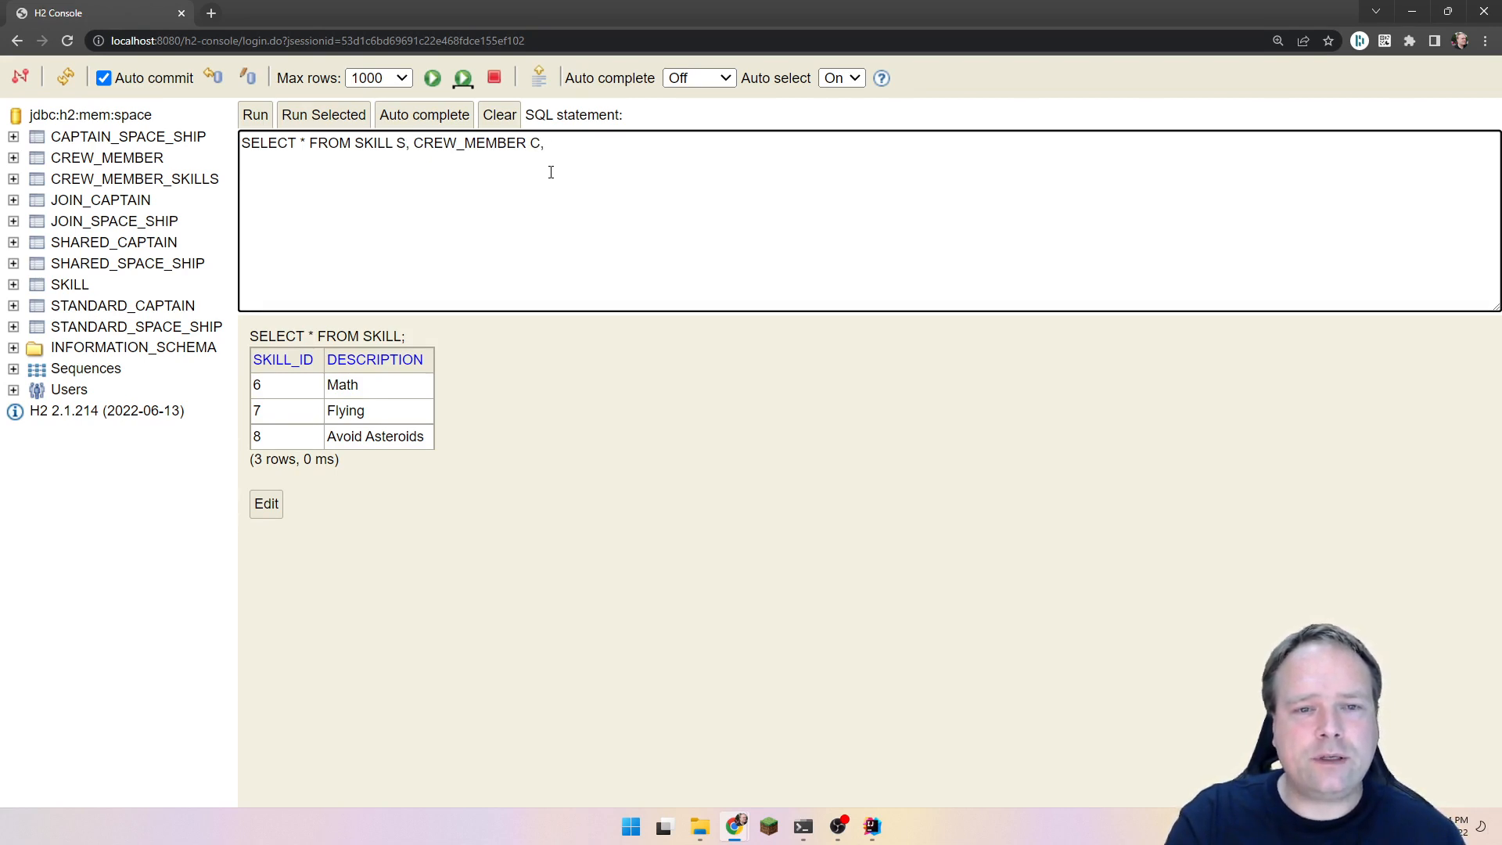
text(CREW)
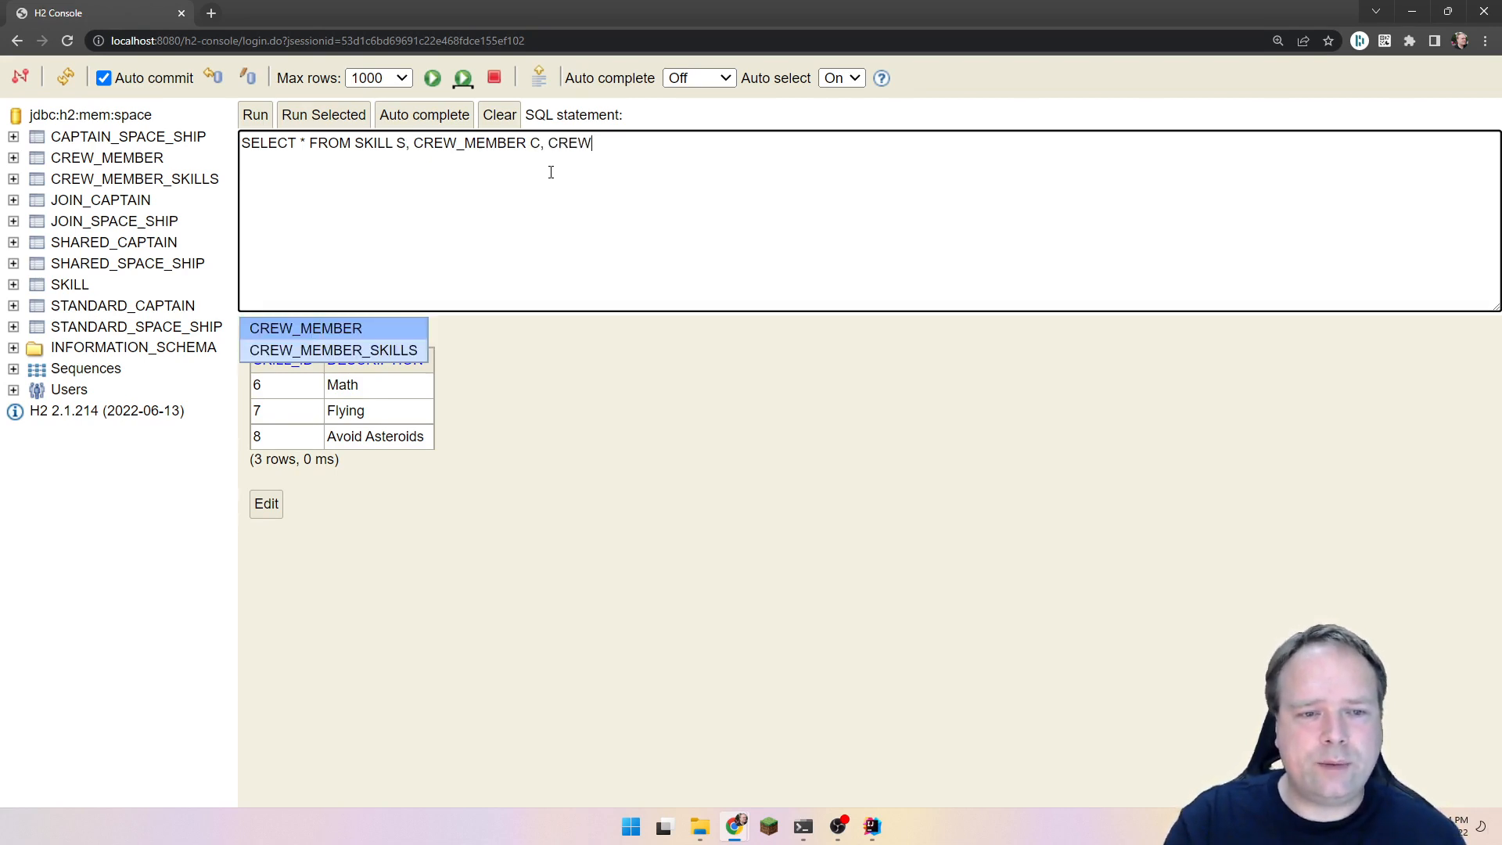
click(332, 349)
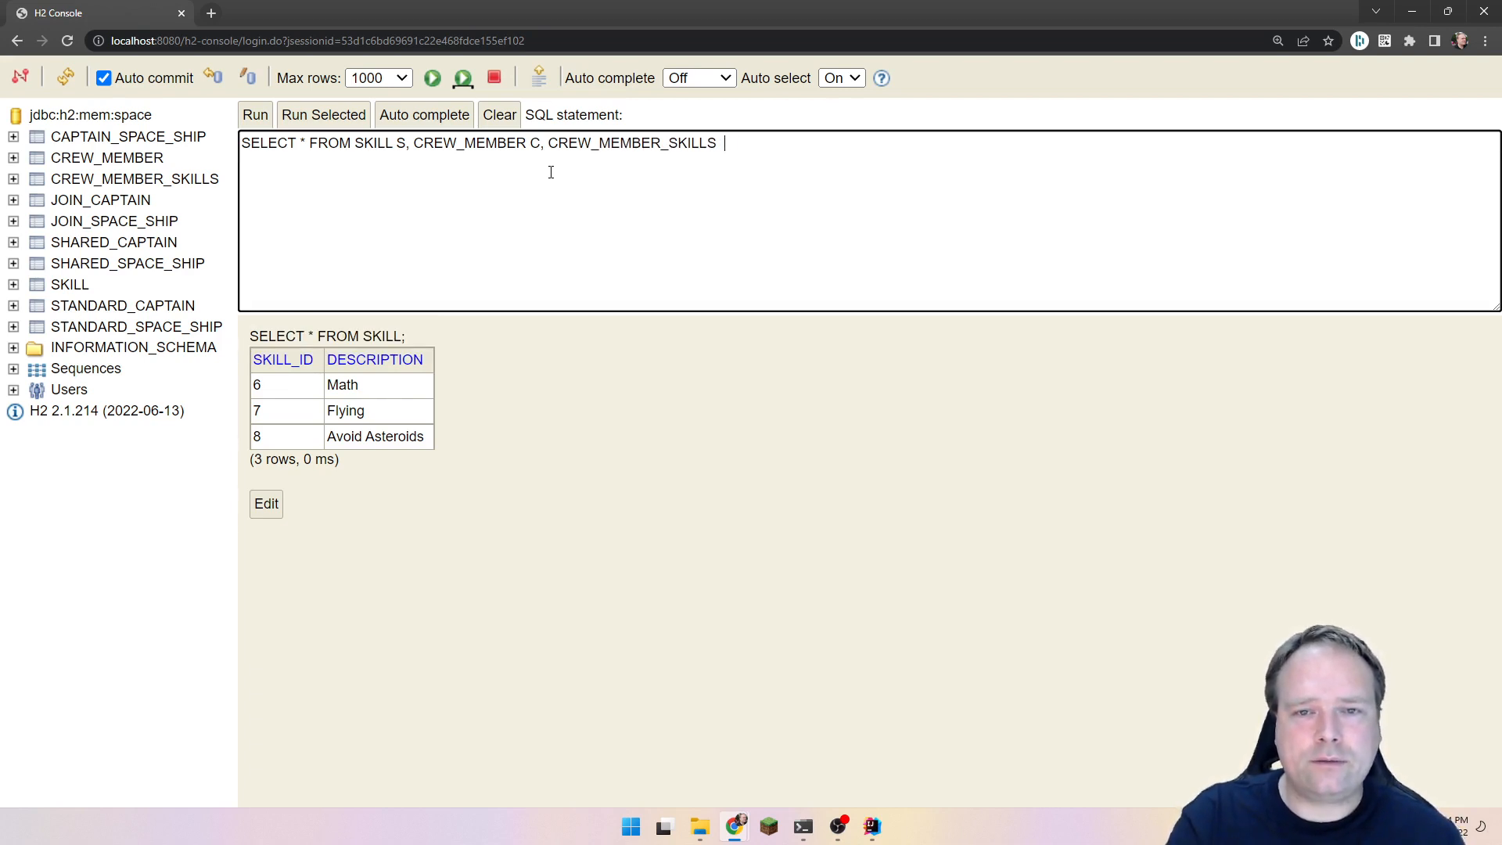
text(CMS)
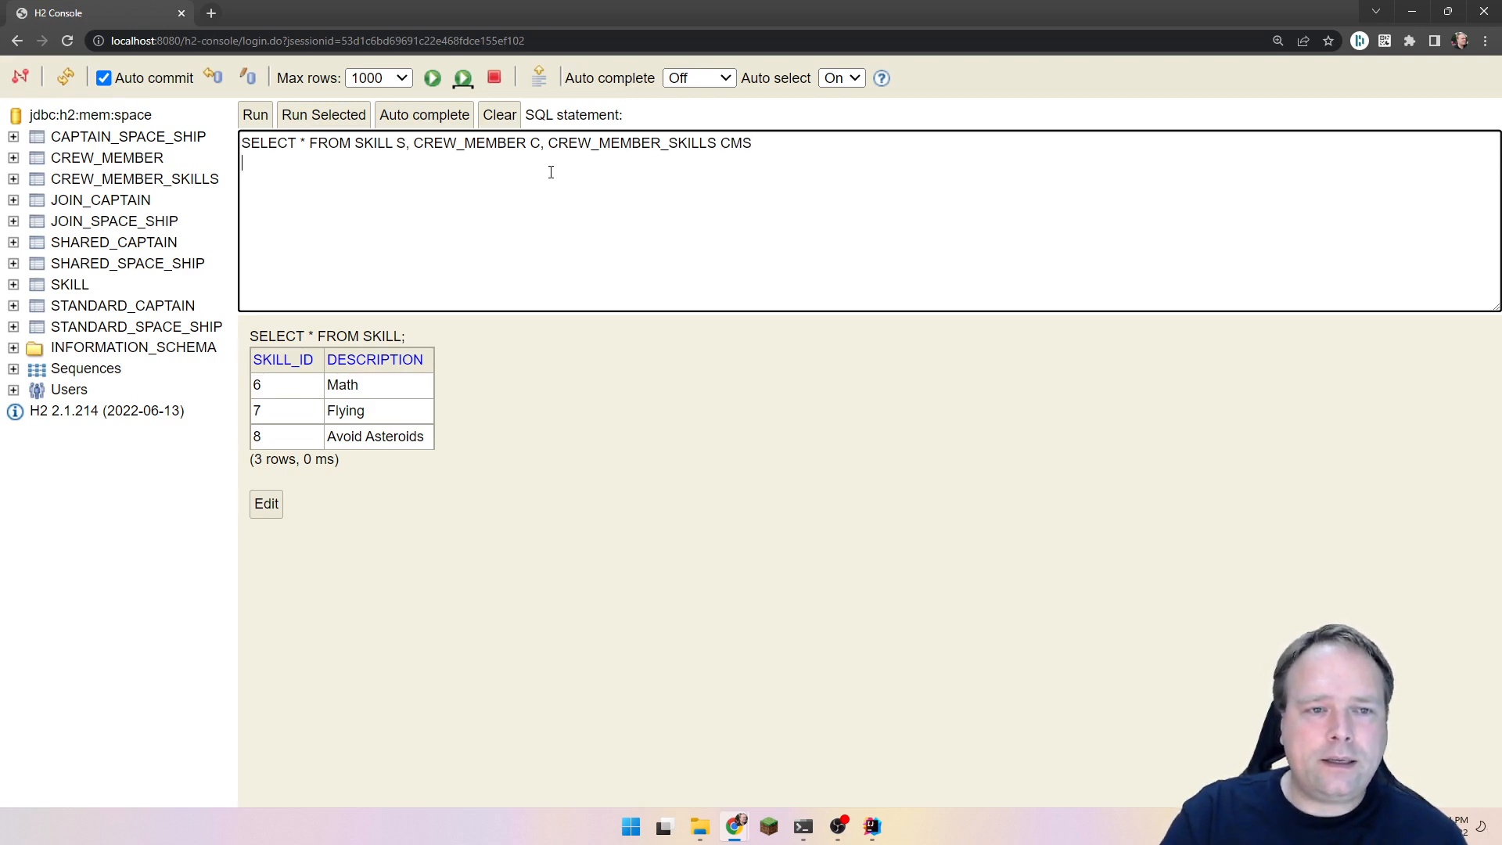
Add the condition WHERE S.SKILL_ID = CMS.SKILL_ID.
text(WHERE)
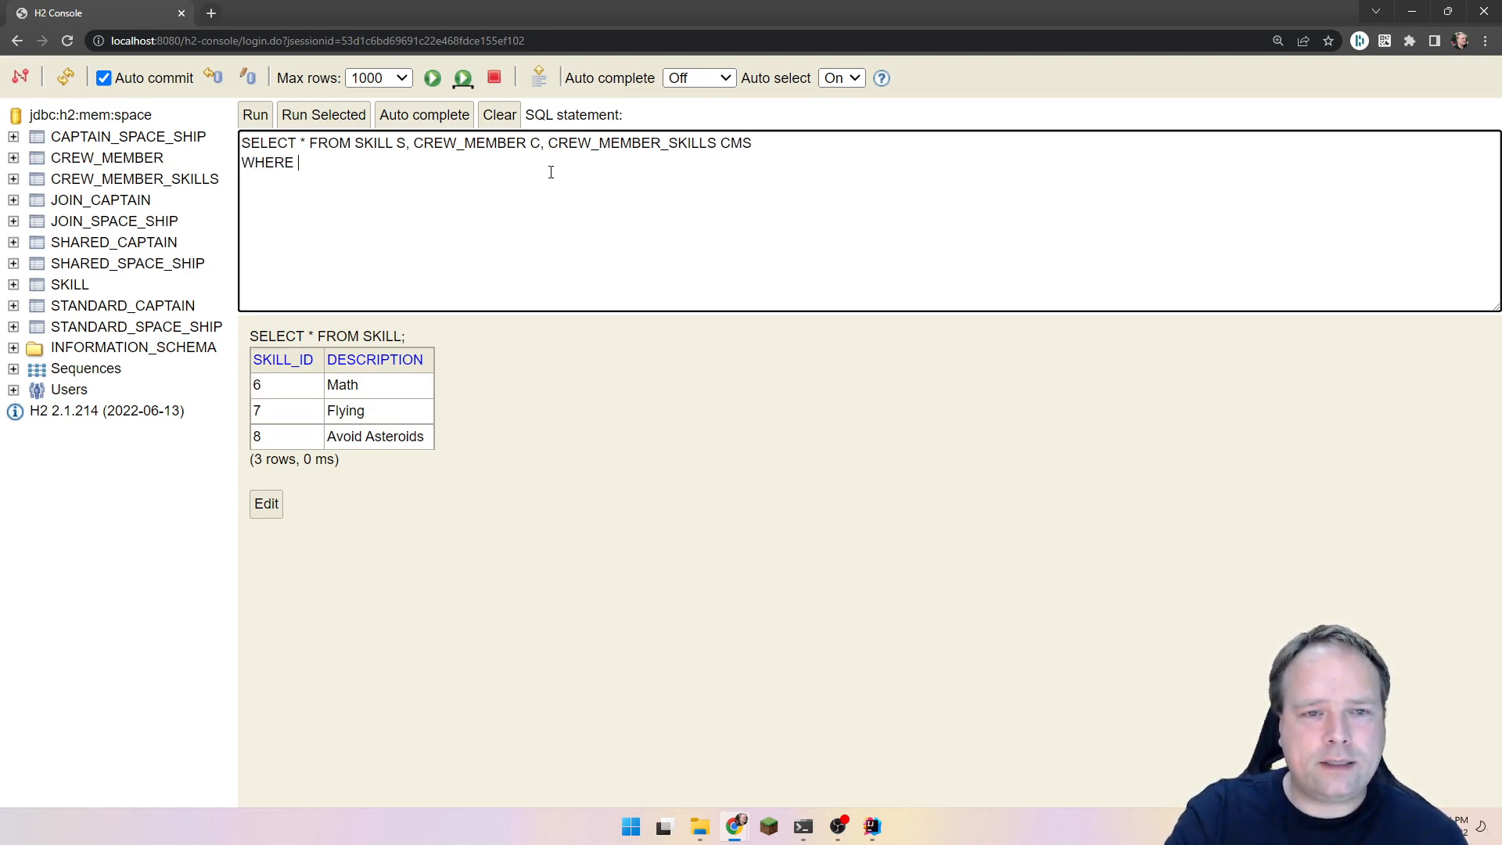
text(S.)
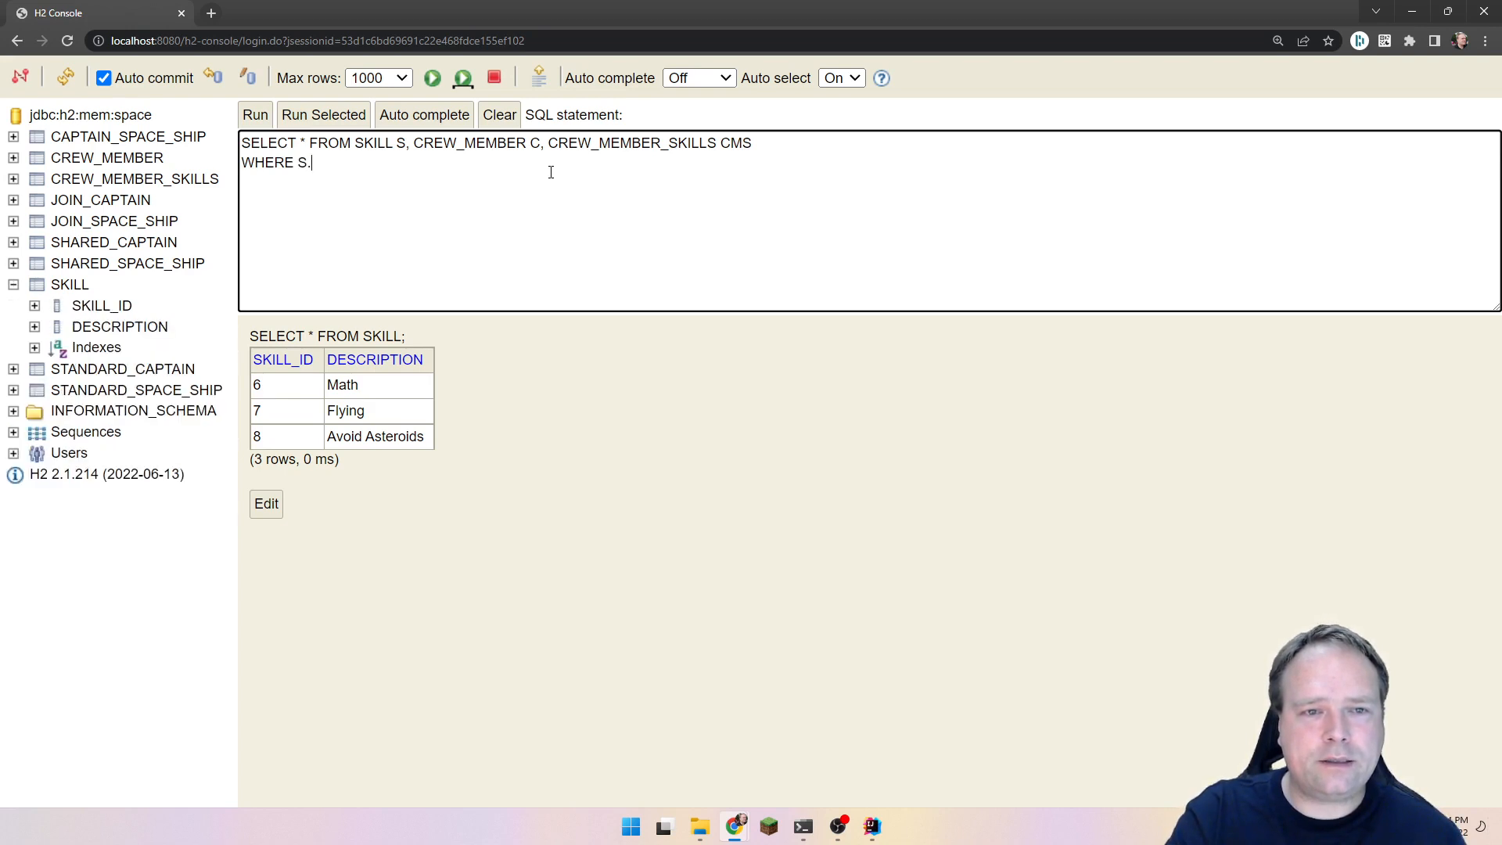
text(skill_)
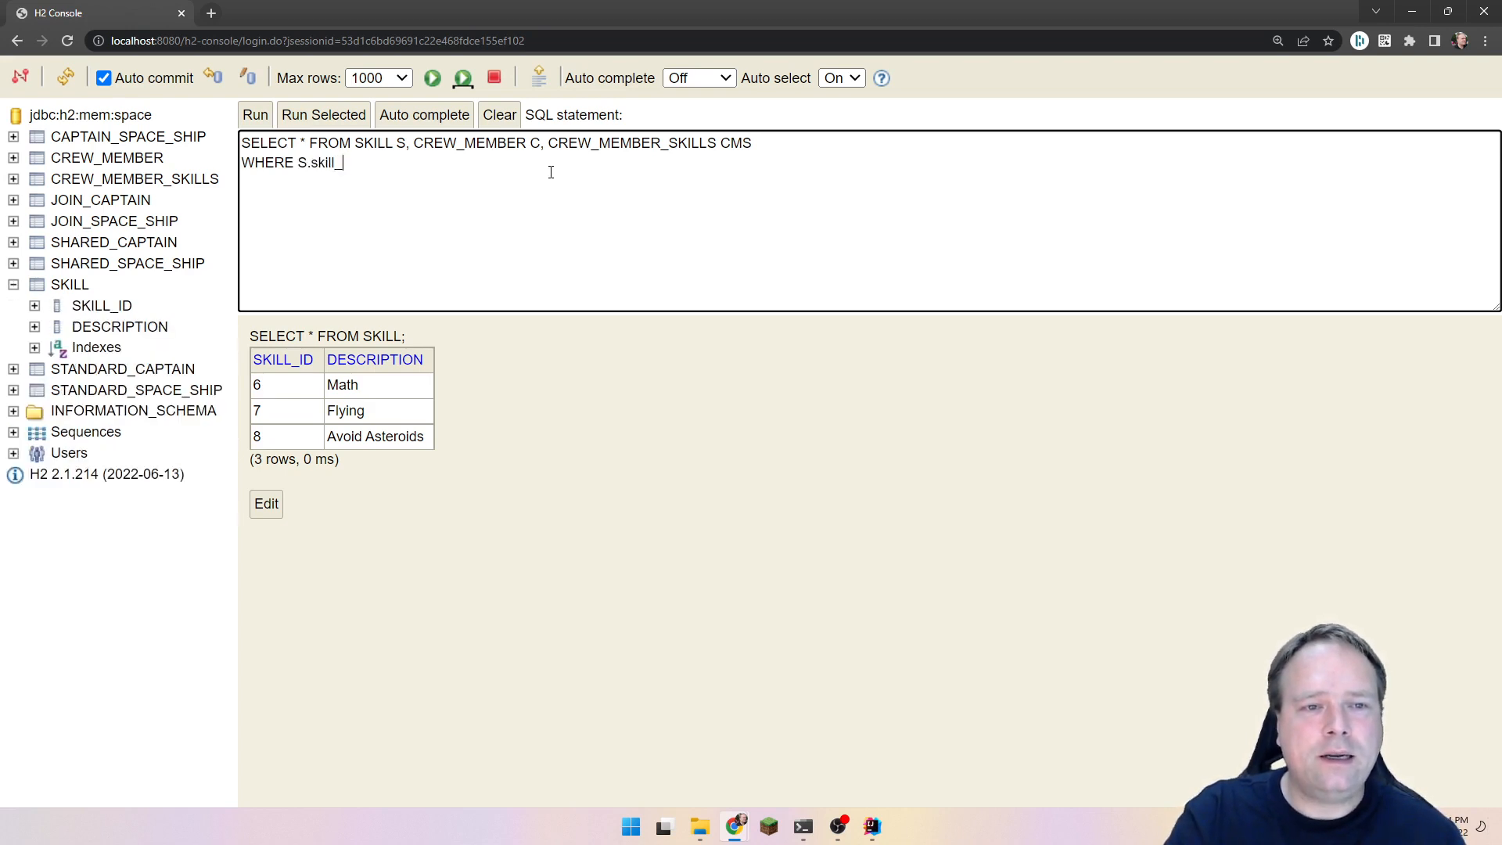
text(id =)
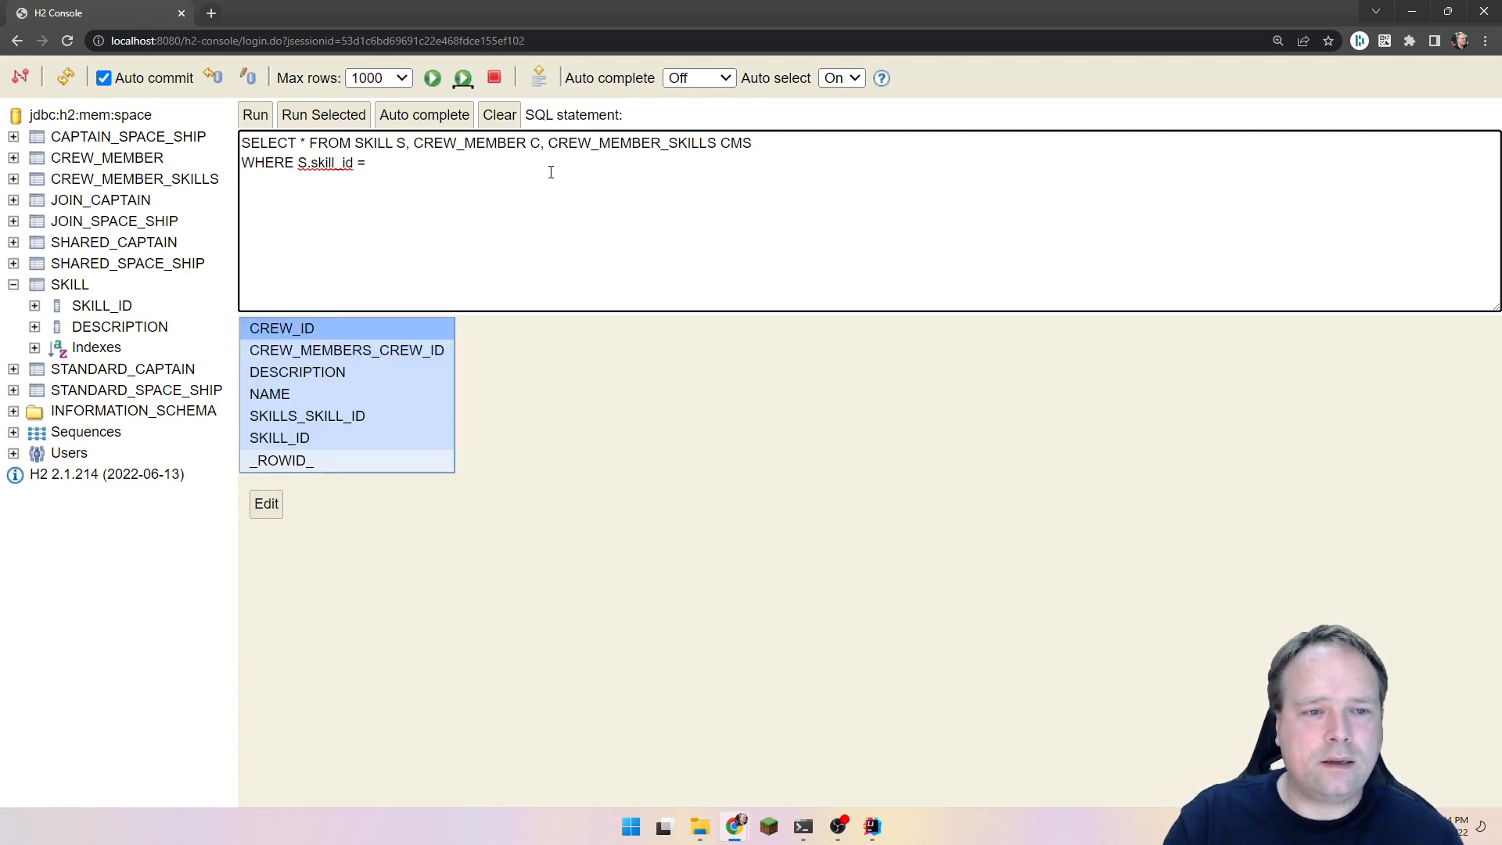
click(279, 438)
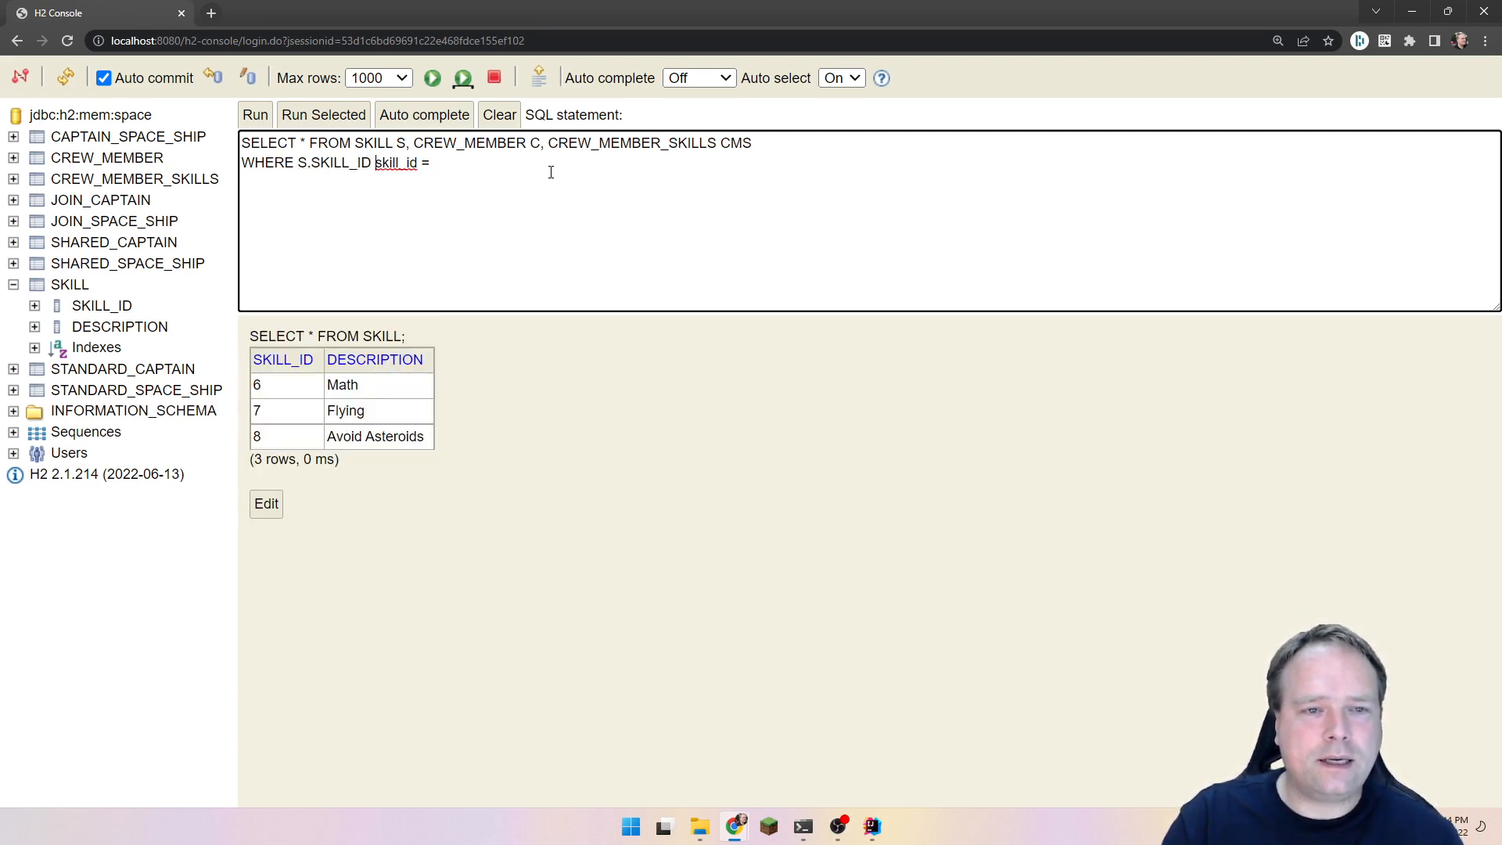
key(Backspace)
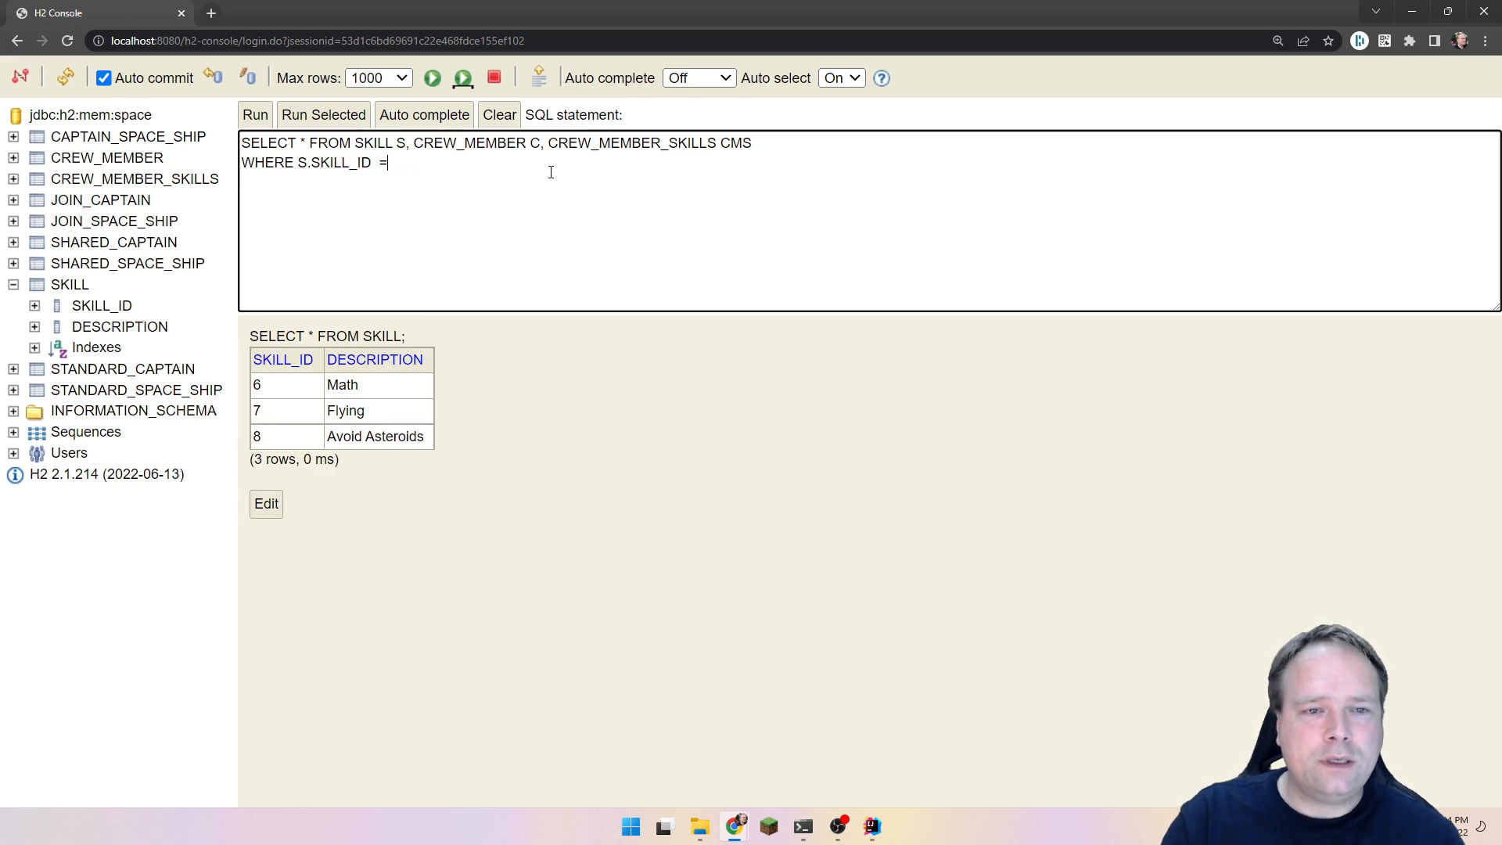
text(CMS)
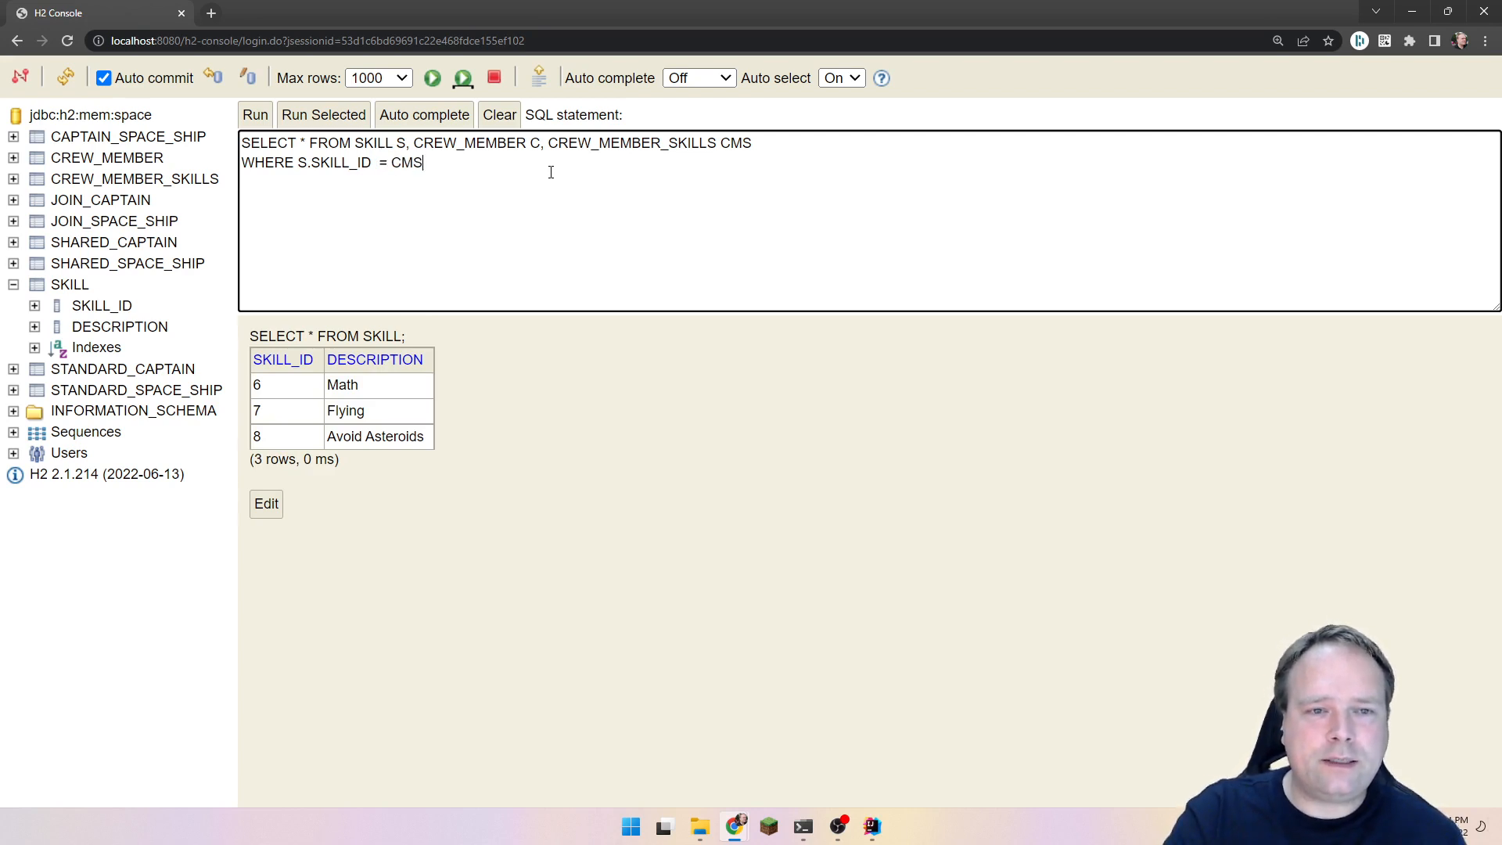
text(.S)
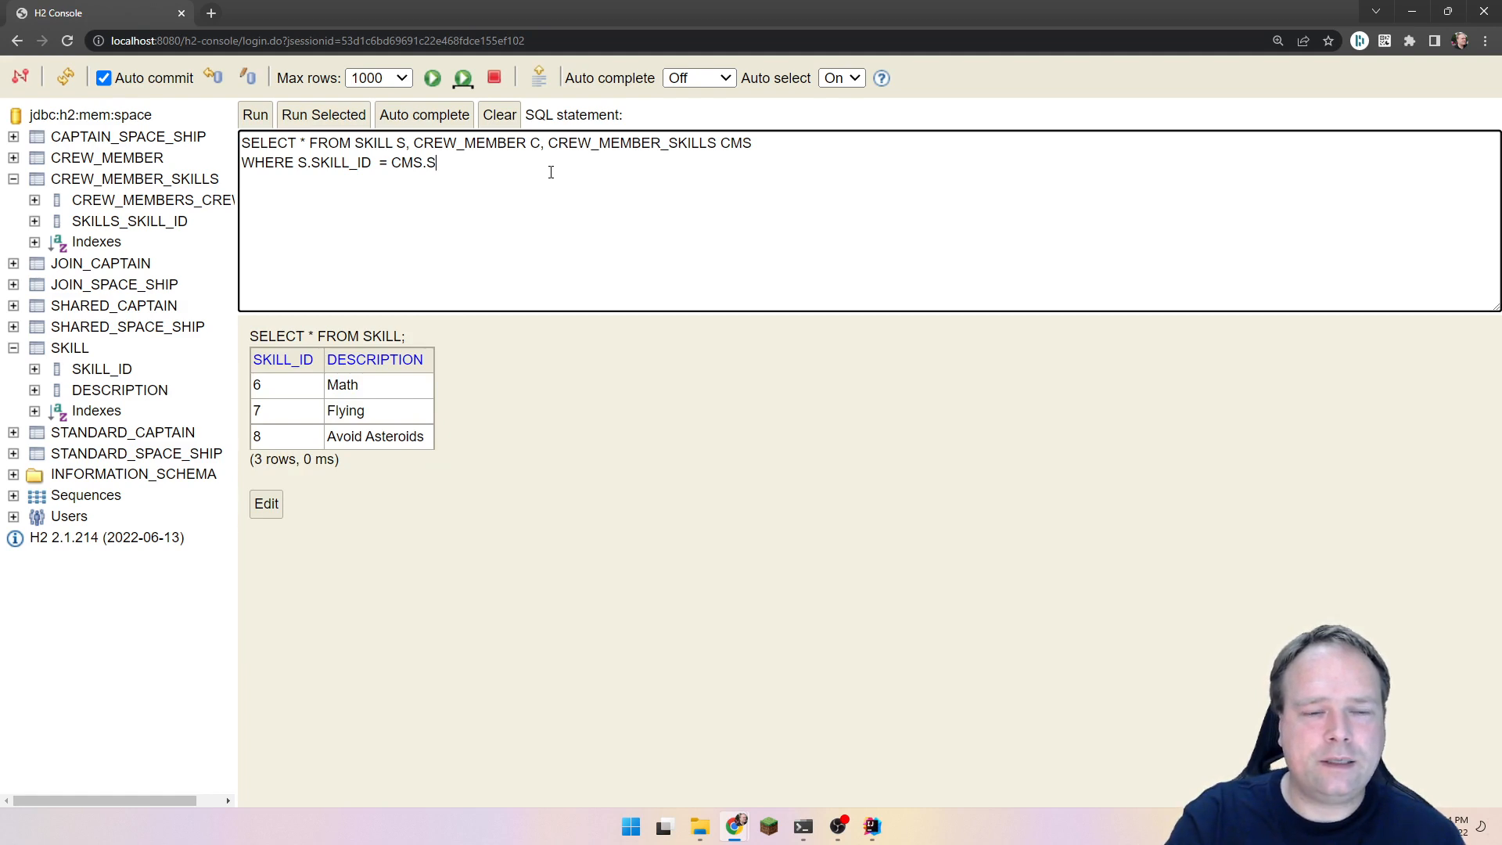
text(K)
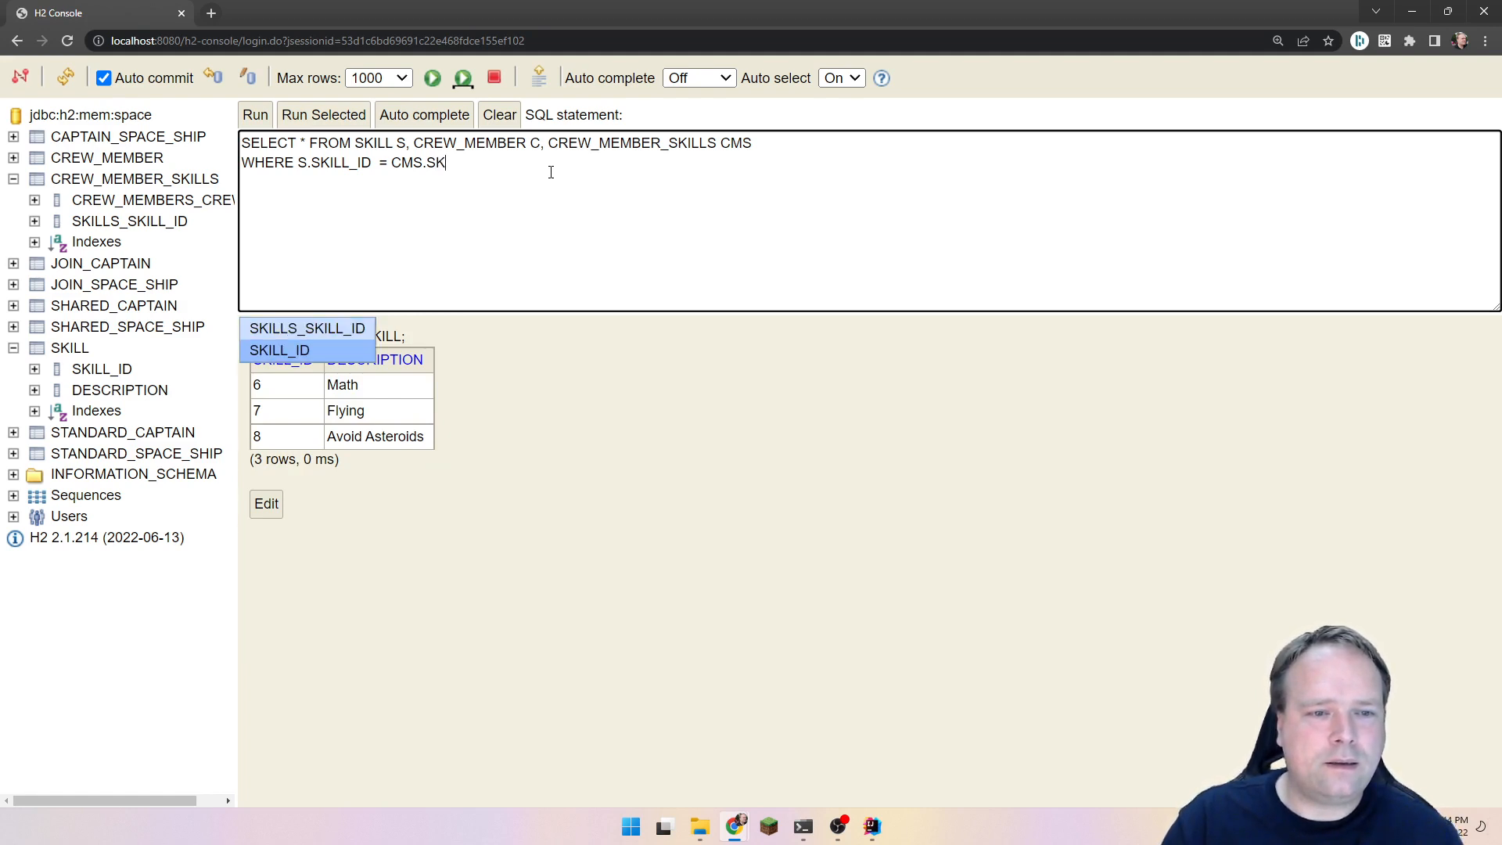
text(ILL_ID)
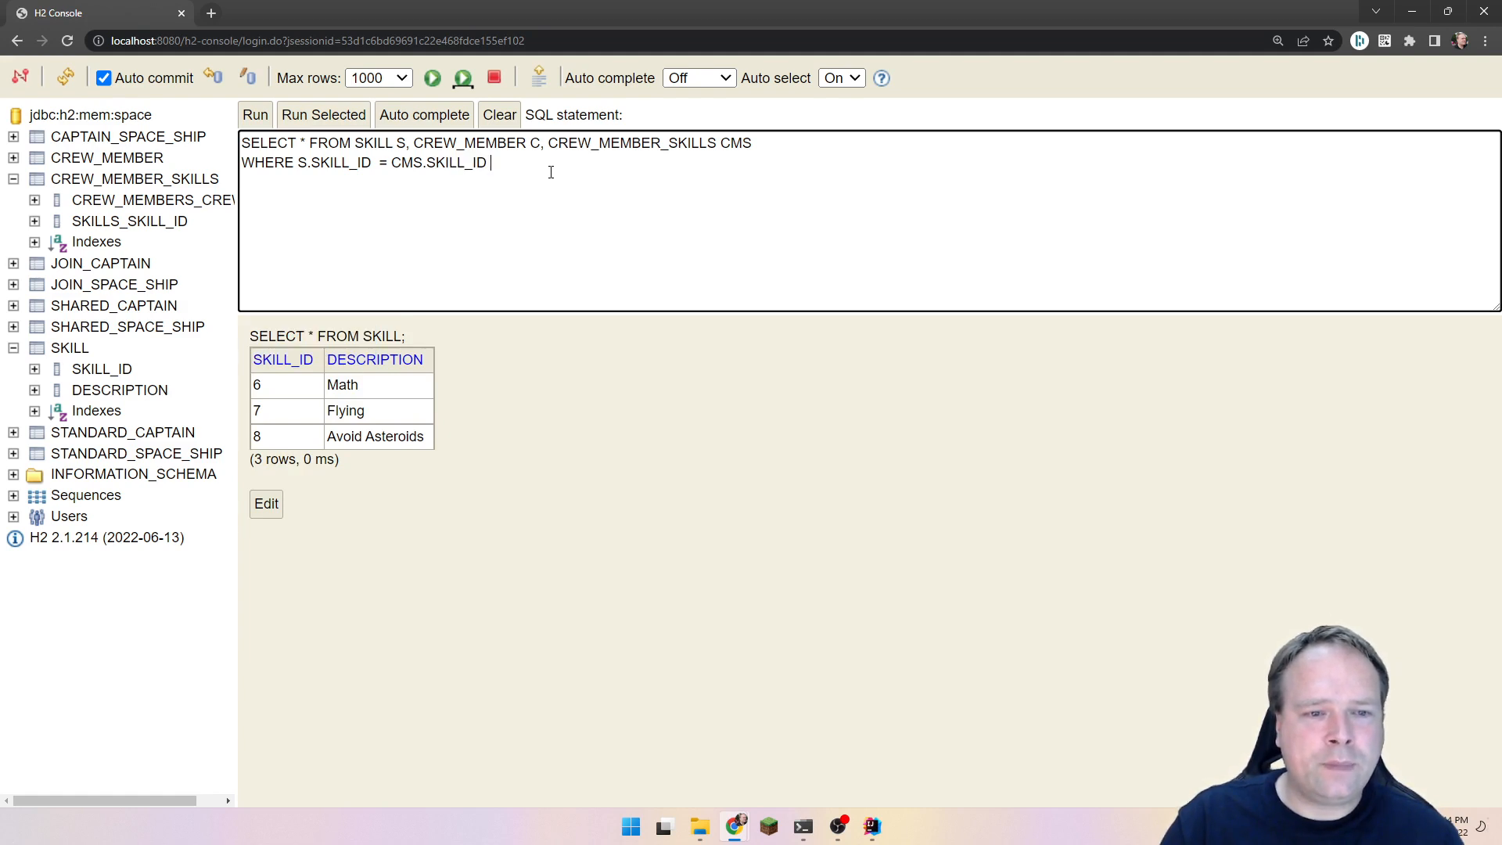
Add the second condition AND C.CREW_ID = CMS.CREW_ID on a new line.
key(Return)
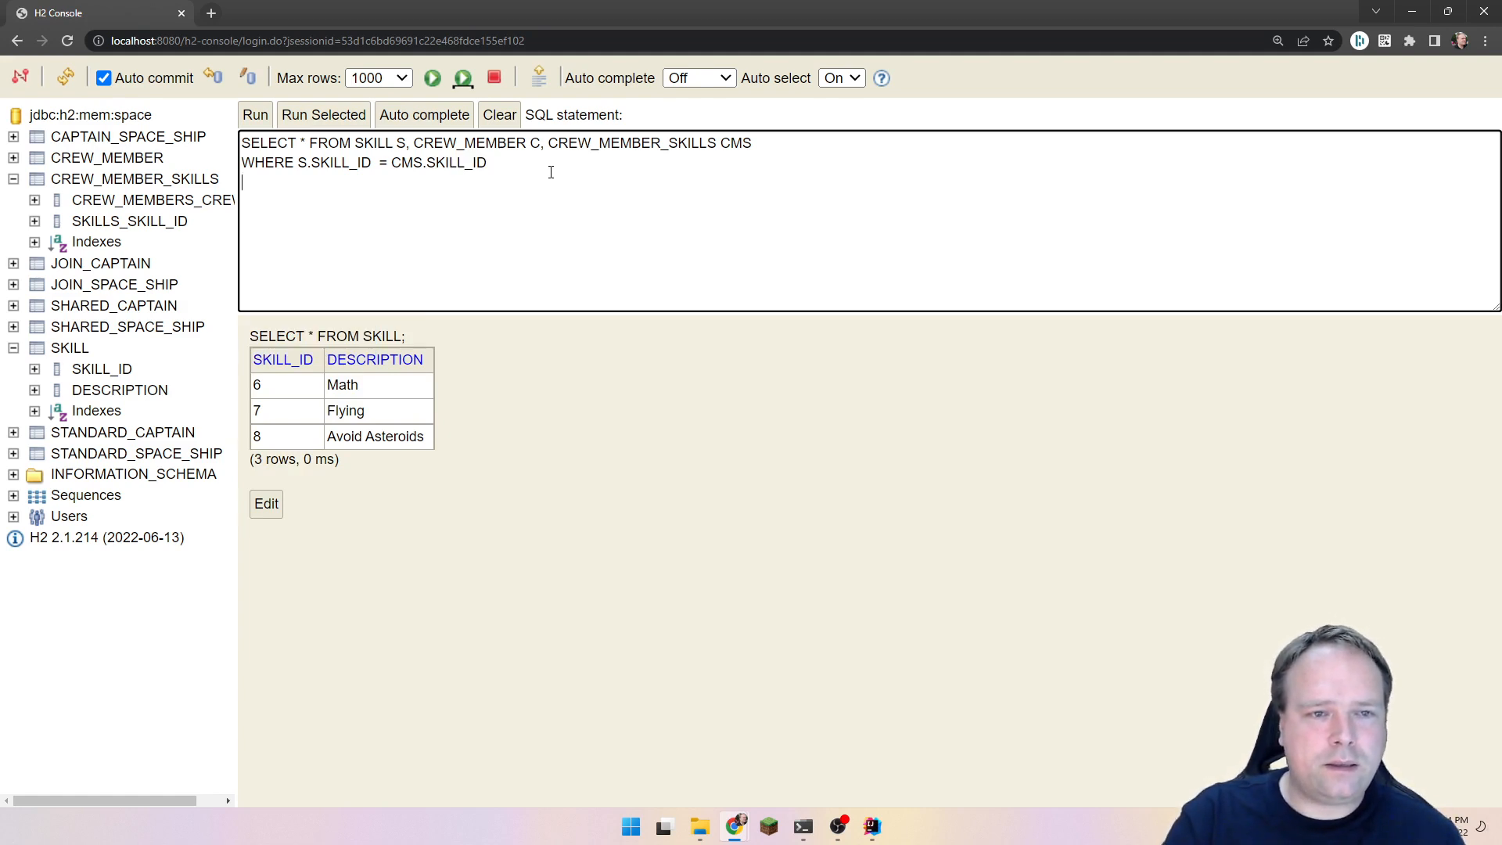
text(AND)
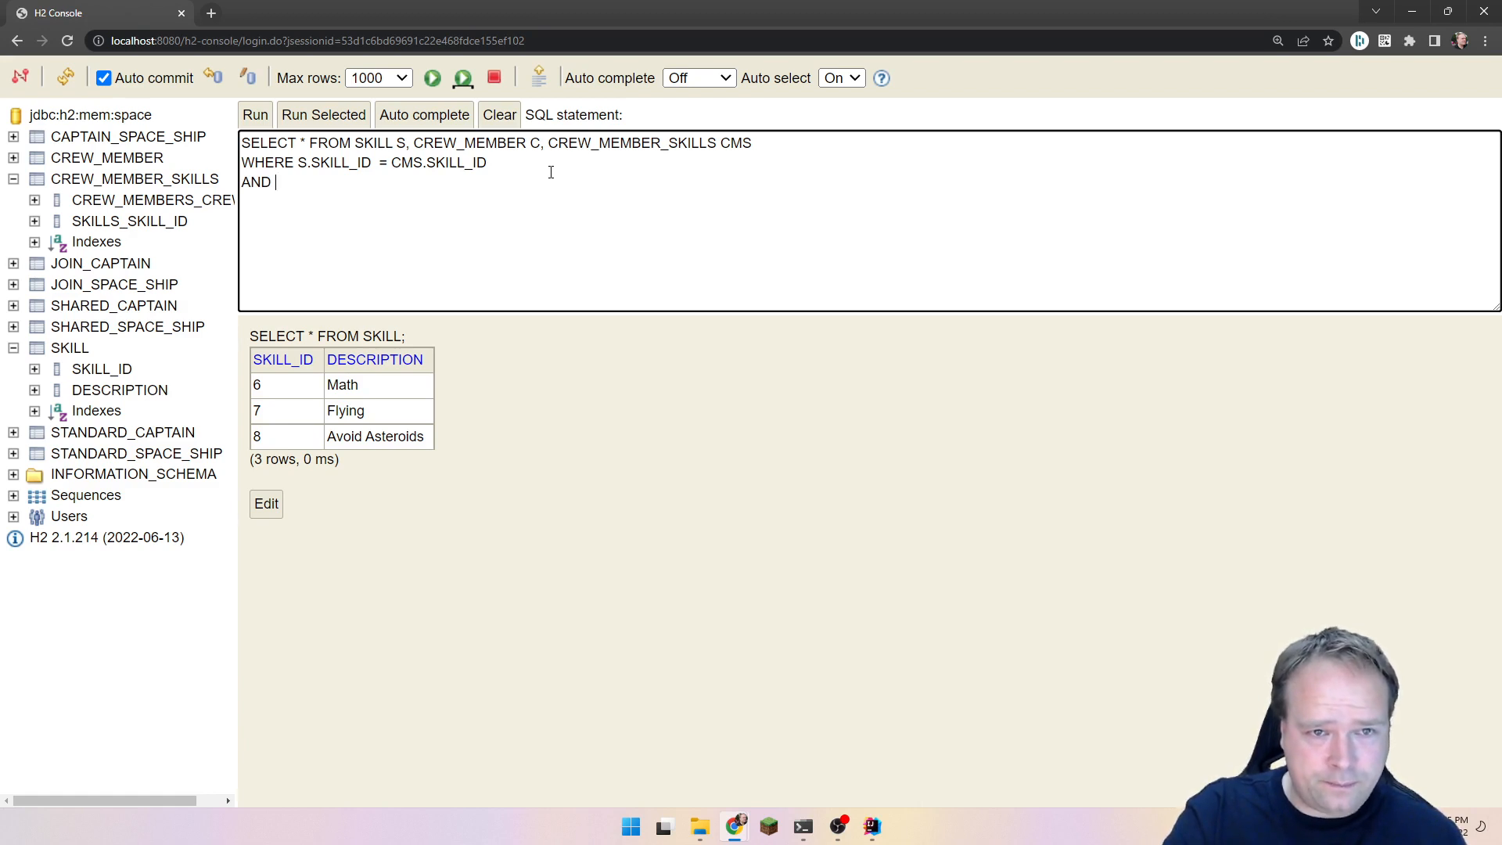
text(C.)
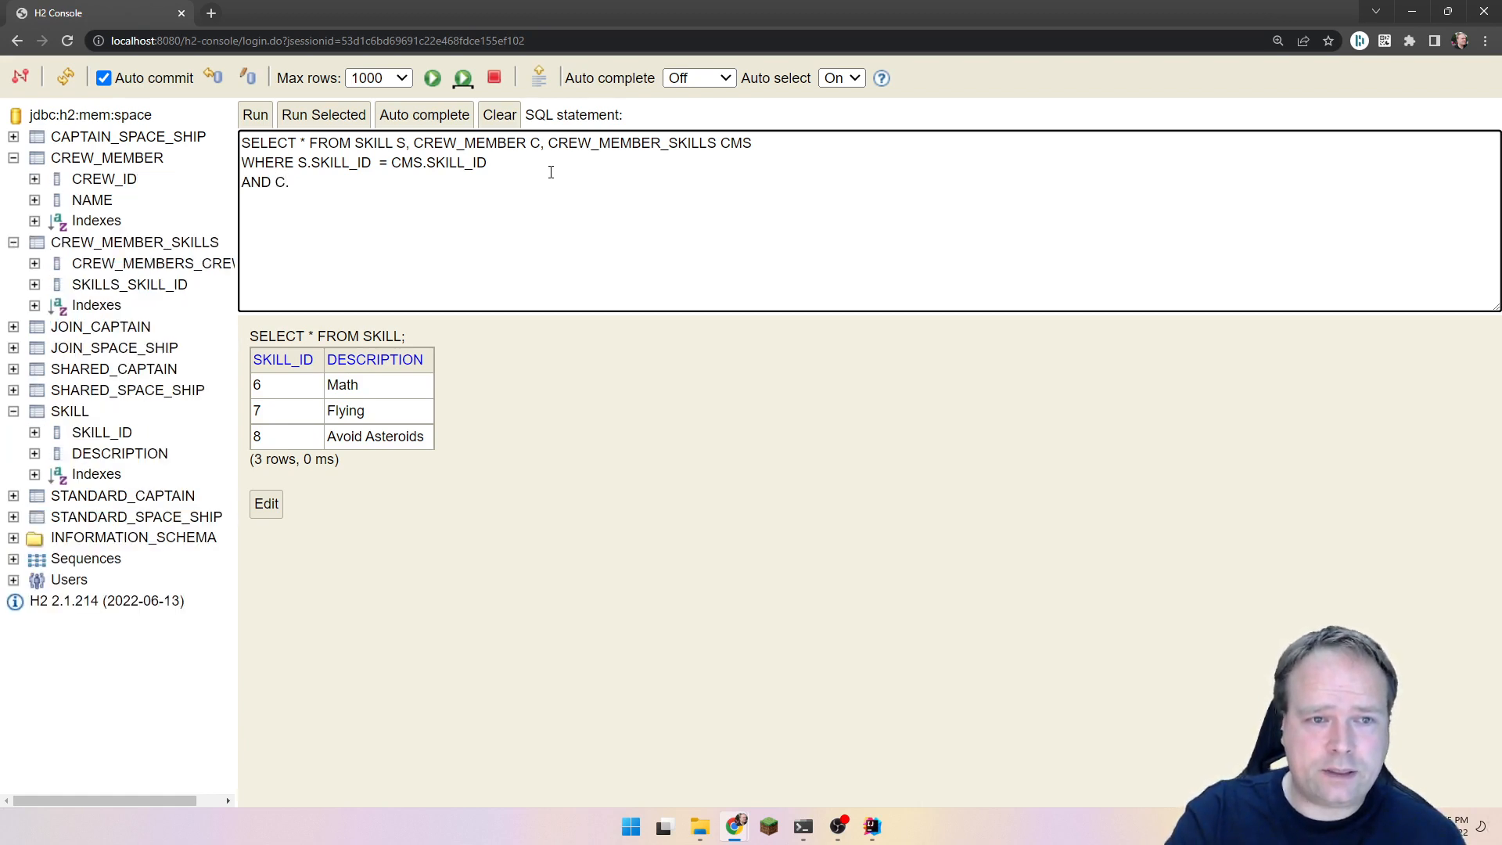
text(CREW:)
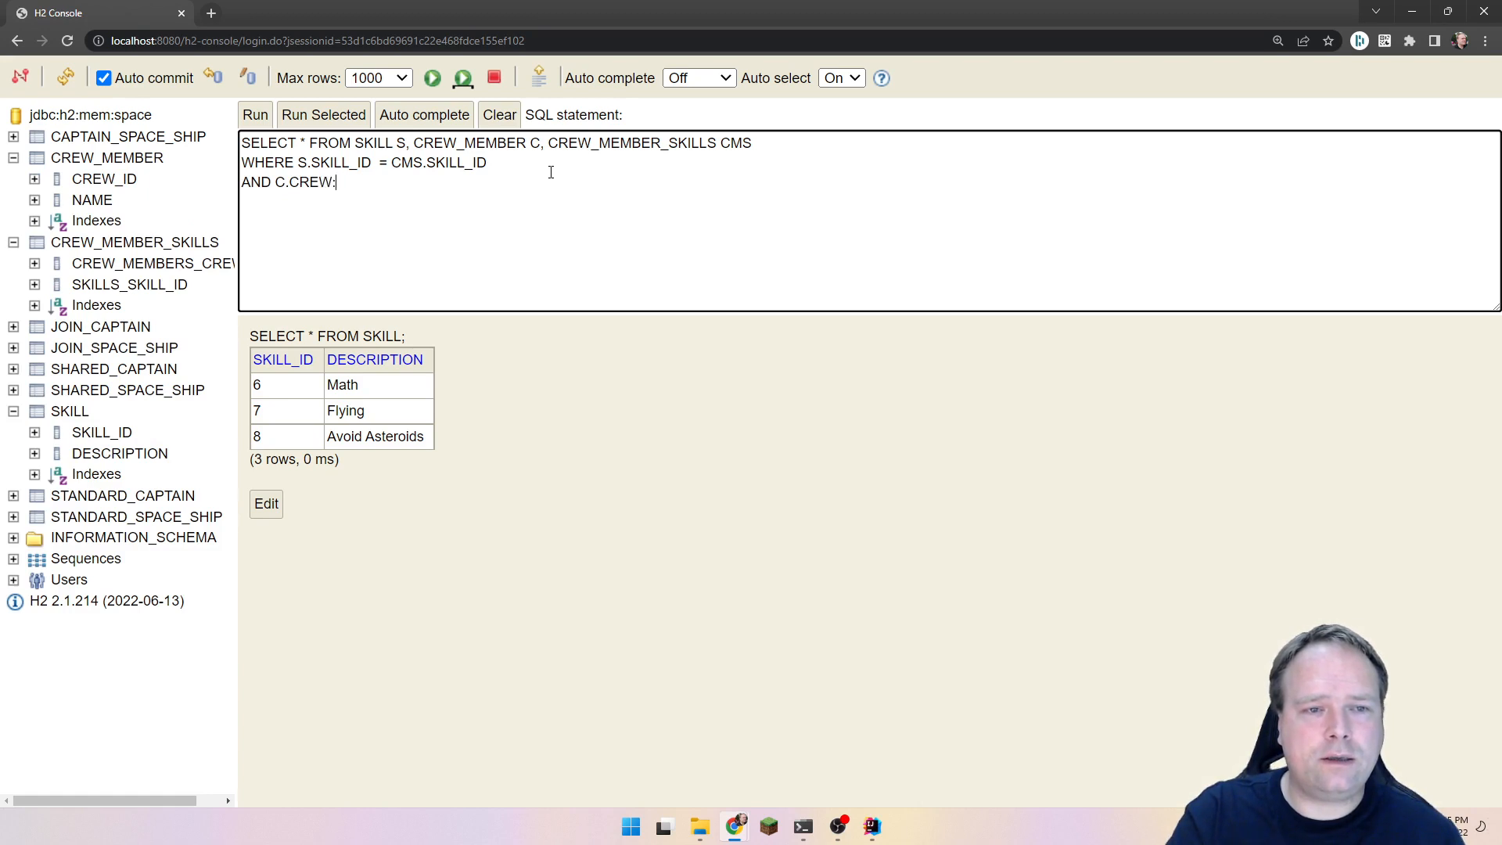
text(_ID = CMS.CRE)
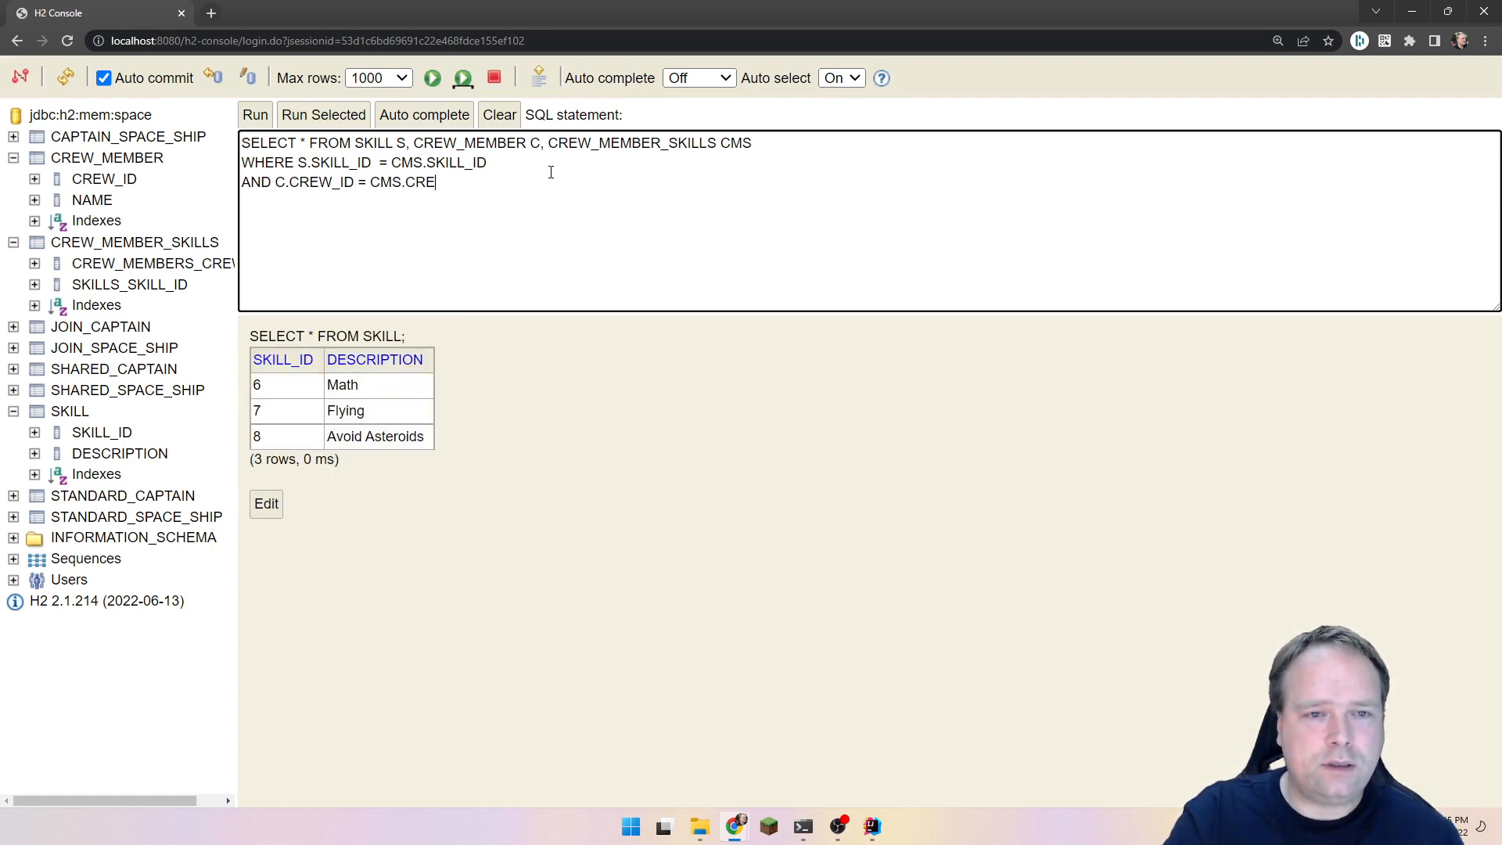
text(W_ID)
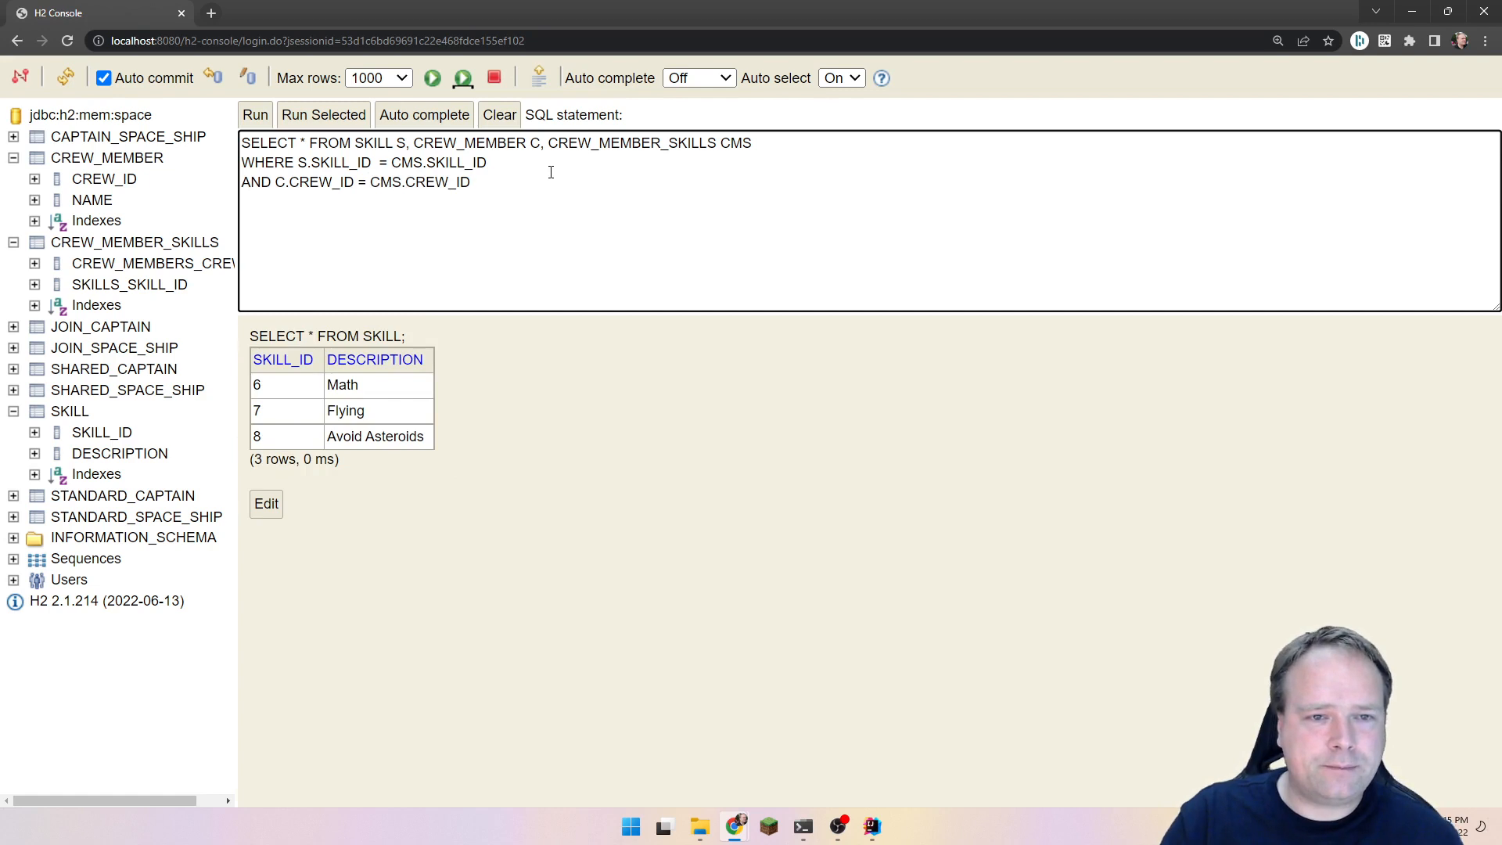
Run the join, hit column CMS.SKILL_ID not found, and inspect CREW_MEMBER_SKILLS' actual column names.
click(254, 114)
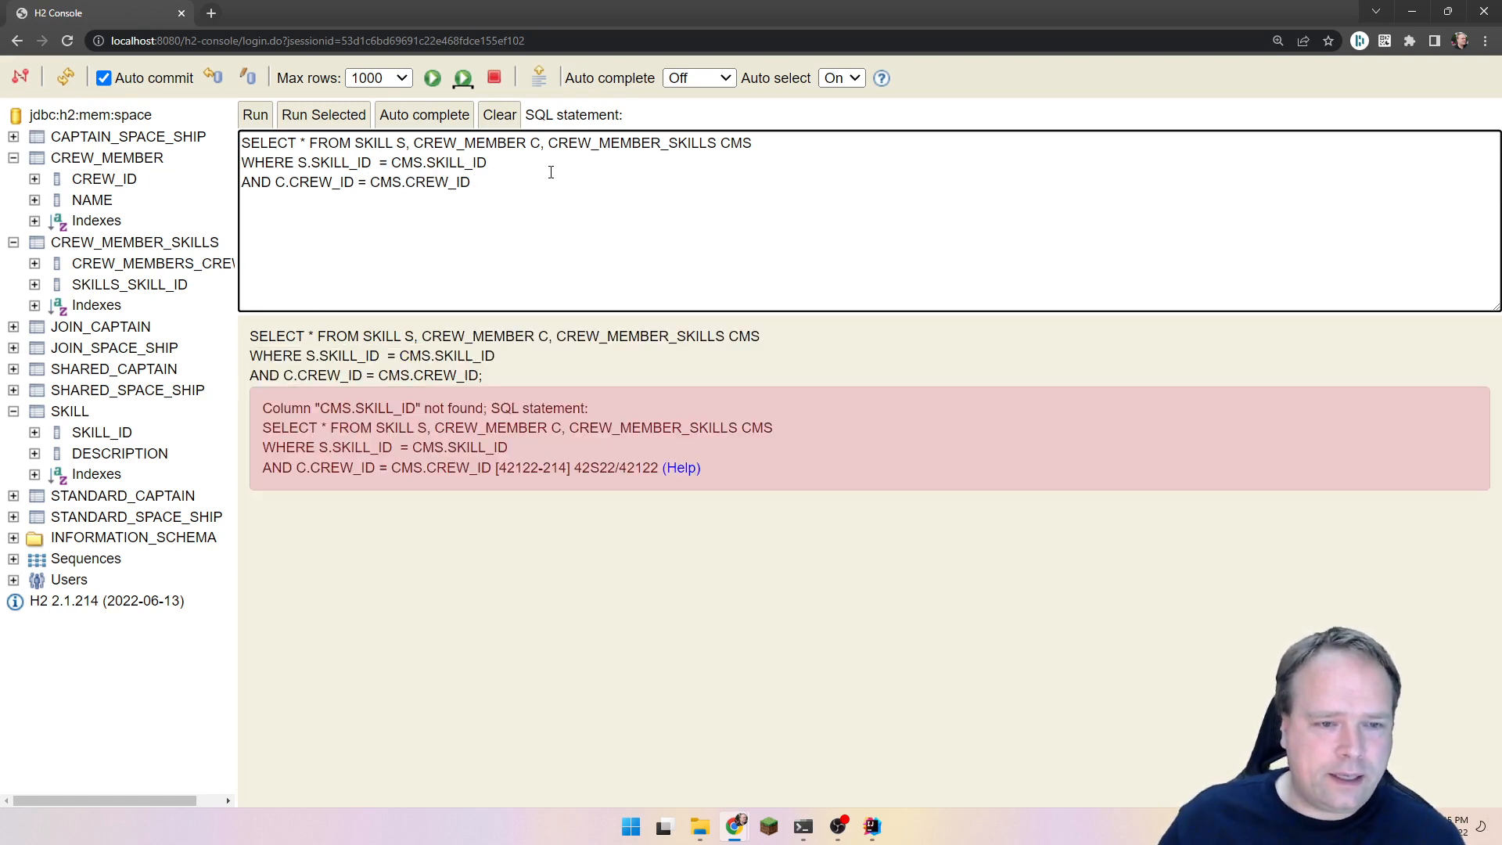
mouse_move(372, 413)
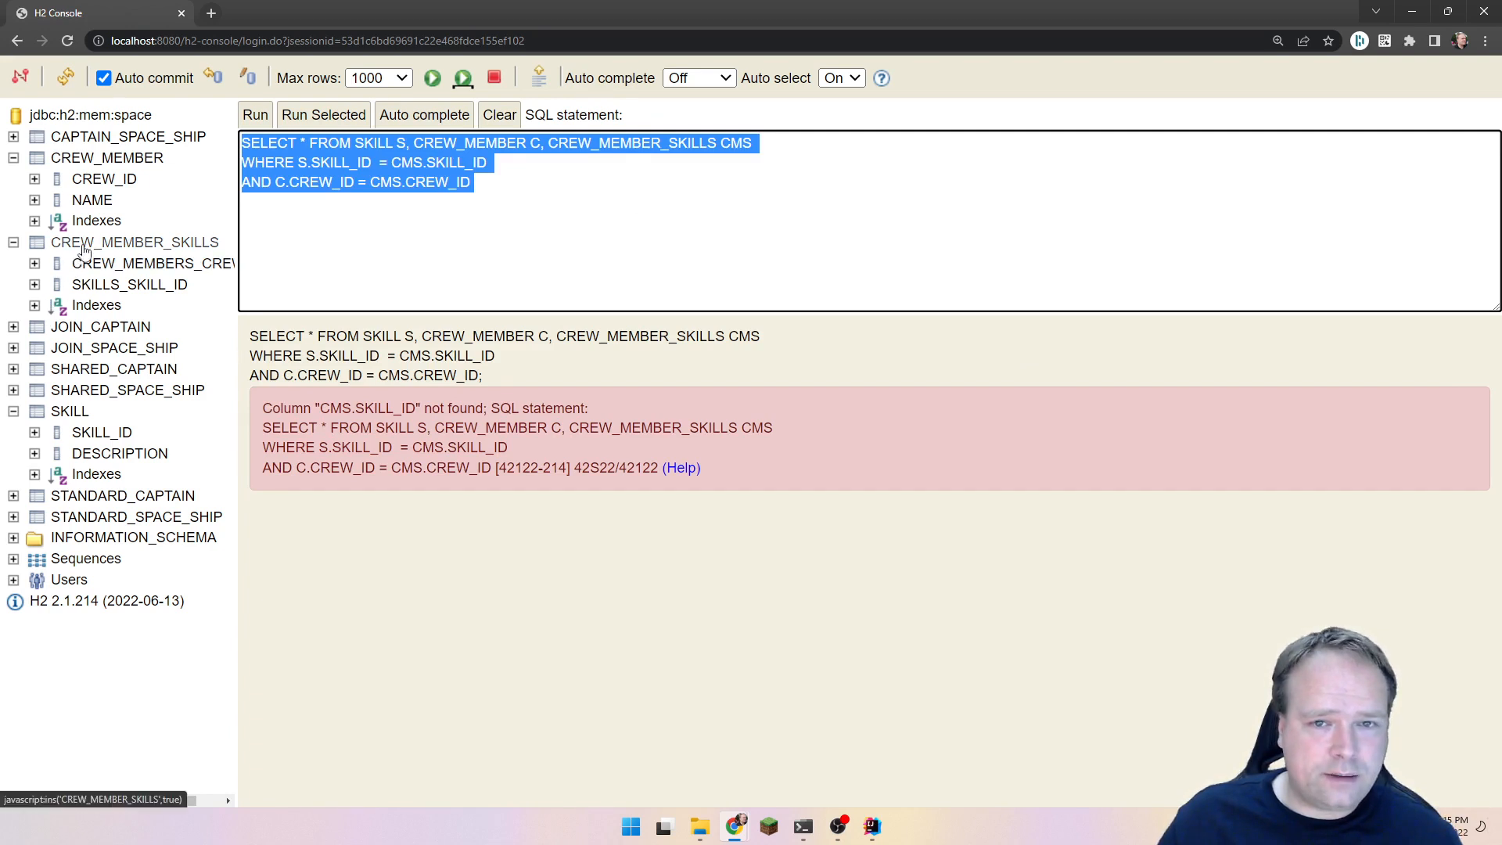
click(33, 263)
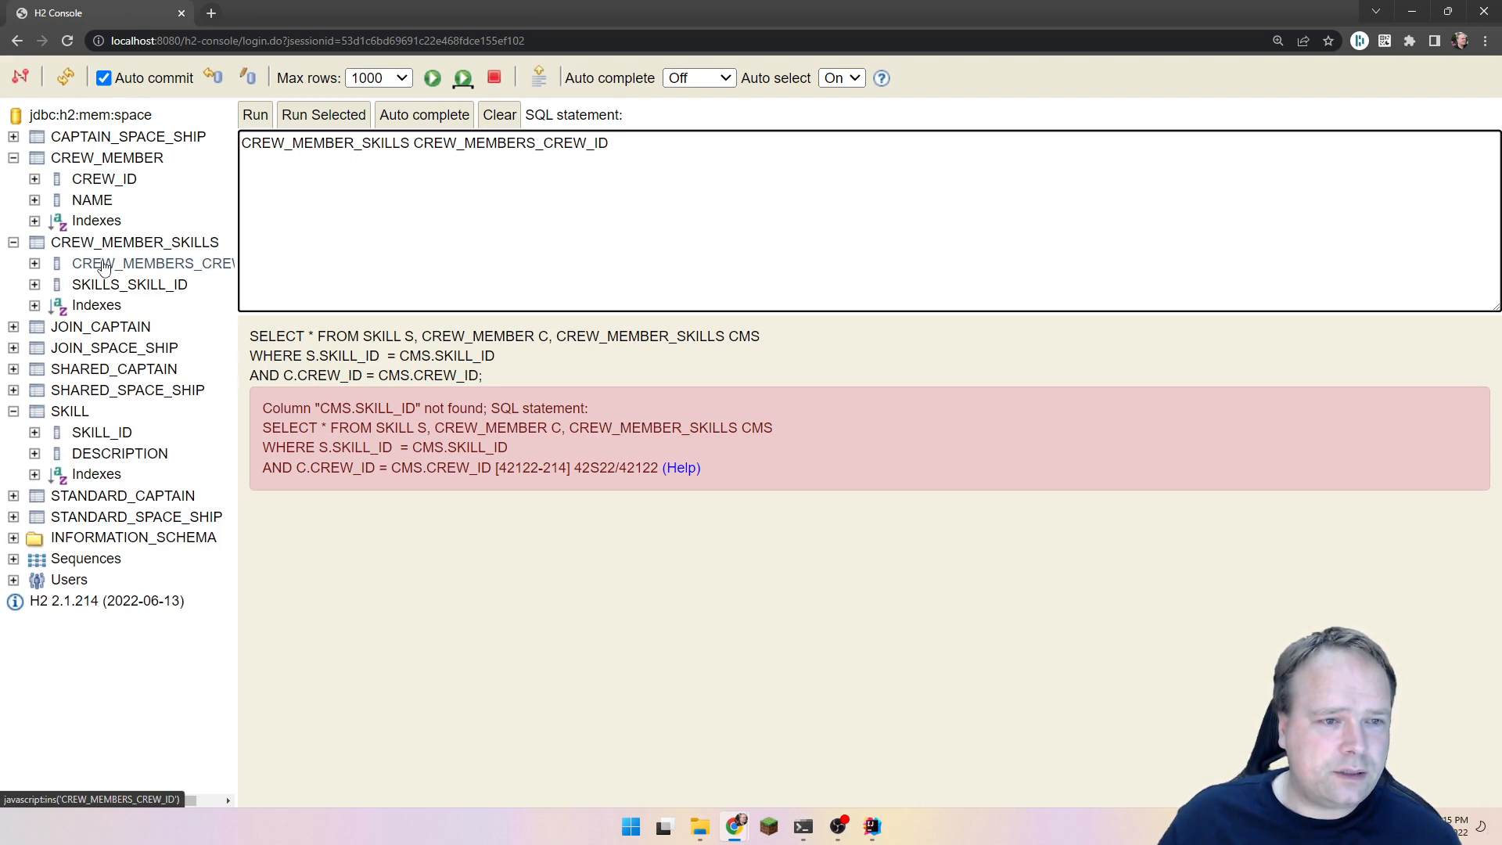
click(35, 263)
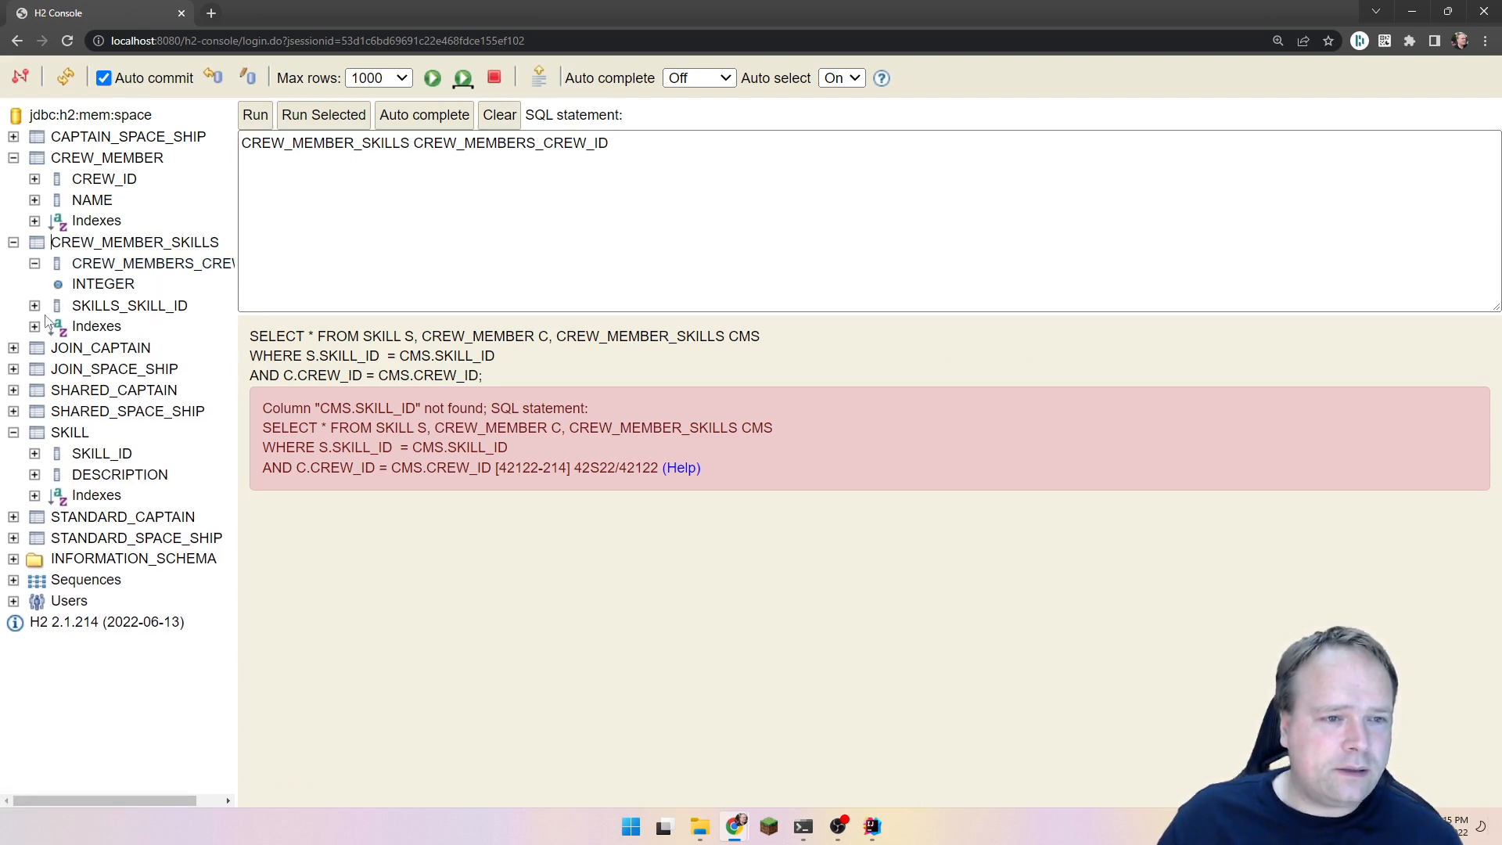
click(33, 306)
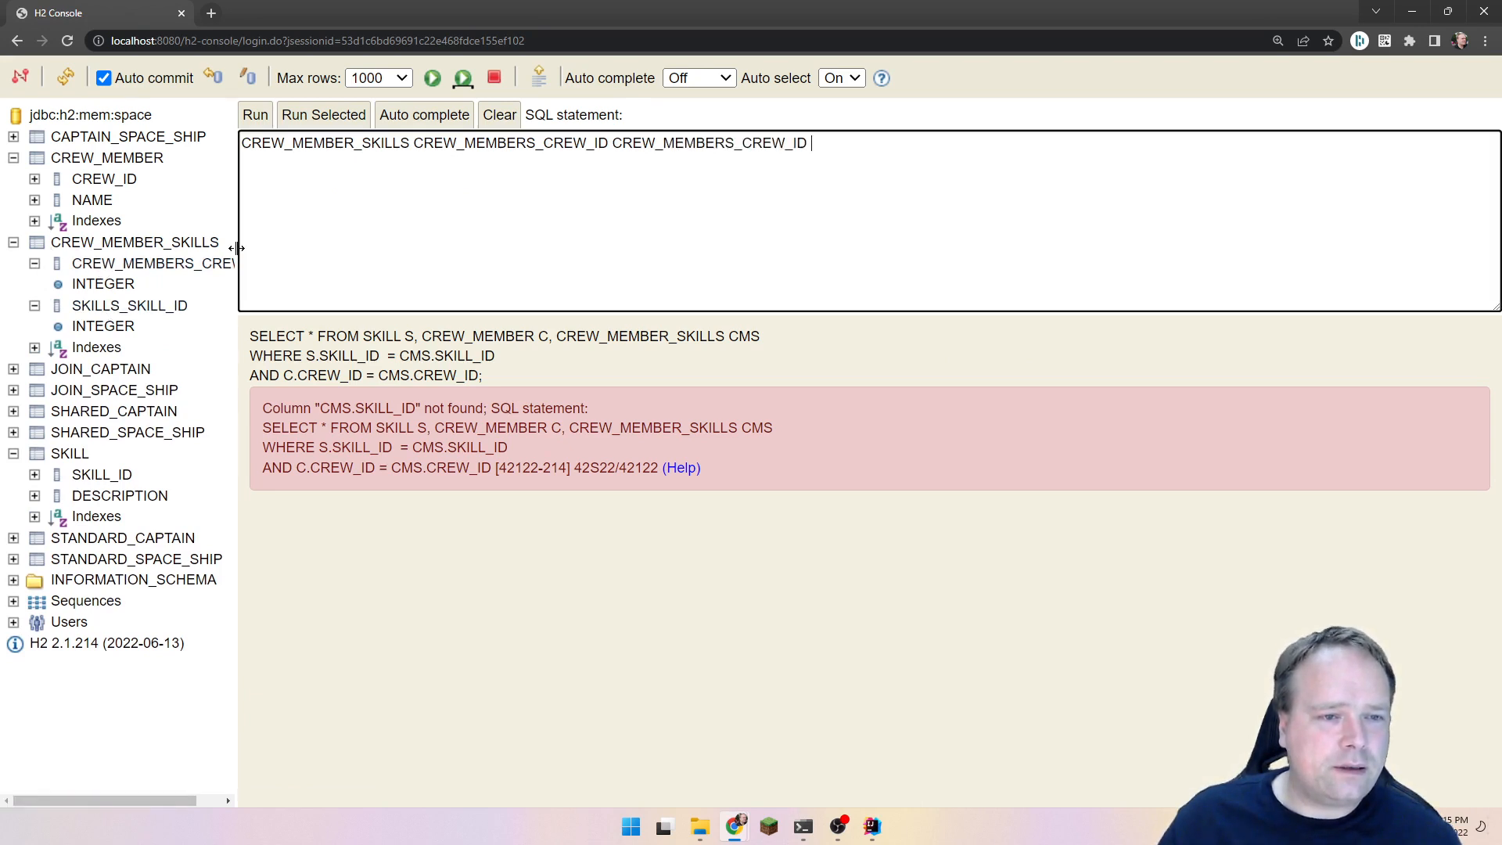
drag(237, 247, 289, 247)
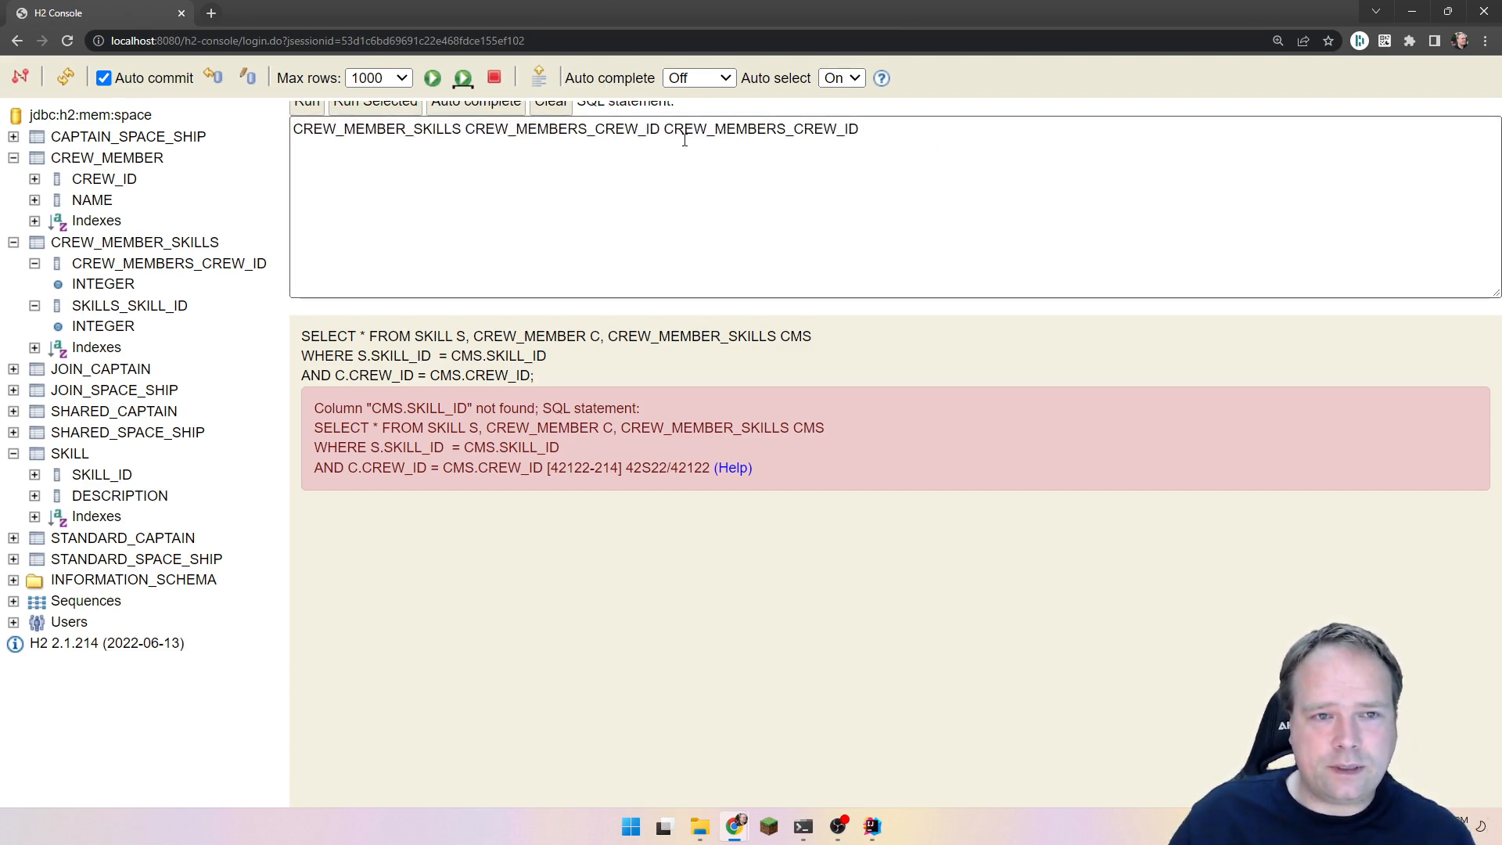
mouse_move(1338, 174)
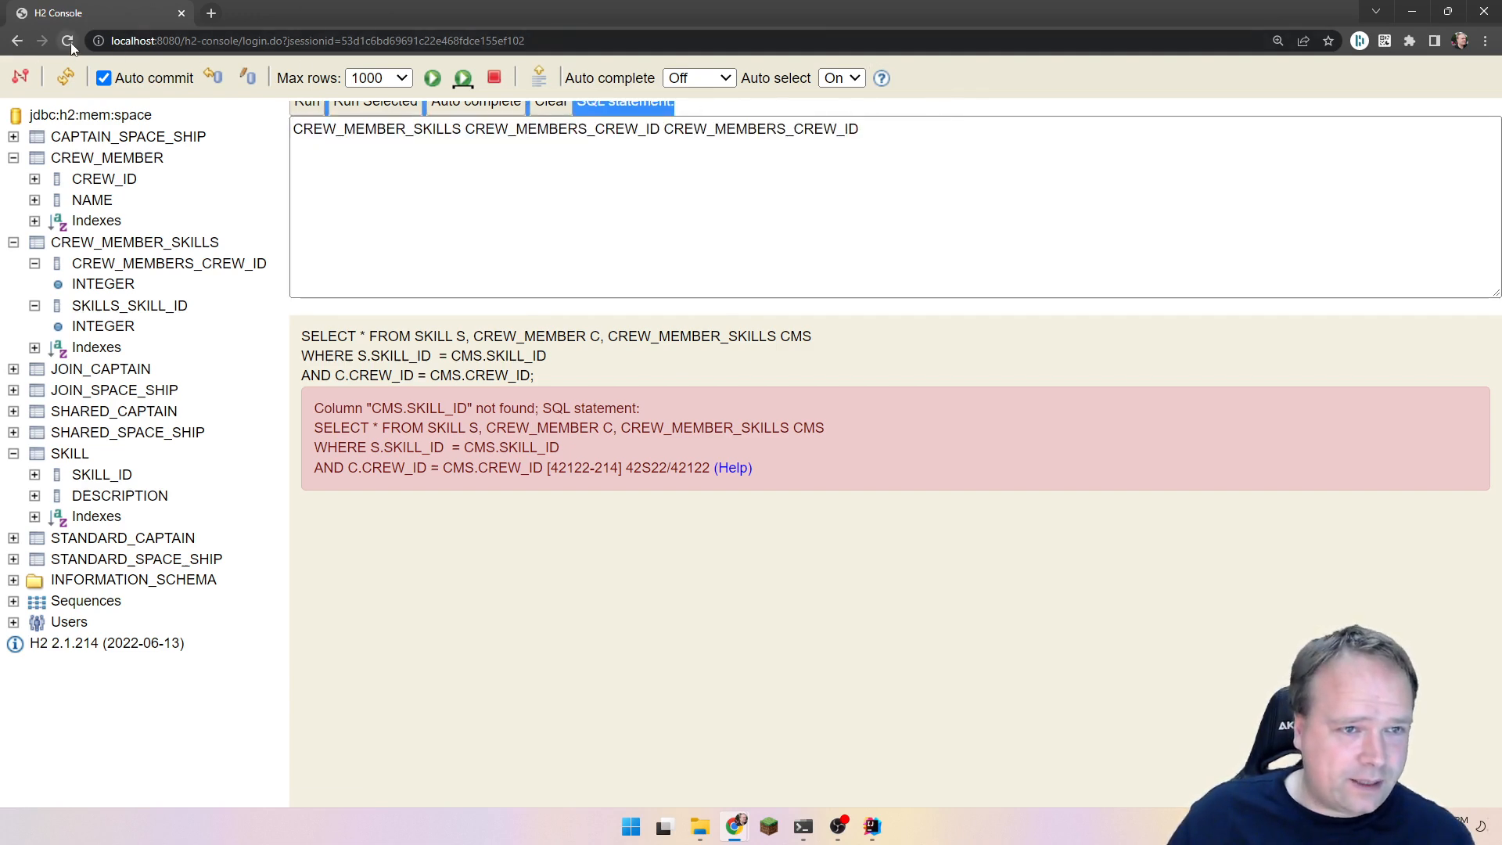
Reload the H2 Console page back to a blank statement.
click(68, 41)
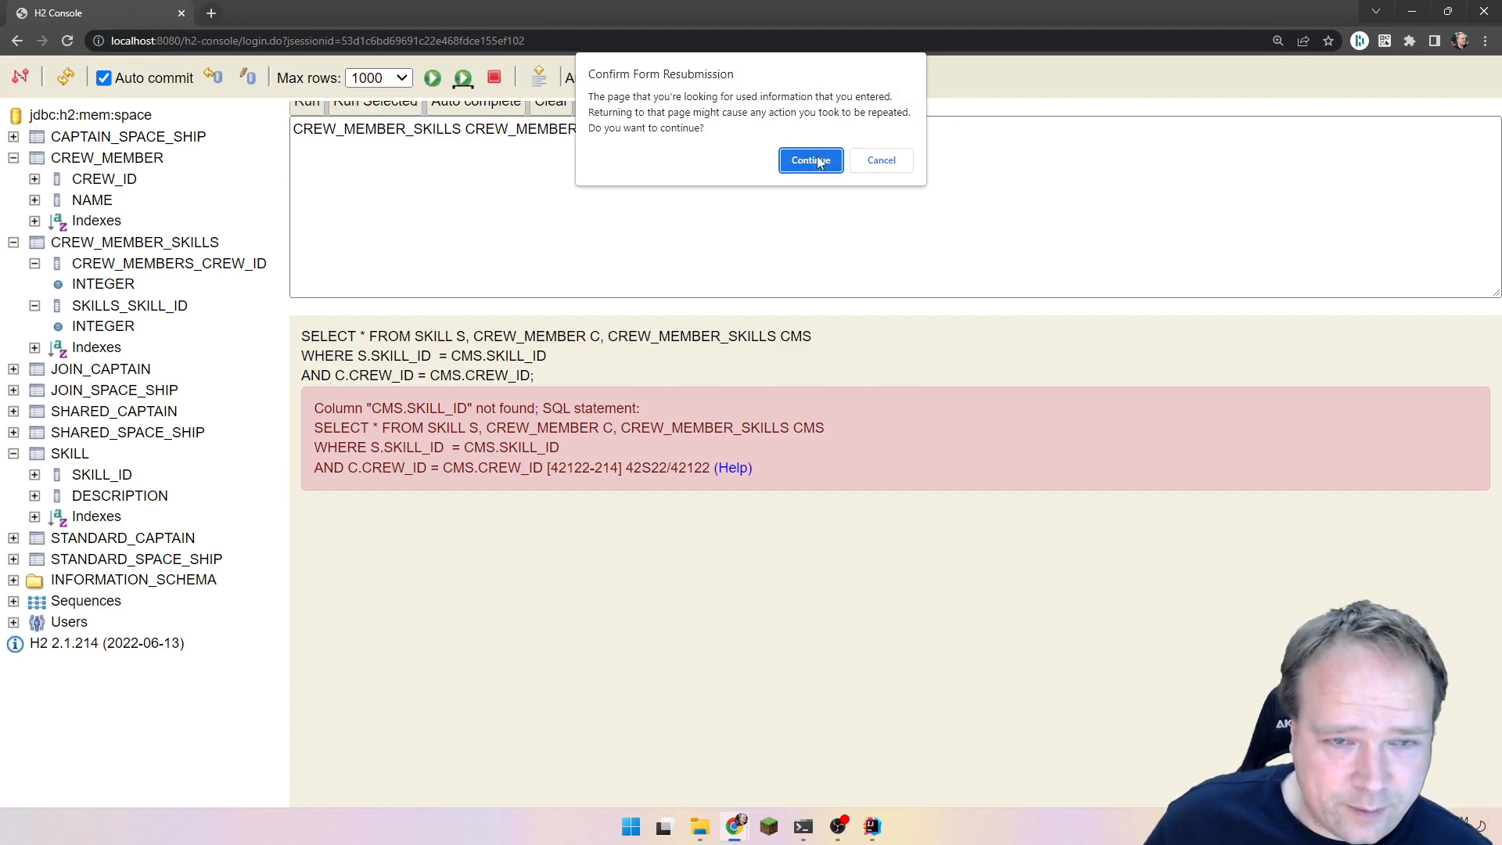
click(809, 160)
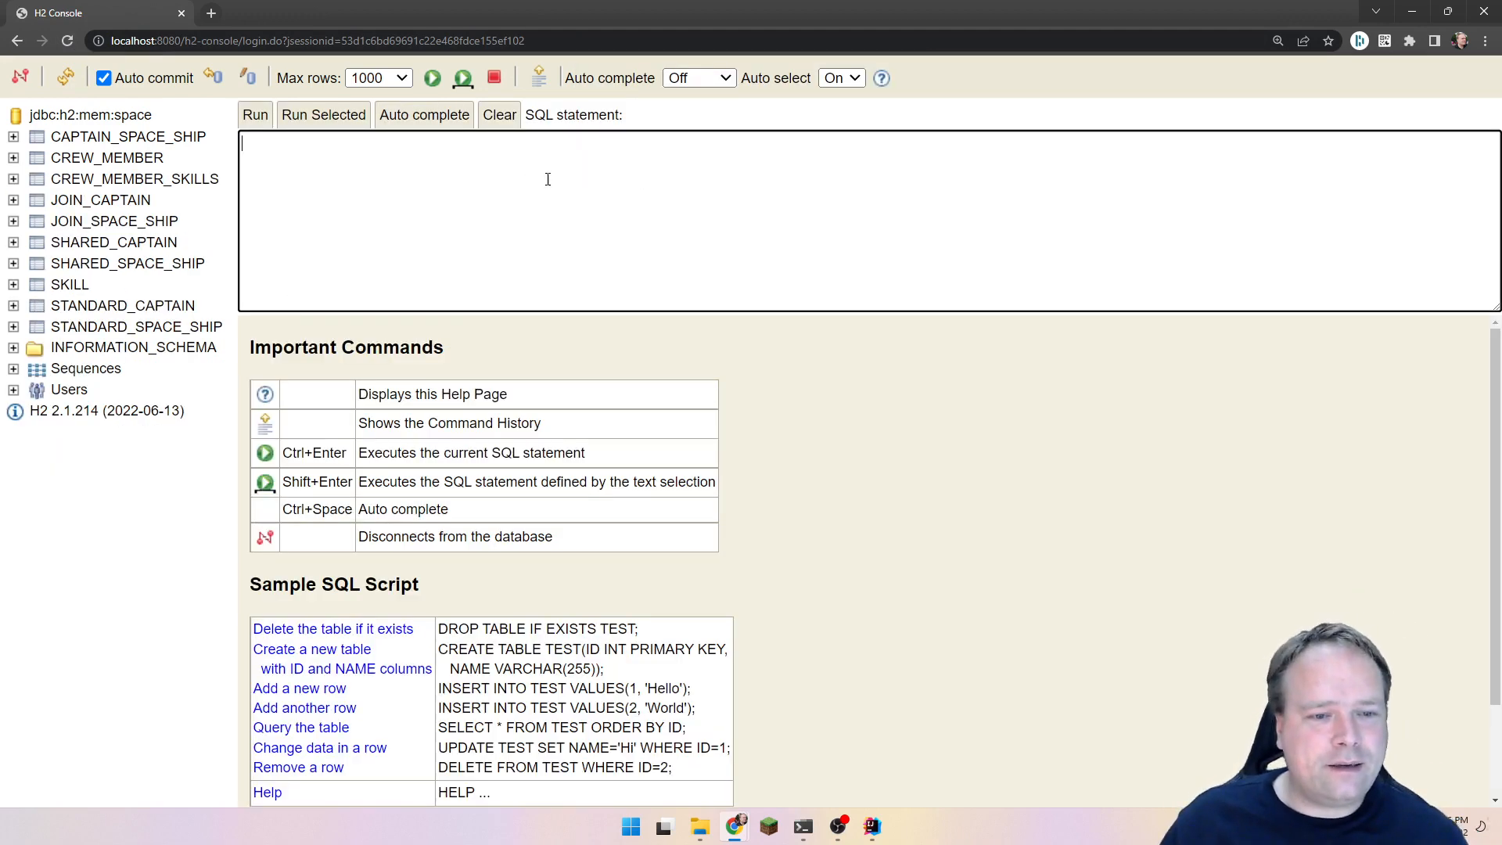
mouse_move(649, 118)
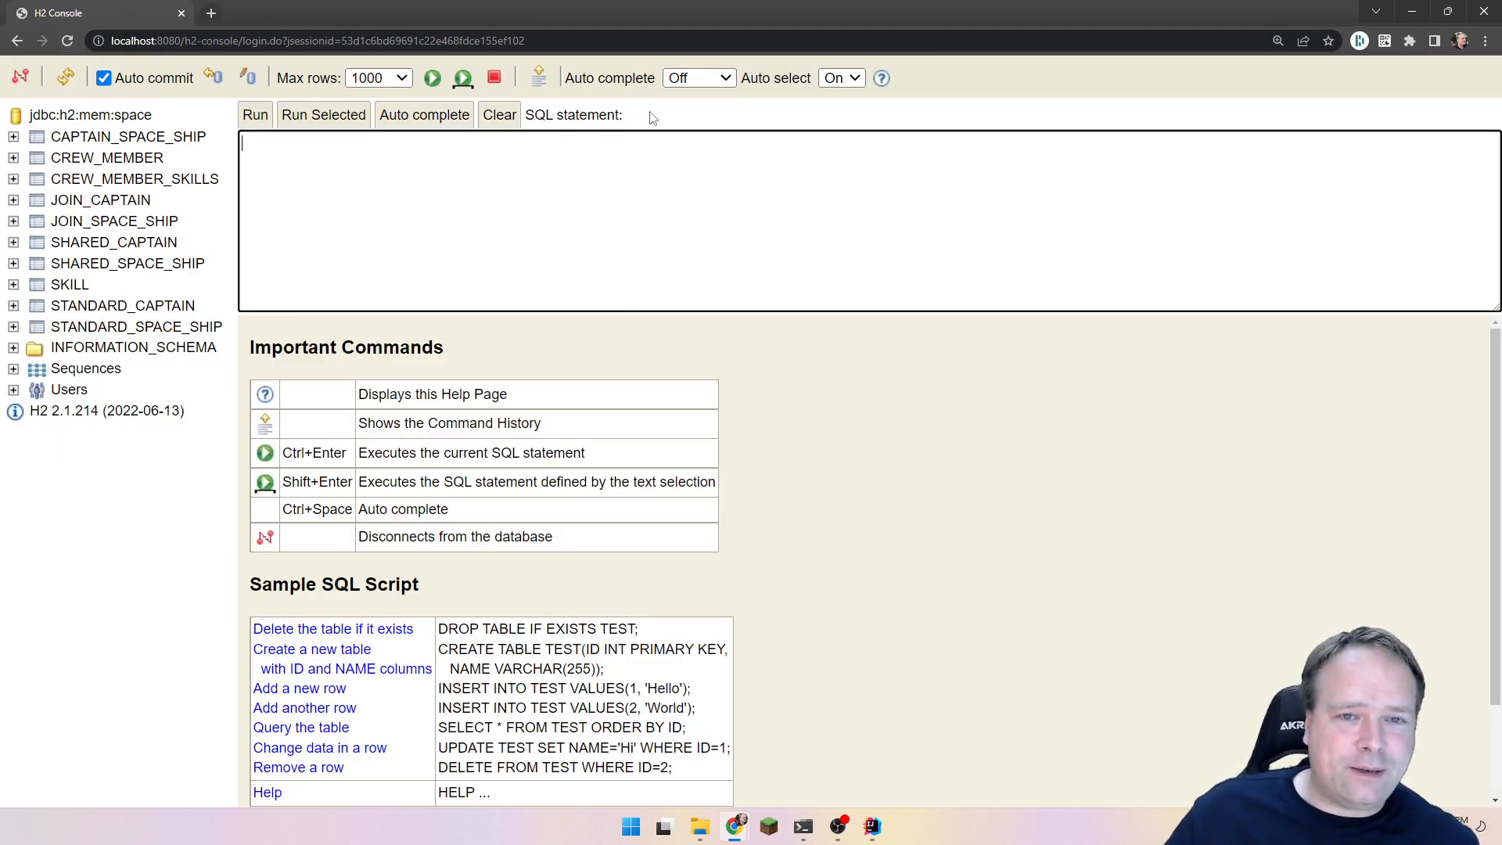
mouse_move(114, 240)
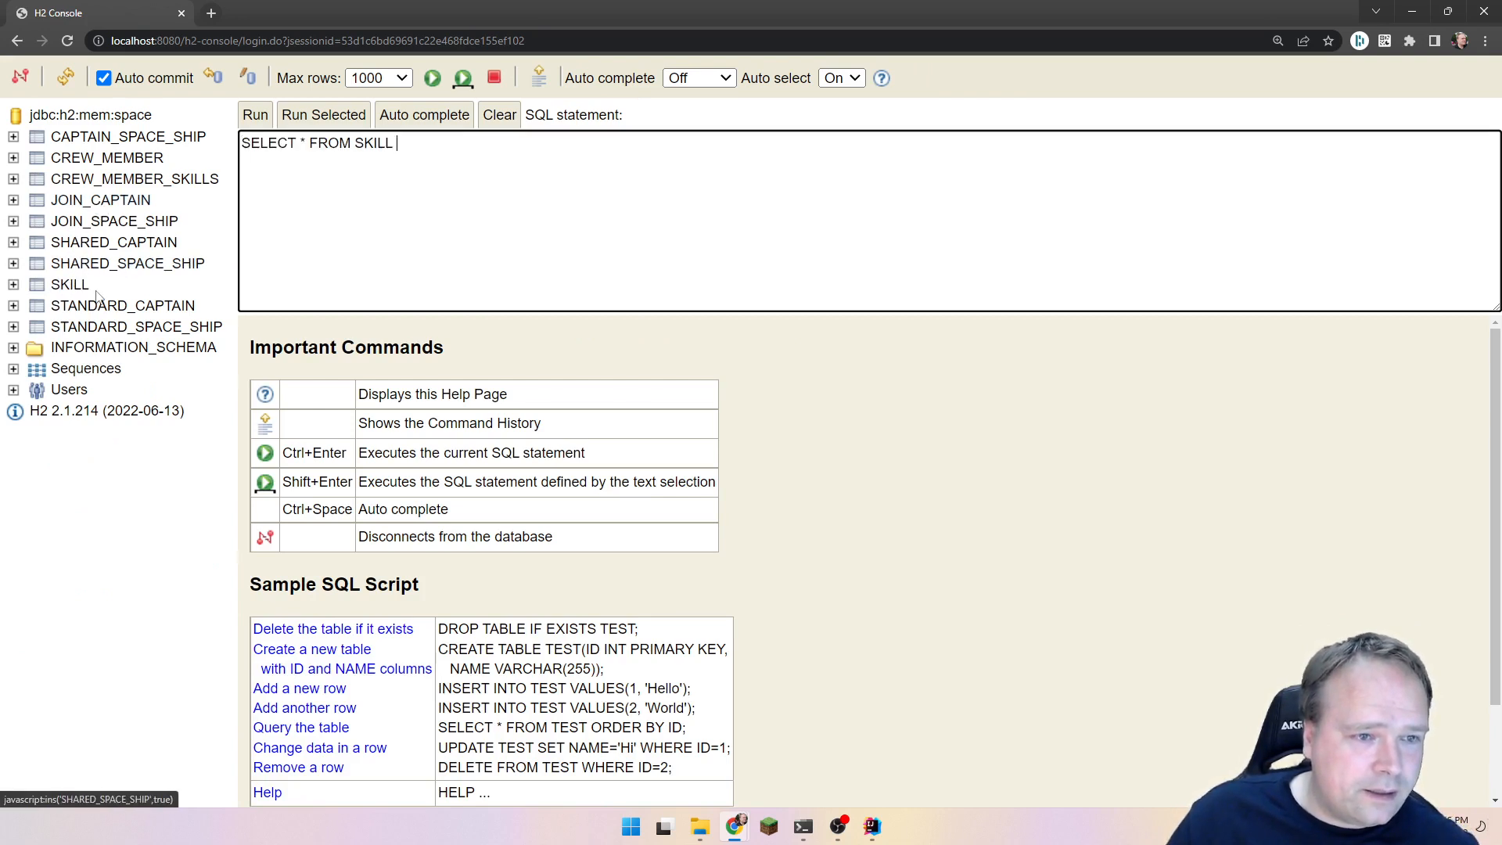
mouse_move(100, 199)
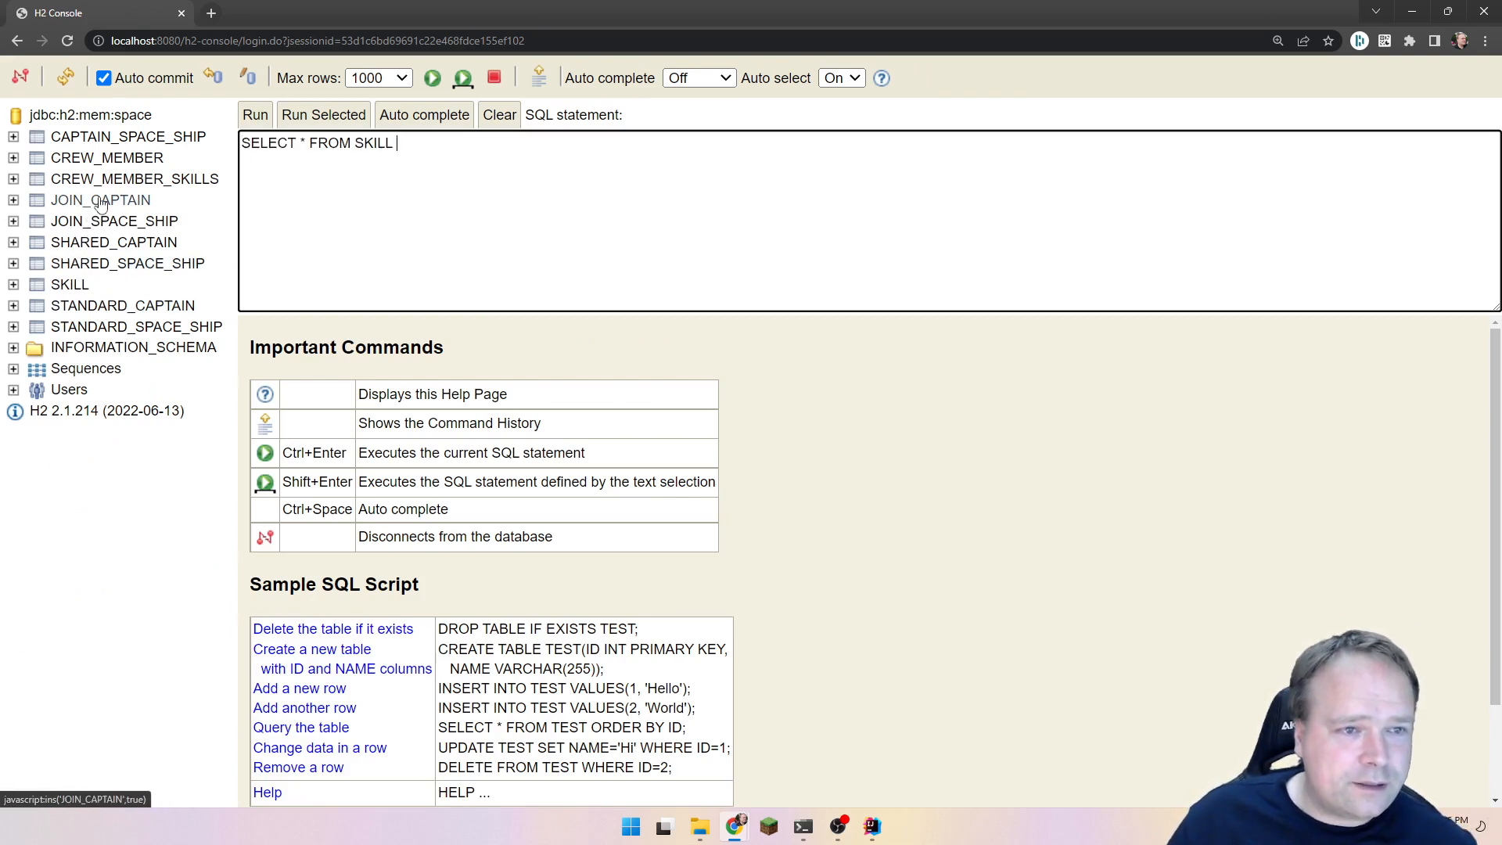
mouse_move(108, 158)
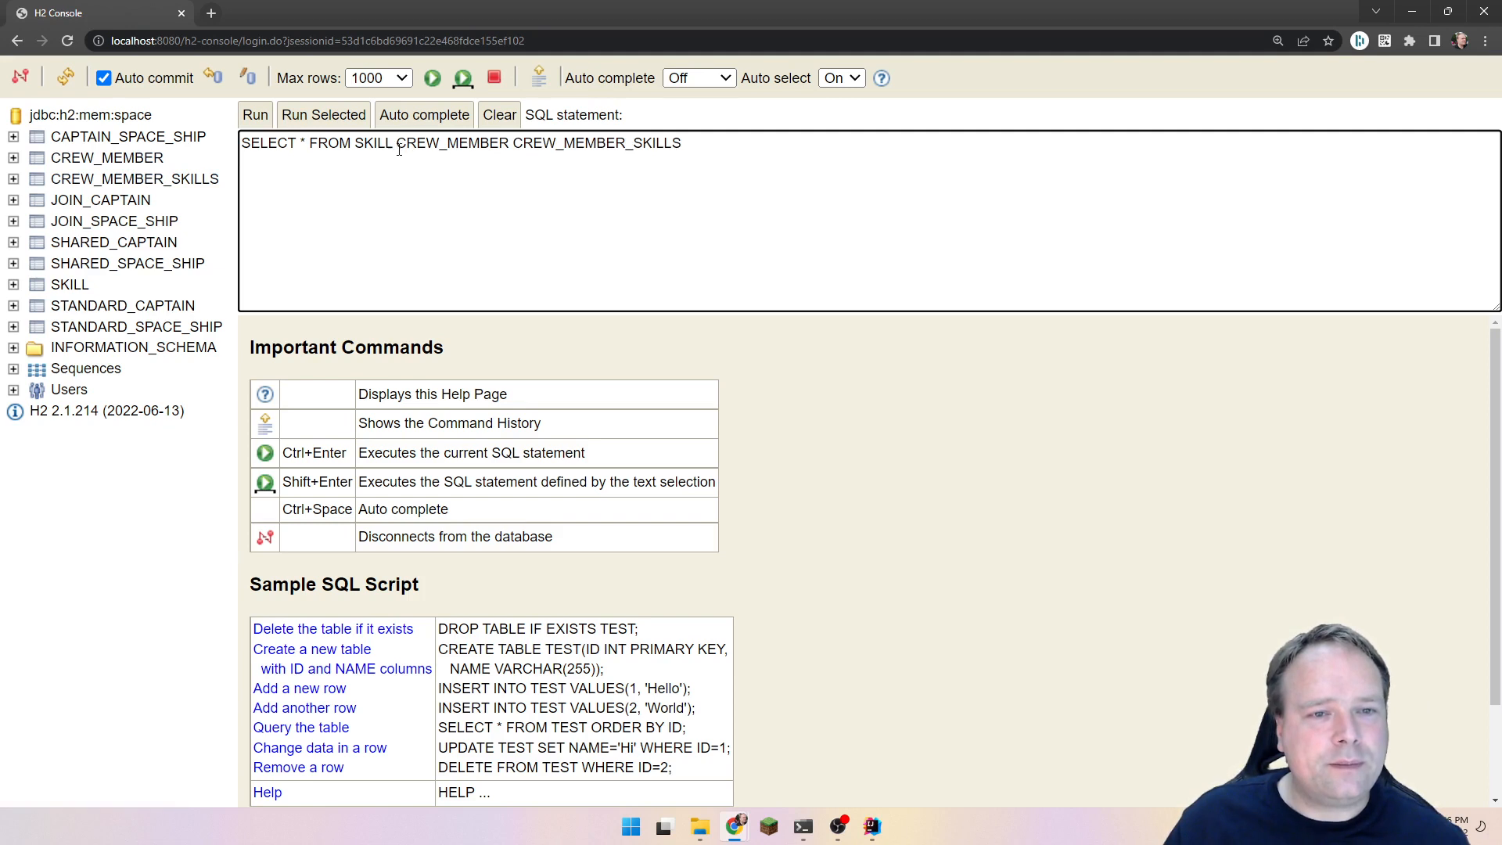
Rebuild the FROM clause as SKILL S, CREW_MEMBER C, CREW_MEMBER_SKILLS CMS and begin WHERE.
text(,)
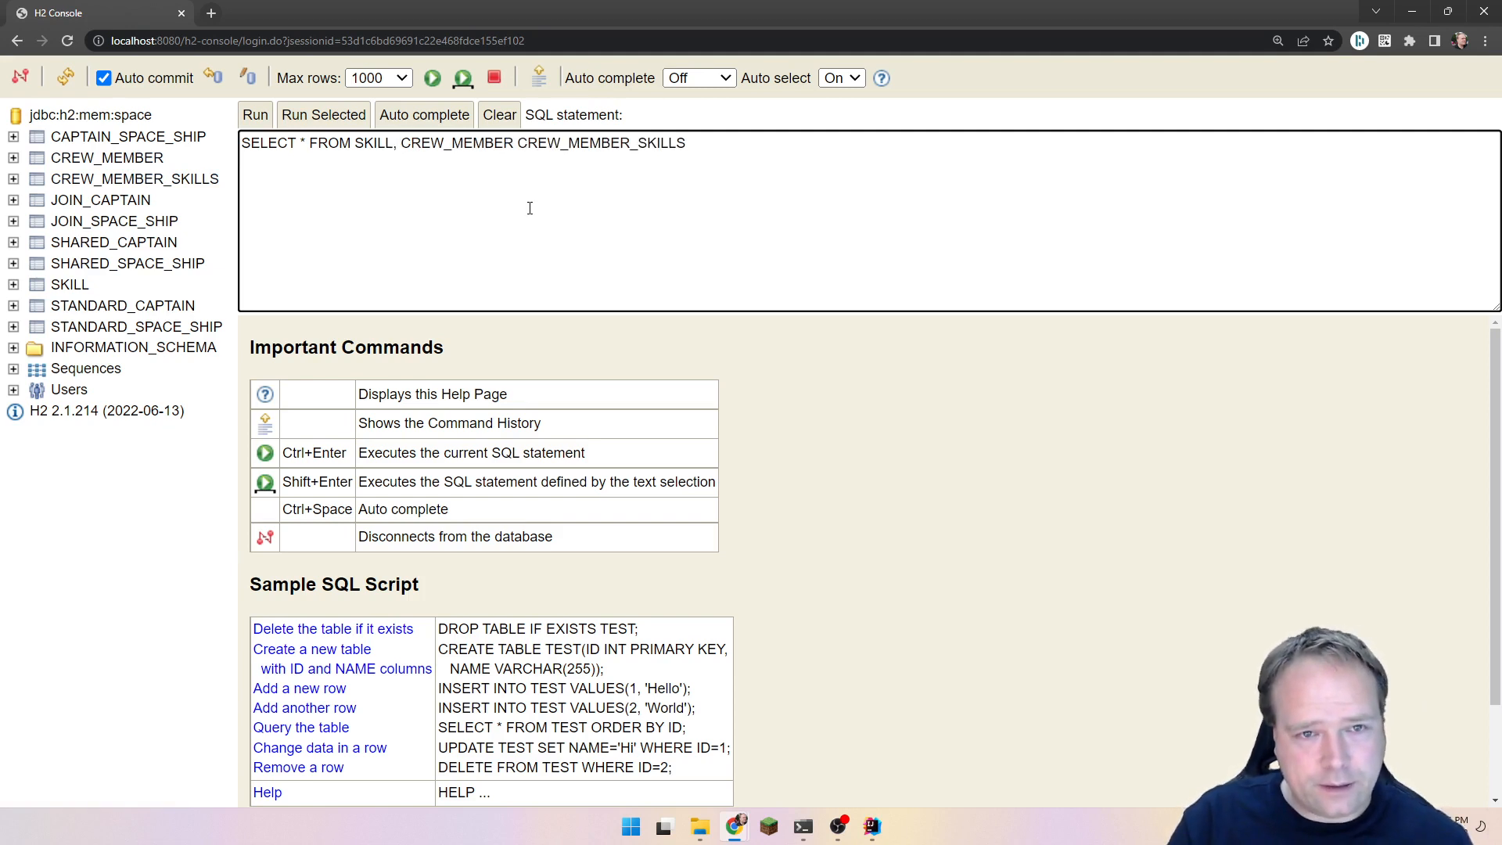
text(S)
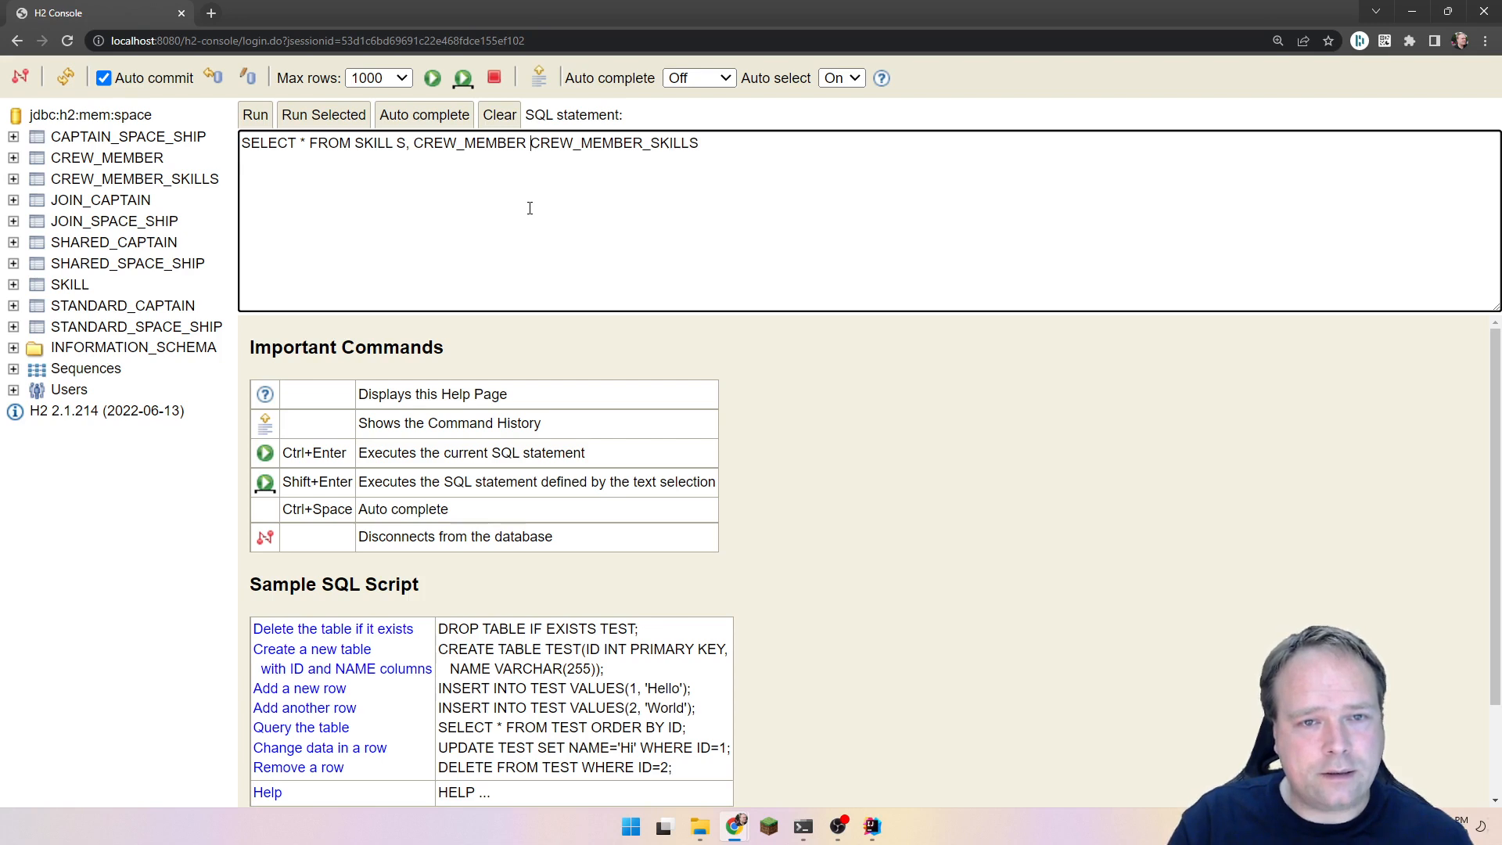
text(C)
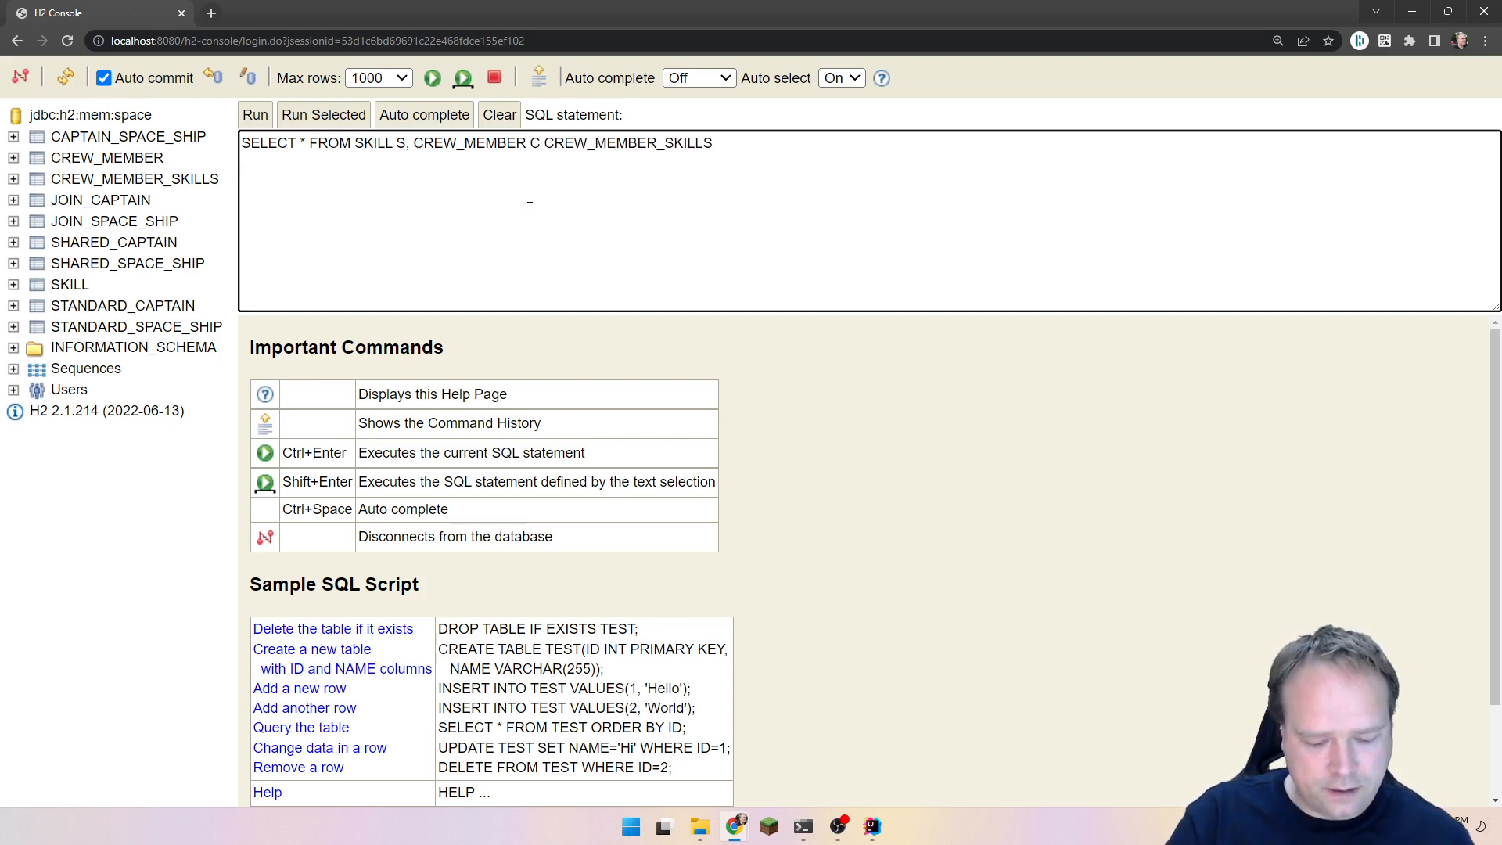
text(, CREW_MEMBER_SKILLS CM)
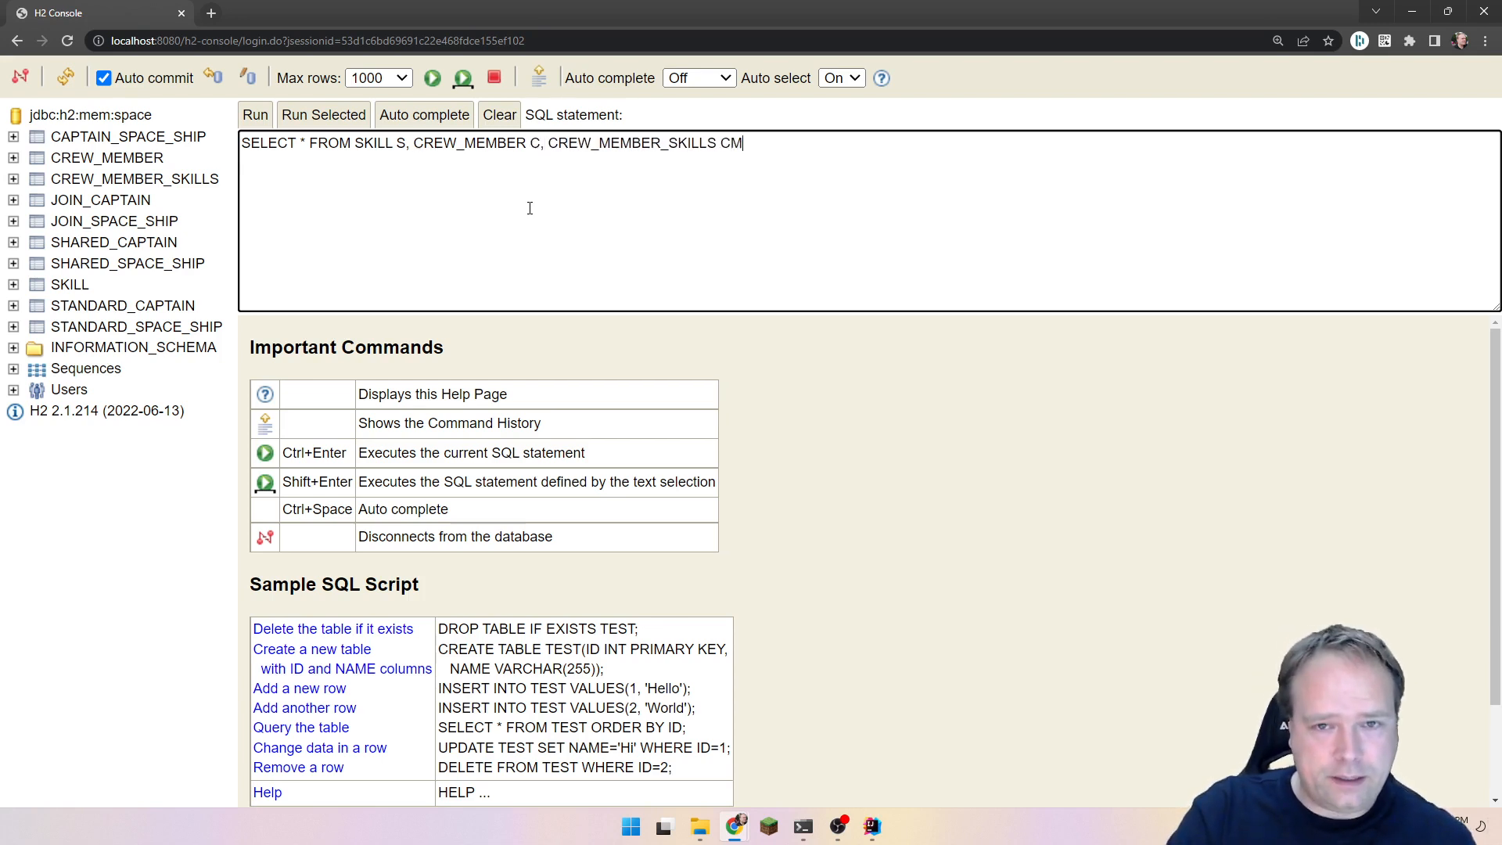
text(S)
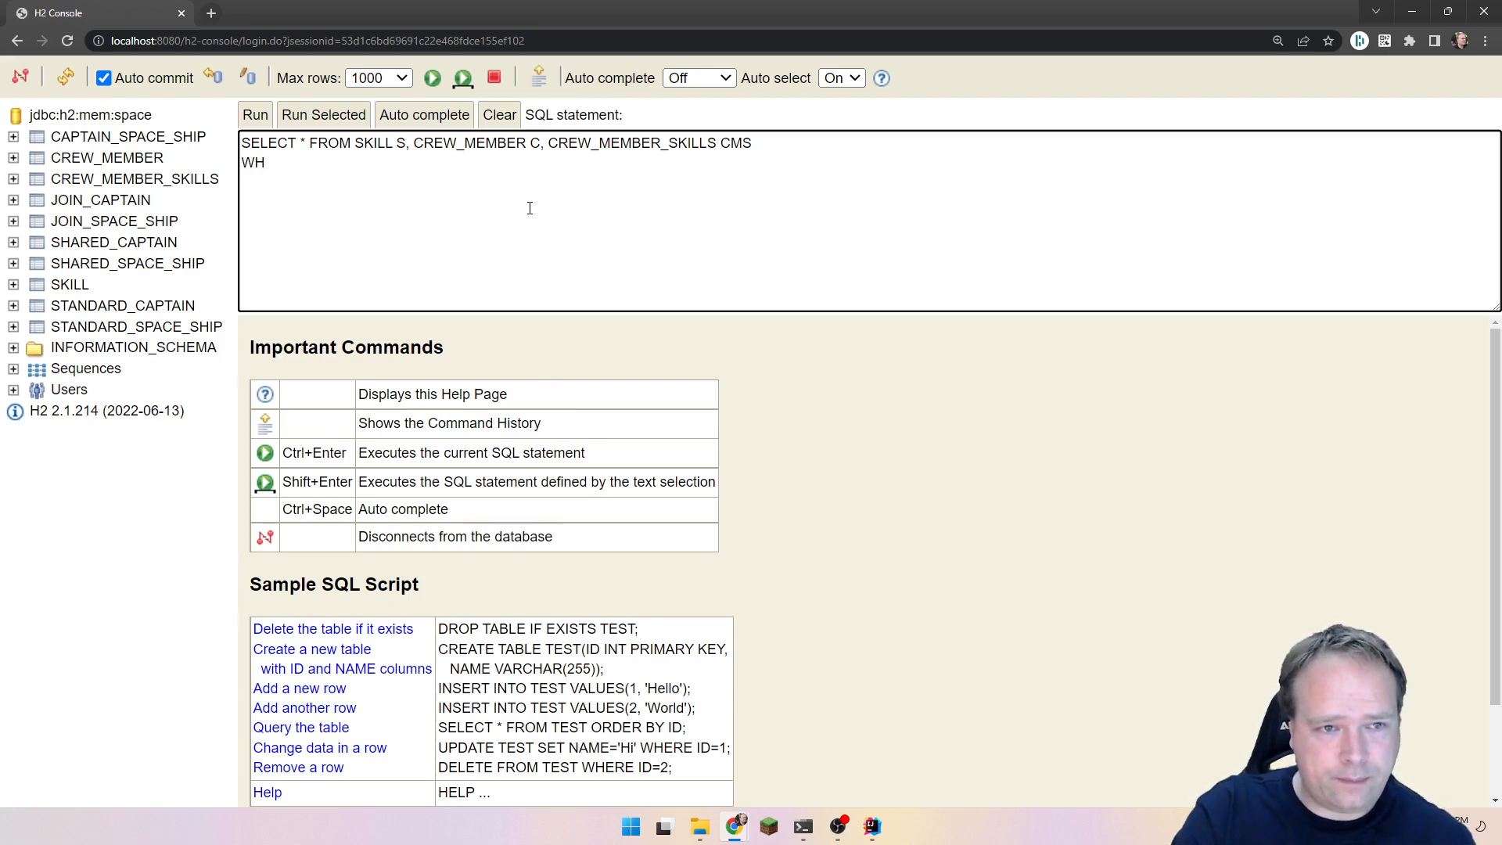
text(ERE)
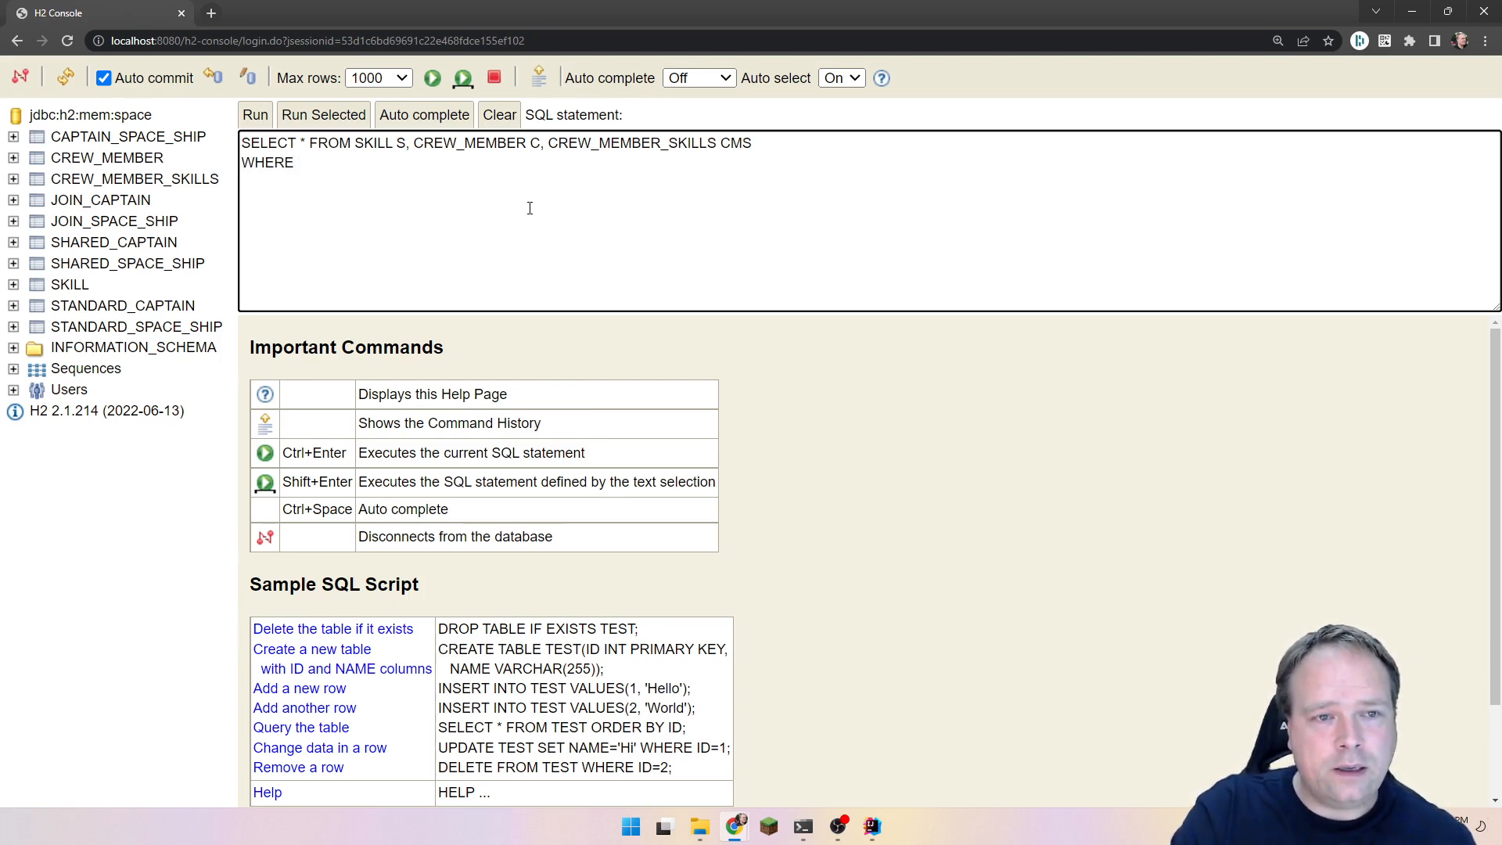
Write the condition S.SKILL_ID = CMS.SKILLS_SKILL_ID.
text(S.)
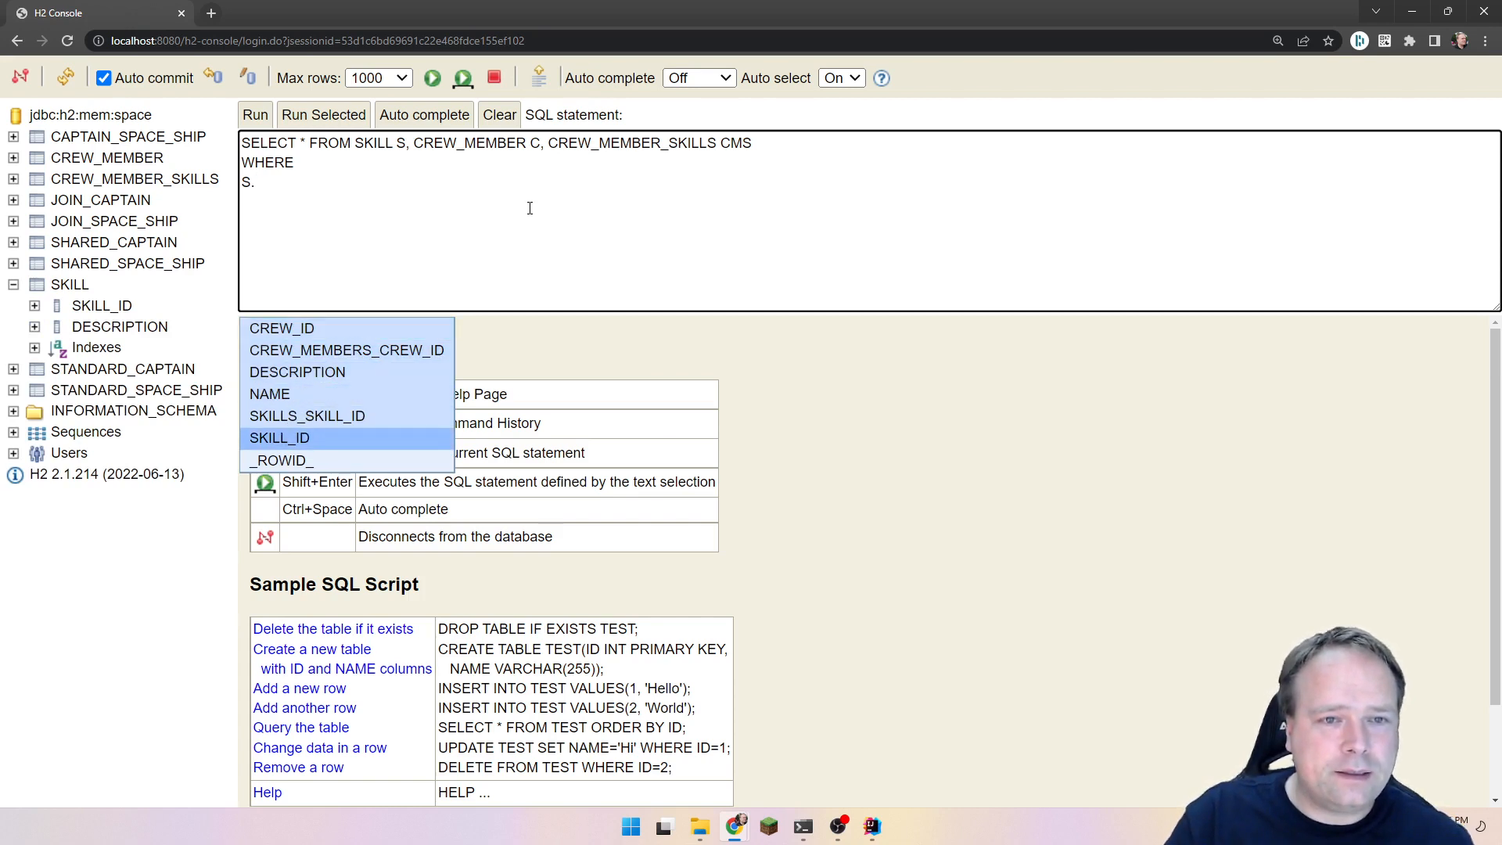
click(280, 438)
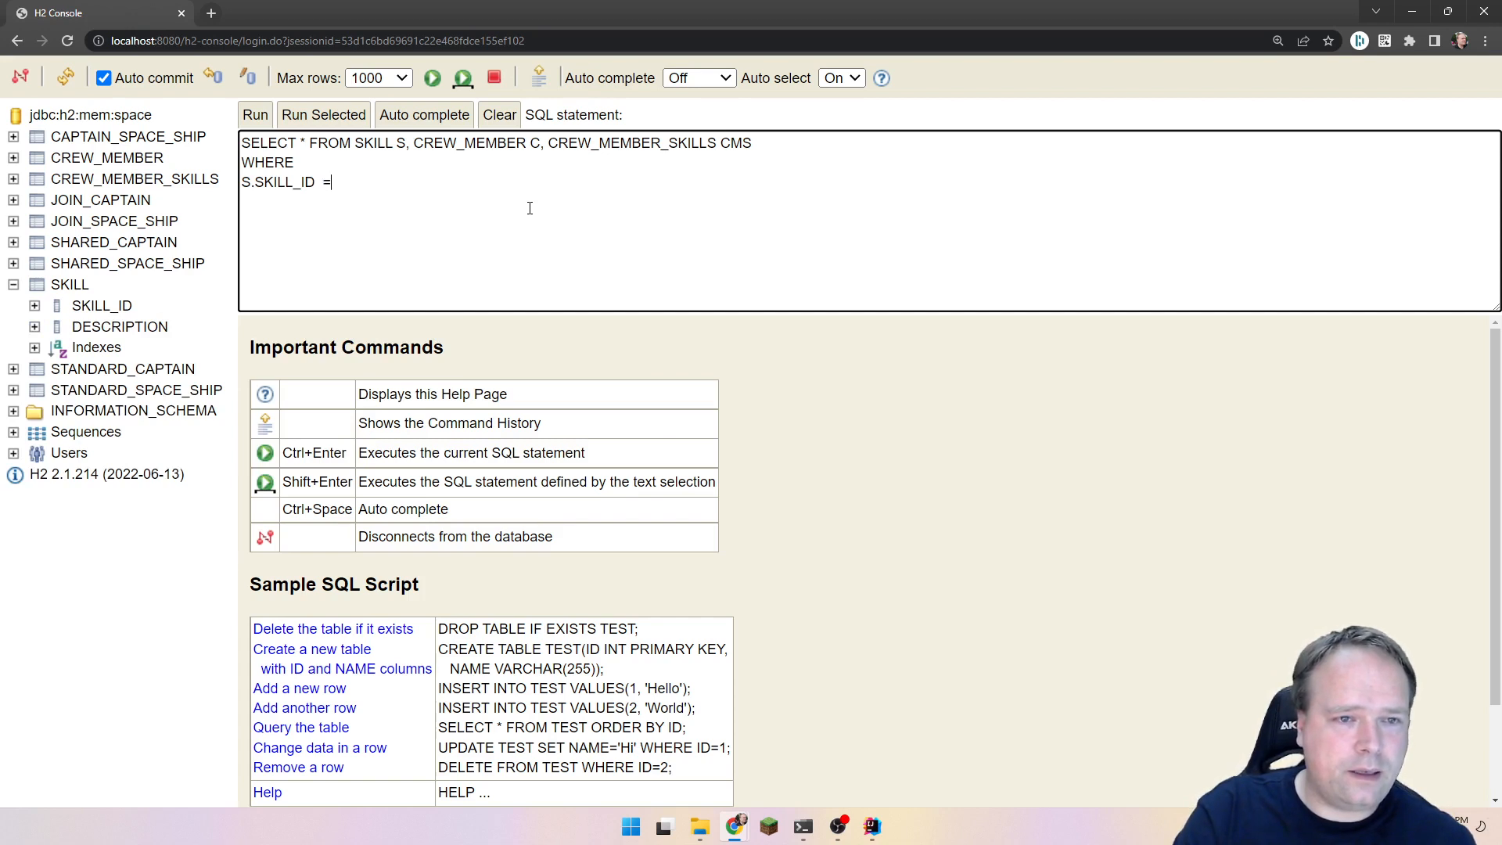
text(CMS)
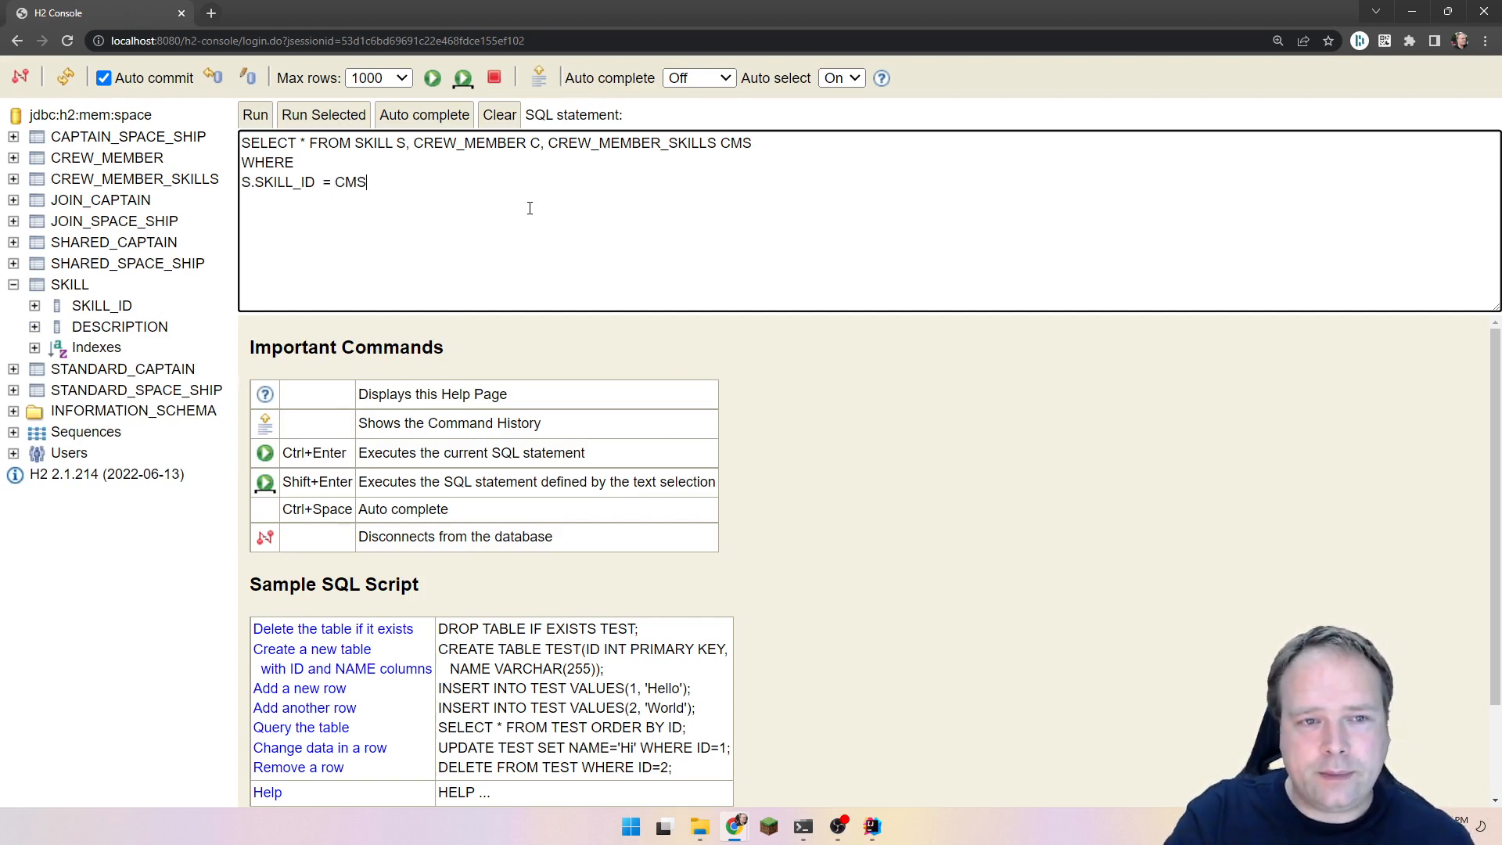
text(.)
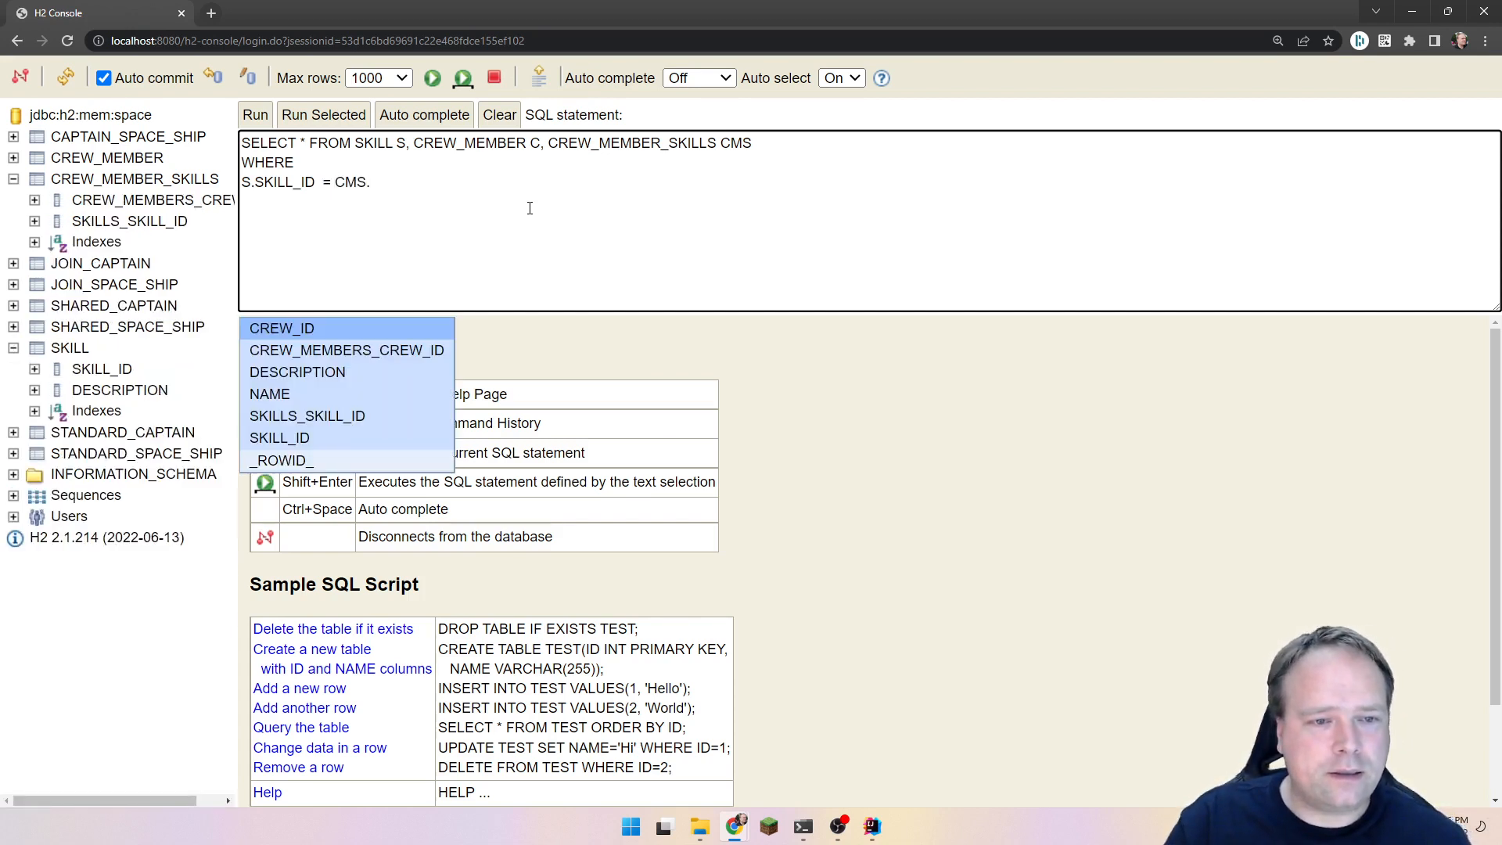
click(307, 417)
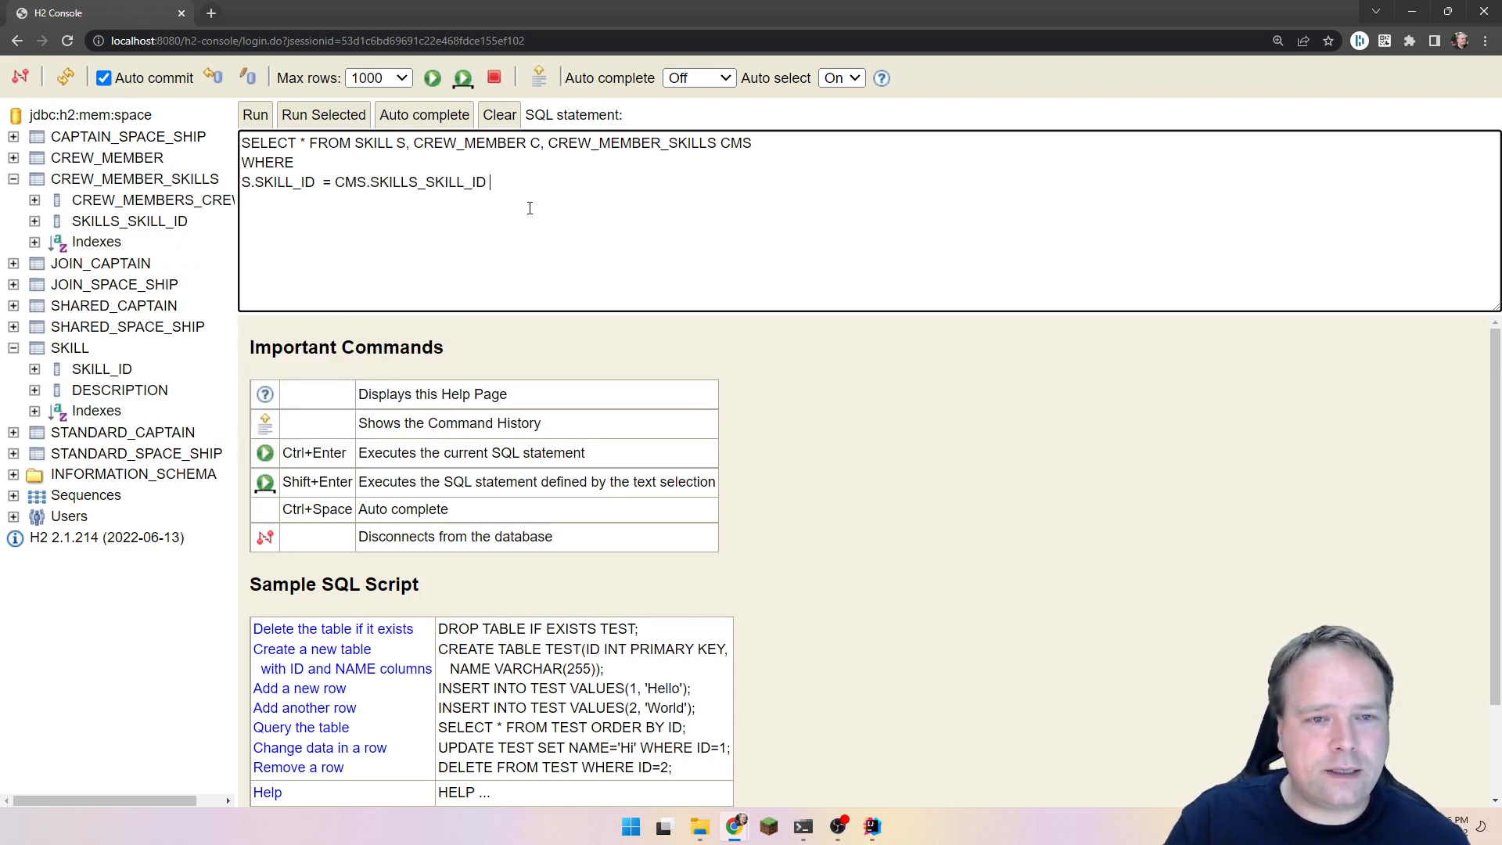
Add AND CMS.CREW_MEMBERS_CREW_ID = C.CREW_ID to finish the join query.
text(AND)
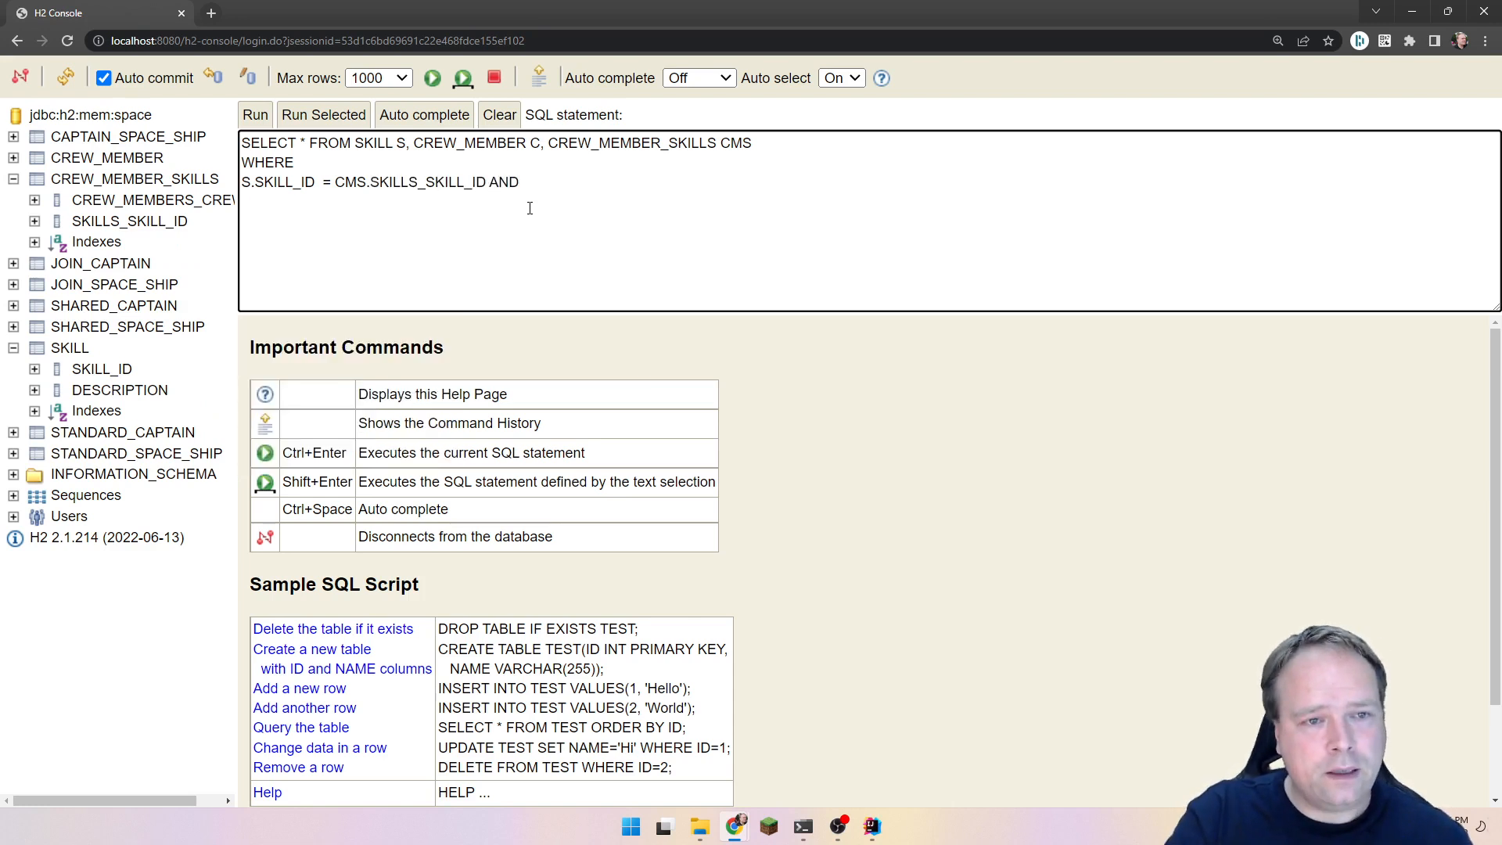
text(CMS)
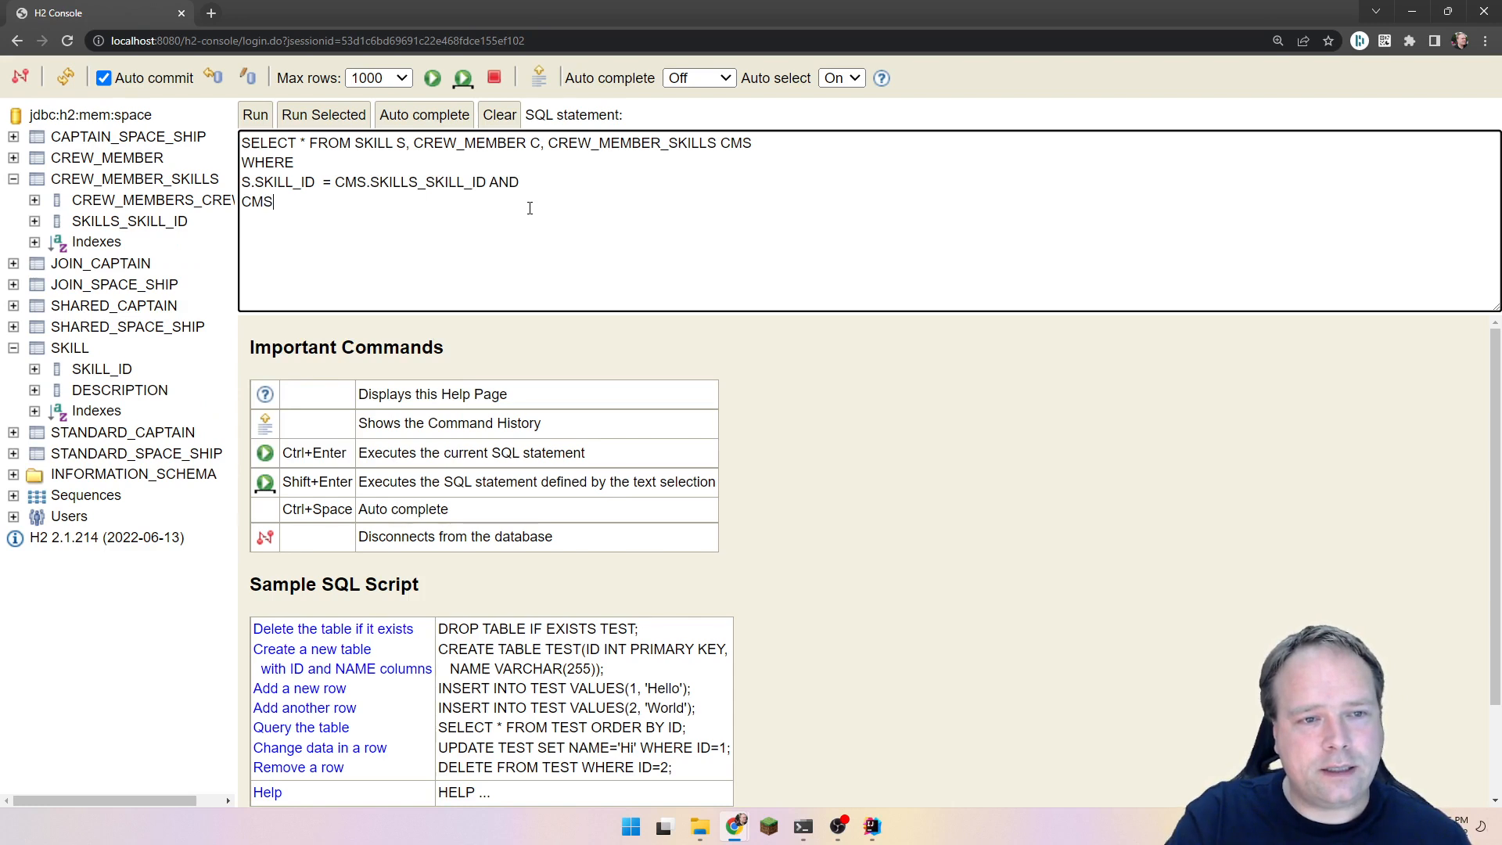
text(.)
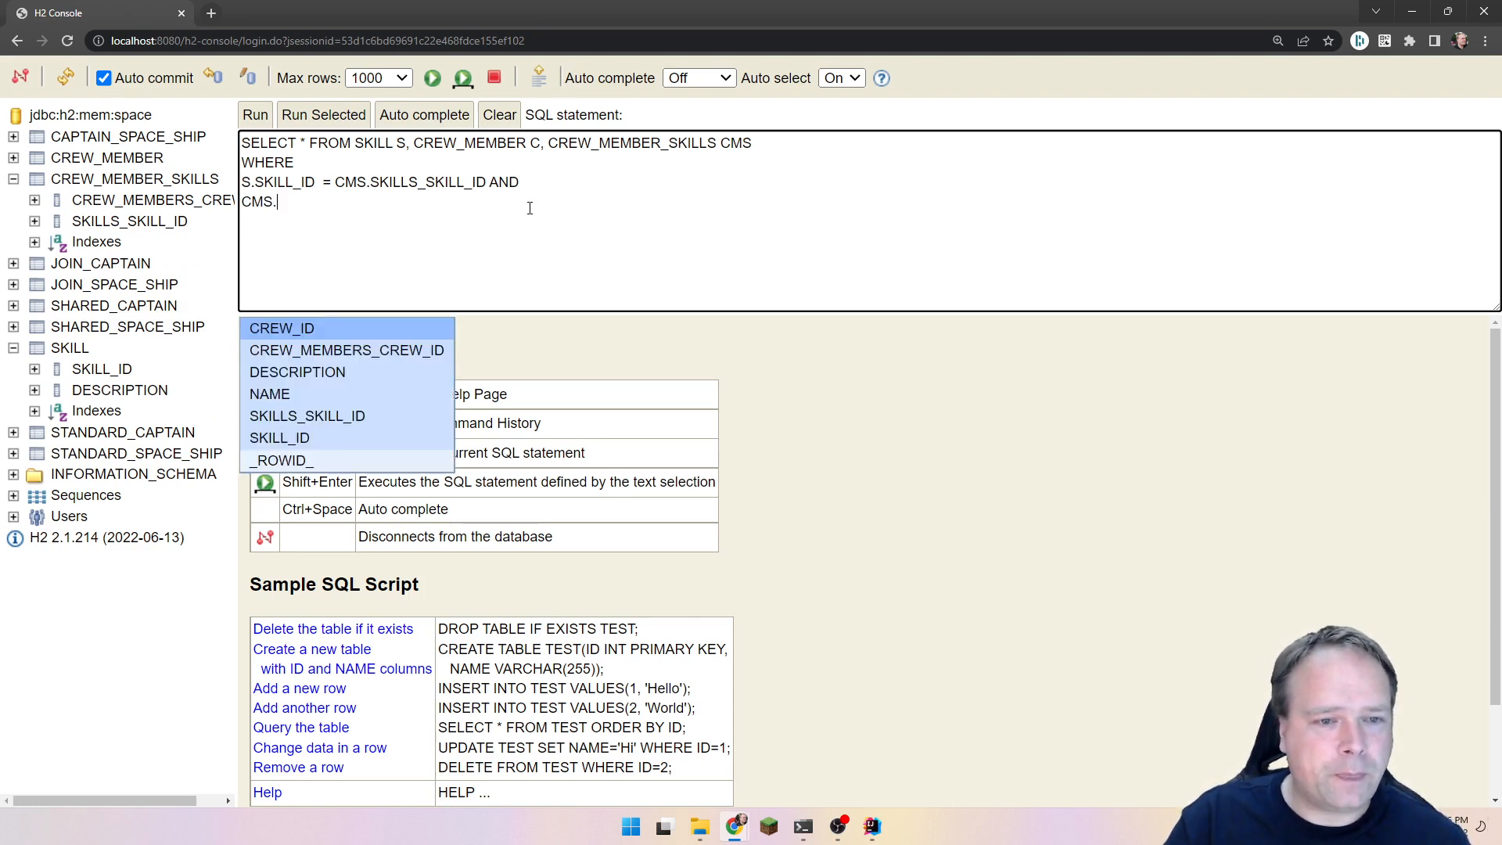
click(347, 349)
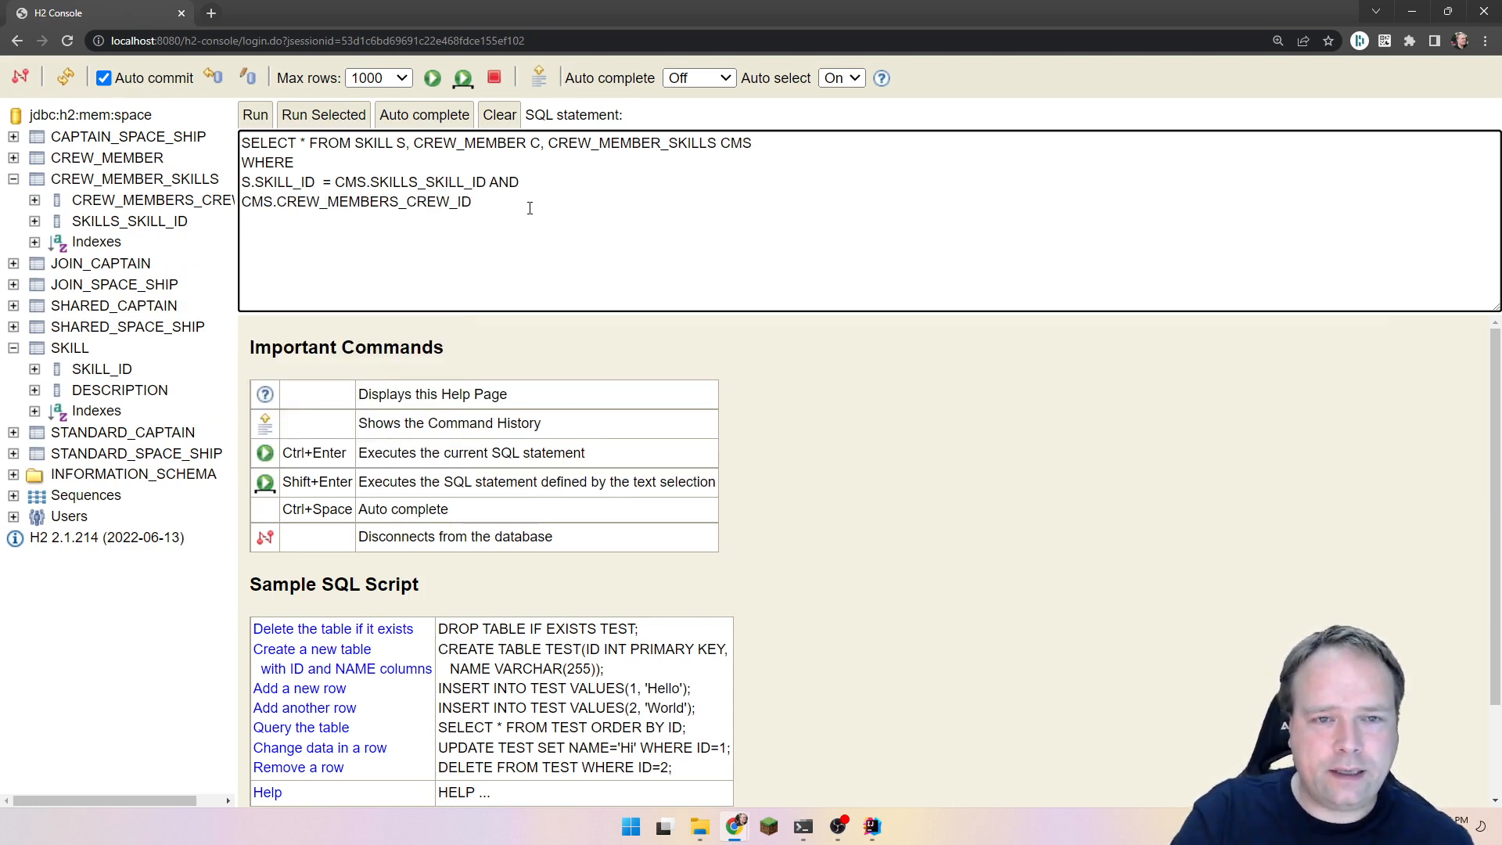
text(= C.)
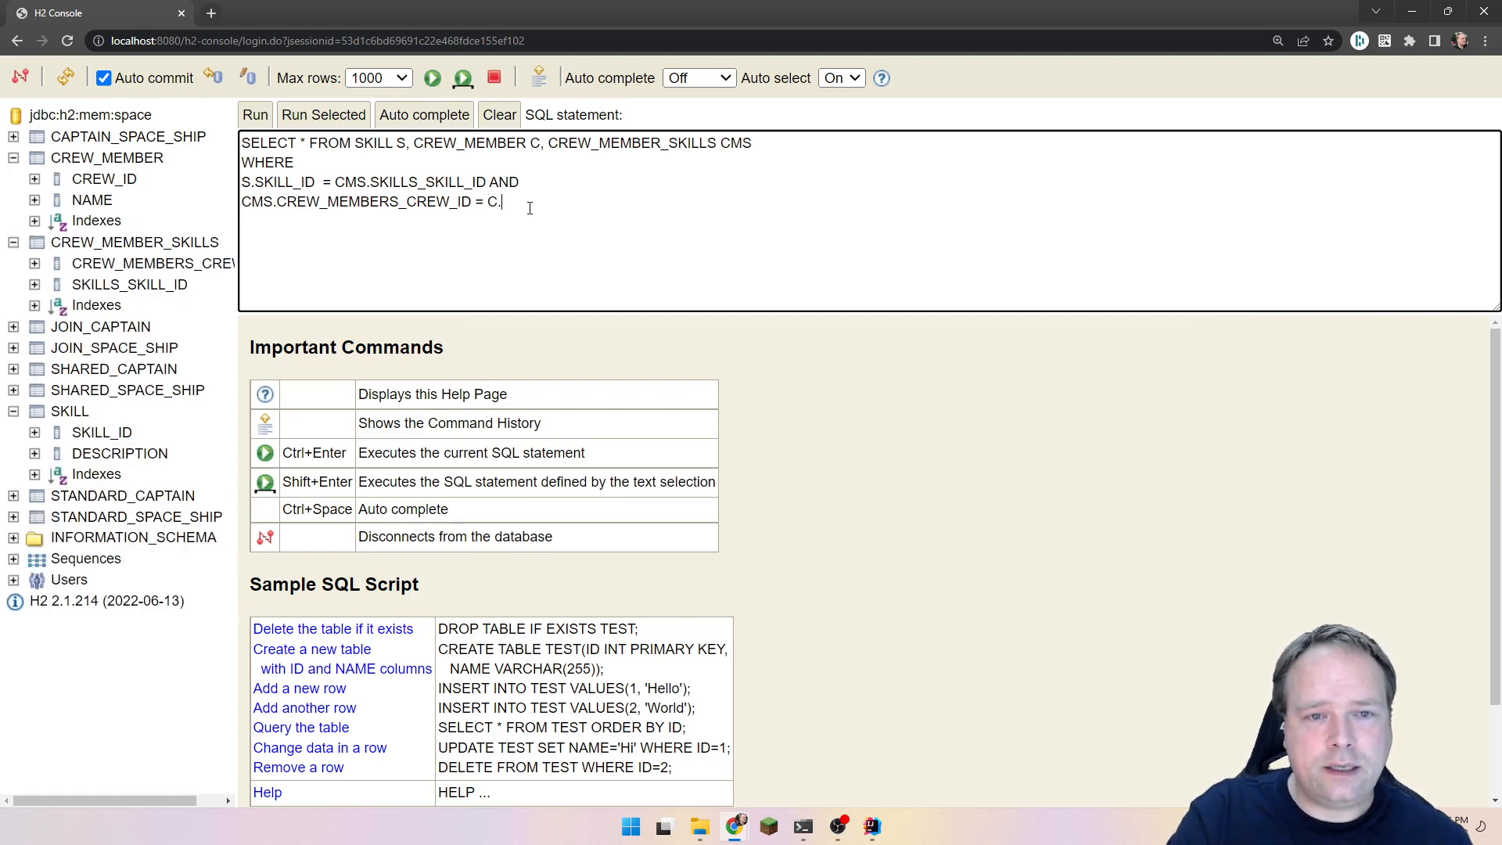
text(CREW_)
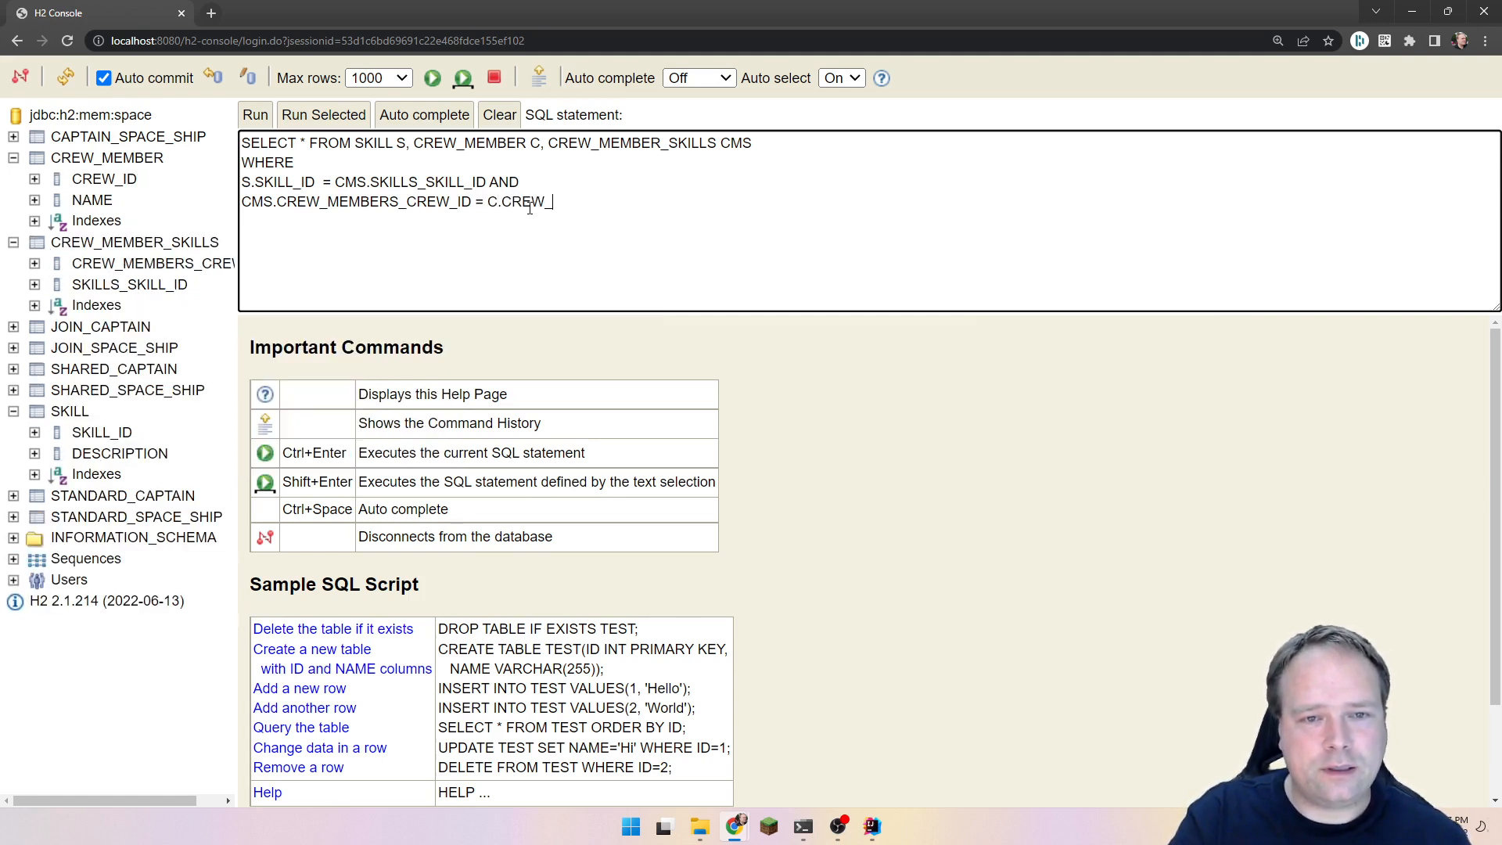
text(ID)
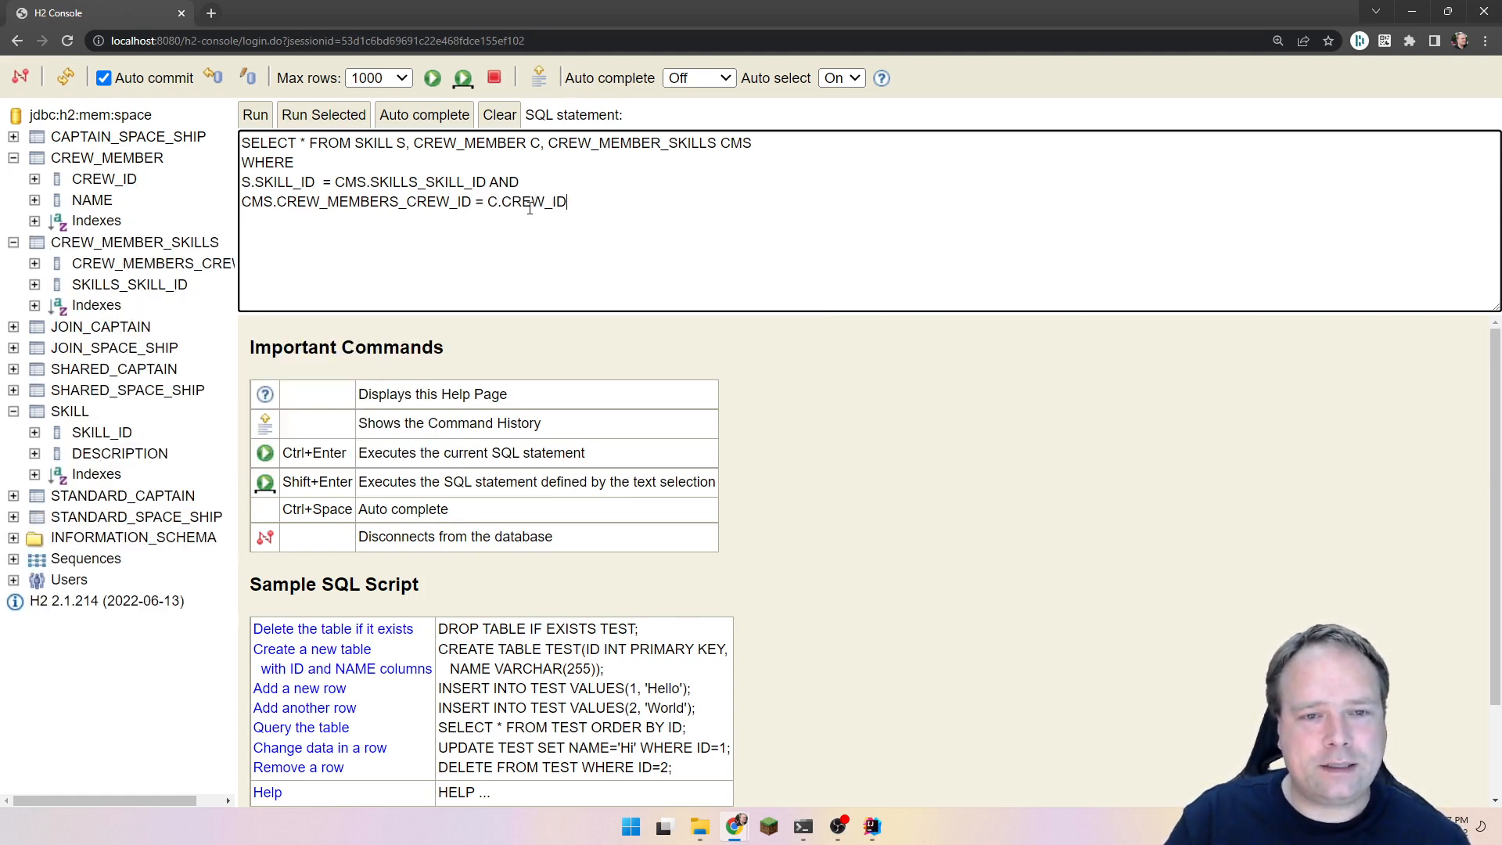
key(ctrl+a)
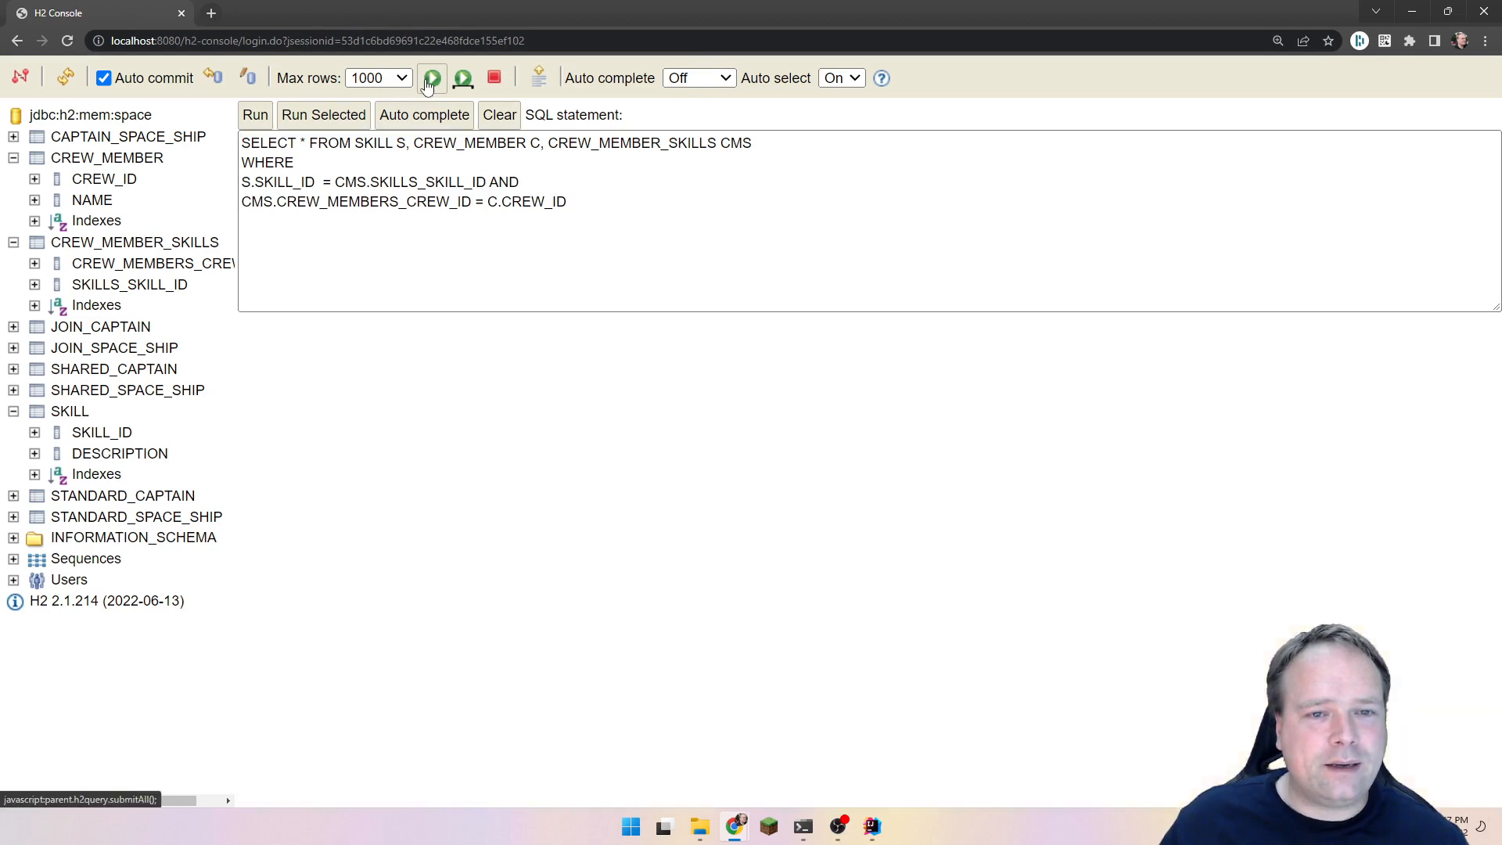
Run the join, see six rows pairing Mike, Jane and Line with skills, and select the query text.
click(432, 79)
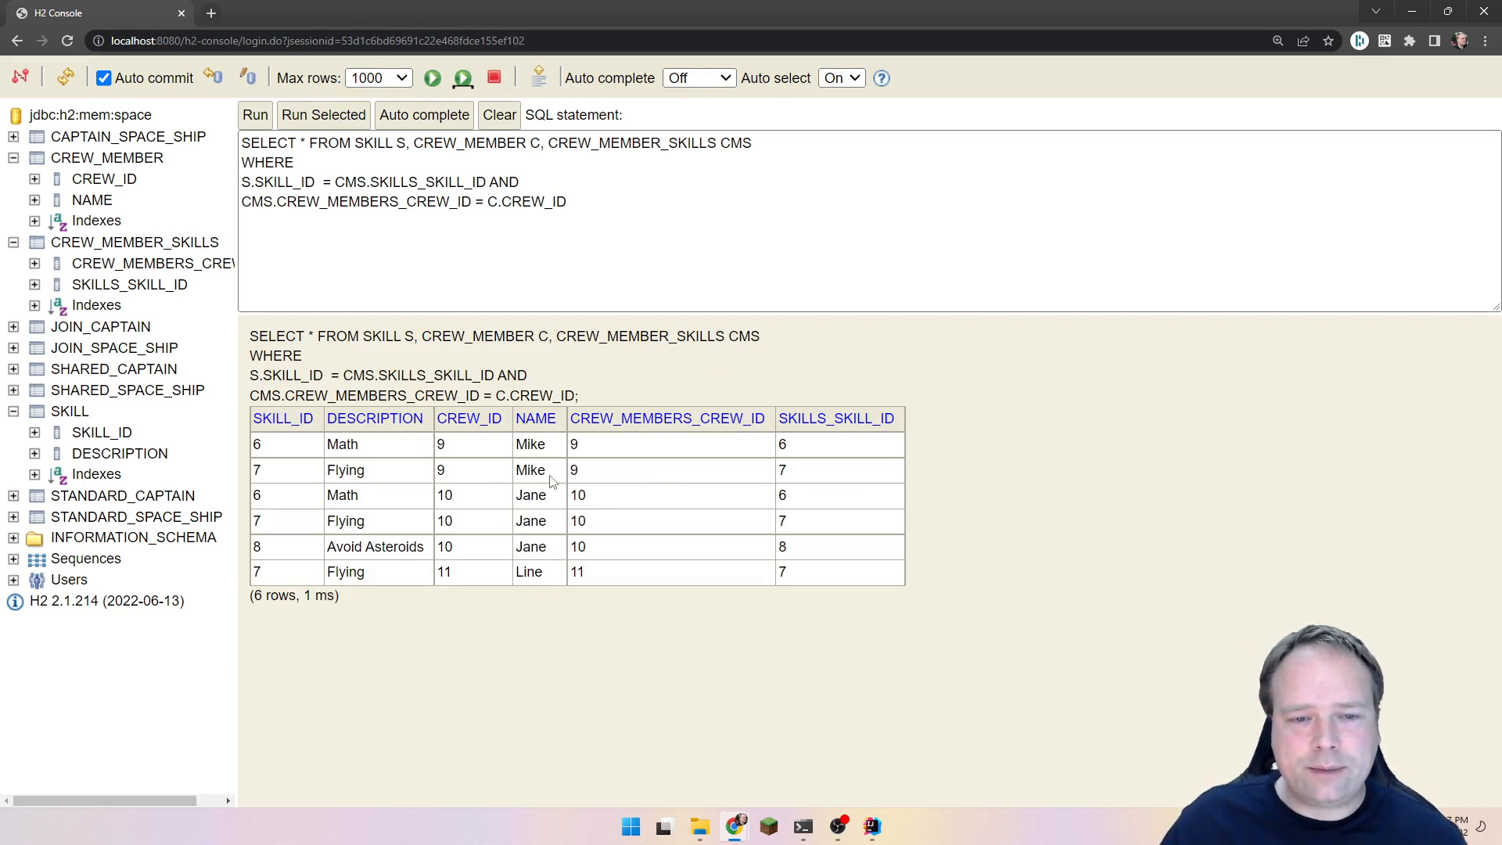
double_click(529, 470)
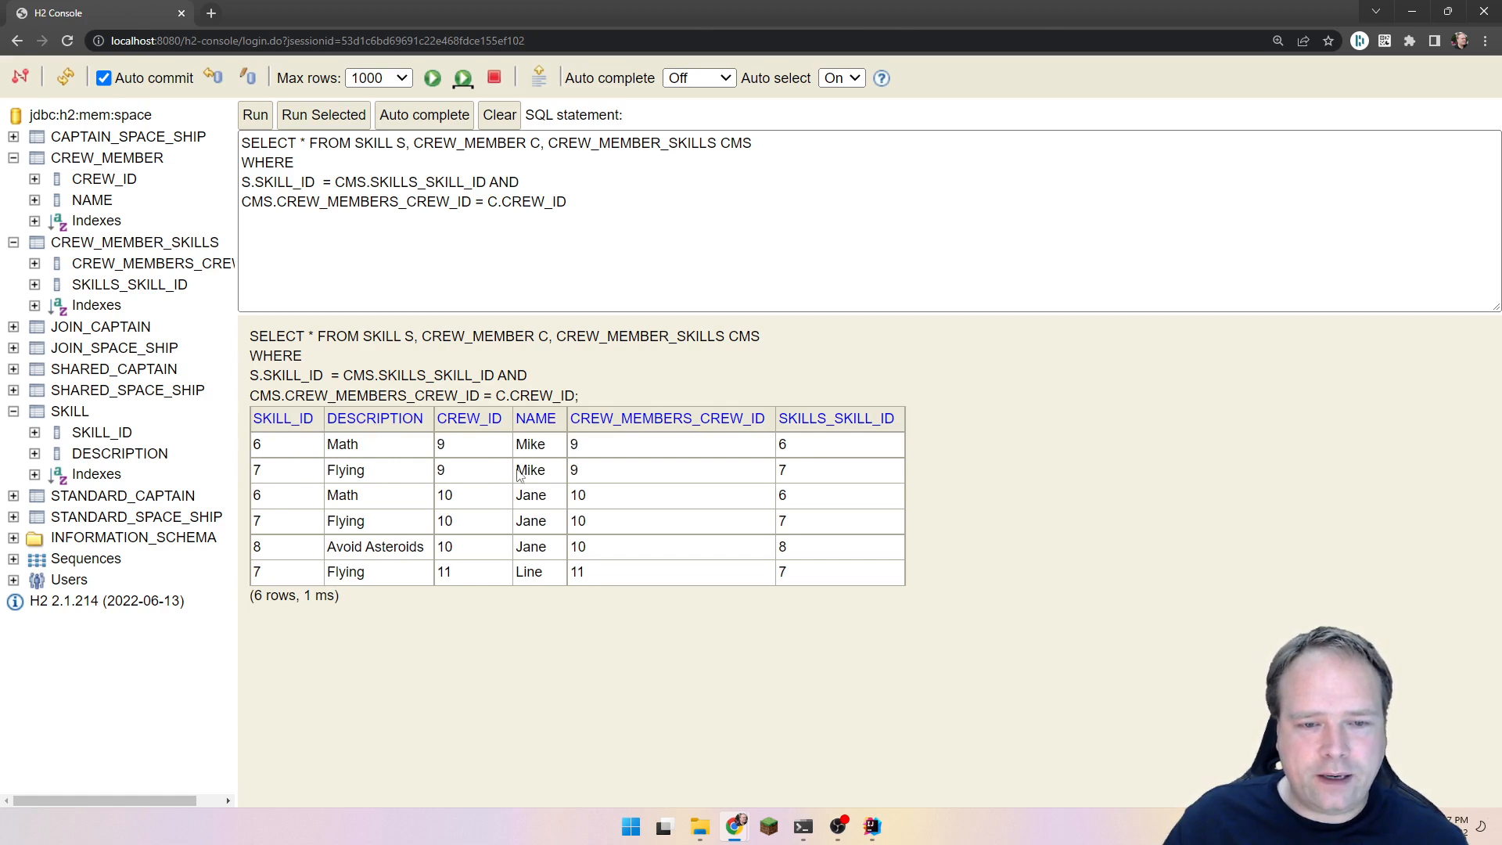
double_click(343, 495)
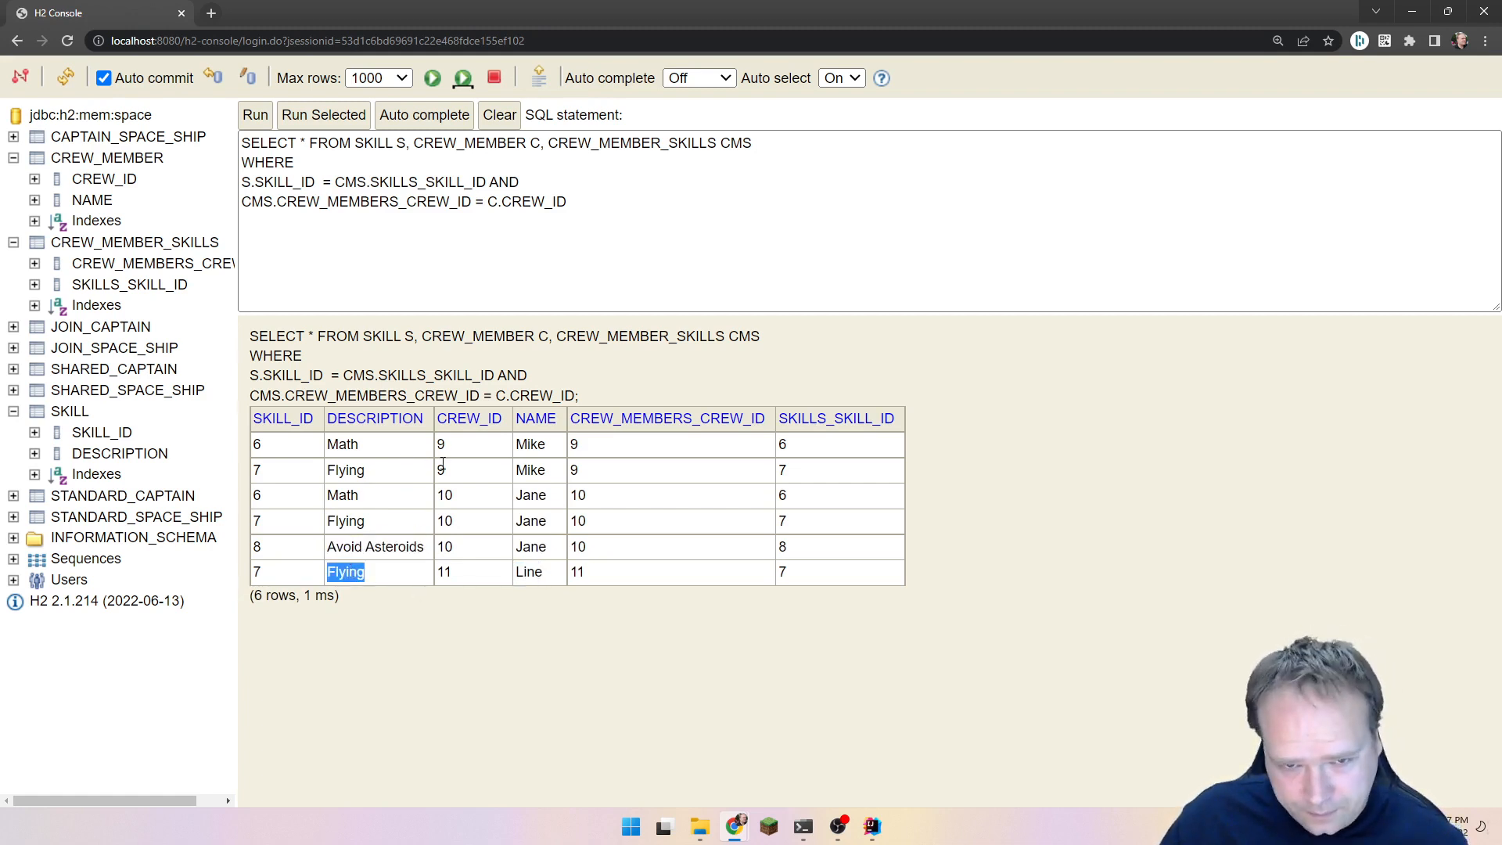
key(ctrl+a)
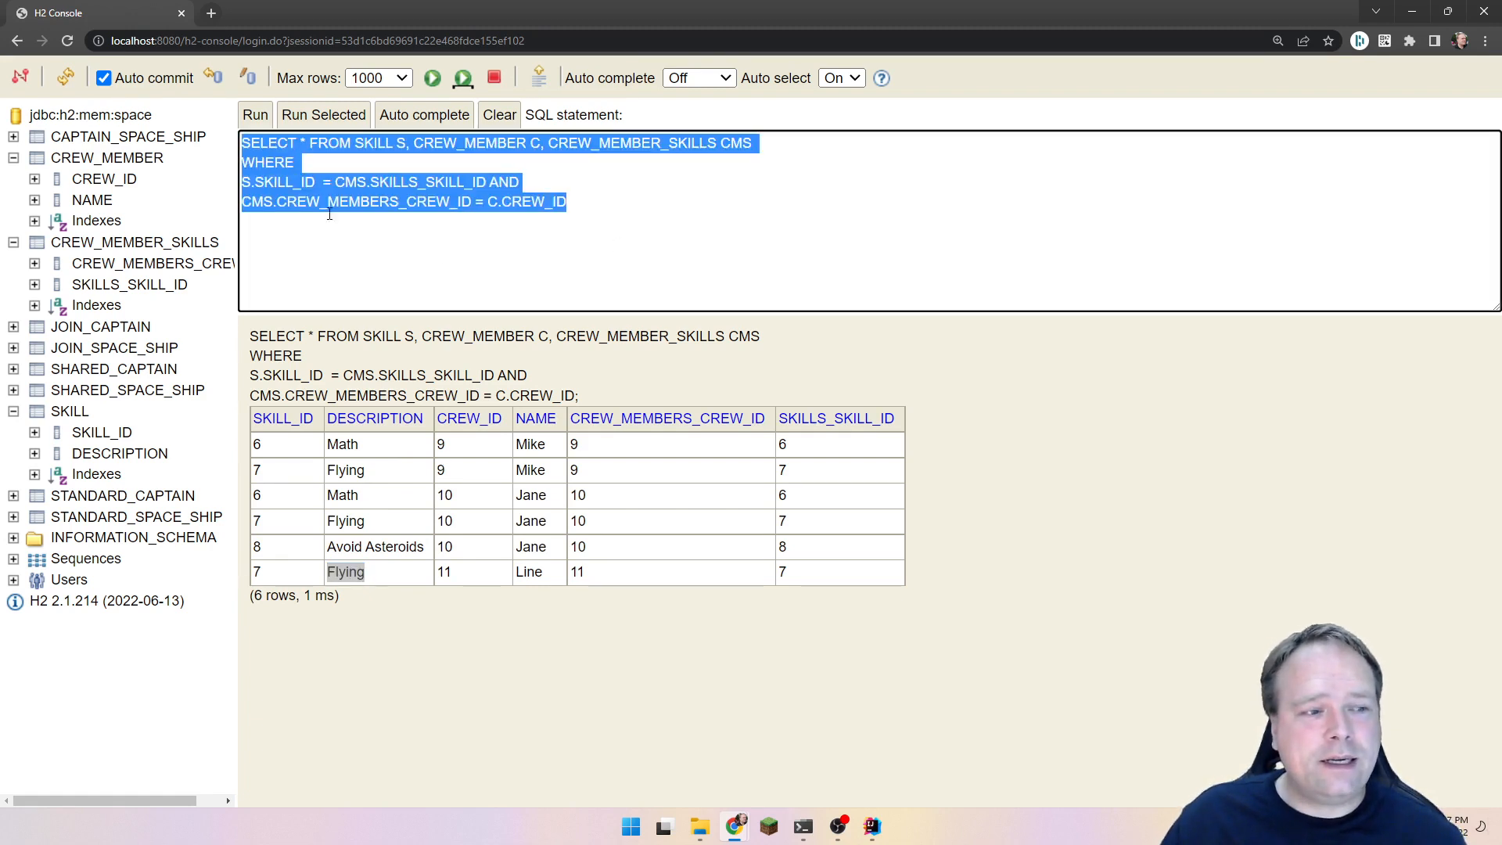
mouse_move(767, 261)
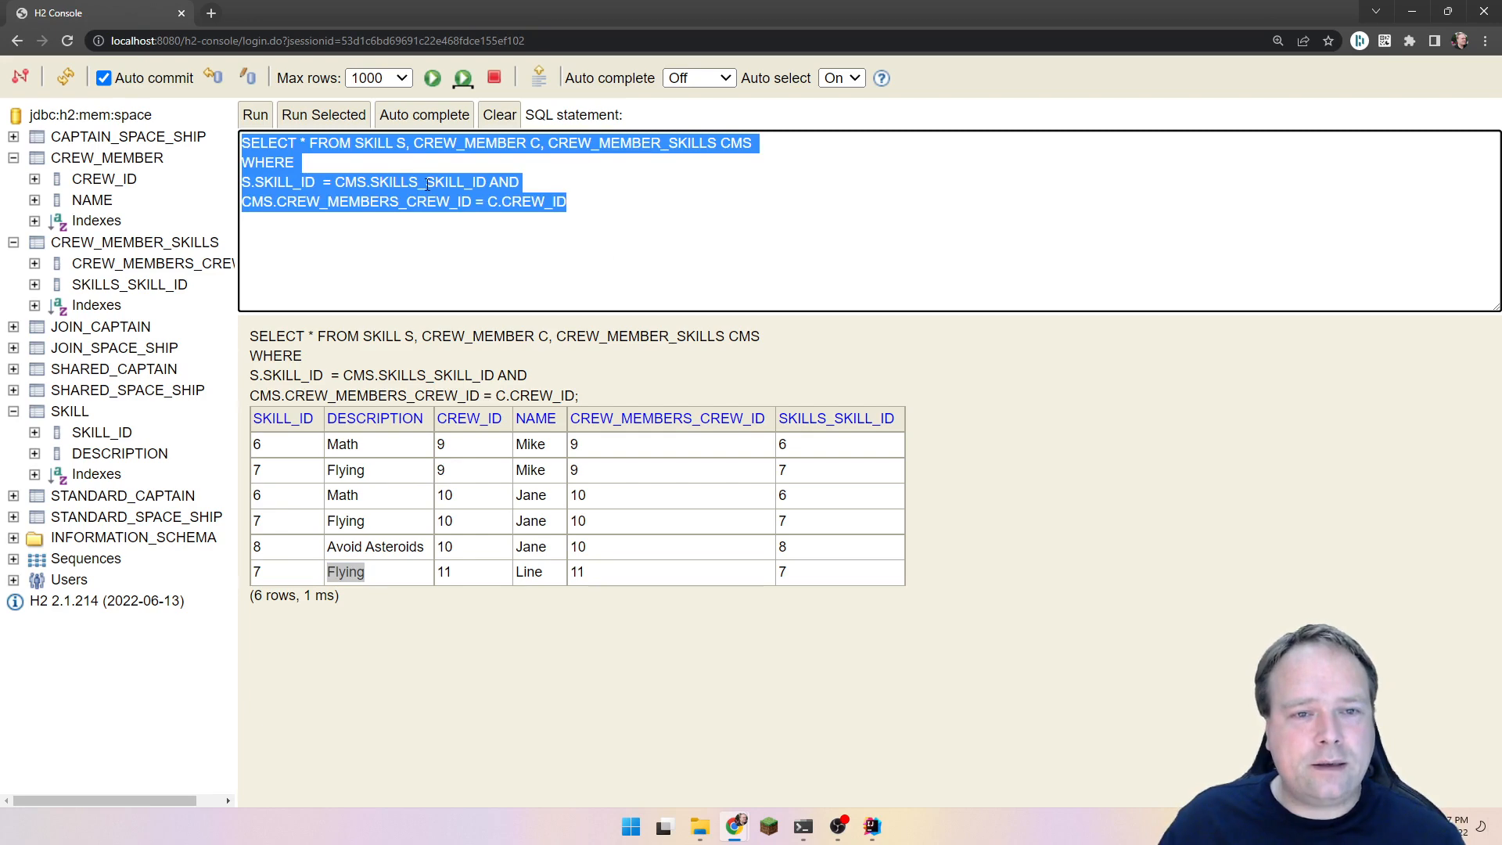
In README.md, start a level-two heading '## Join skil...' for the join query.
click(870, 826)
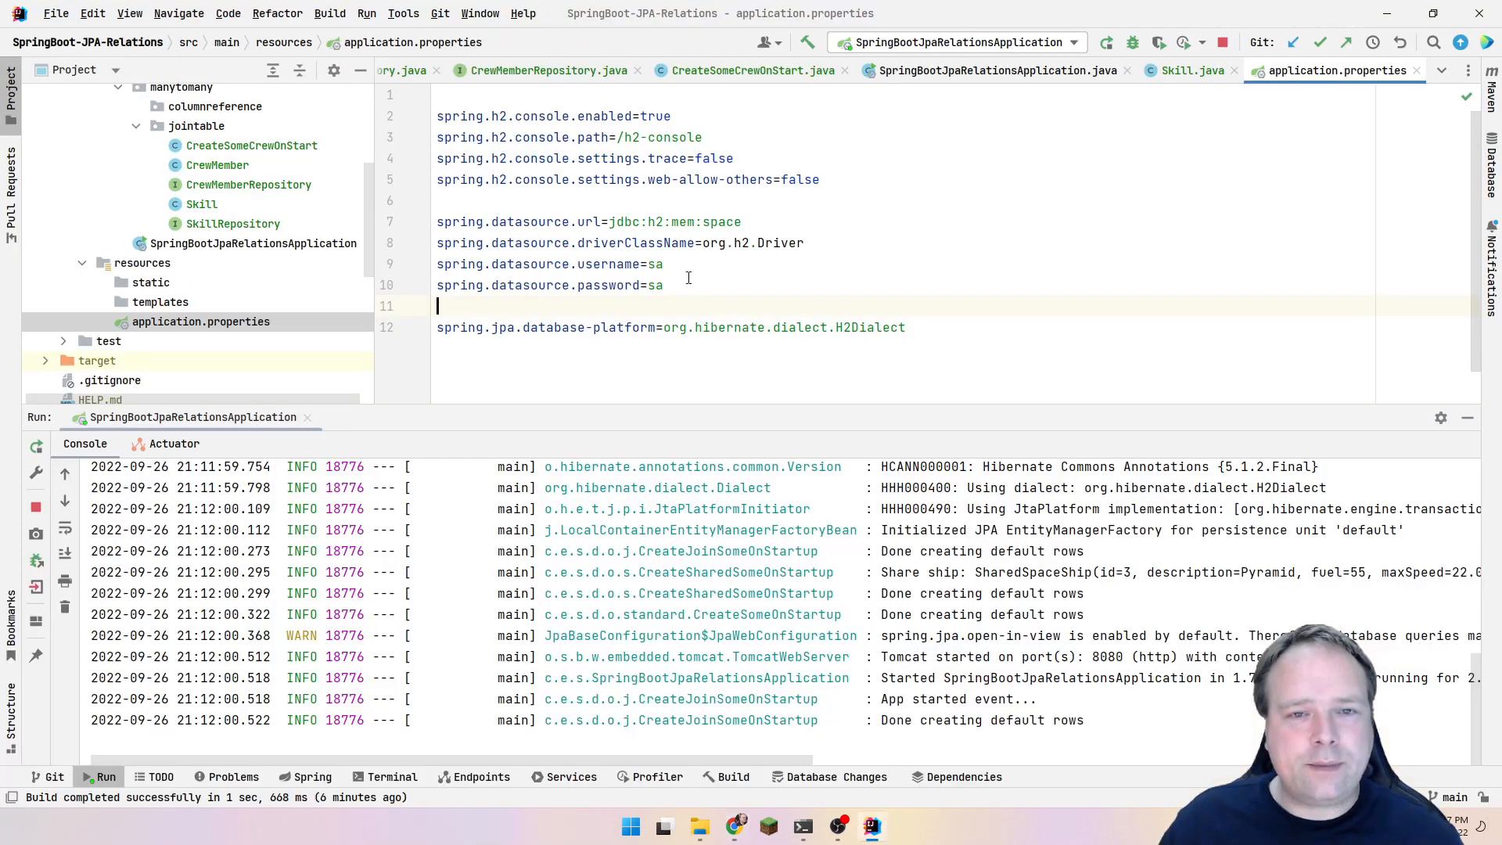
scroll(down, 3)
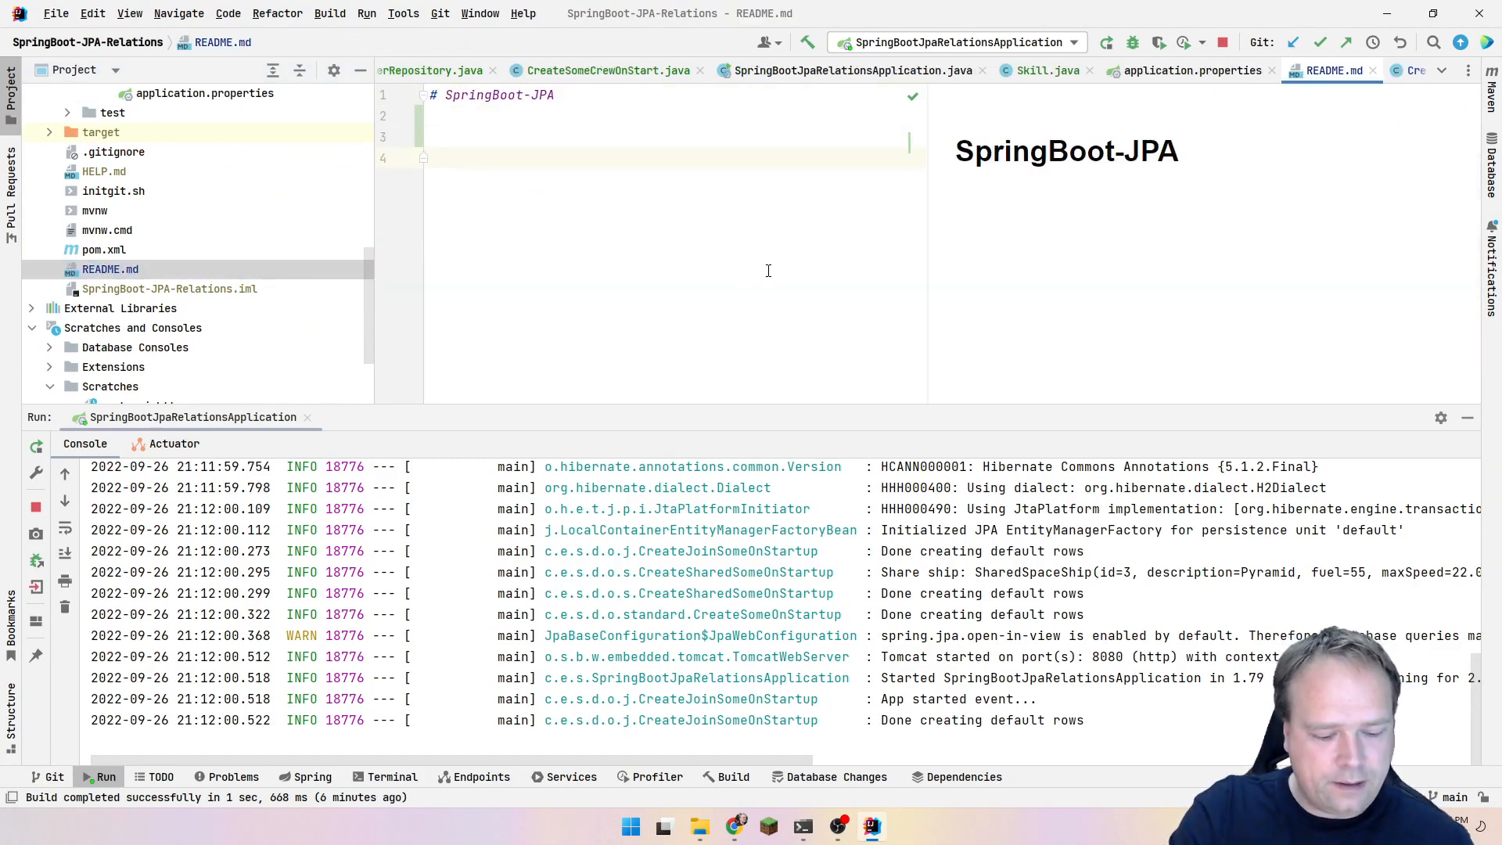
text(##)
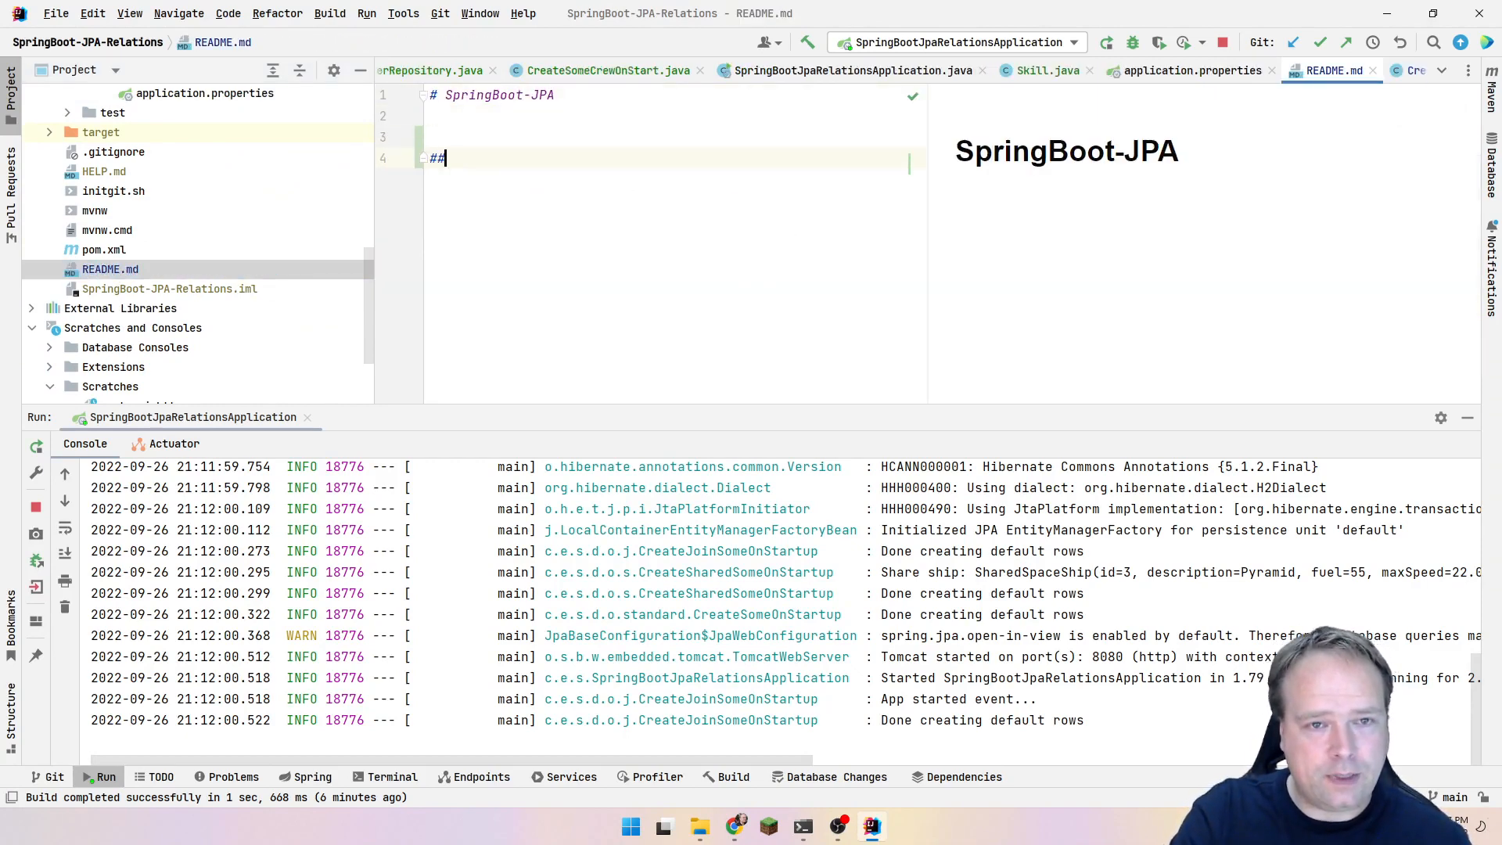
text(Joi)
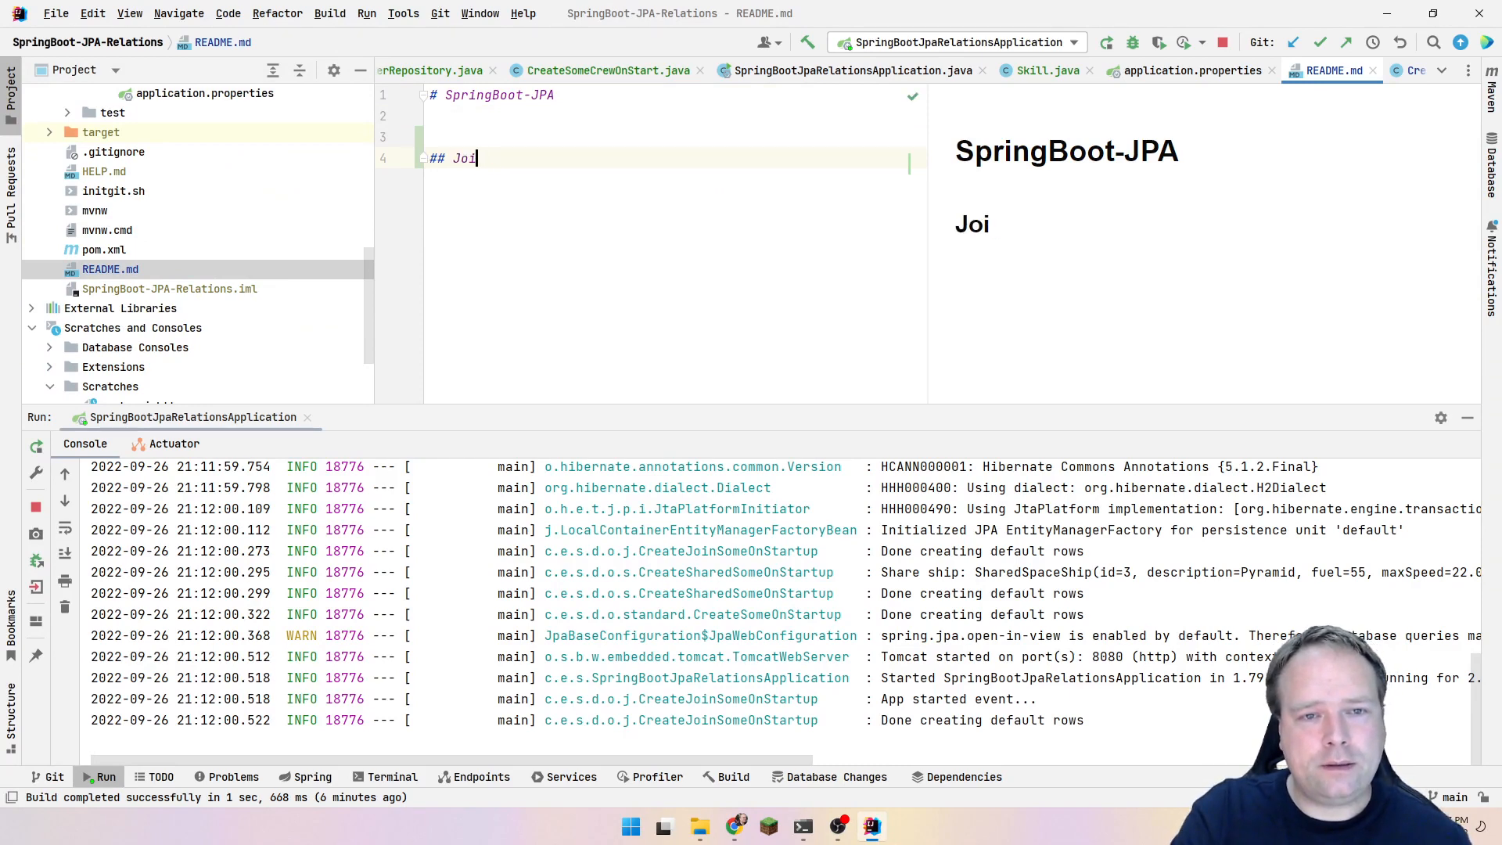
text(n skil)
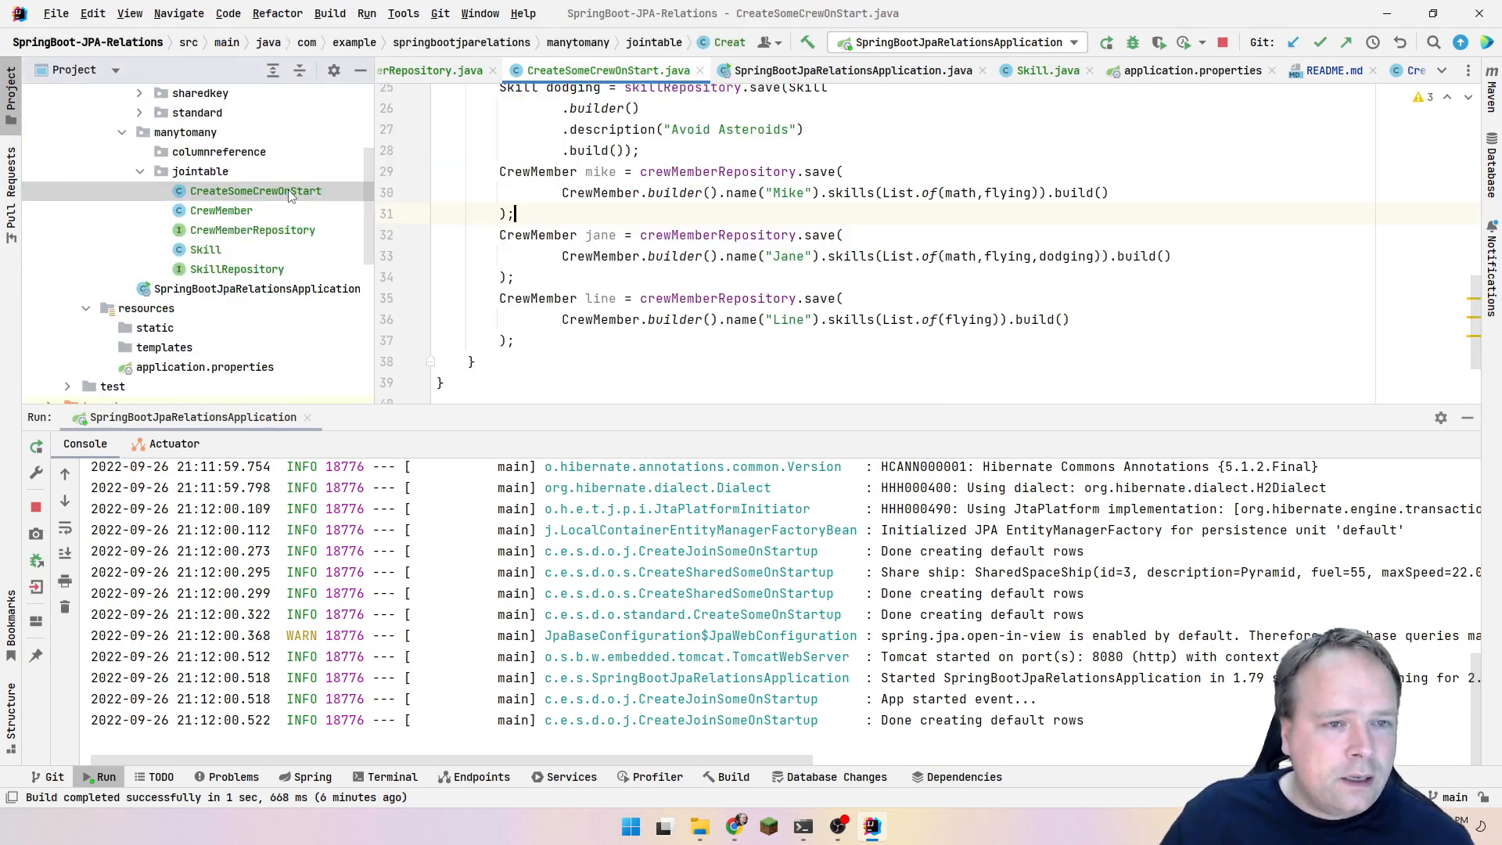
click(220, 209)
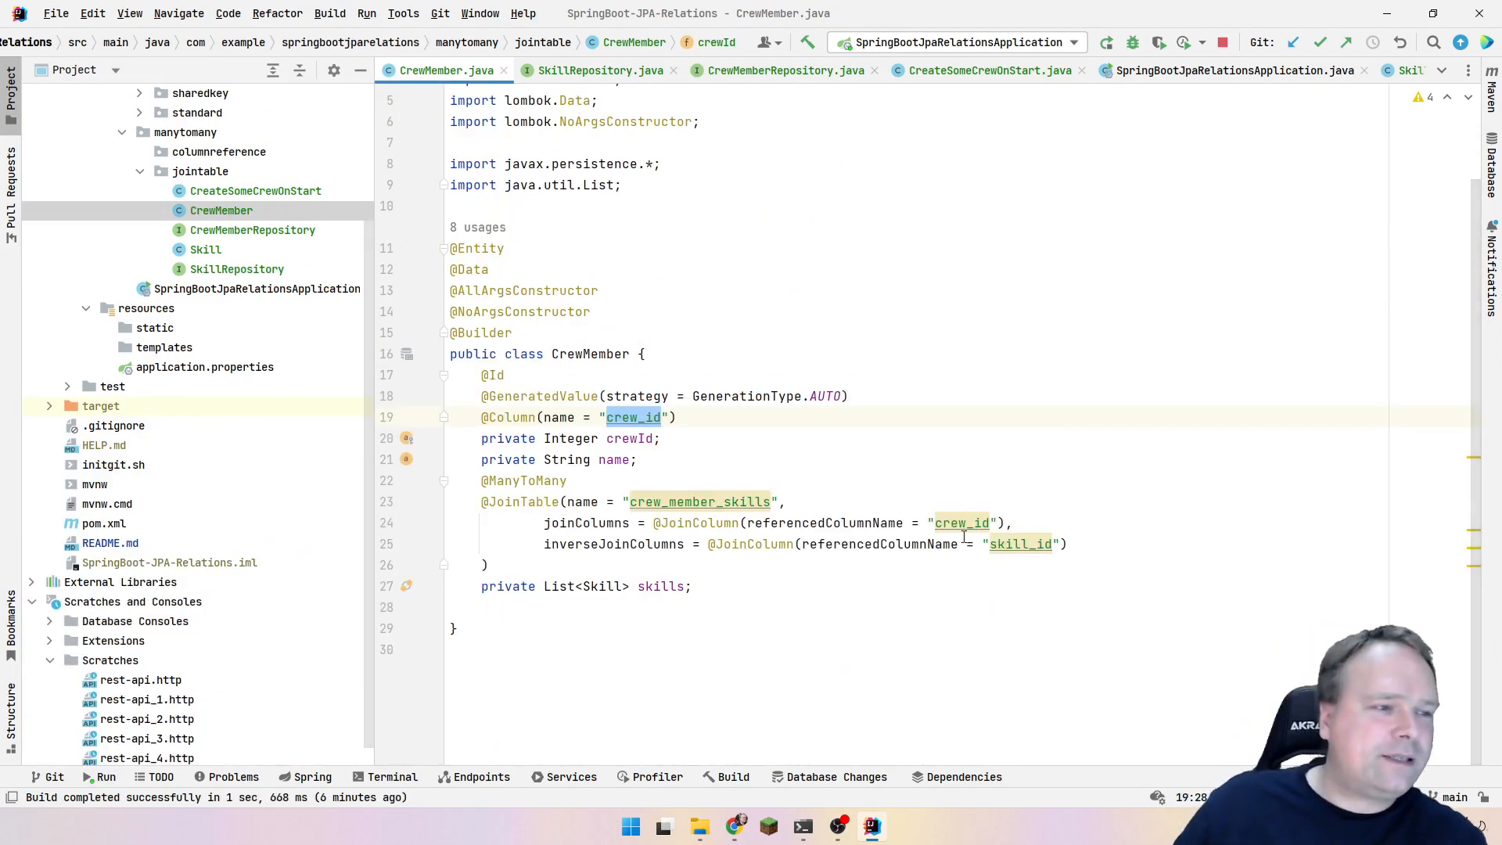
click(693, 587)
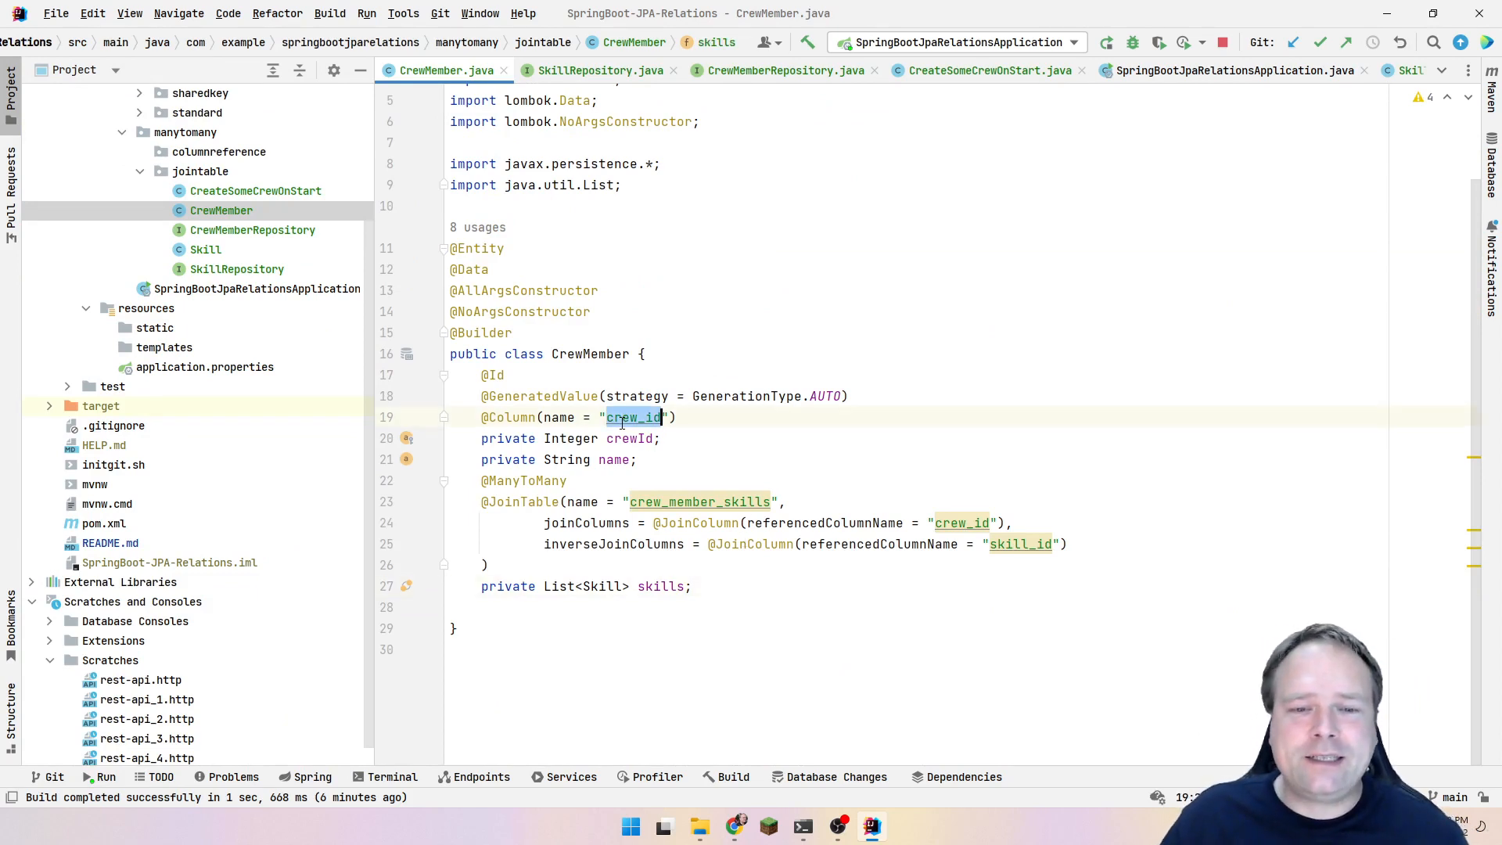
click(661, 438)
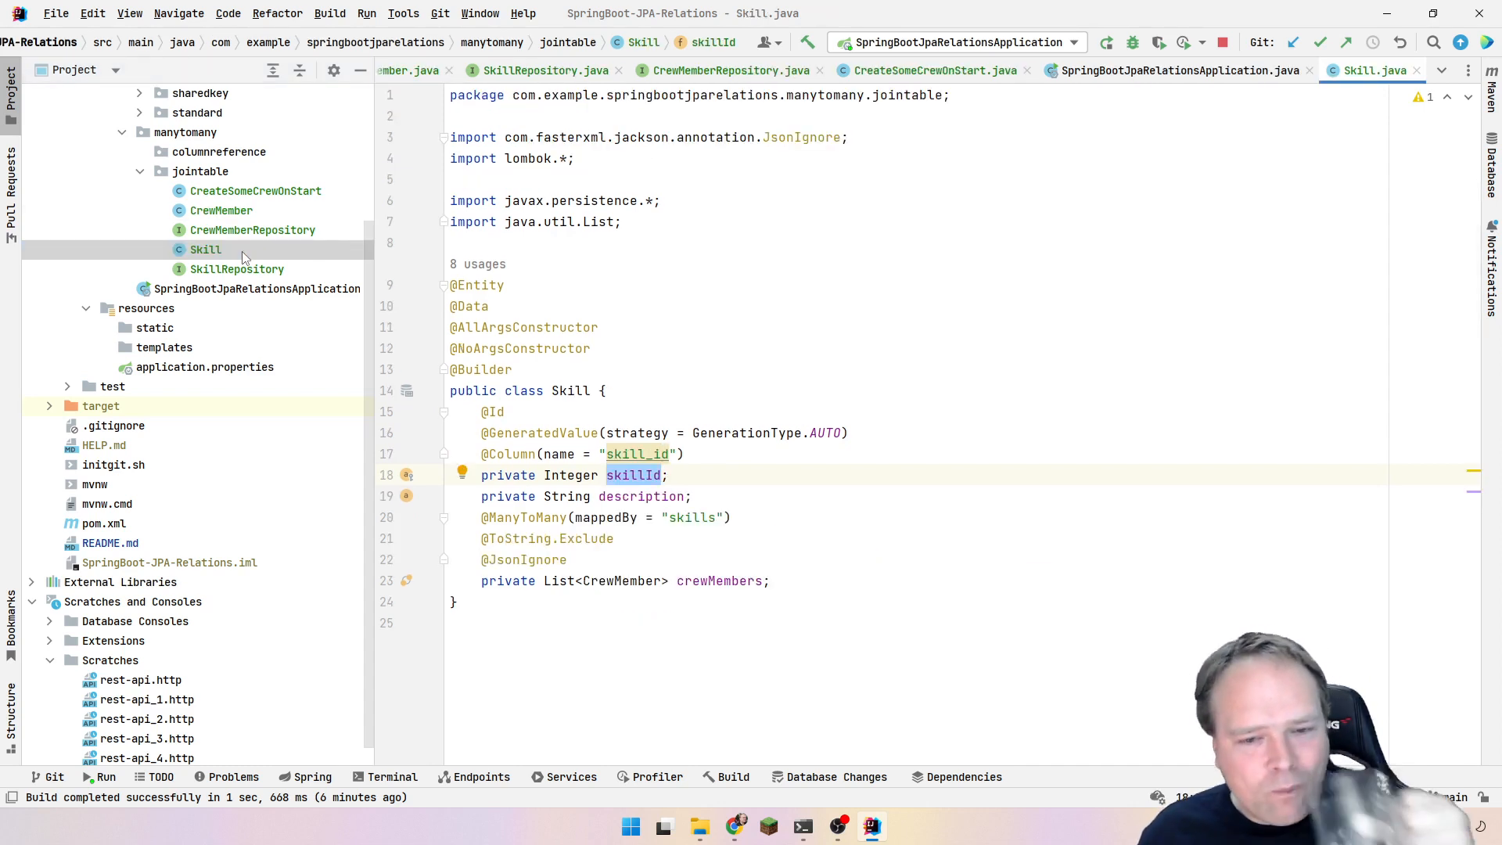
mouse_move(272, 291)
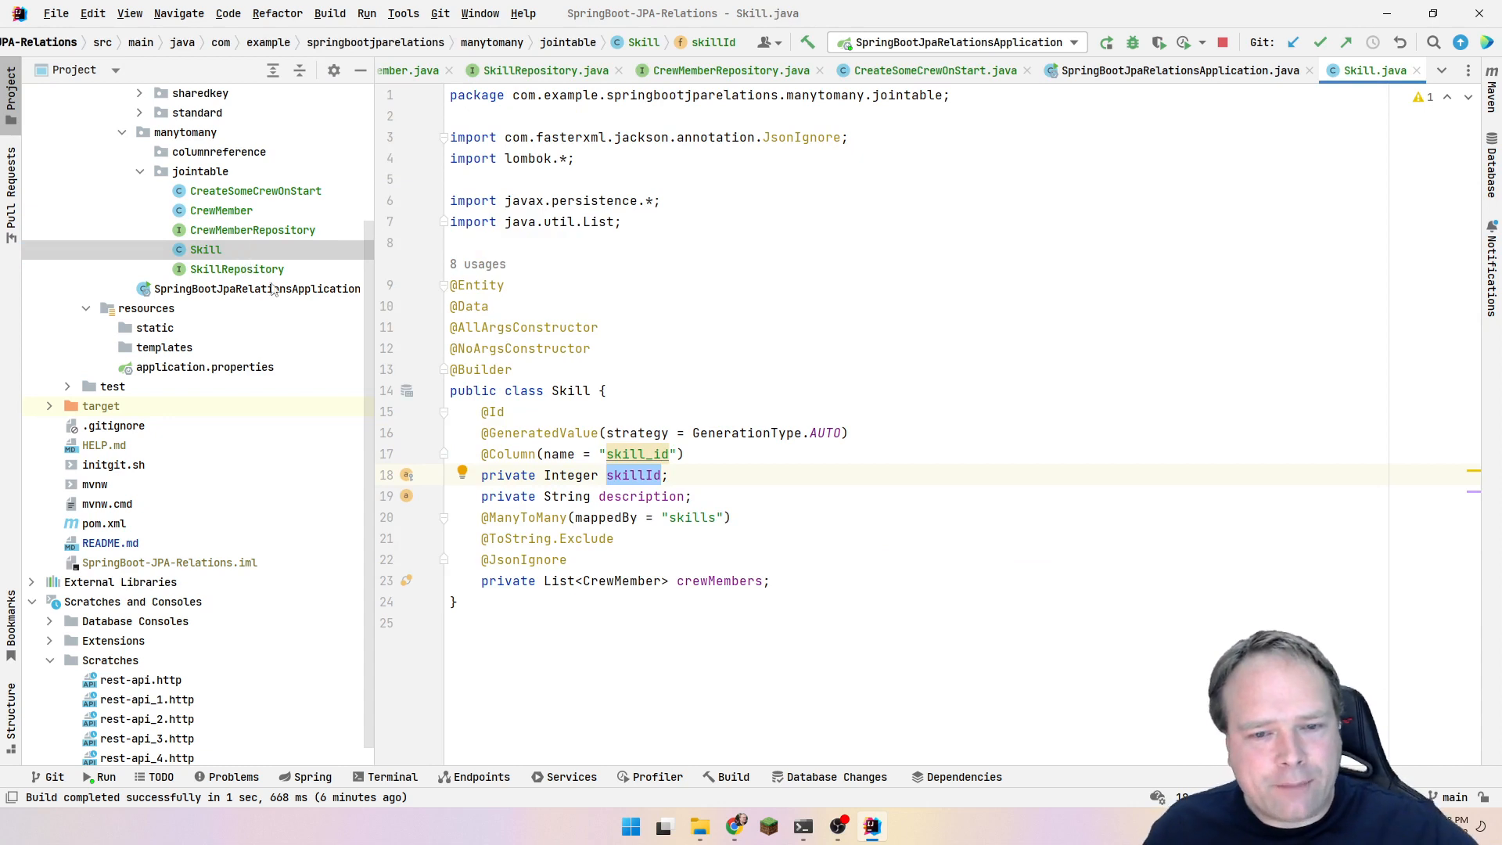
mouse_move(382, 355)
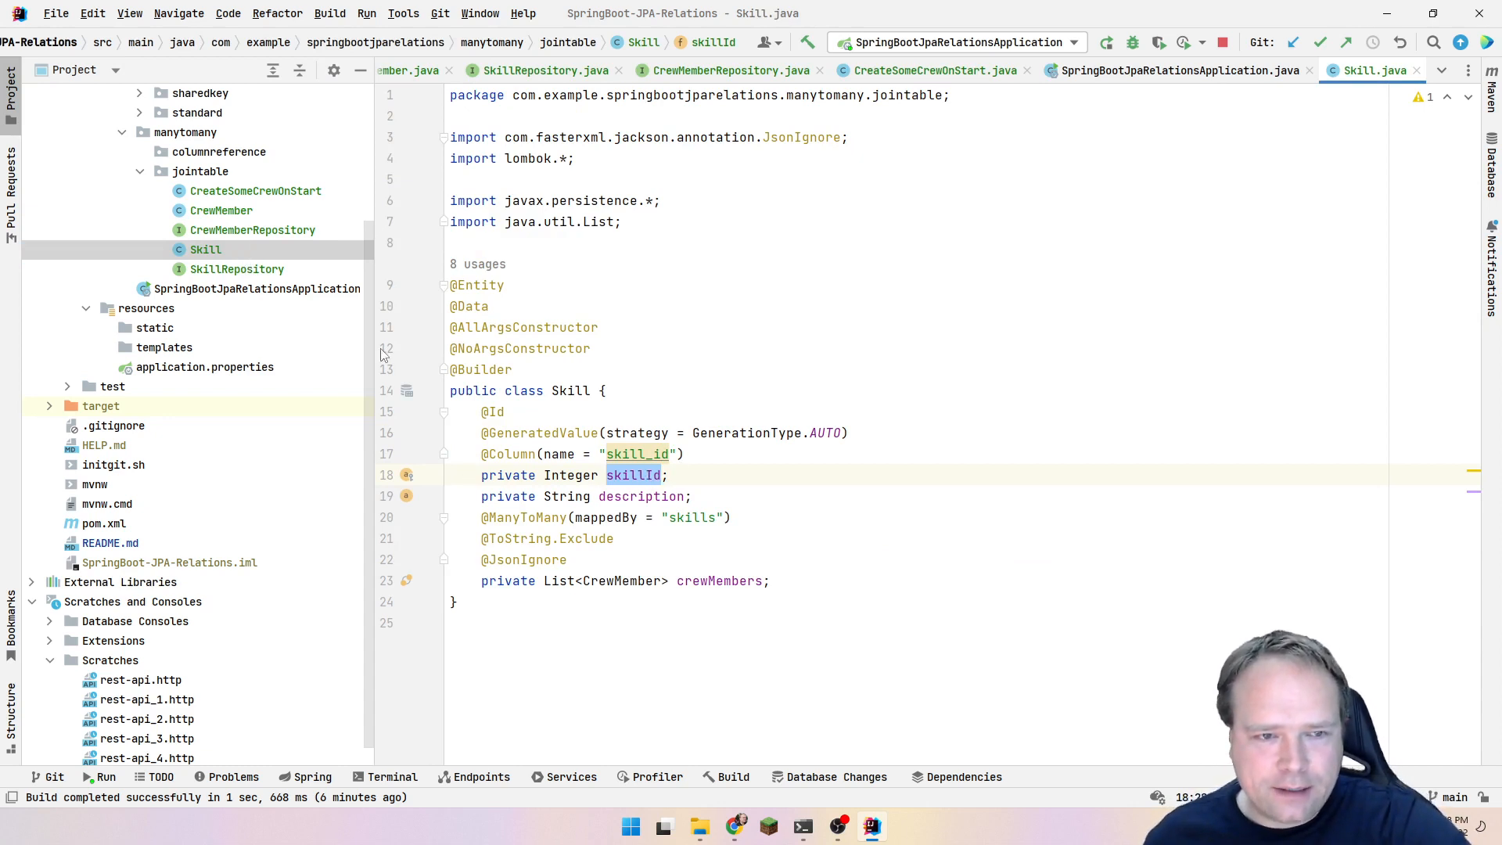
click(221, 209)
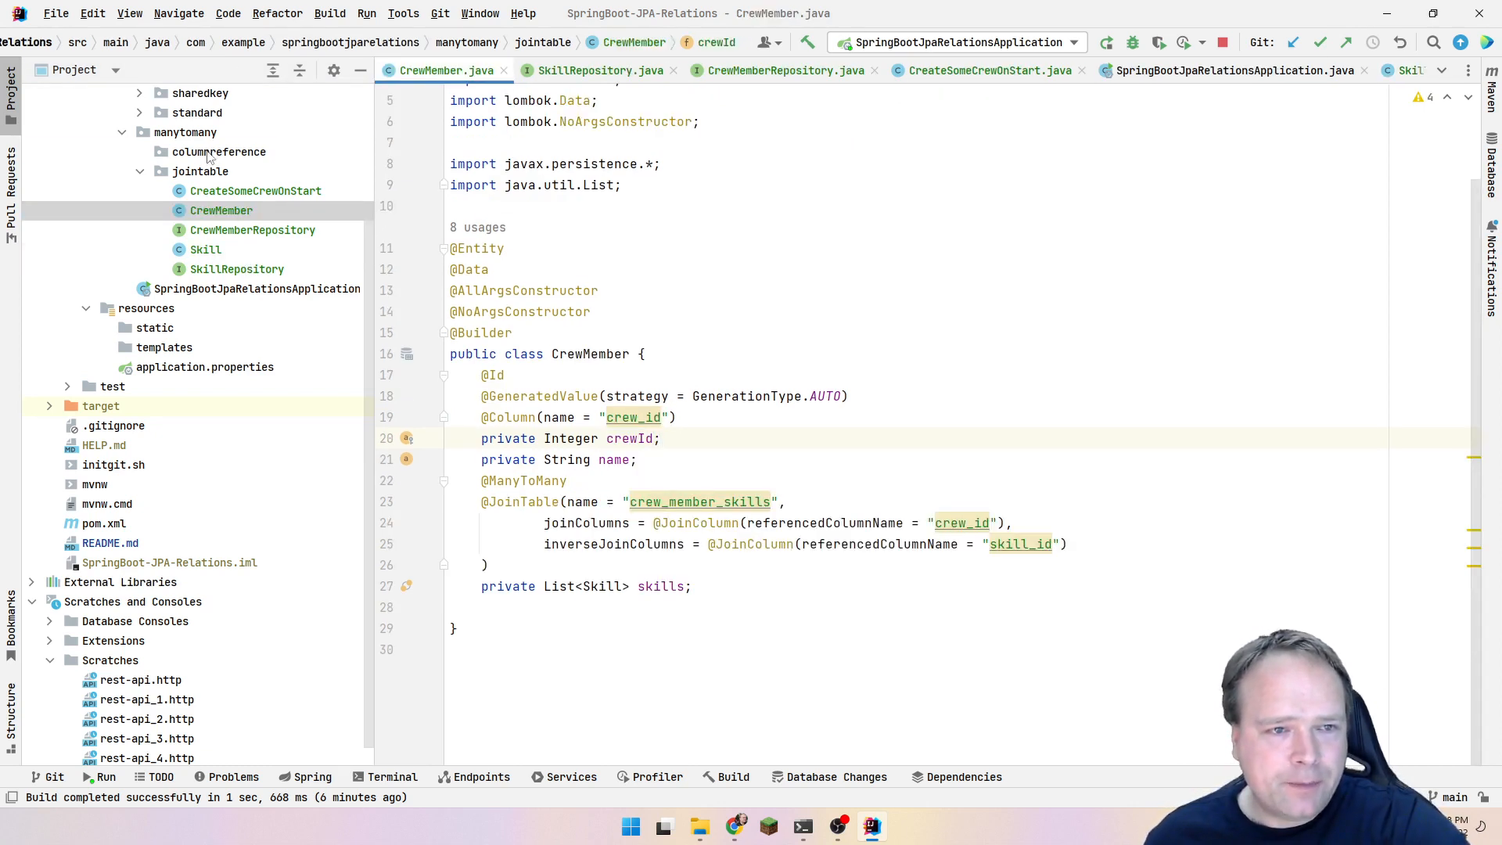
click(243, 149)
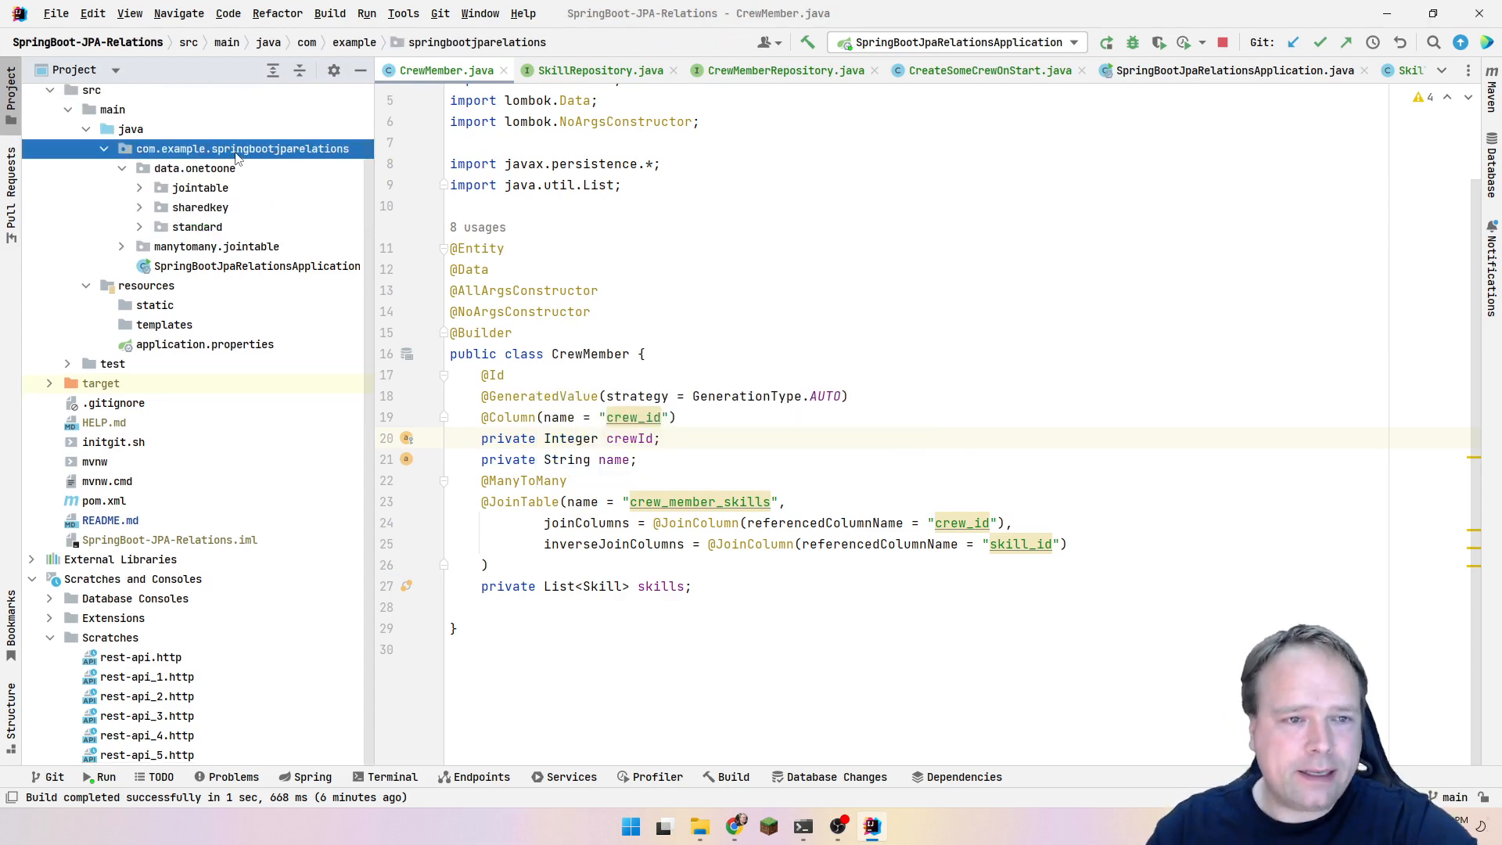